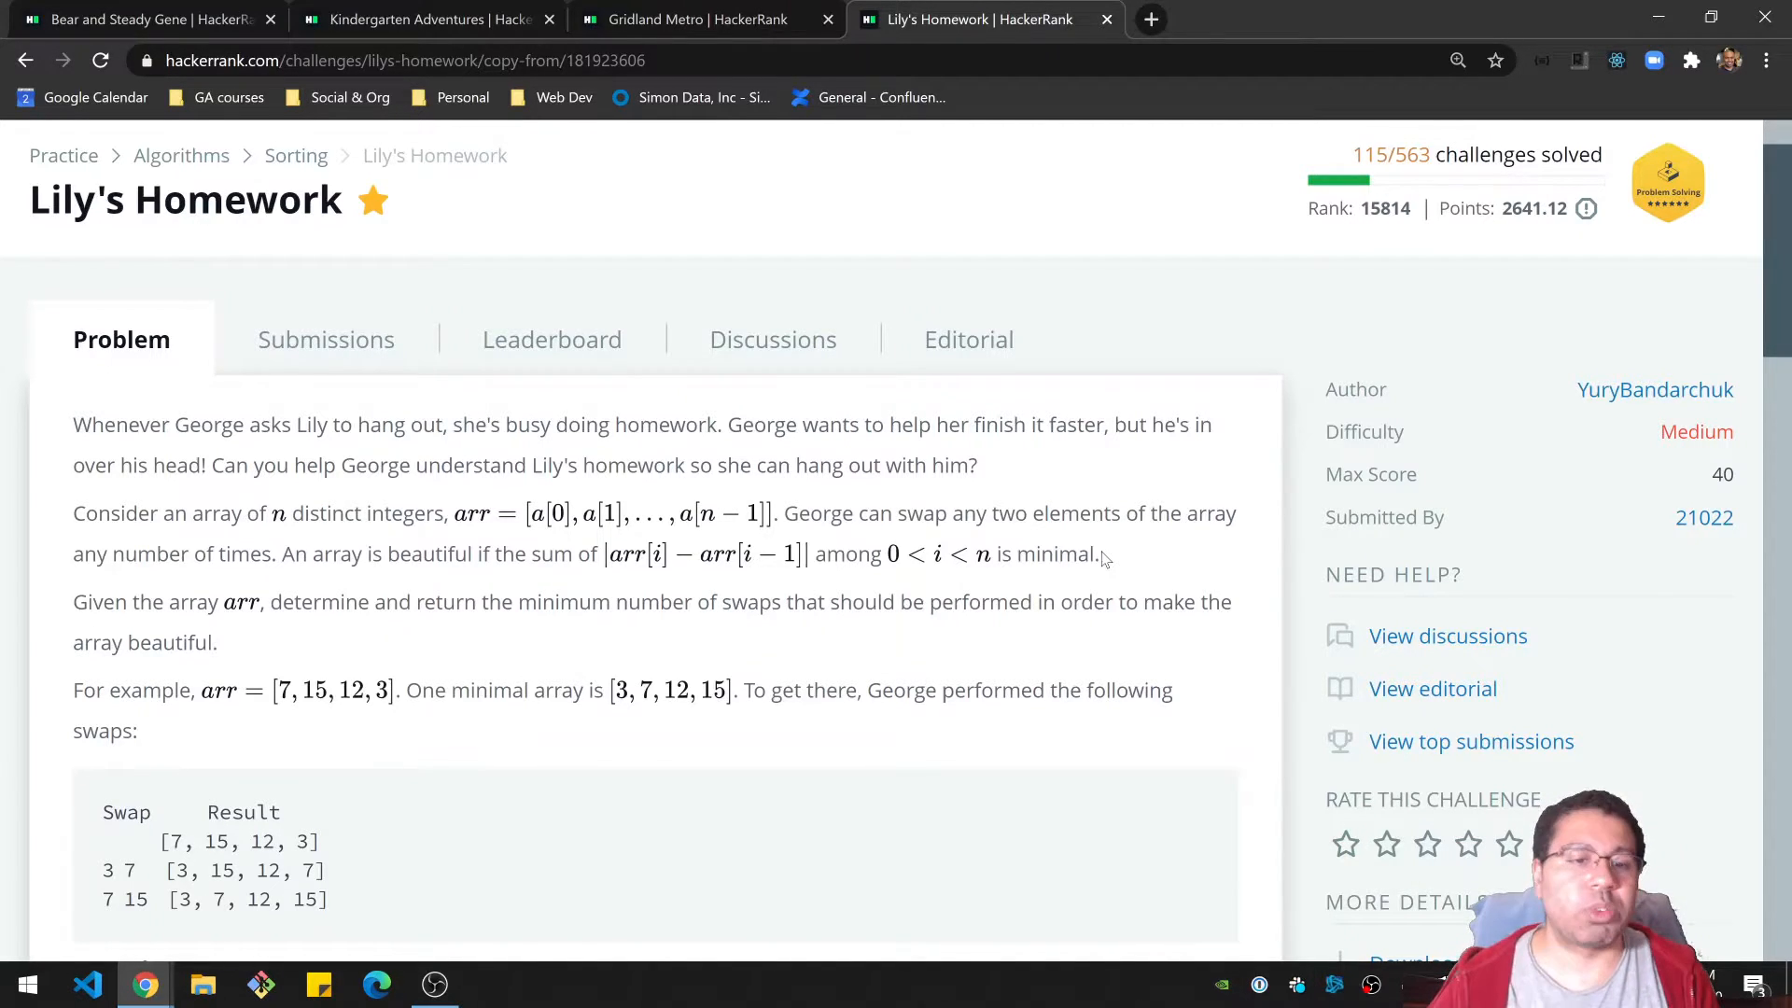
pyautogui.moveTo(612, 728)
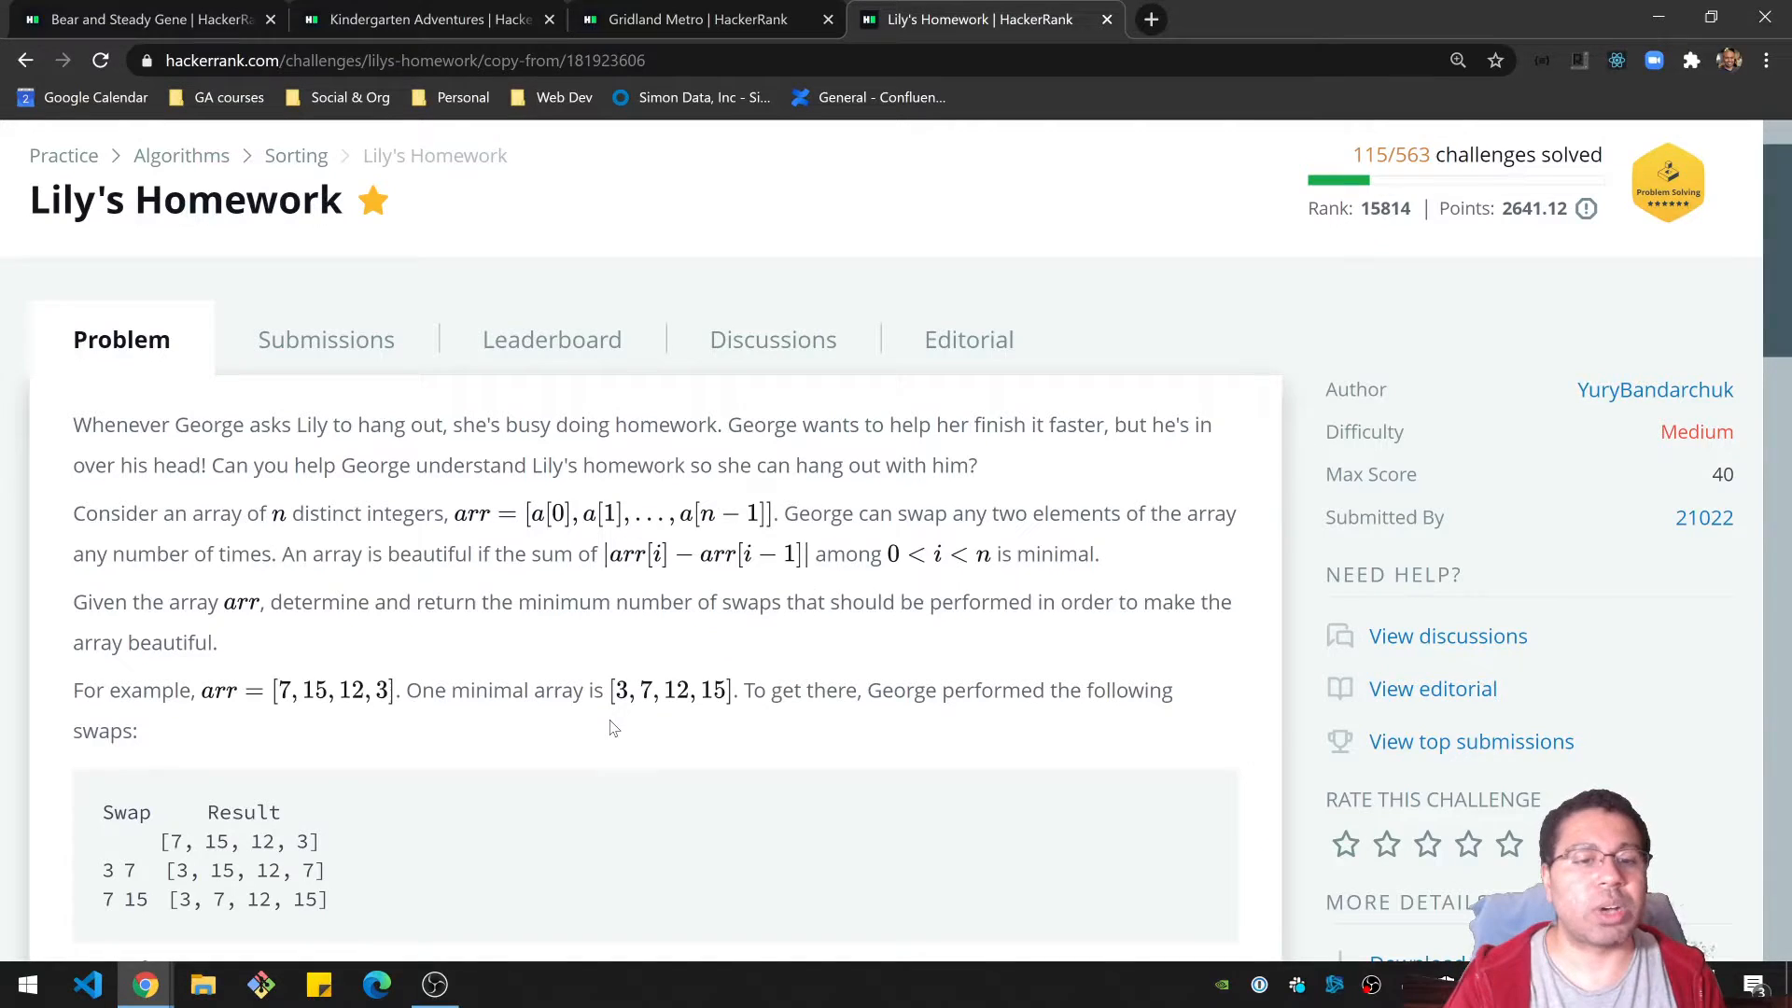
# Scroll through the Lily's Homework statement down toward the code editor.
pyautogui.scroll(-3)
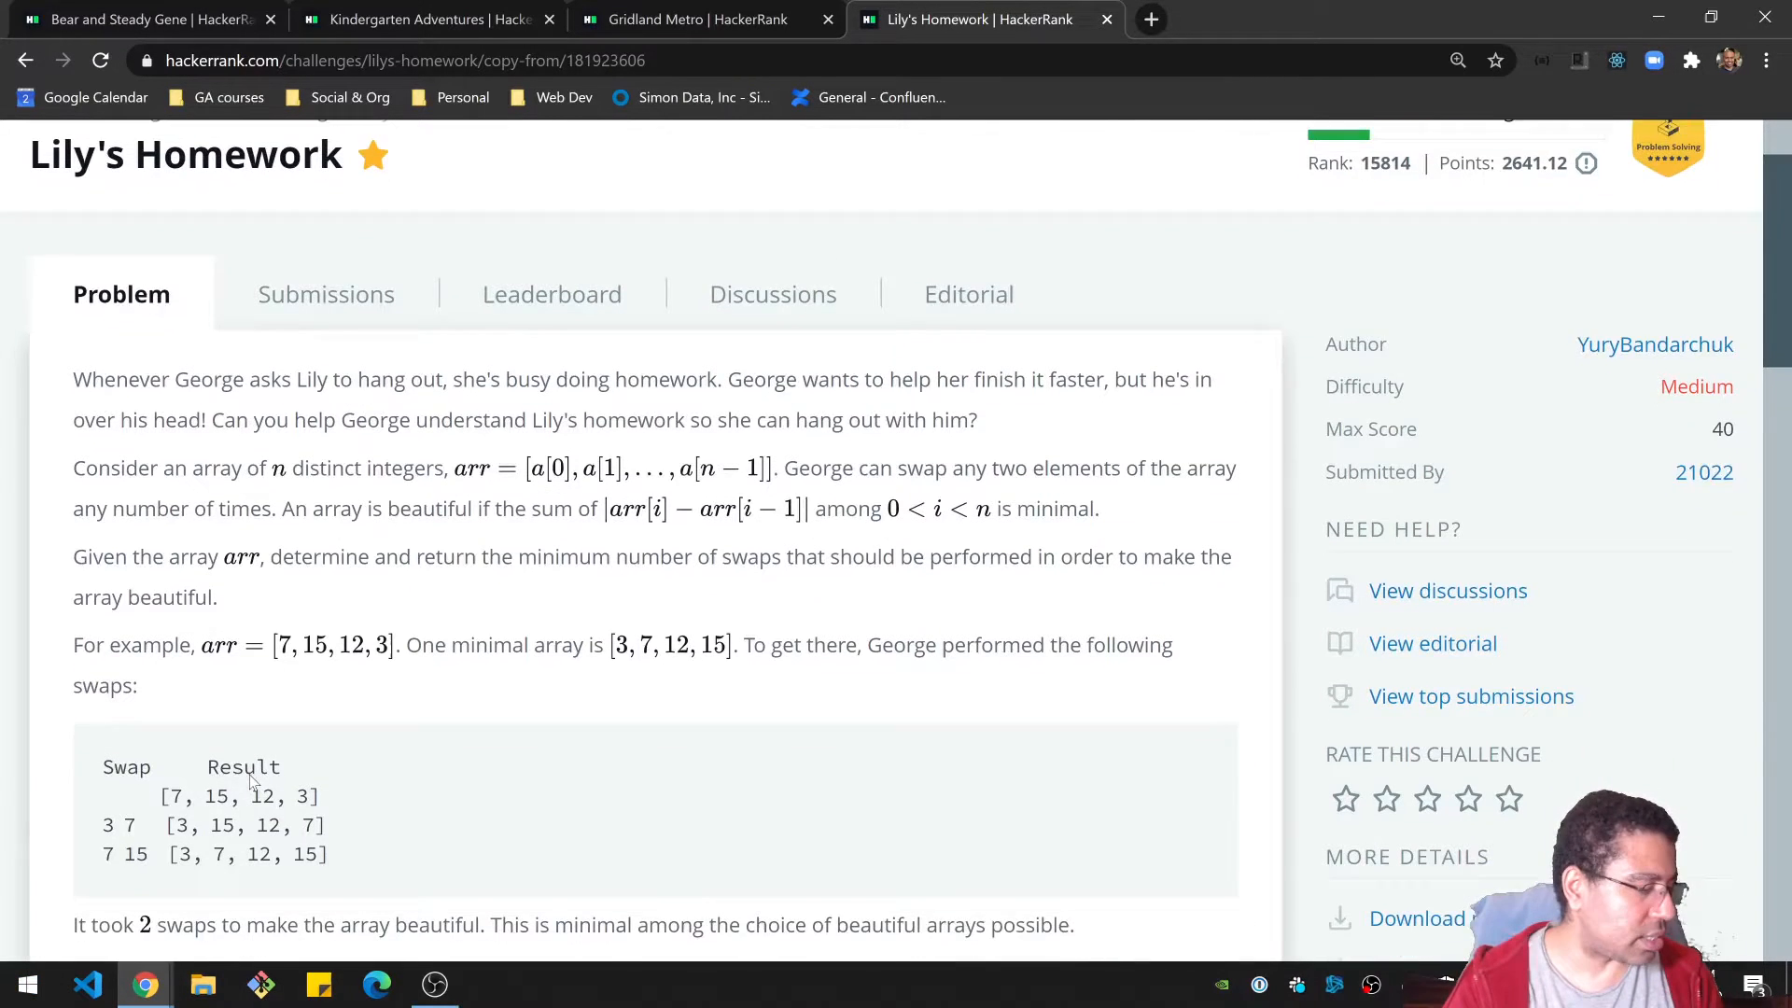
pyautogui.scroll(-3)
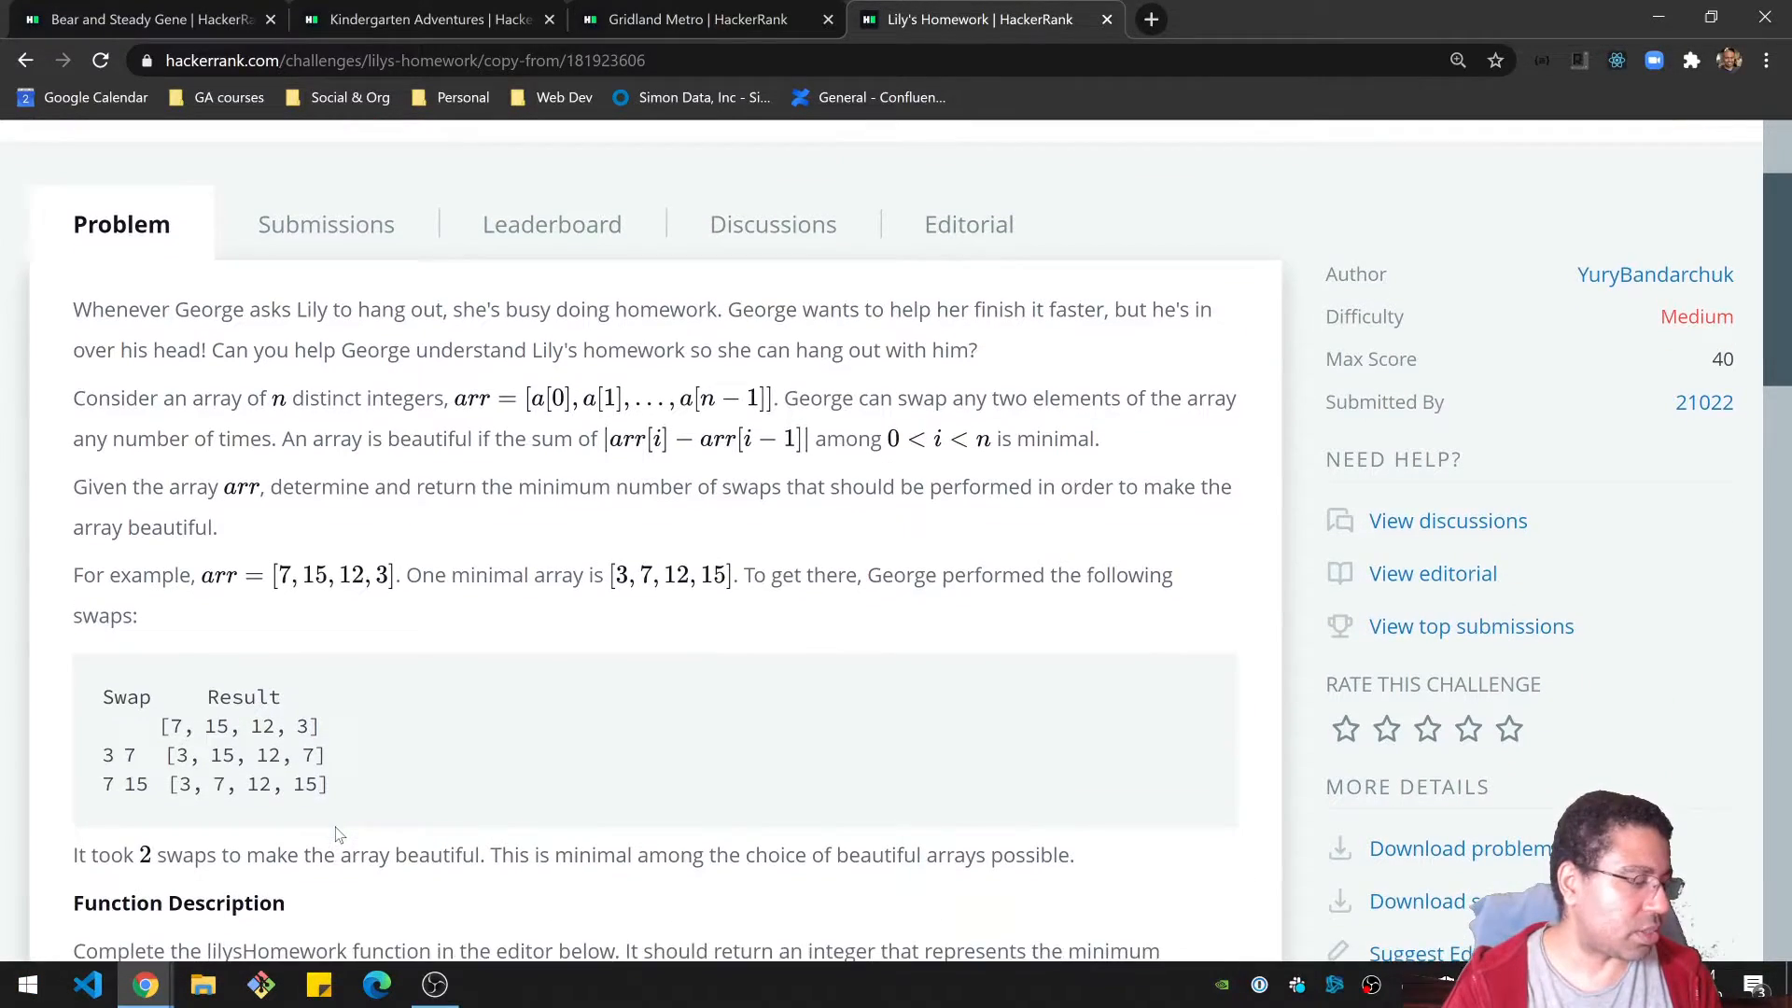
pyautogui.scroll(-3)
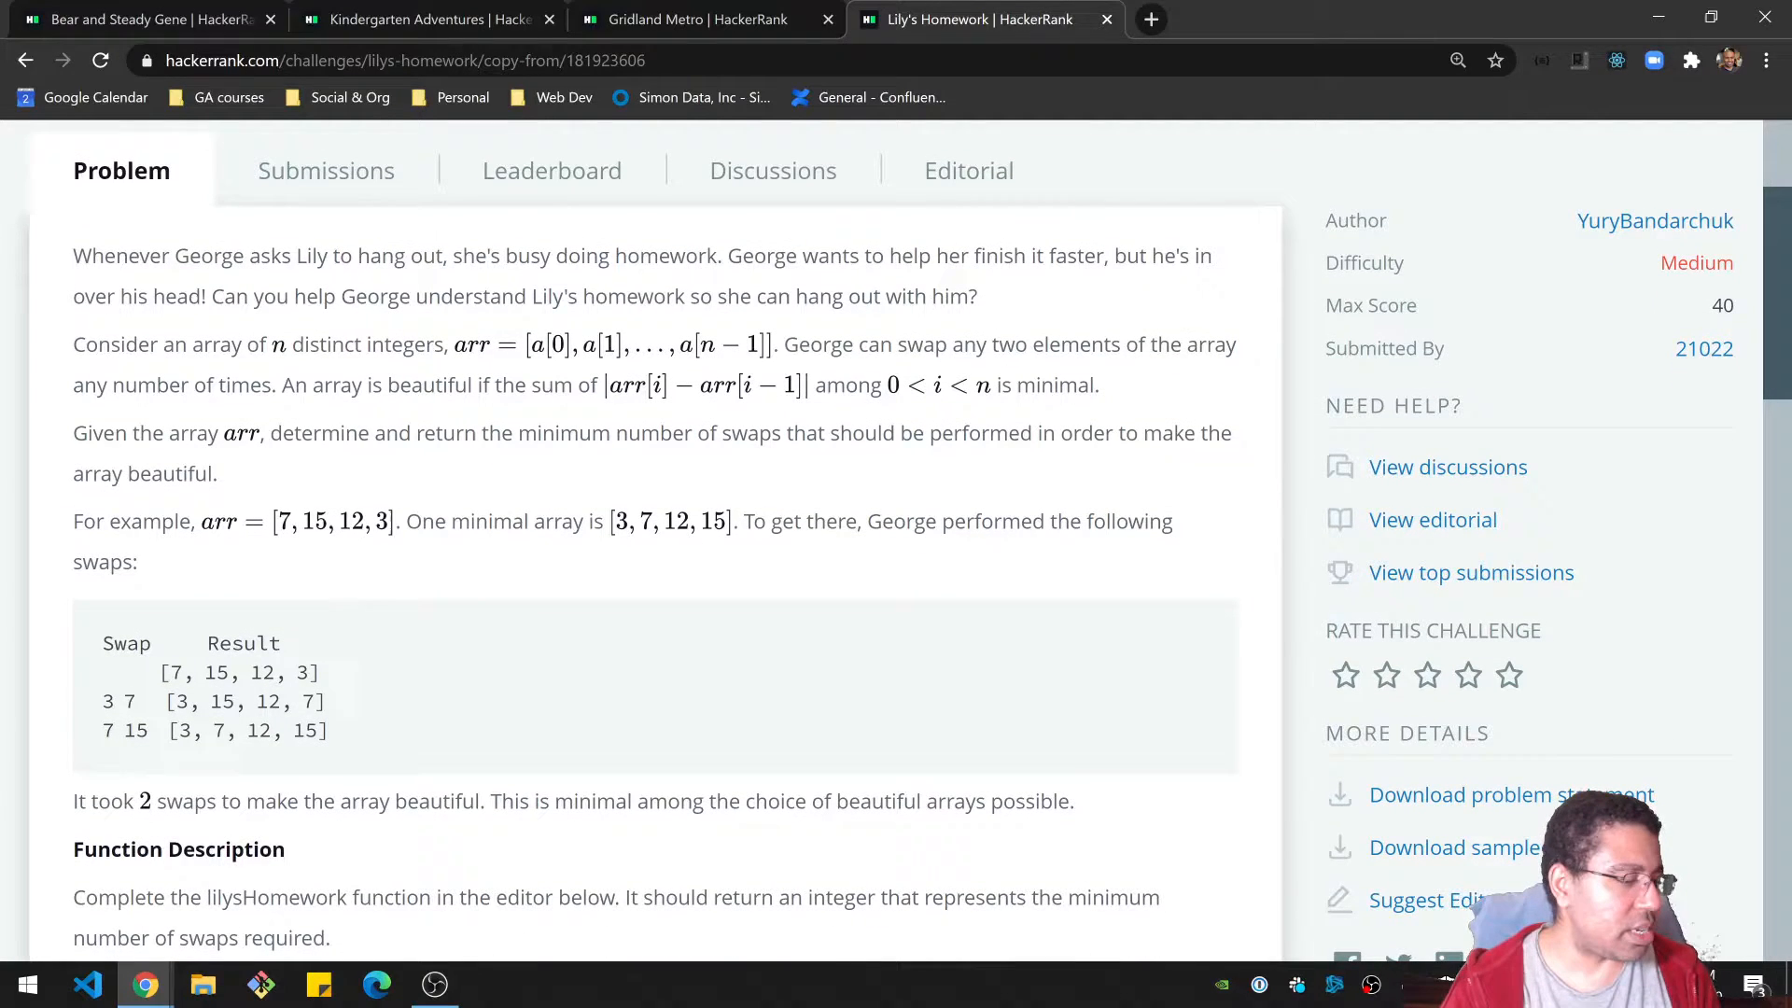
pyautogui.moveTo(765, 786)
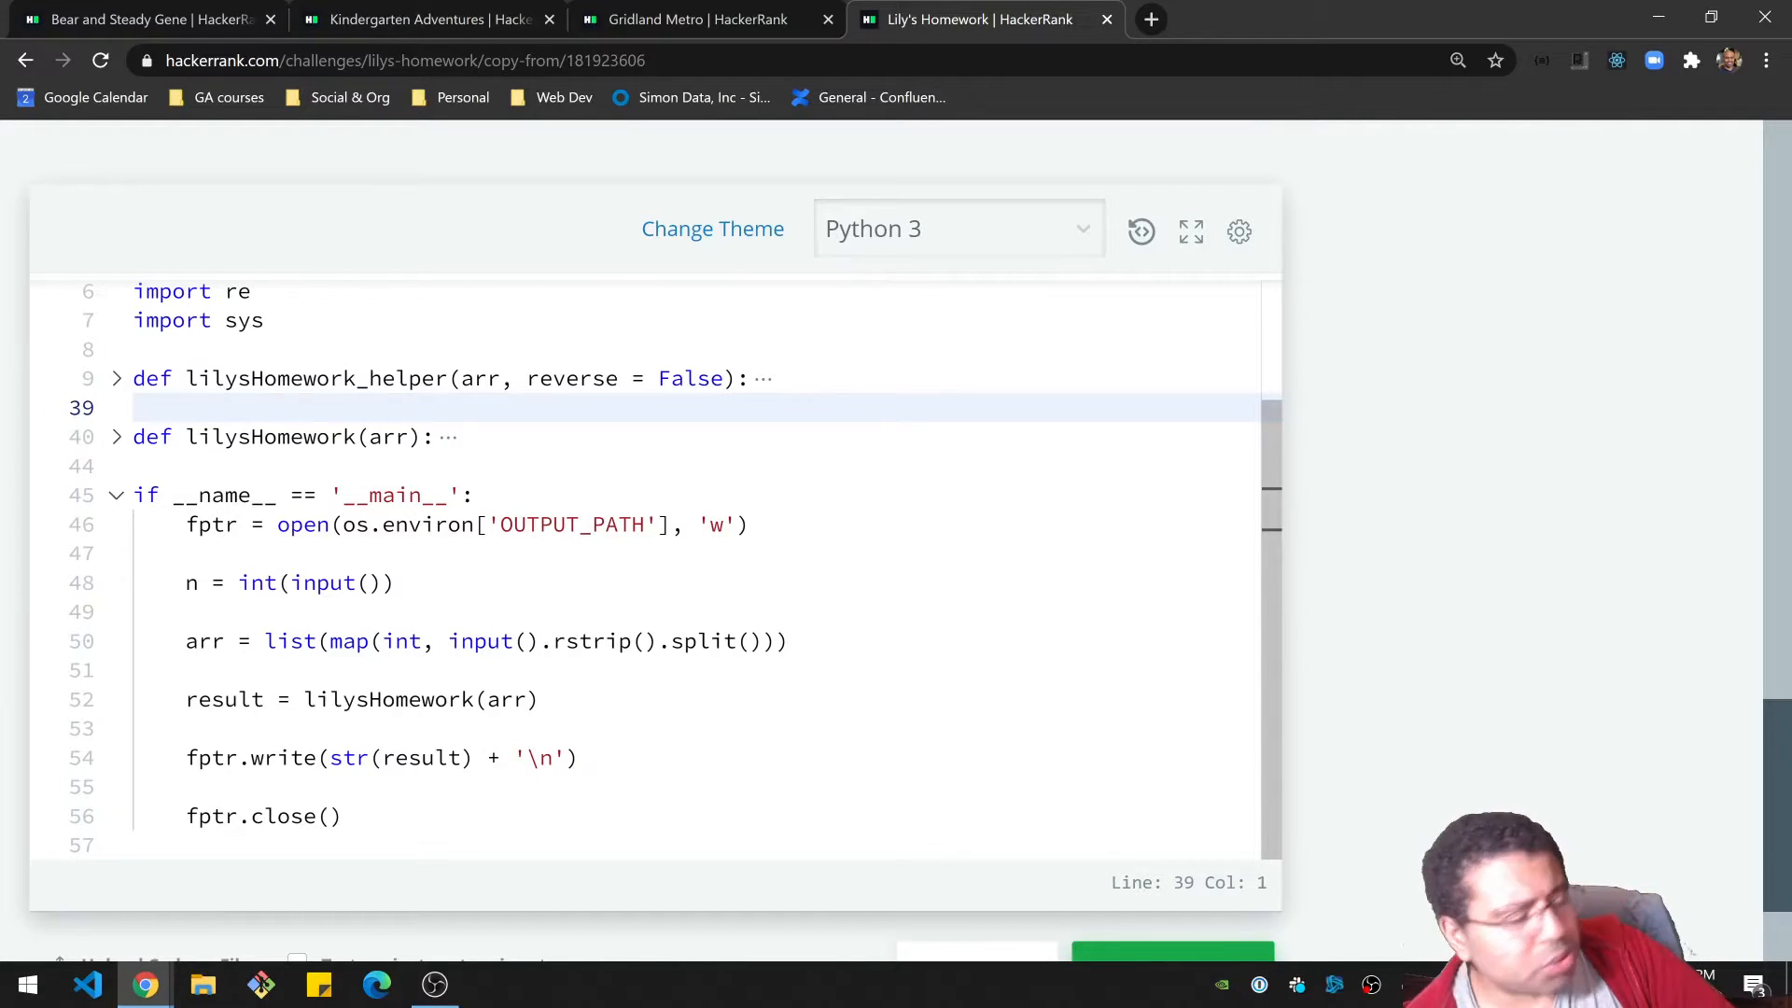
# Highlight lilysHomework and its helper, then unfold lilysHomework to reveal the forward/reverse min logic.
pyautogui.doubleClick(270, 437)
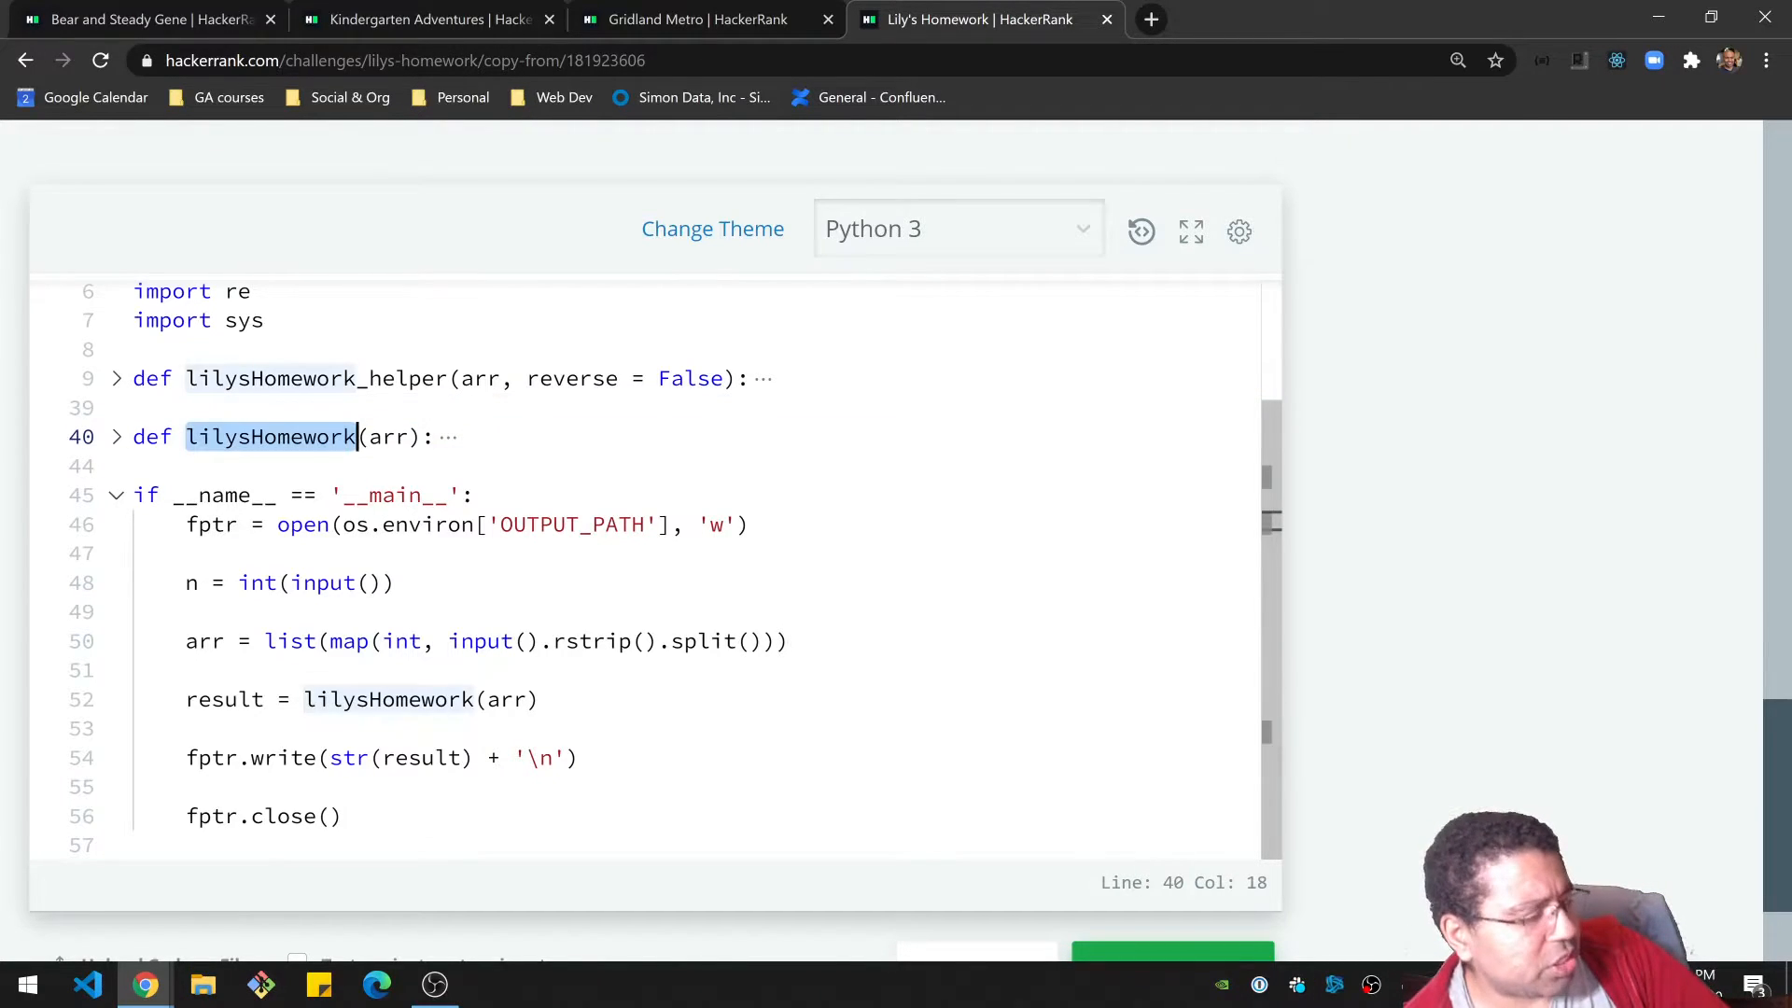
pyautogui.click(277, 379)
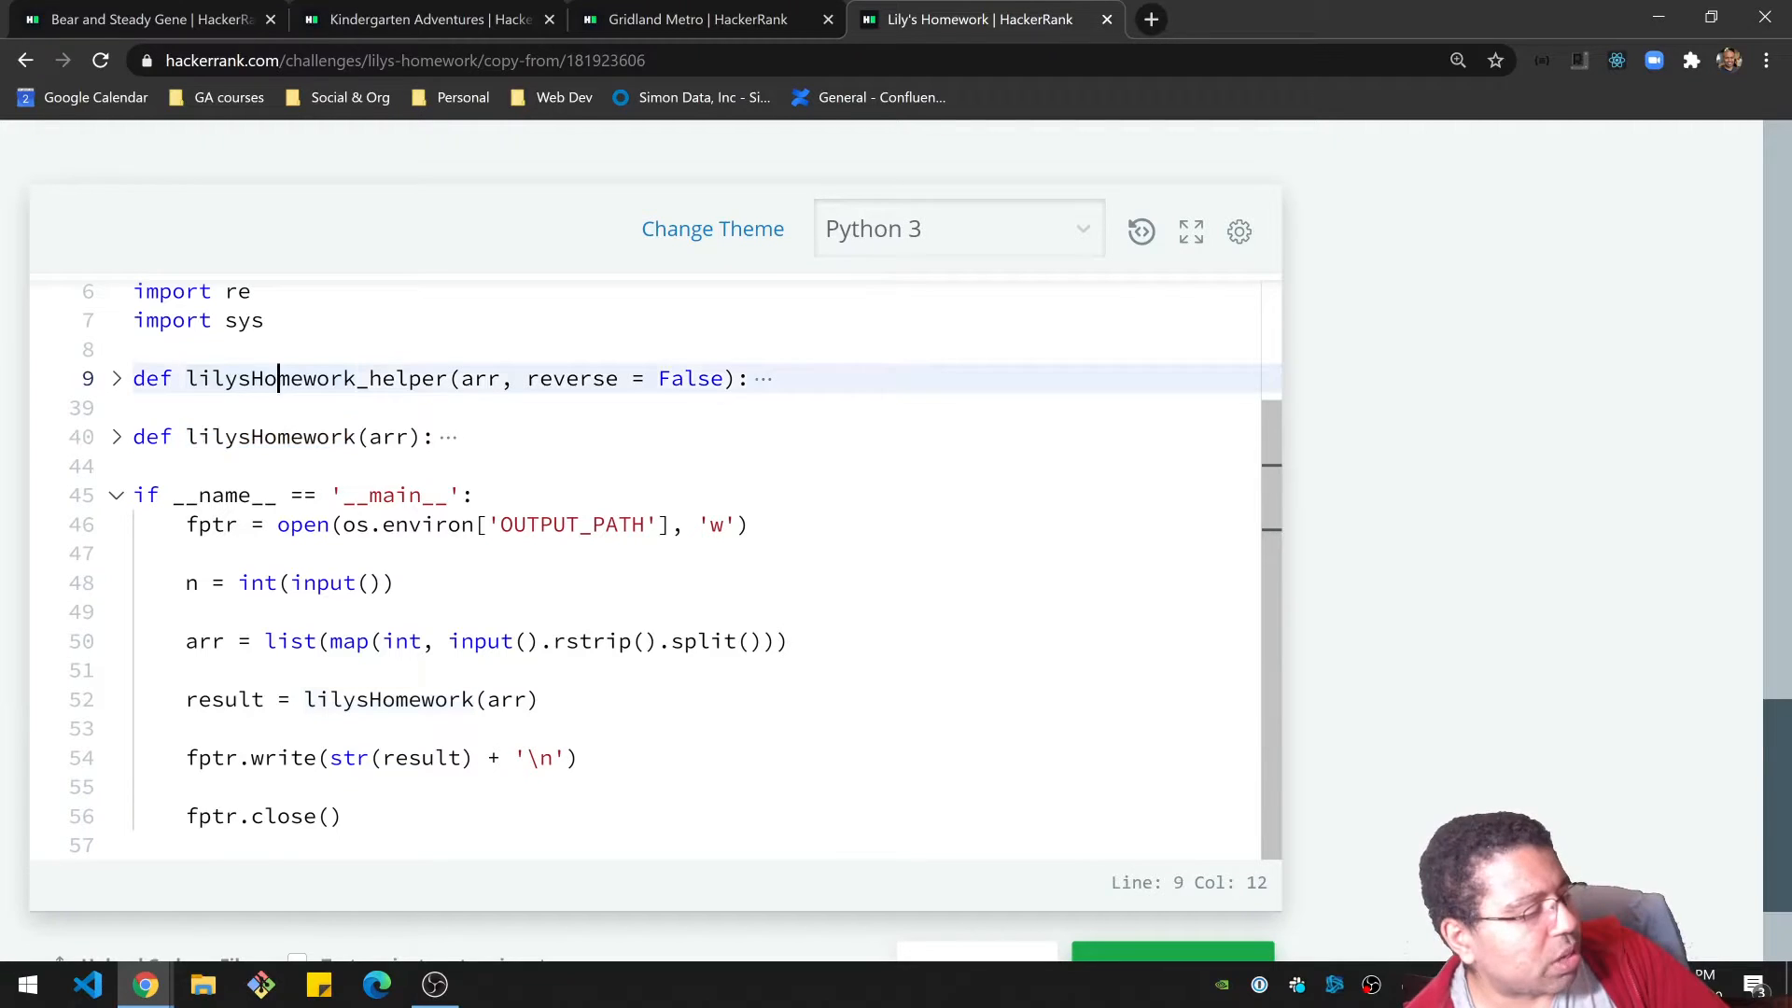
pyautogui.doubleClick(318, 379)
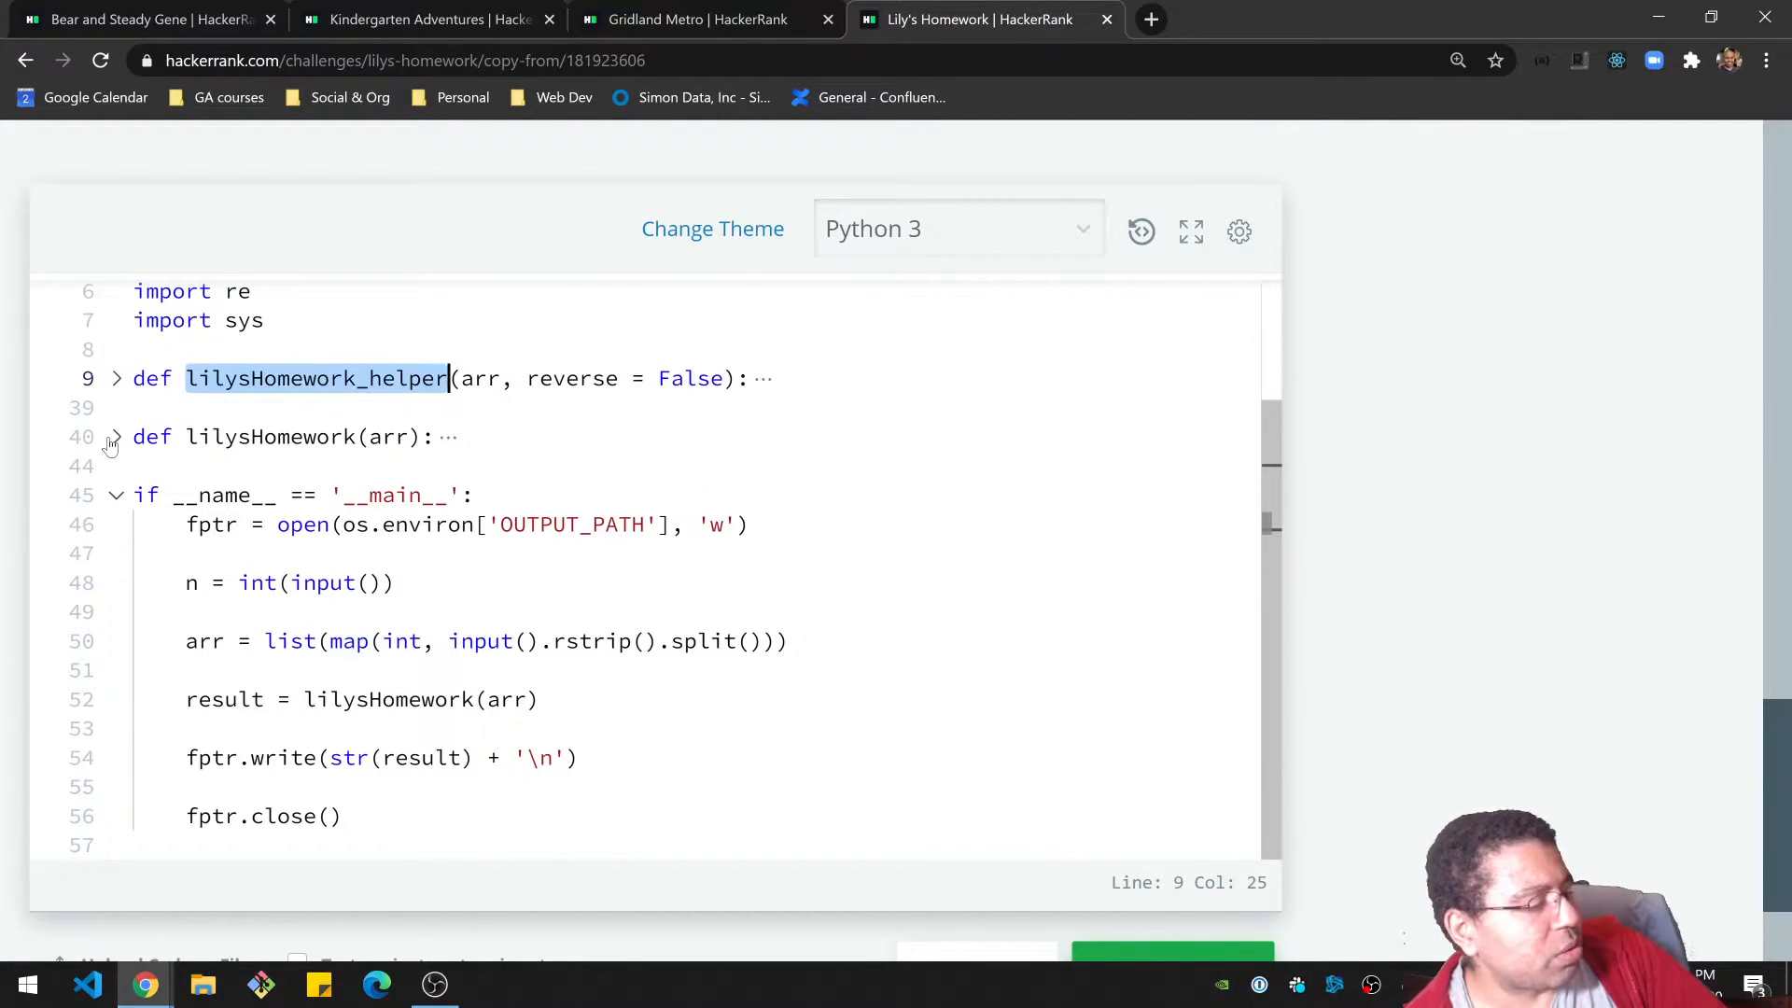
pyautogui.click(114, 436)
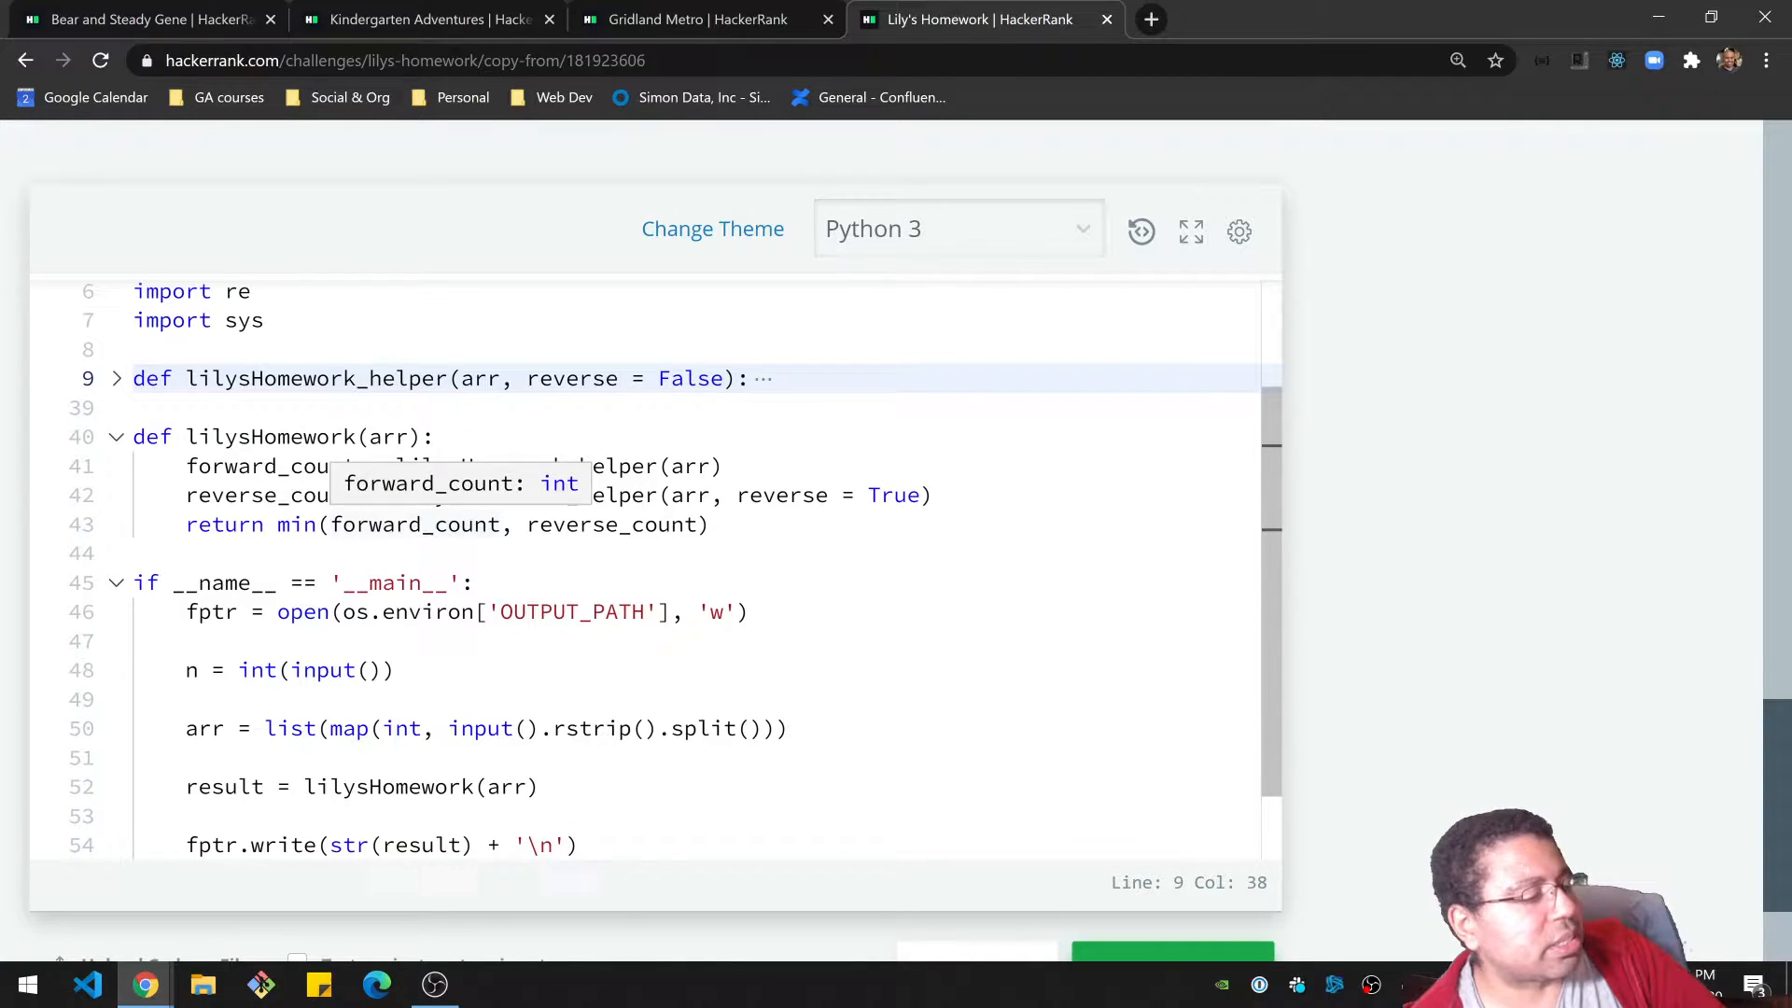
pyautogui.scroll(3)
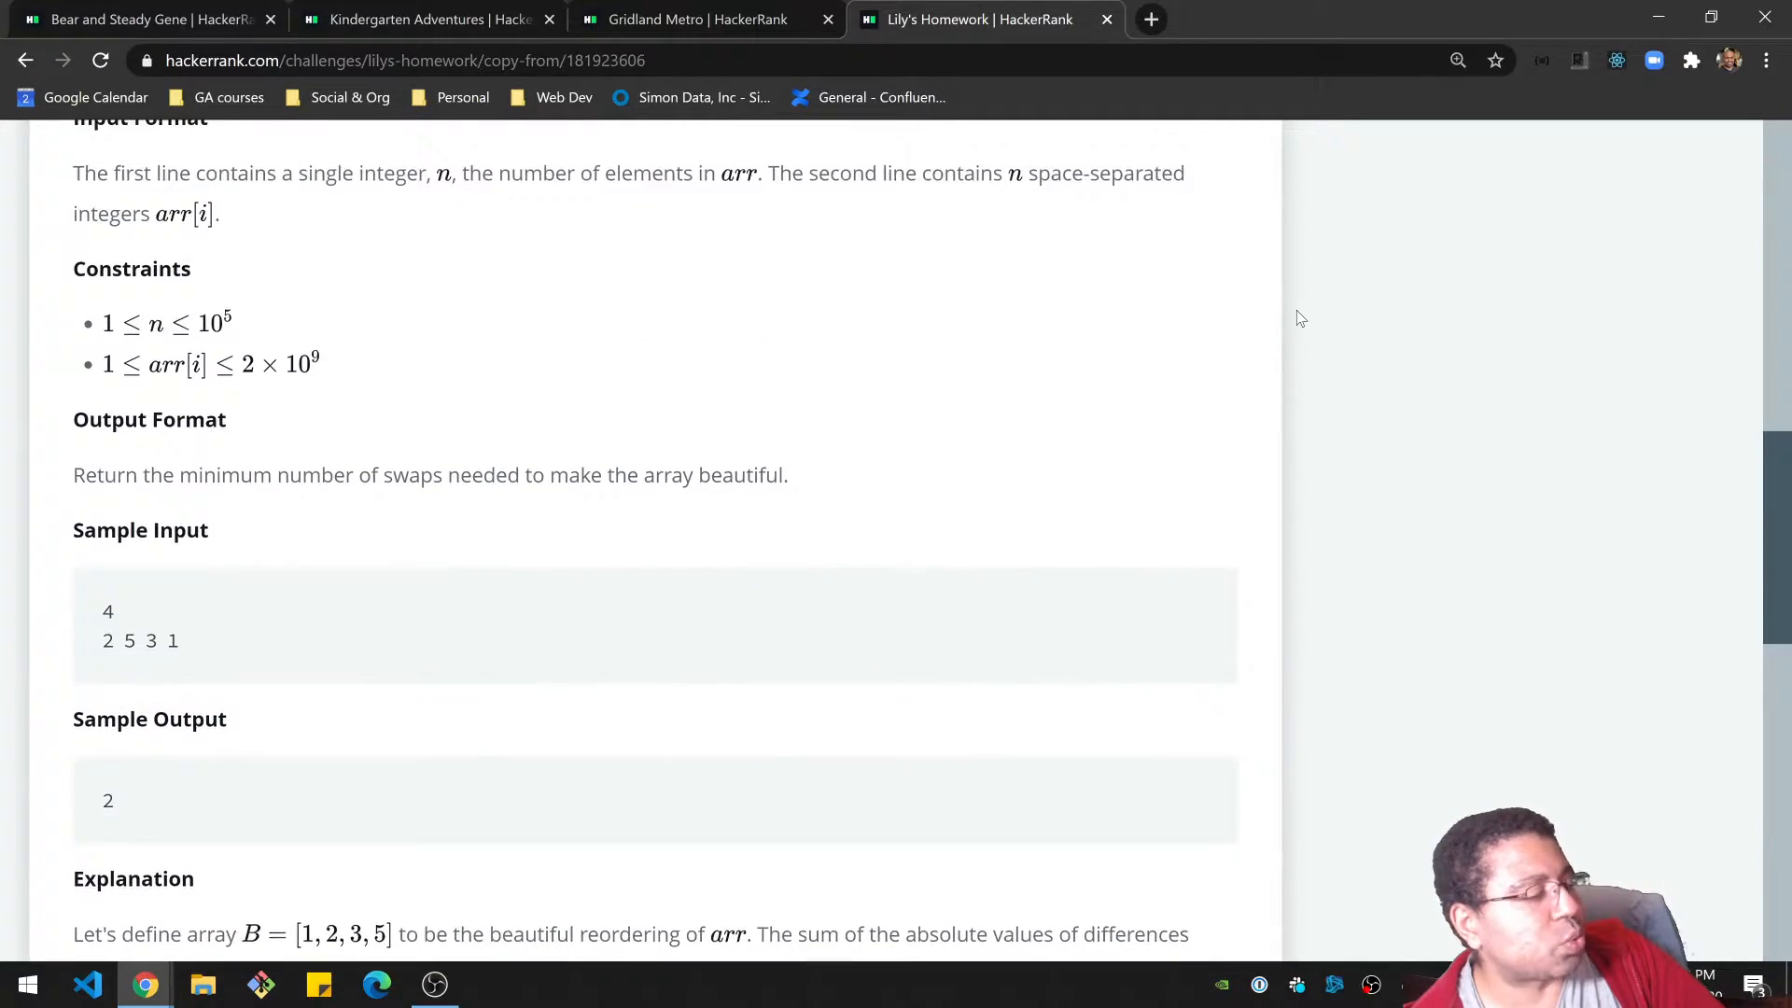
pyautogui.scroll(3)
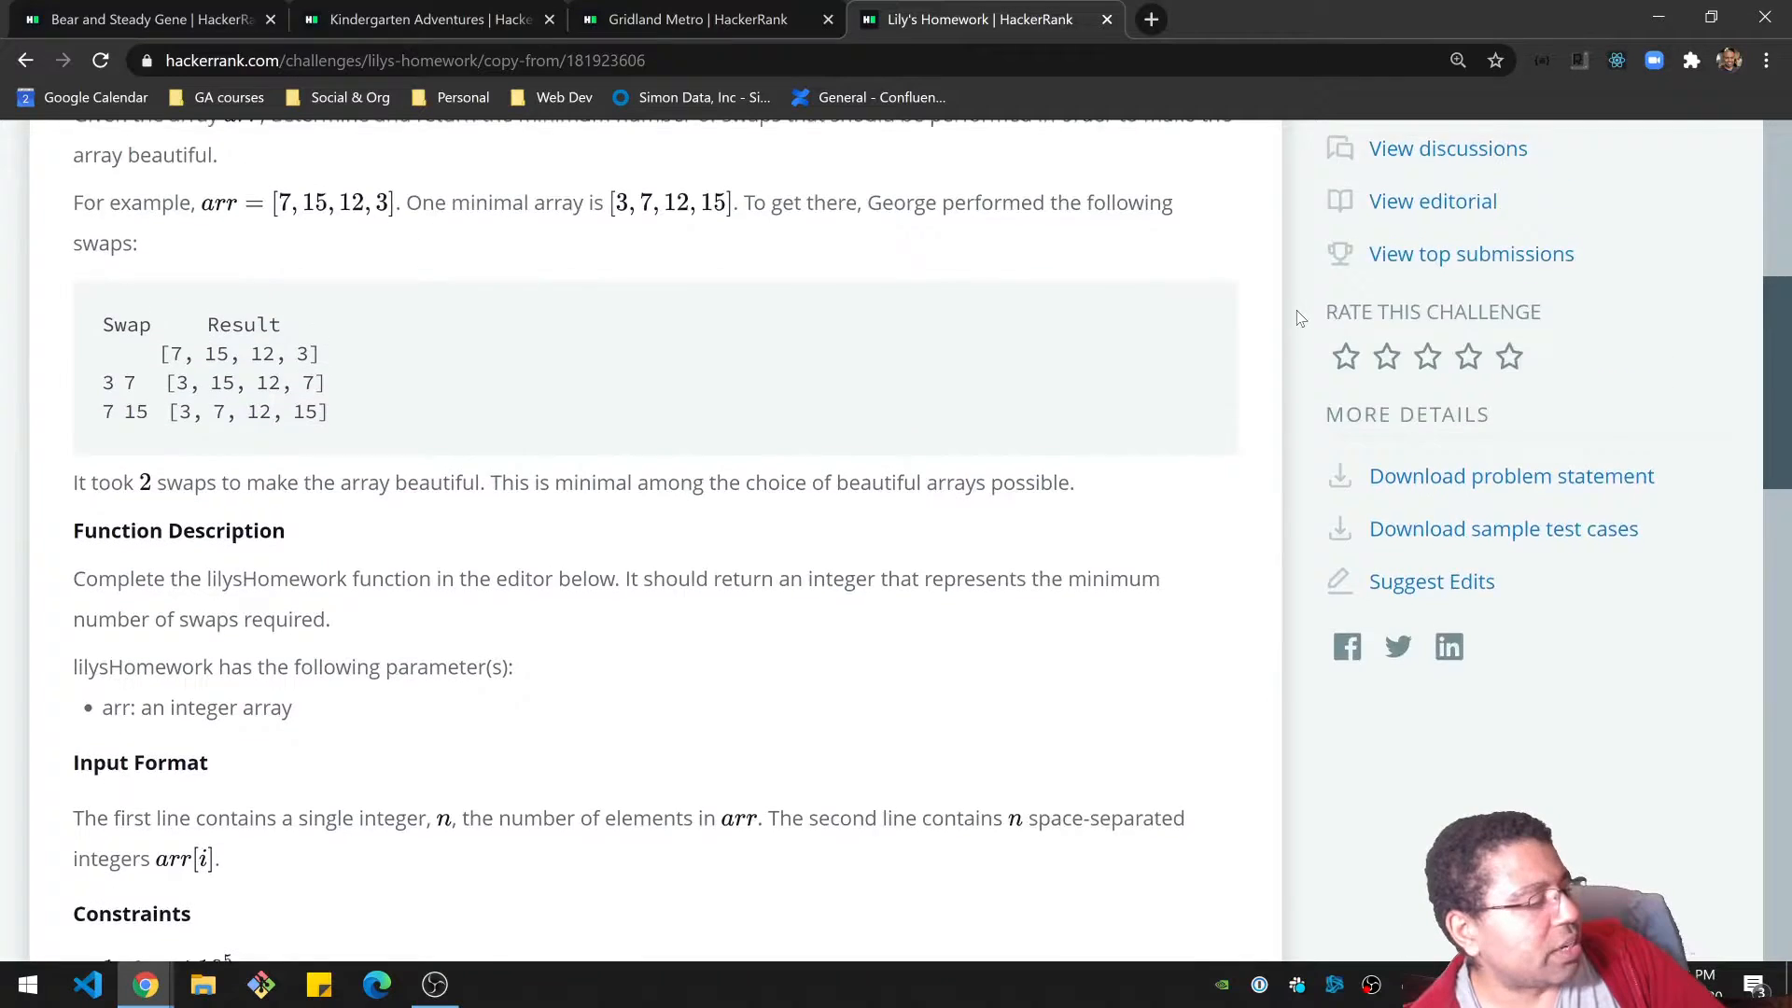
pyautogui.scroll(3)
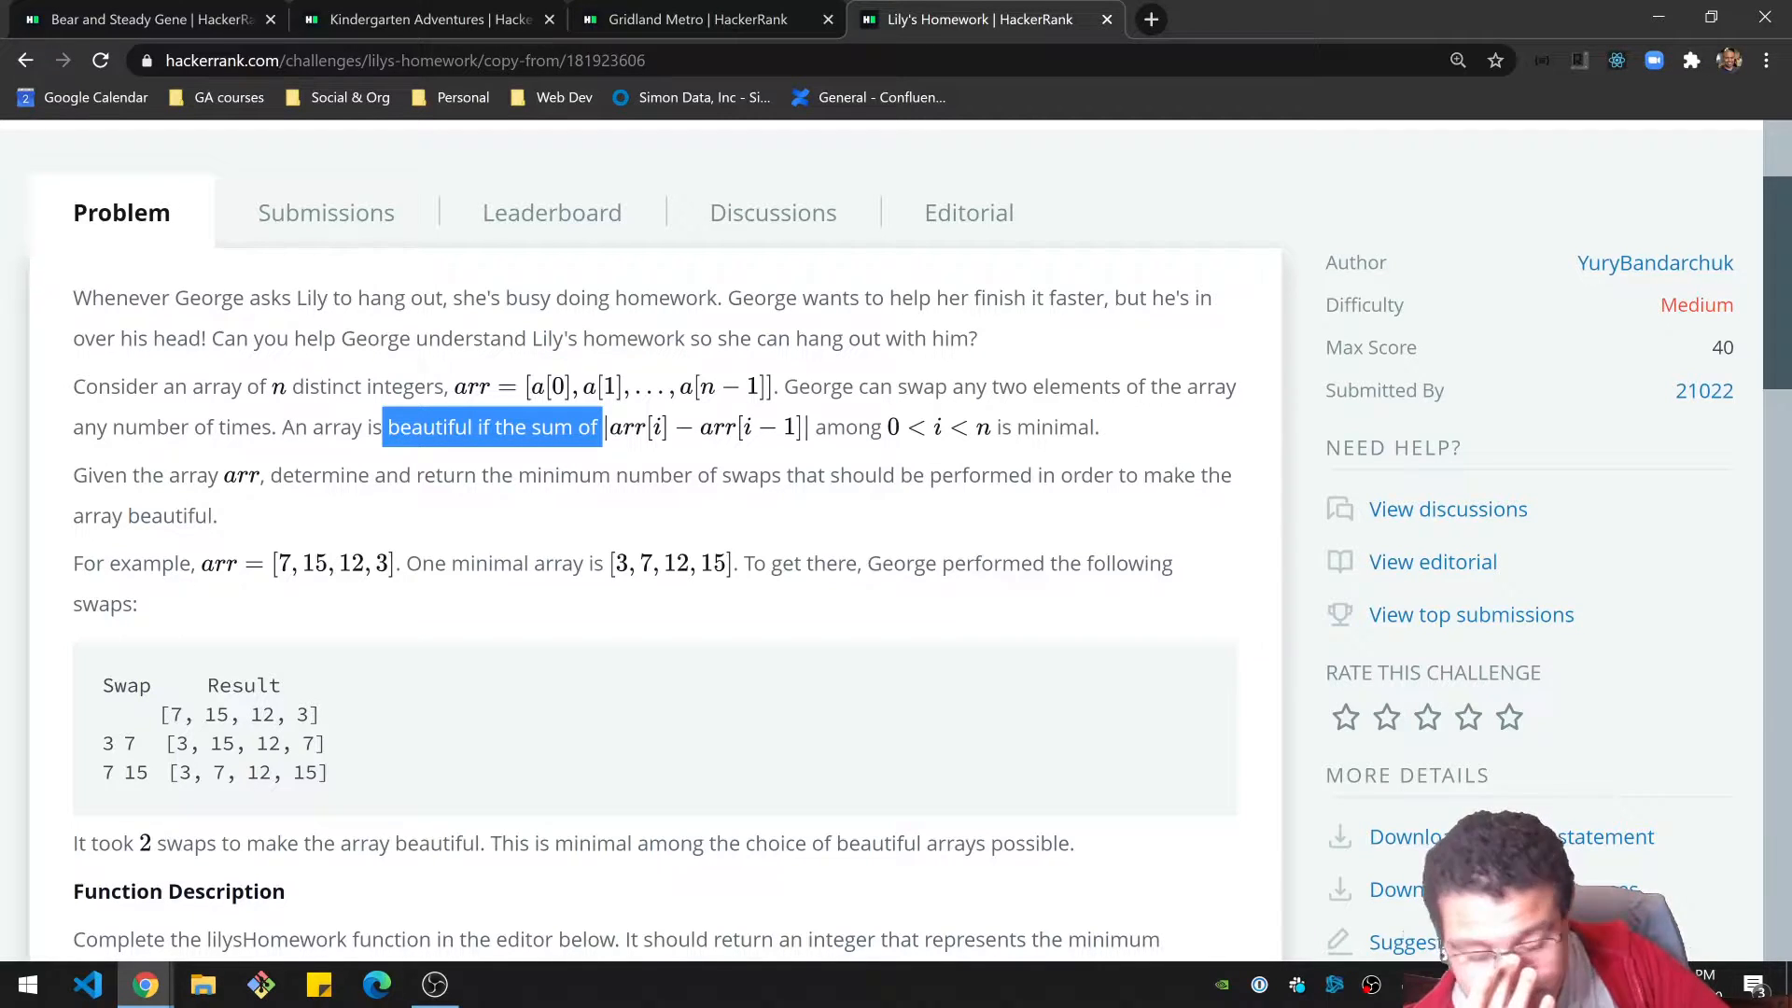
pyautogui.scroll(-3)
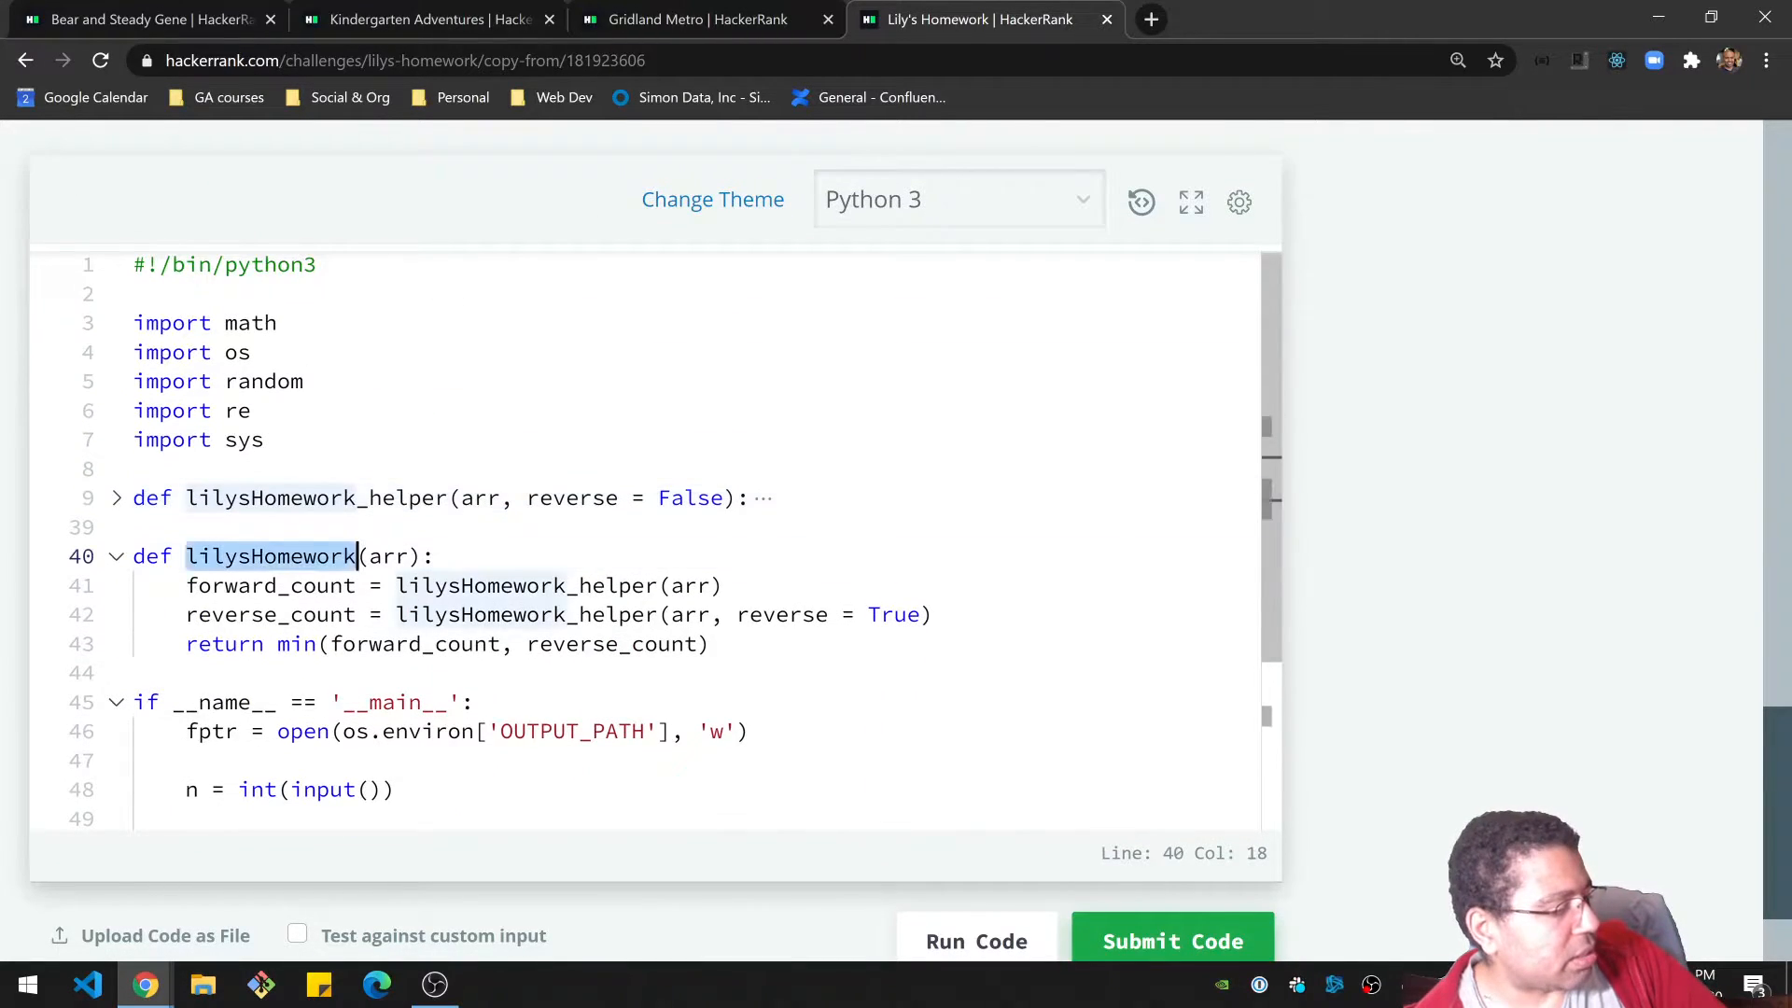
# Fold lilysHomework to point at the helper definition, then unfold it again.
pyautogui.click(113, 556)
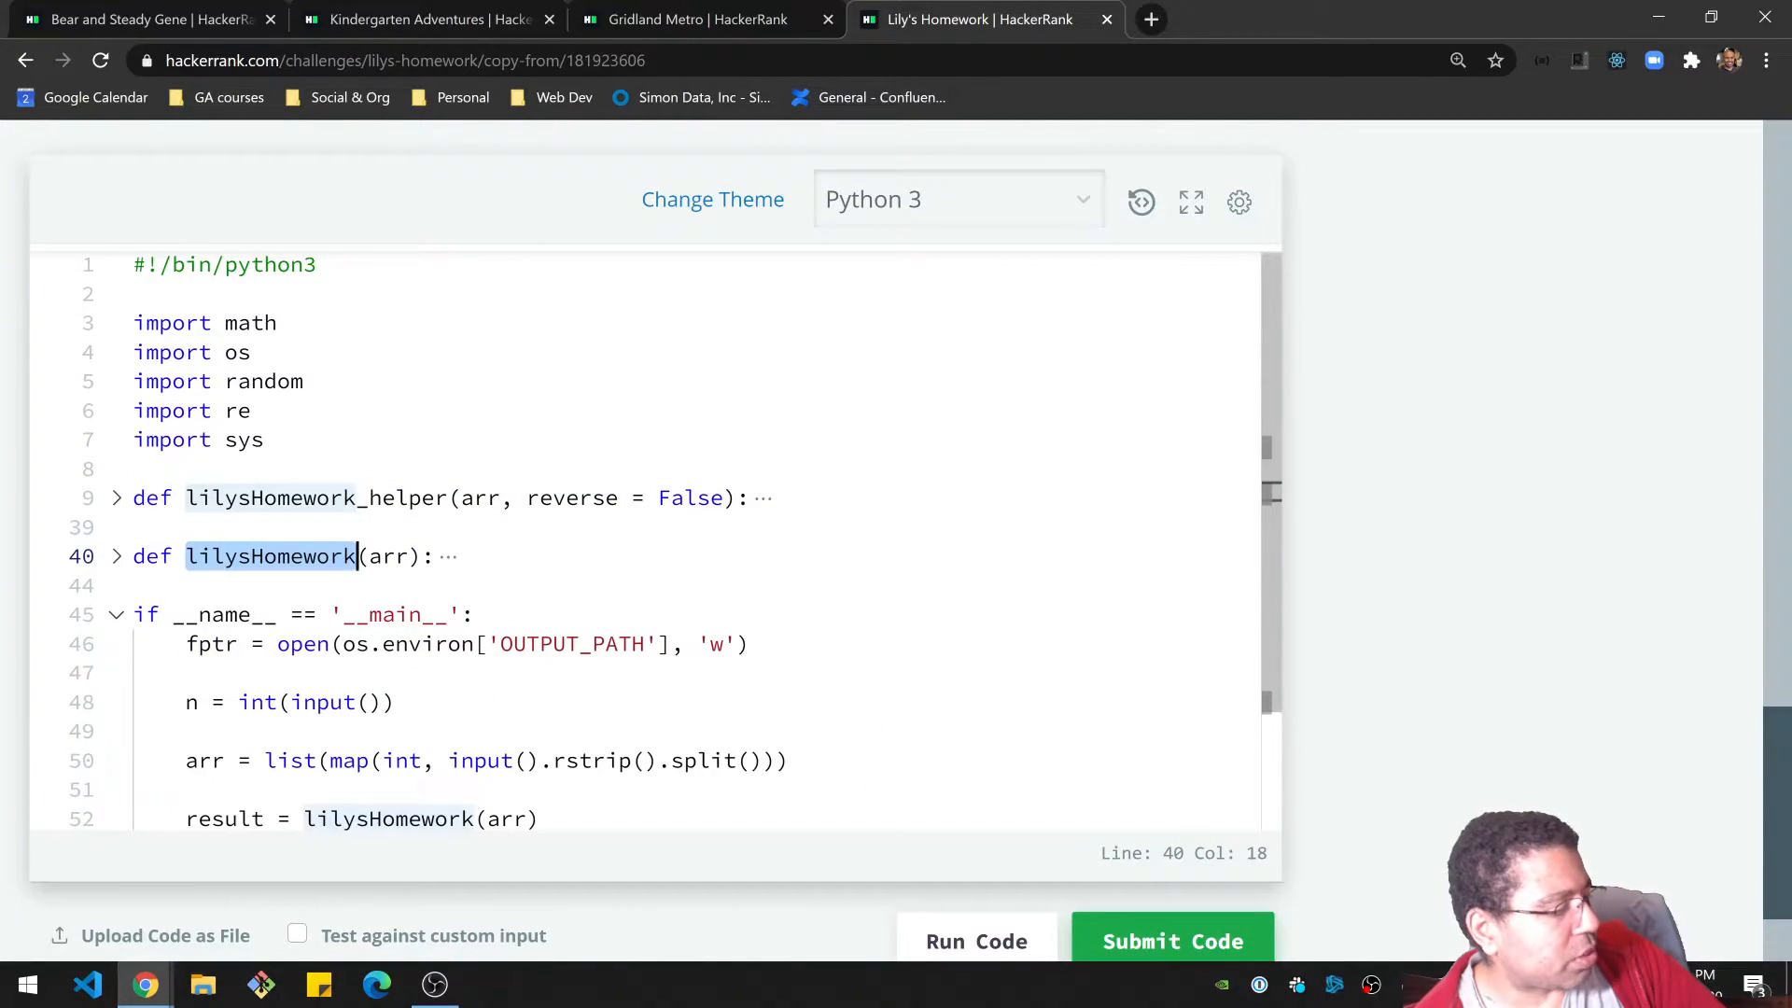
pyautogui.click(317, 497)
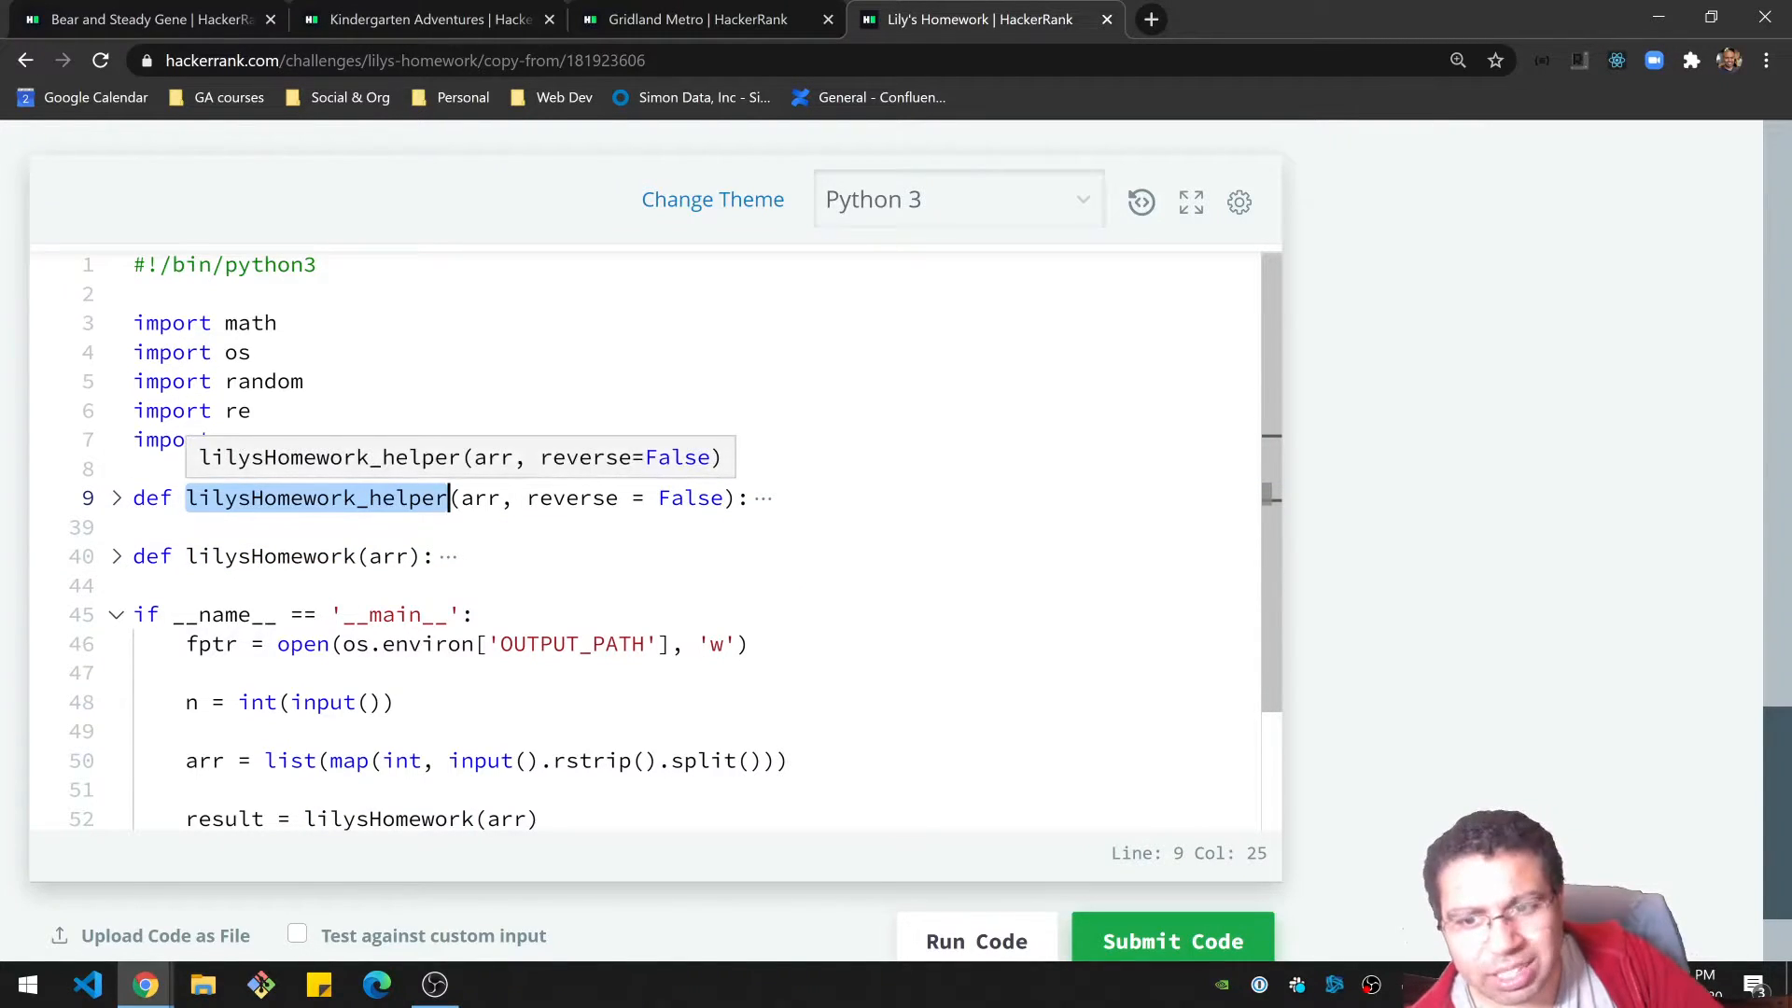
pyautogui.click(114, 556)
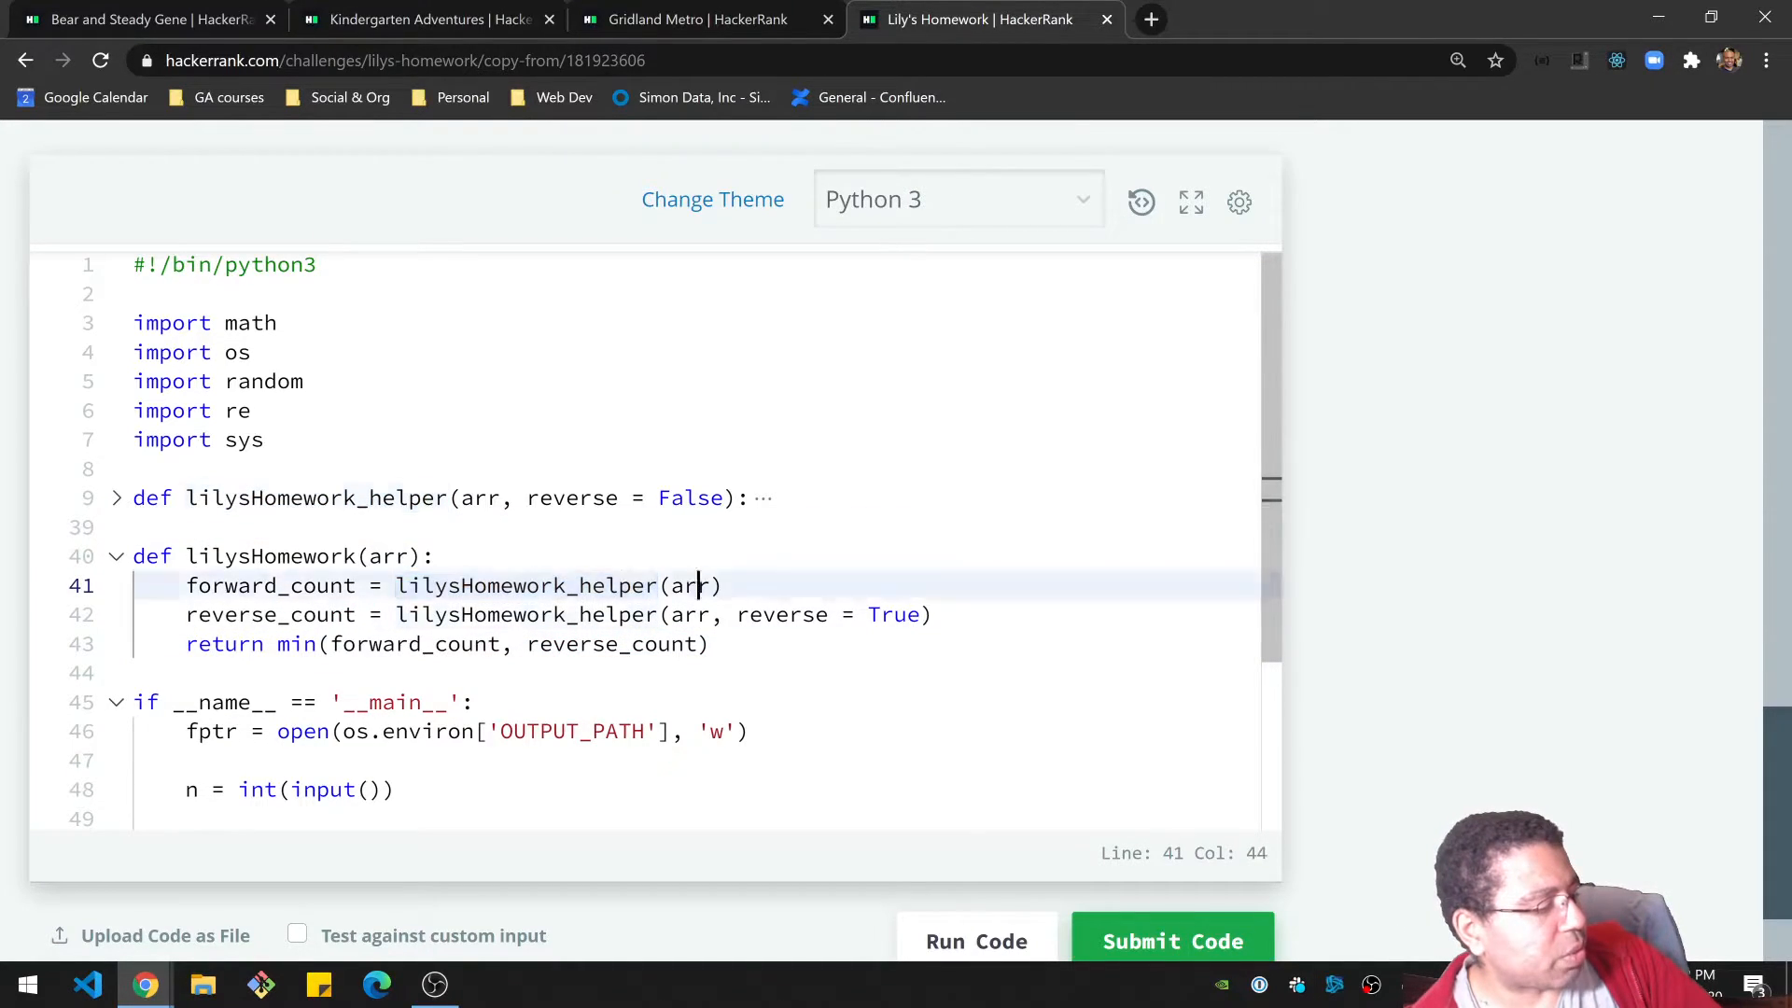
# Walk through forward_count, the reverse helper call and the line returning the minimum count.
pyautogui.doubleClick(271, 584)
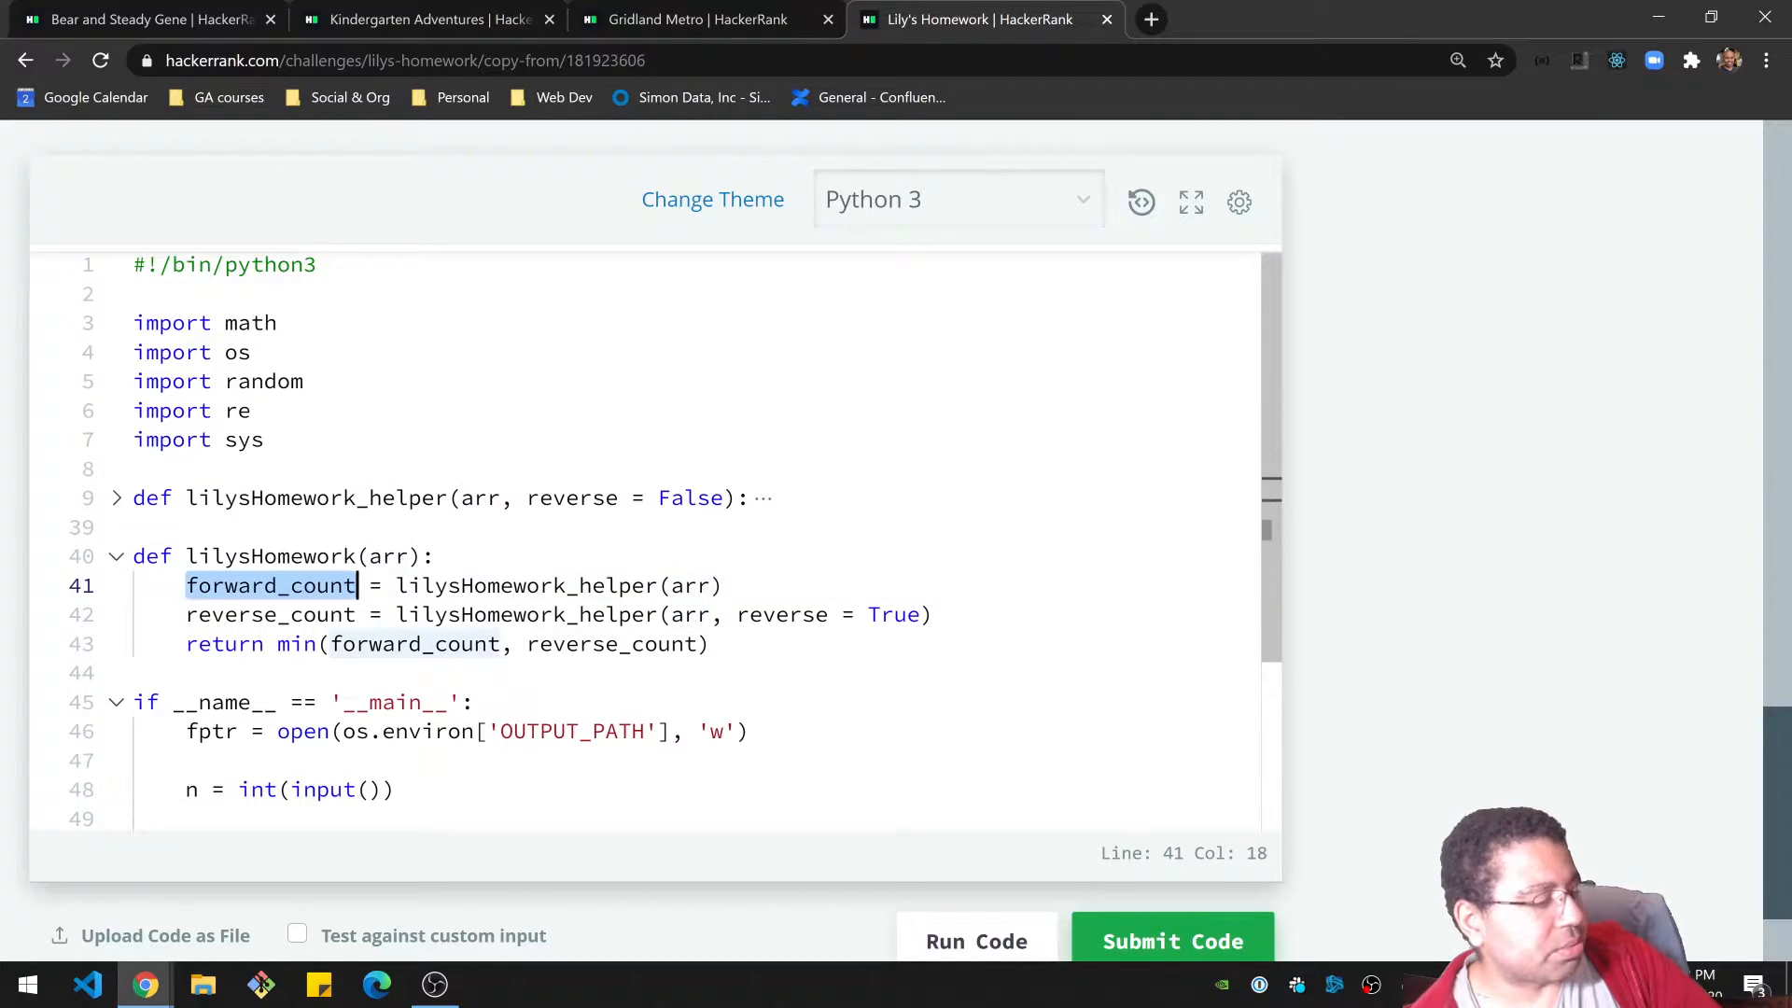
pyautogui.doubleClick(527, 614)
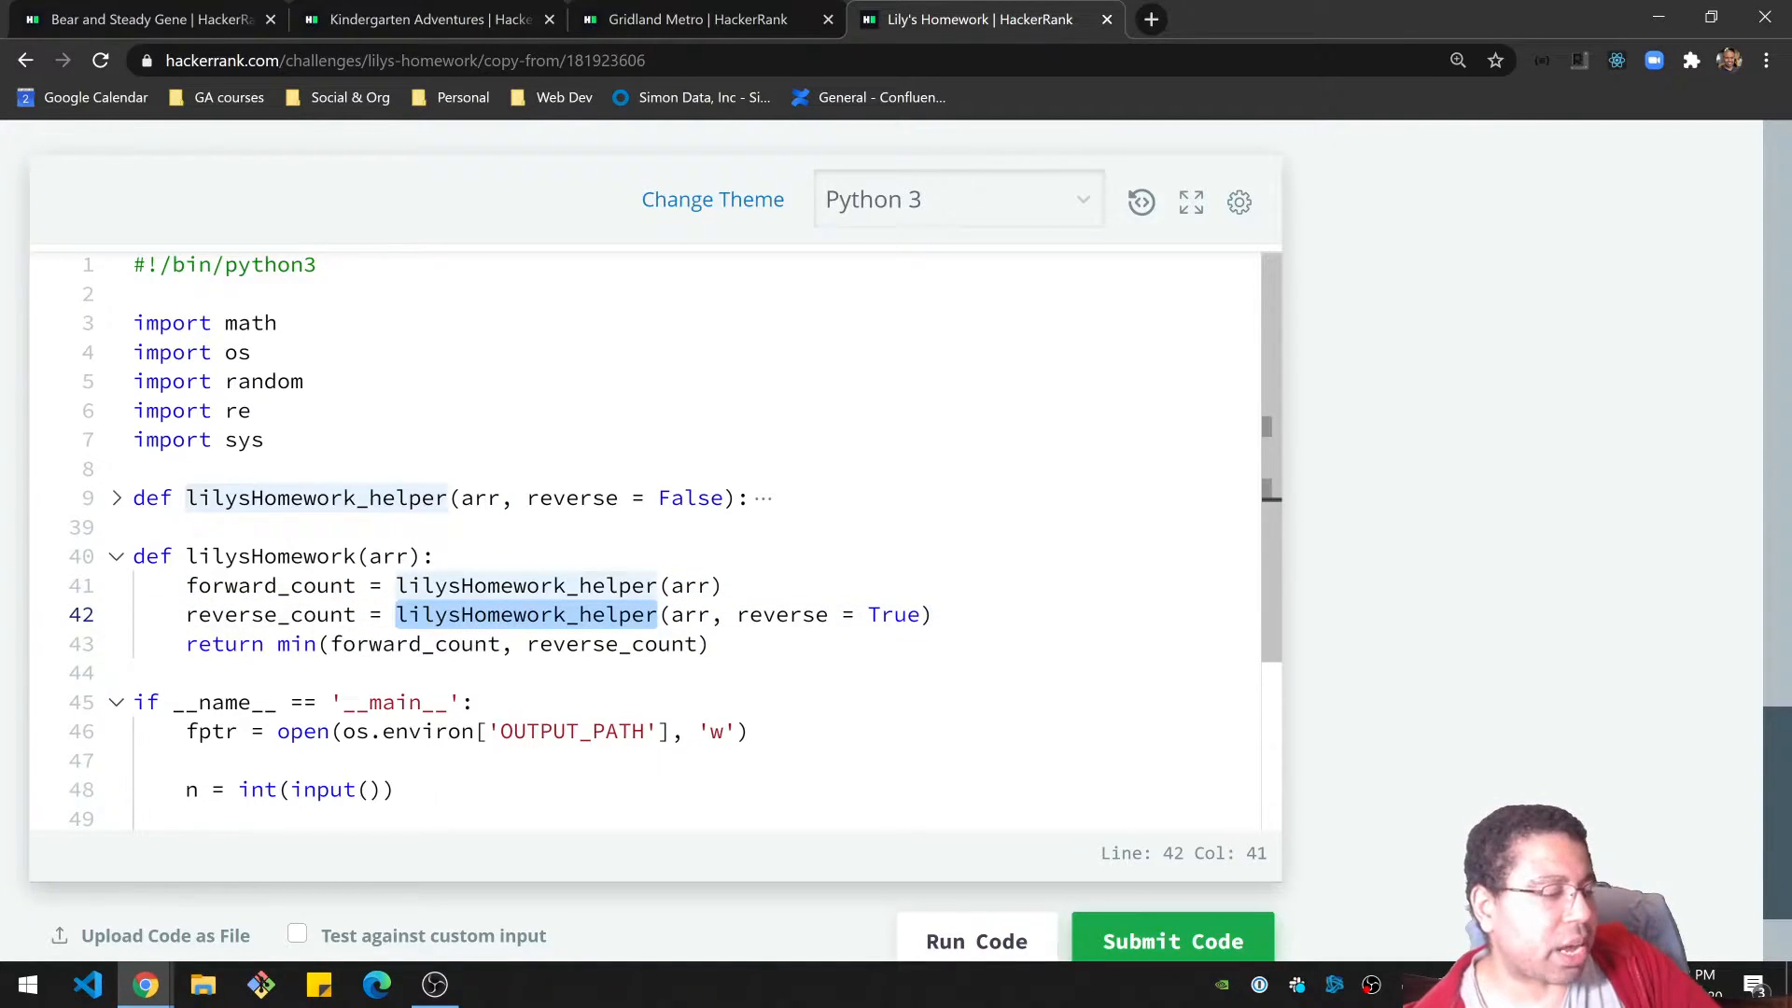
pyautogui.doubleClick(780, 614)
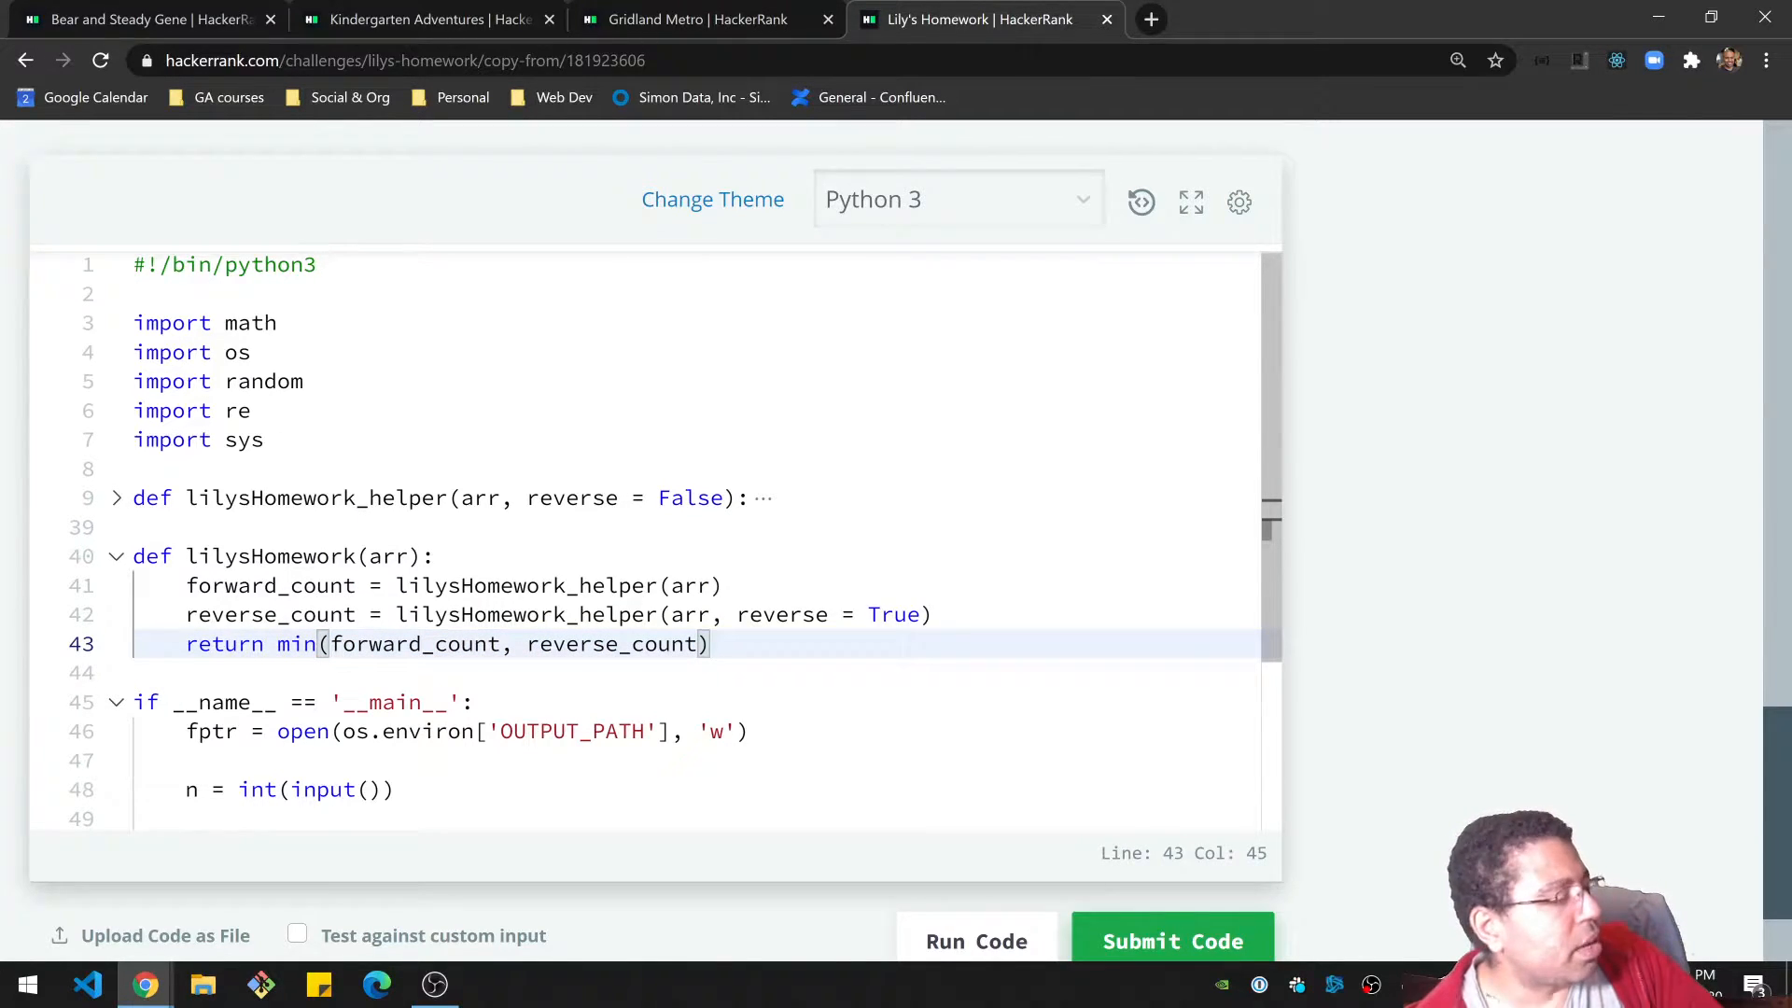
pyautogui.scroll(-3)
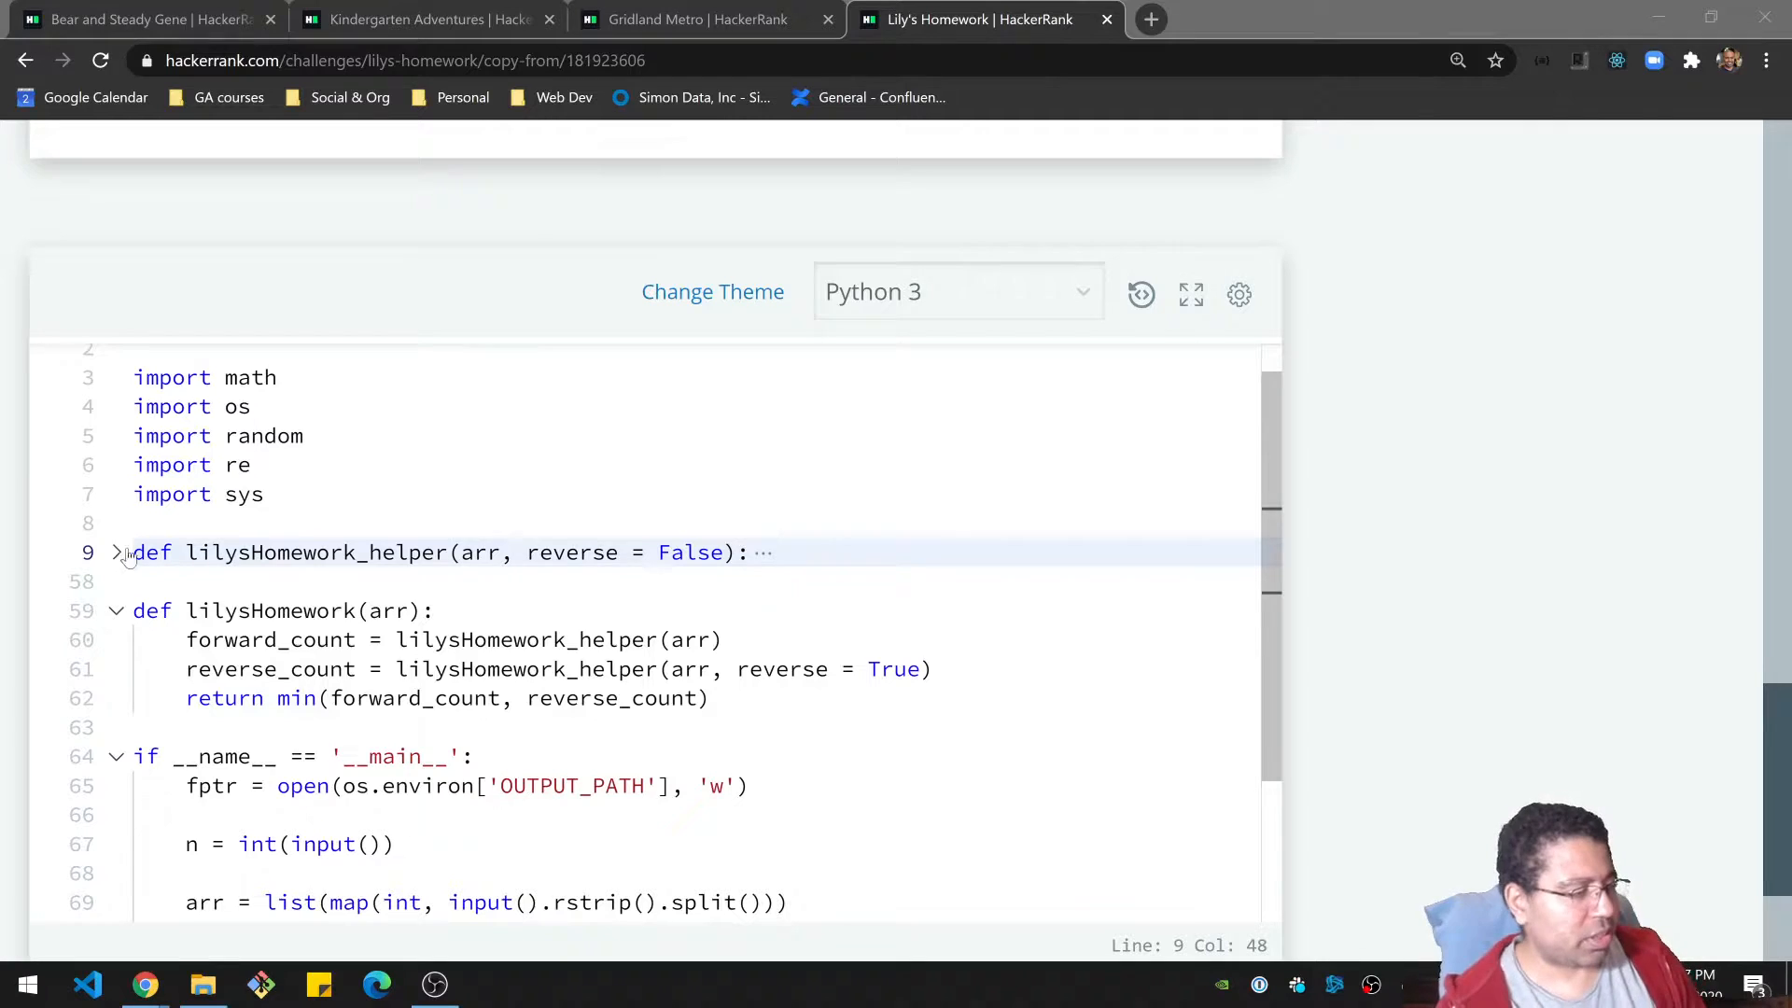
pyautogui.click(114, 553)
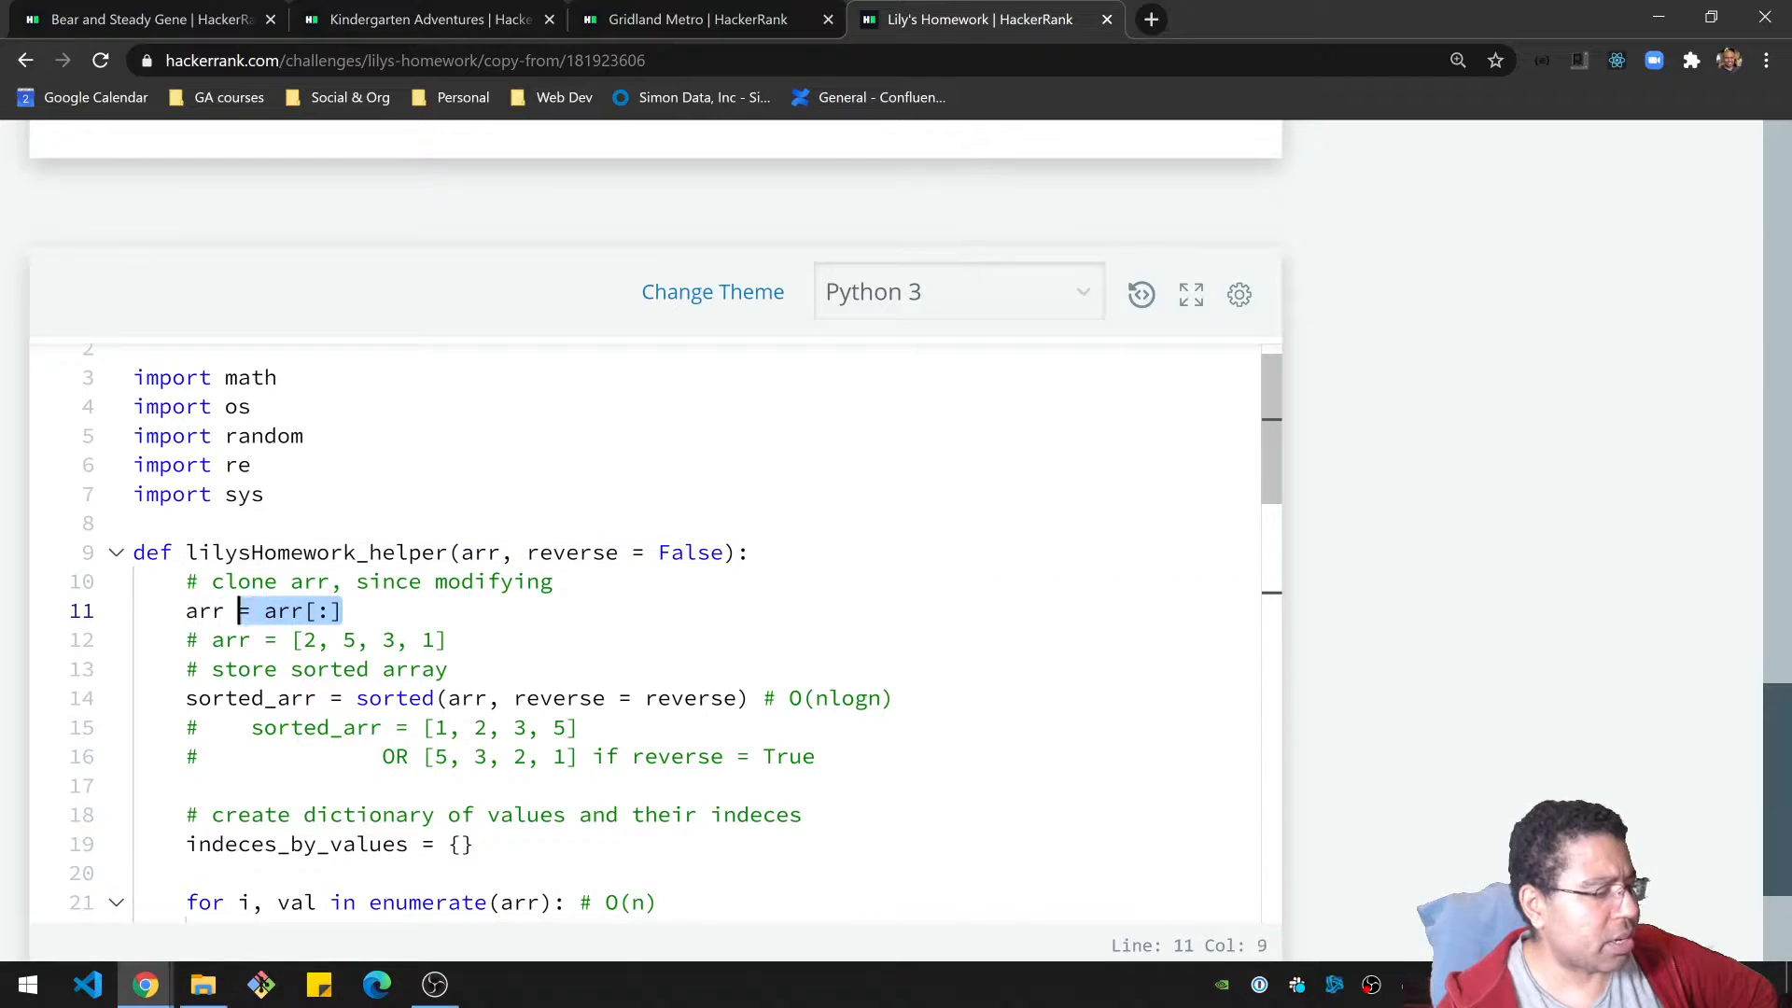
pyautogui.click(340, 610)
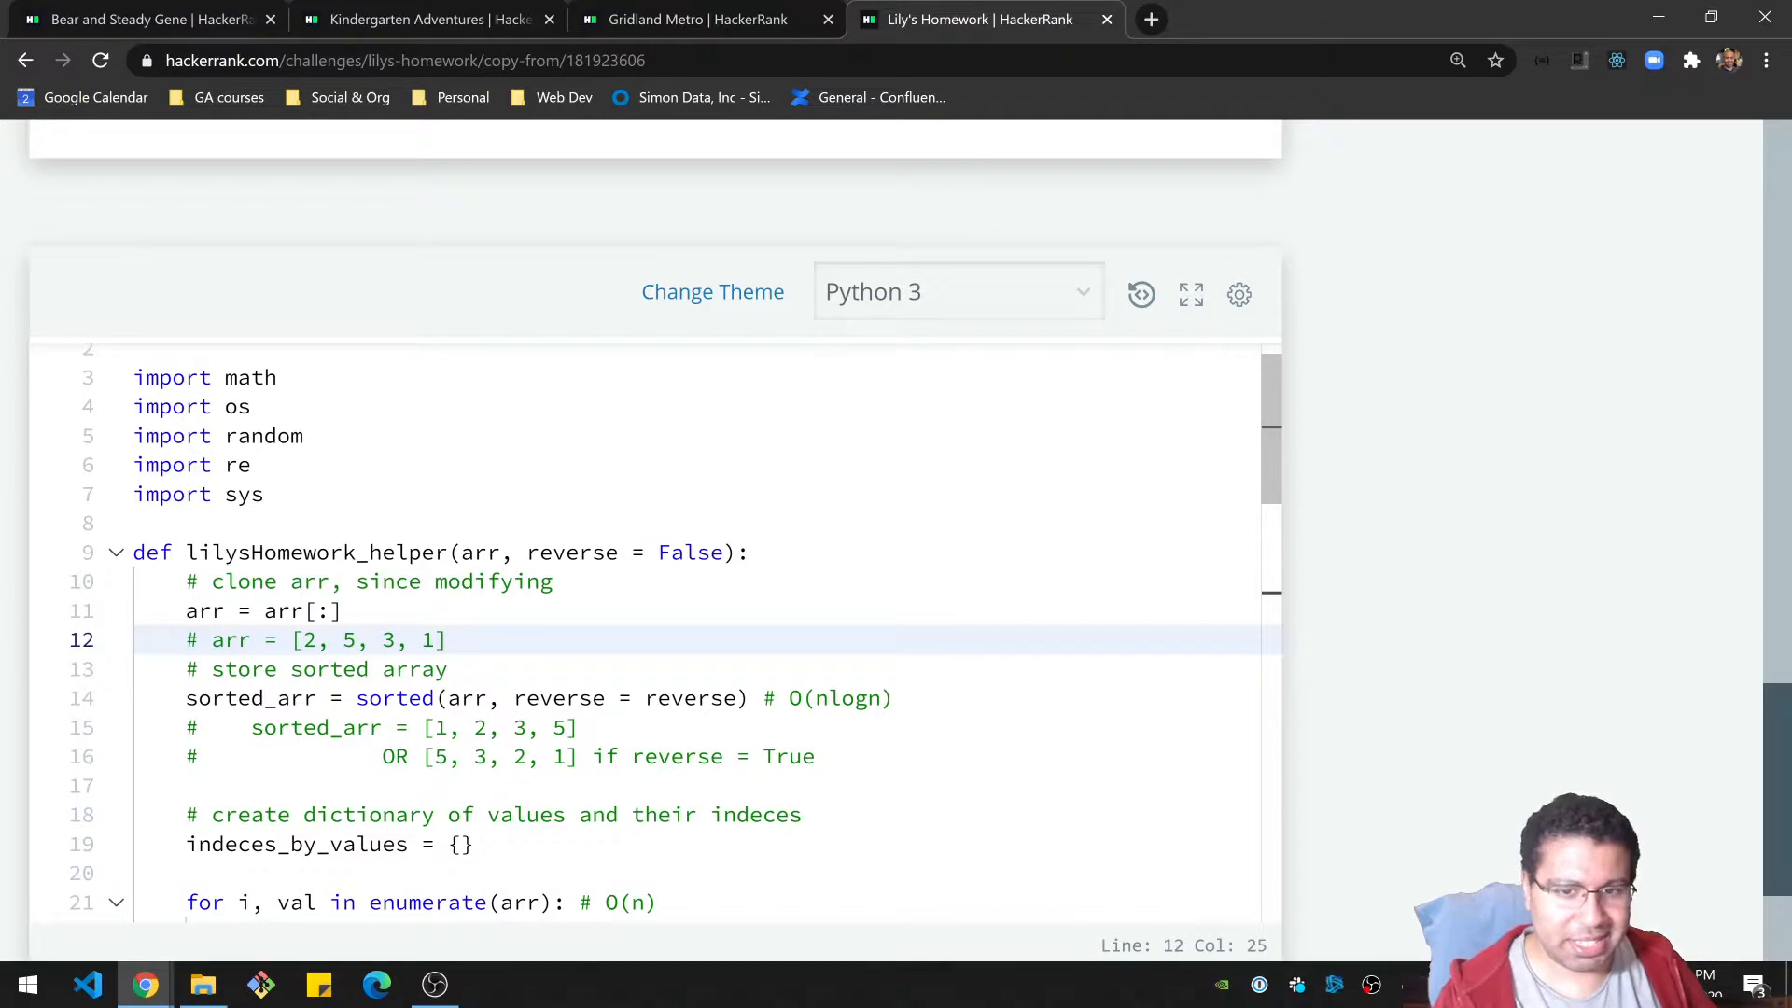
pyautogui.scroll(-3)
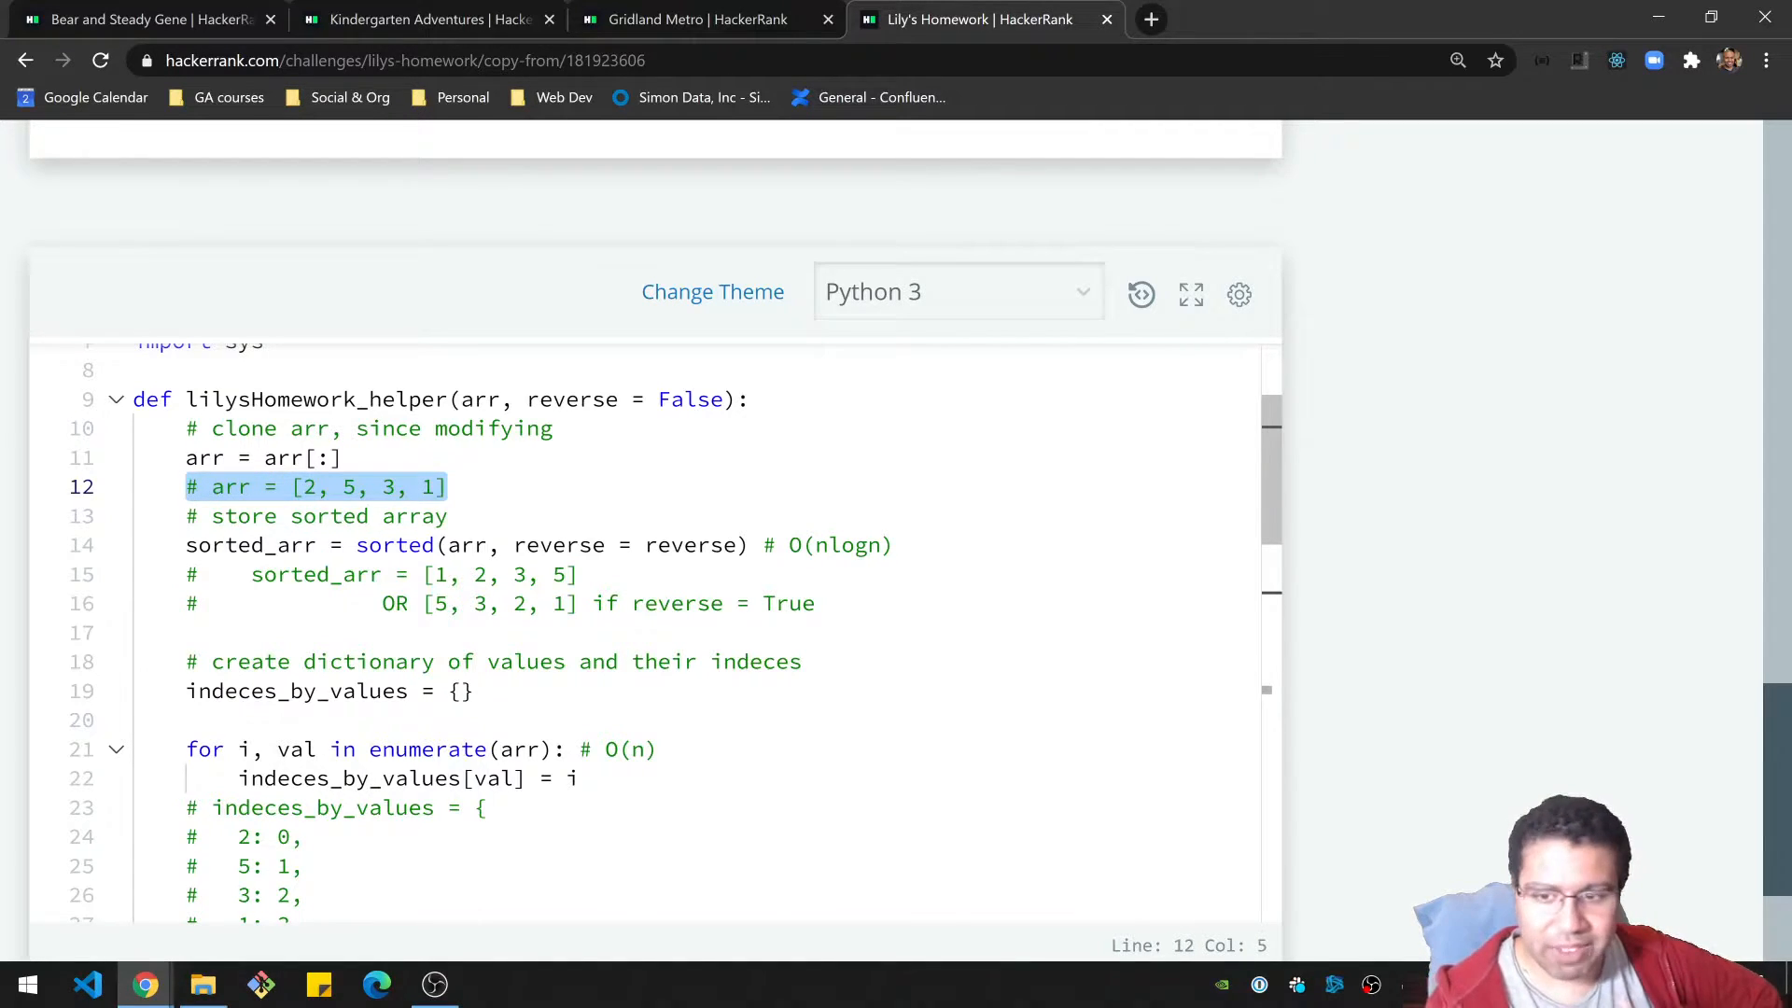
pyautogui.rightClick(332, 485)
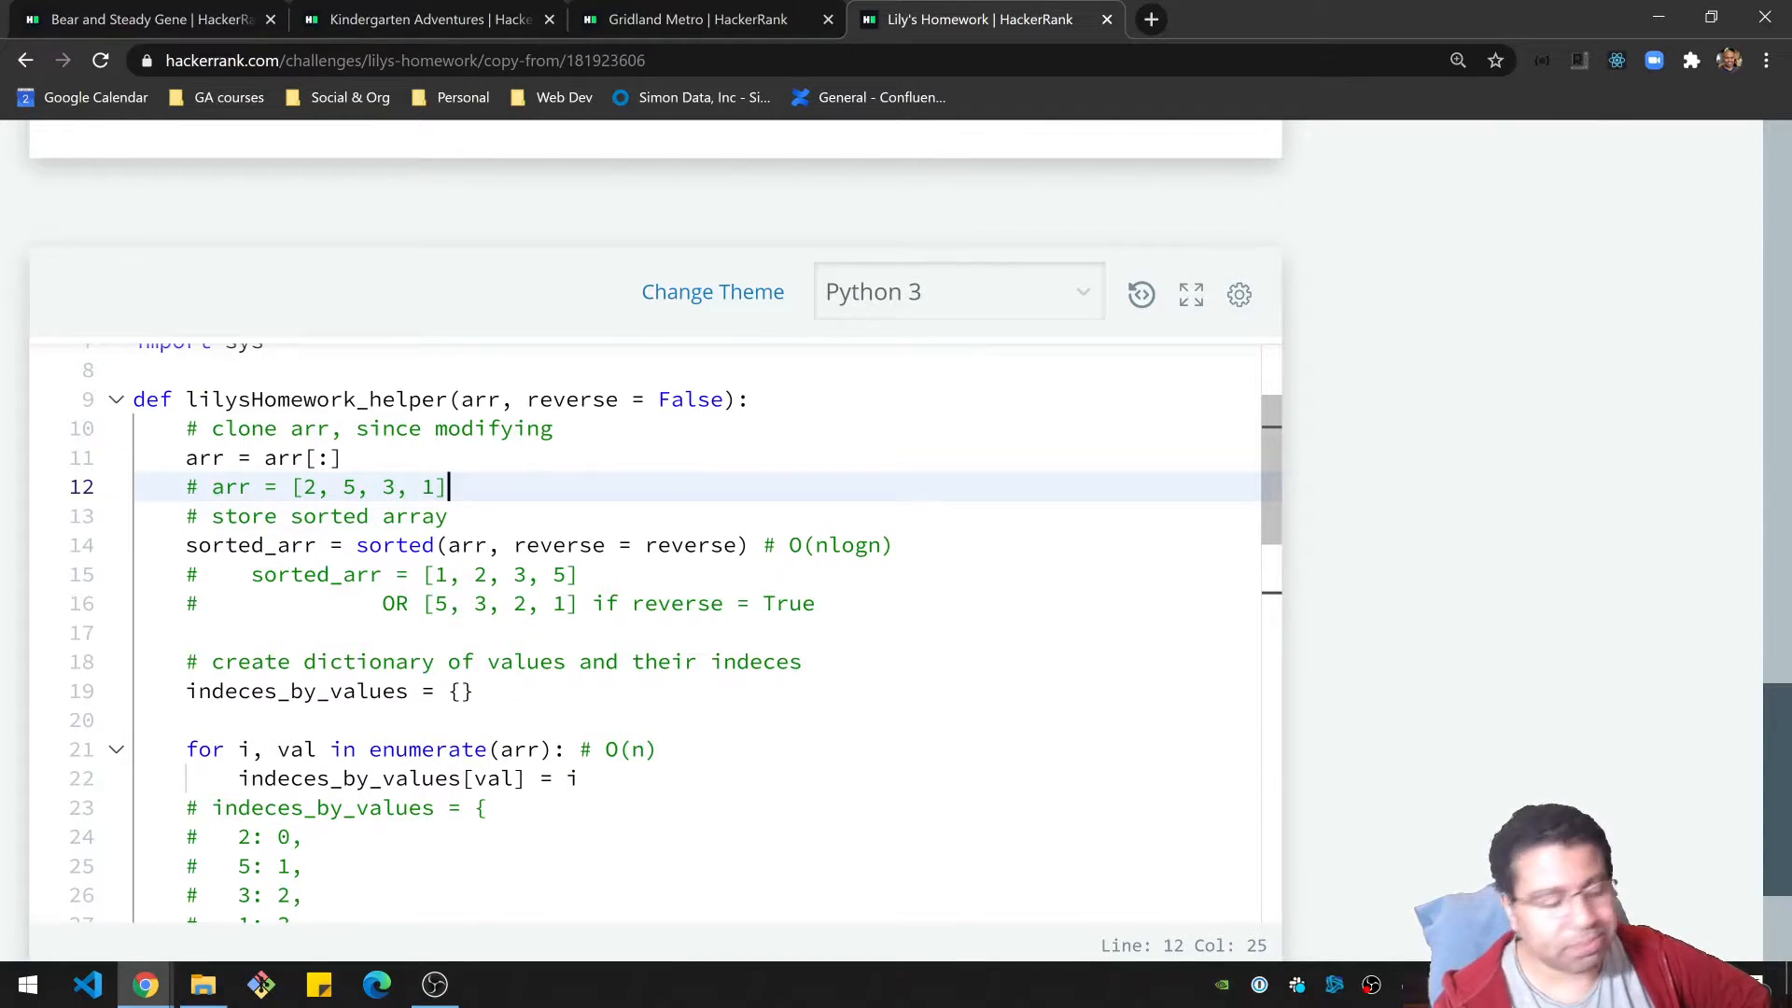
pyautogui.rightClick(319, 515)
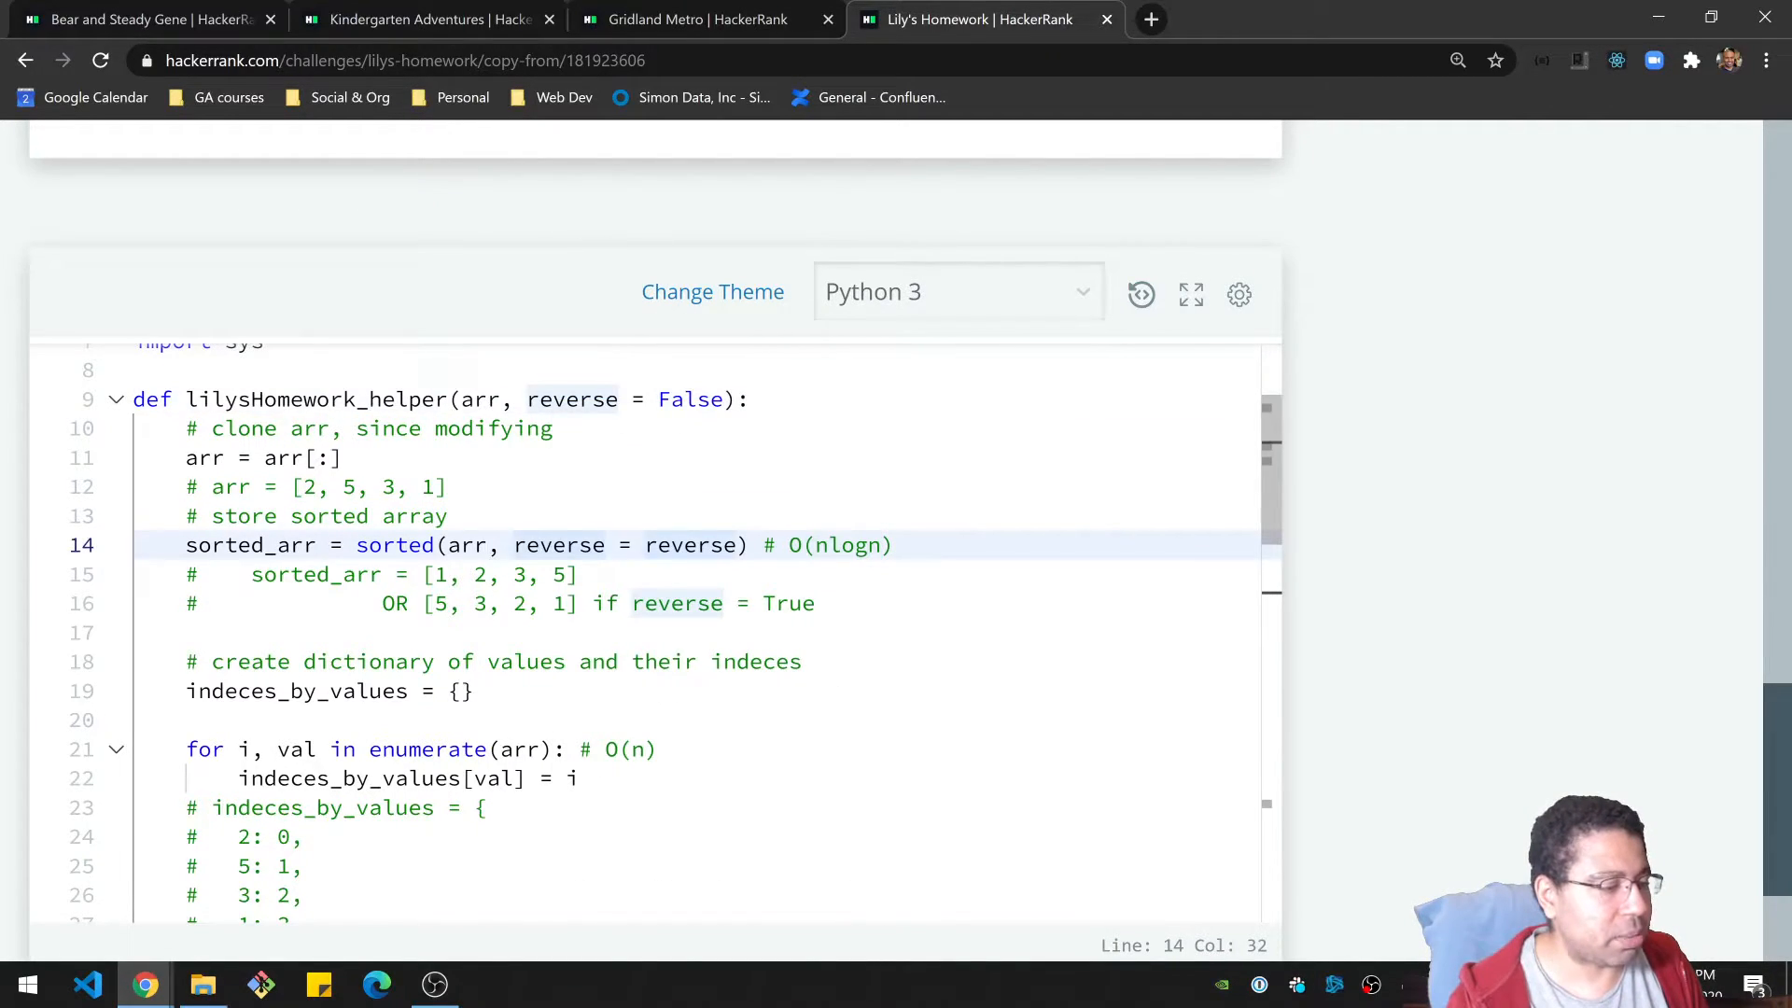
pyautogui.click(423, 573)
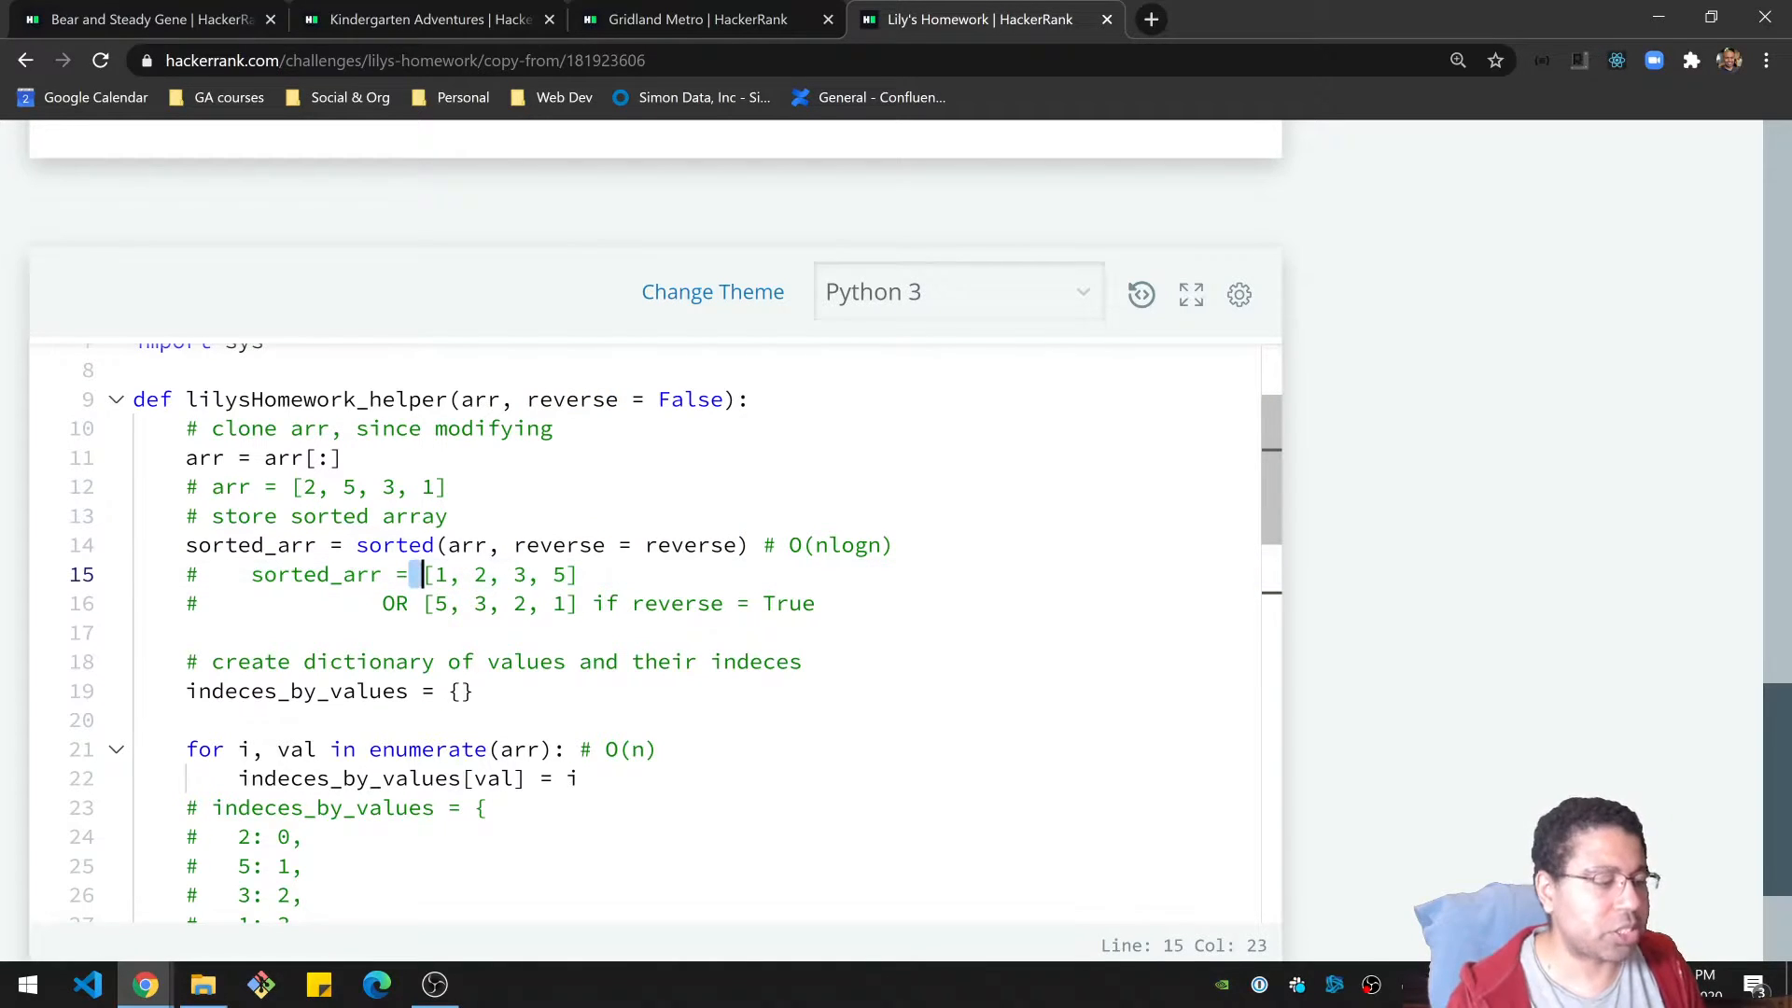
pyautogui.doubleClick(394, 545)
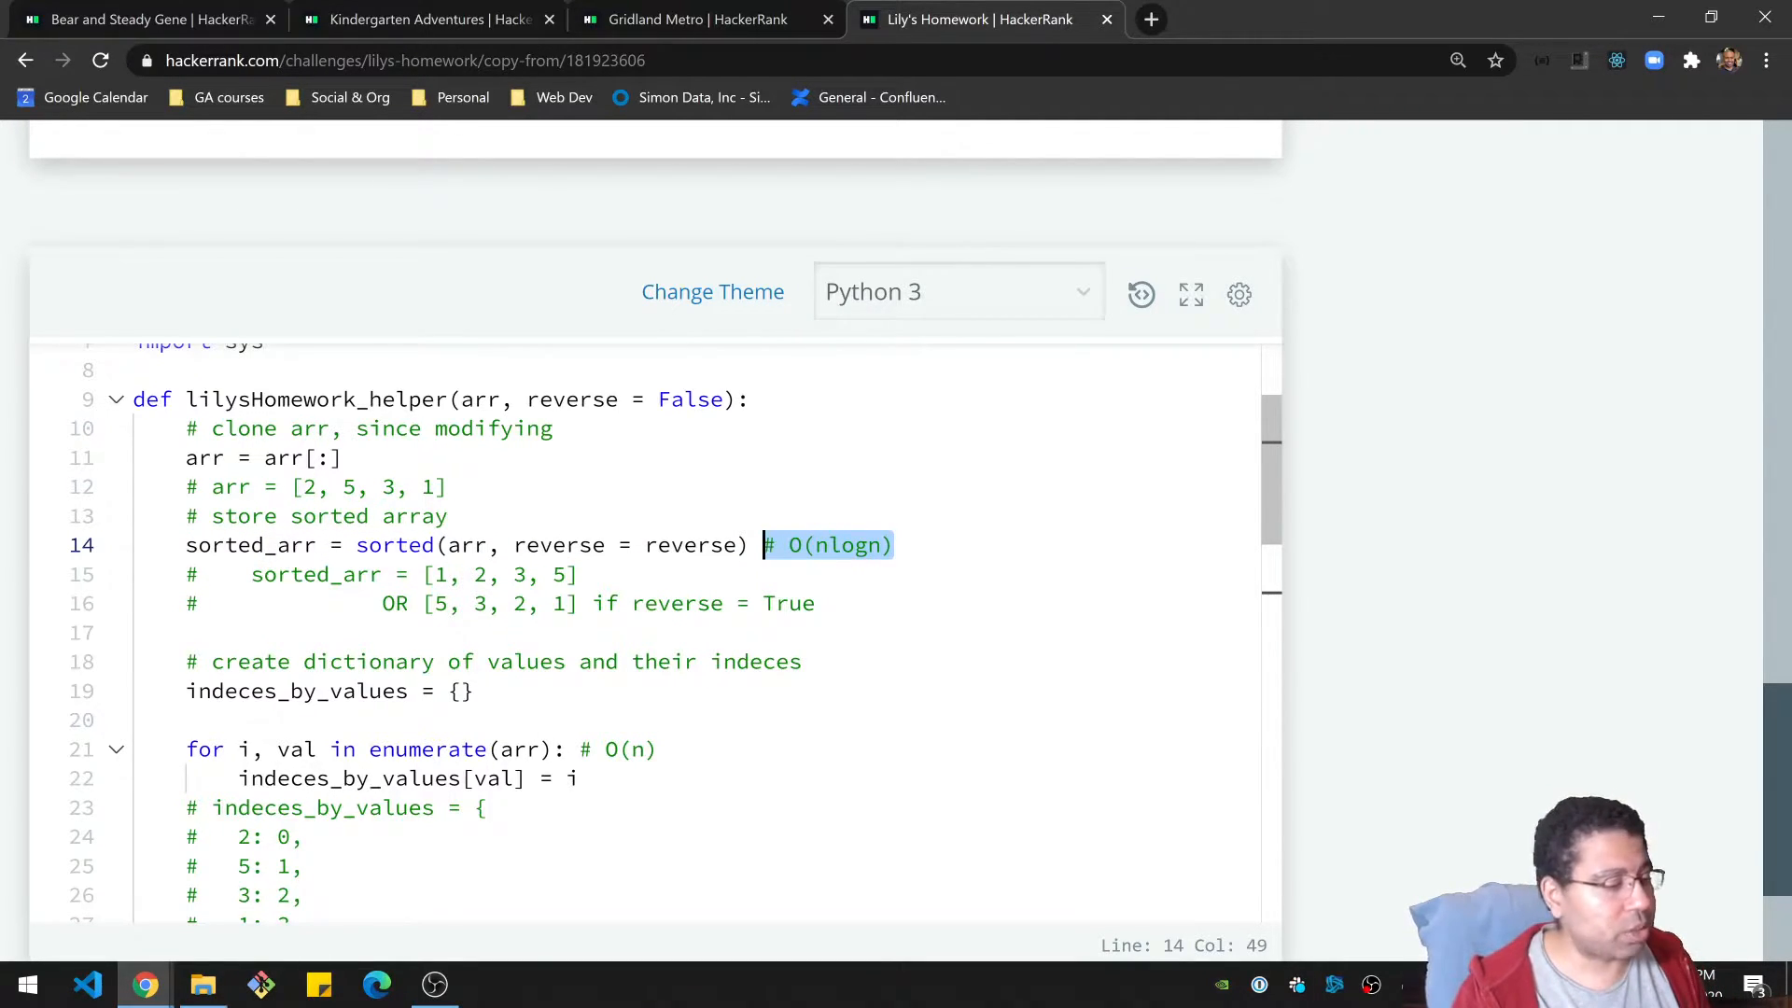
pyautogui.click(474, 573)
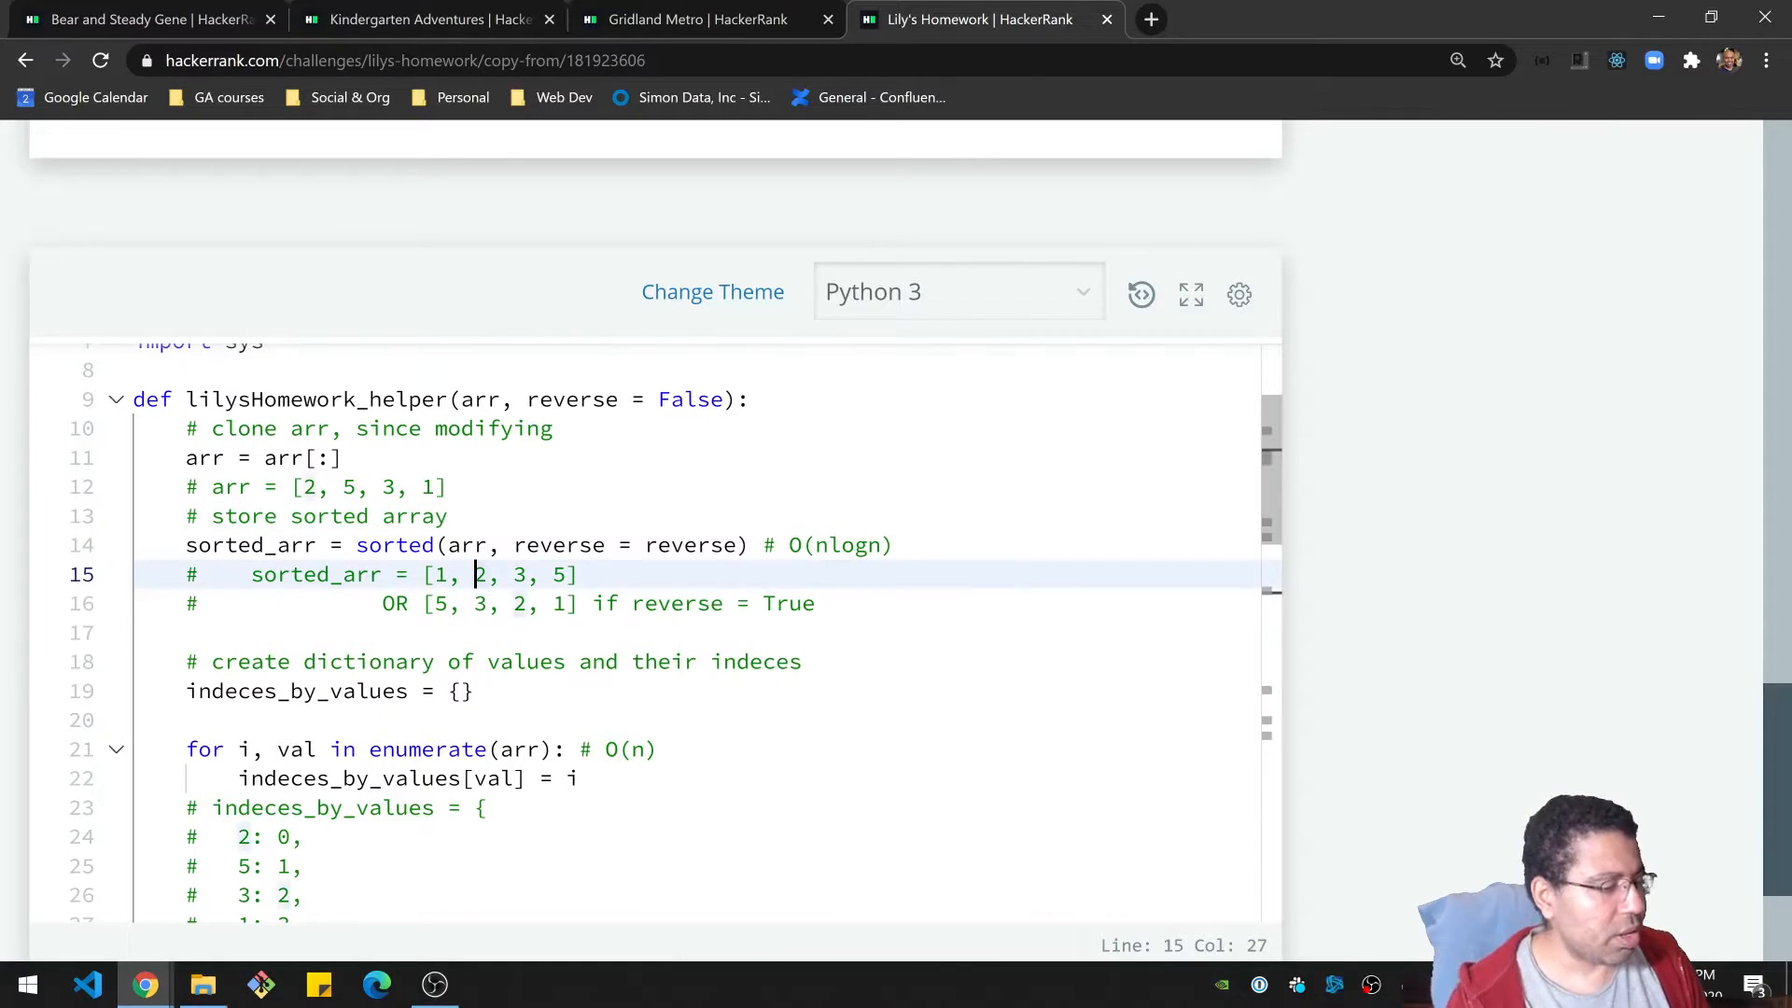
pyautogui.doubleClick(248, 545)
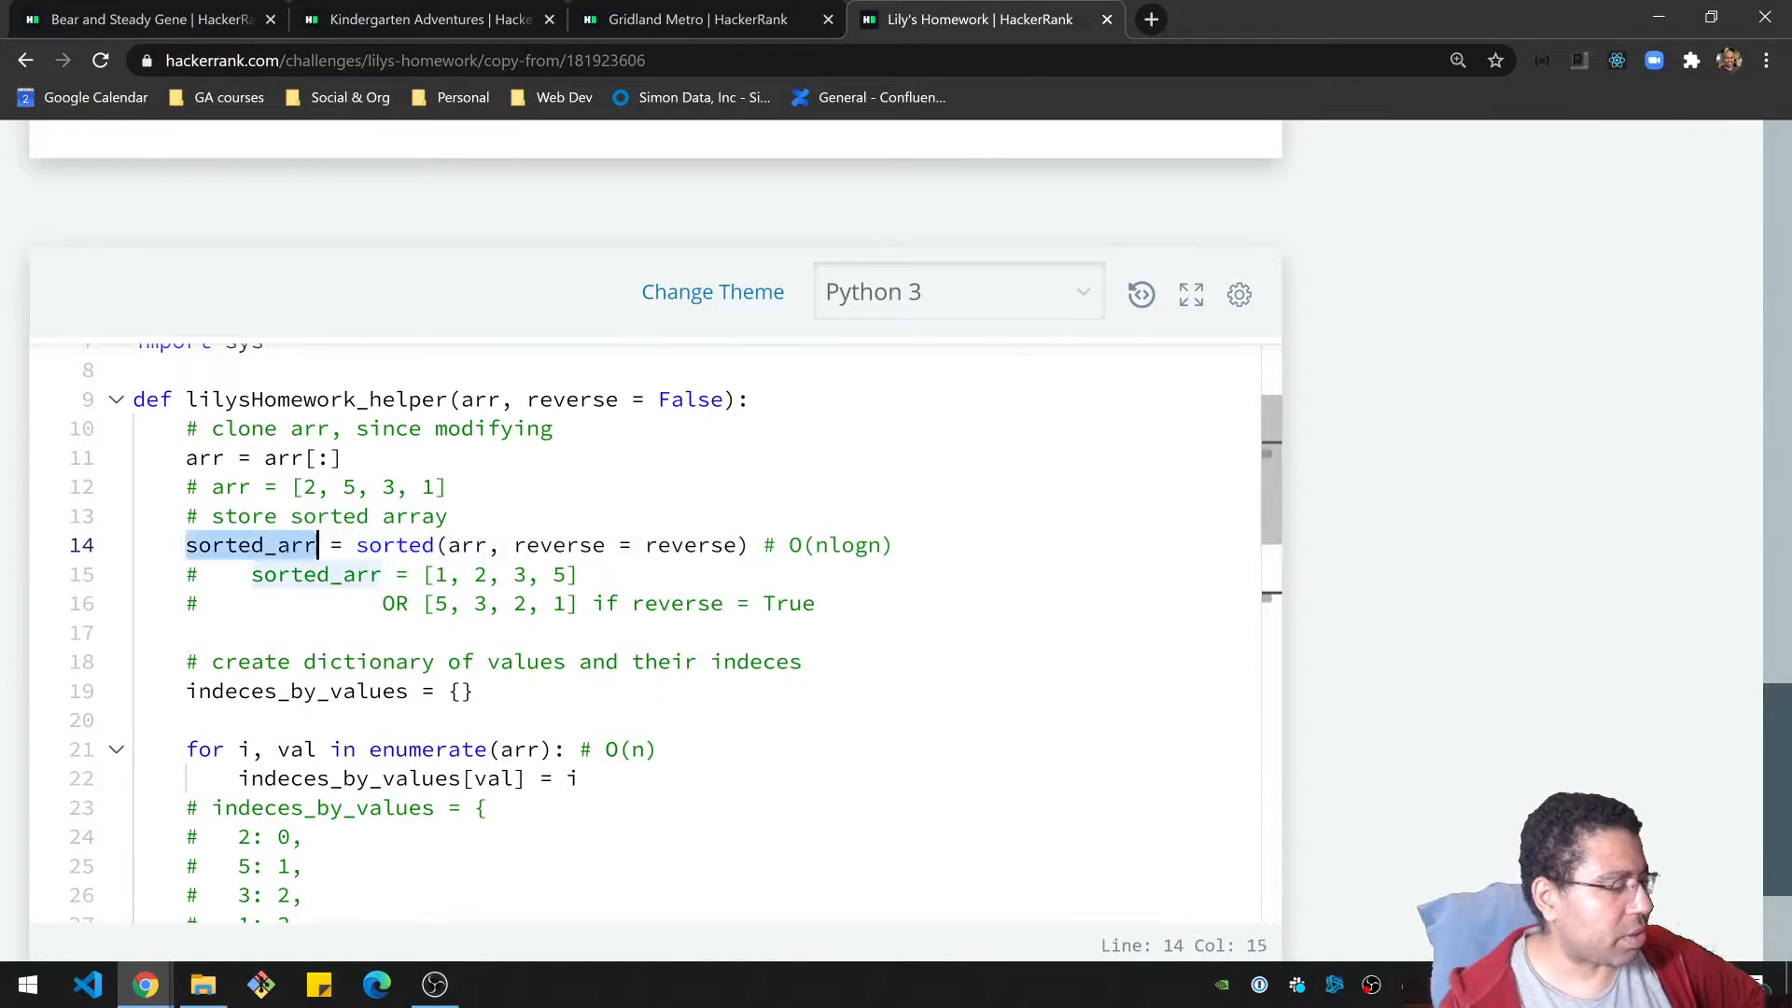
pyautogui.click(578, 574)
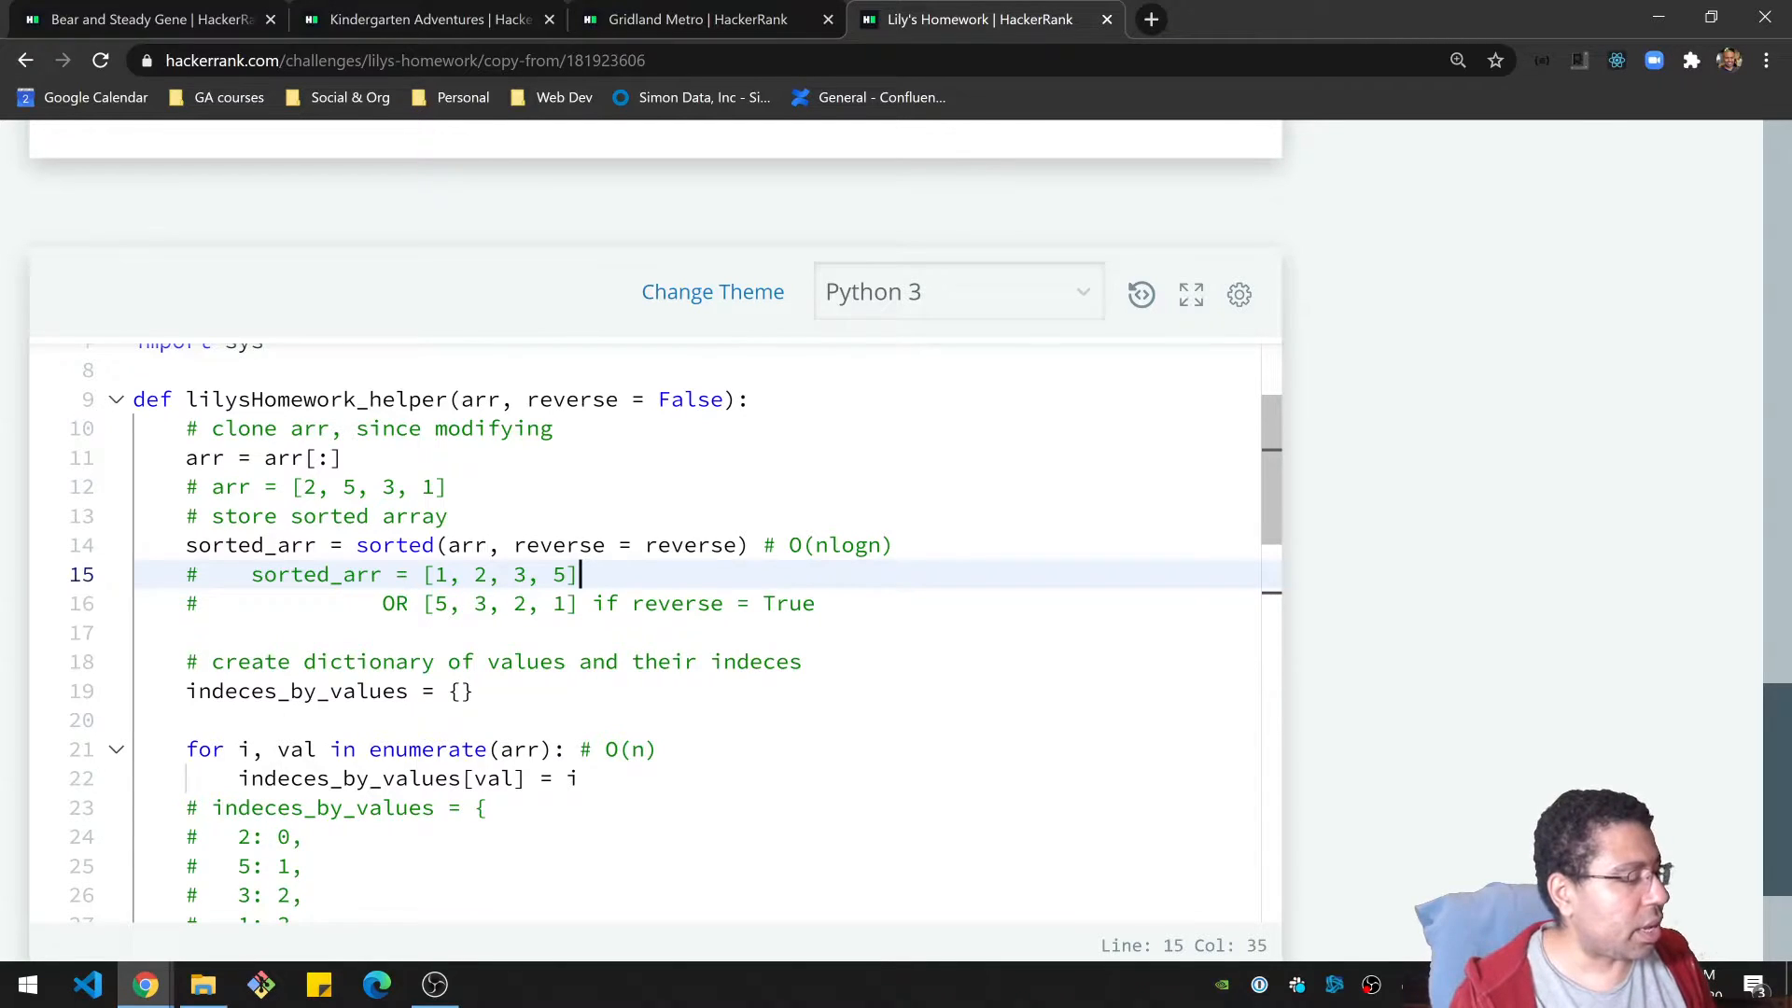
pyautogui.scroll(-3)
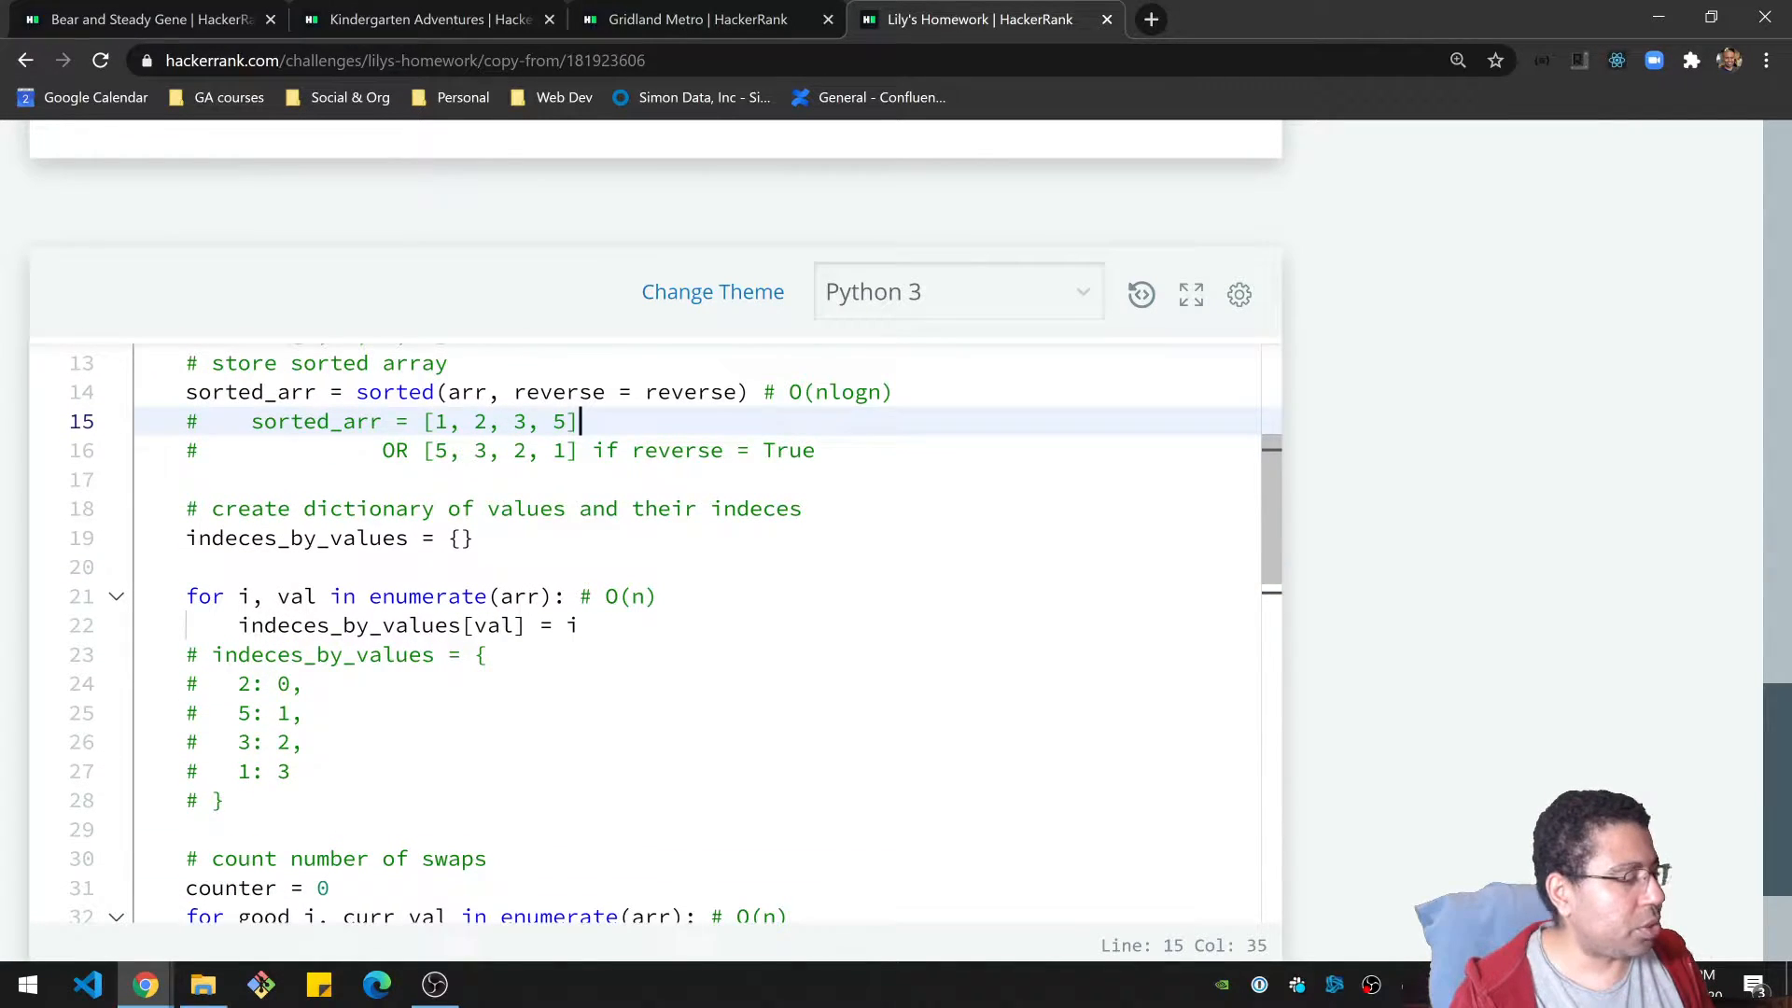
pyautogui.doubleClick(297, 537)
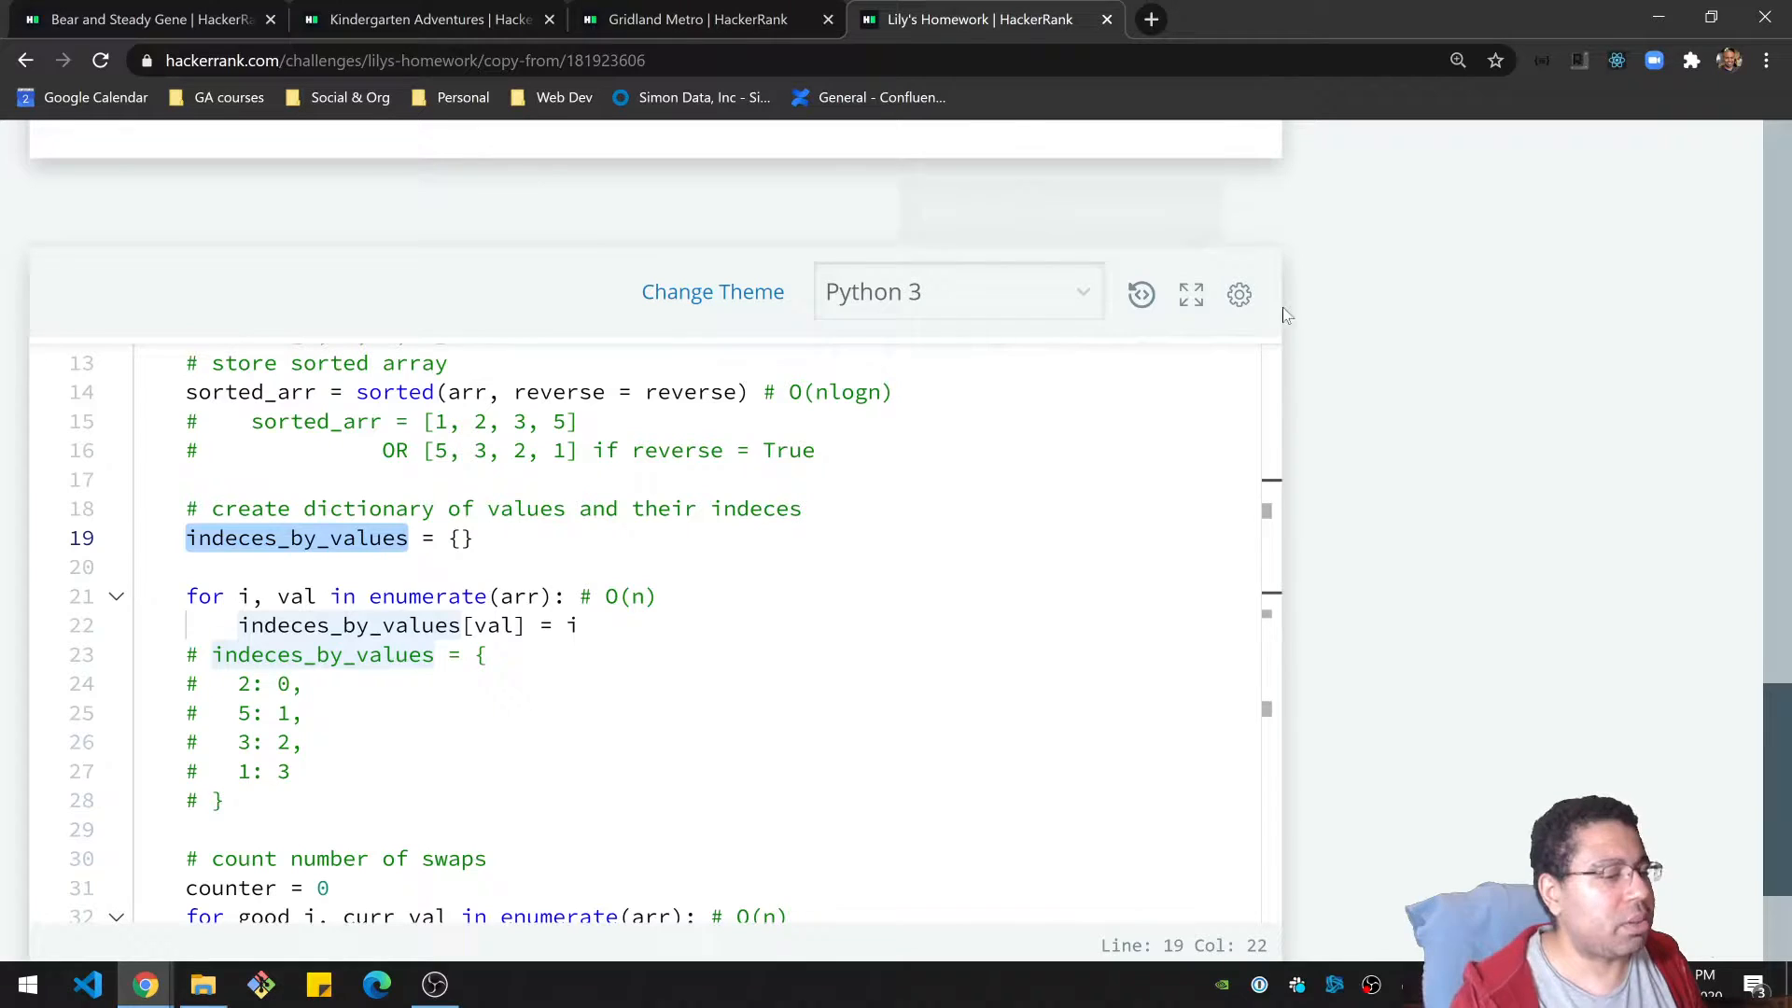
pyautogui.scroll(3)
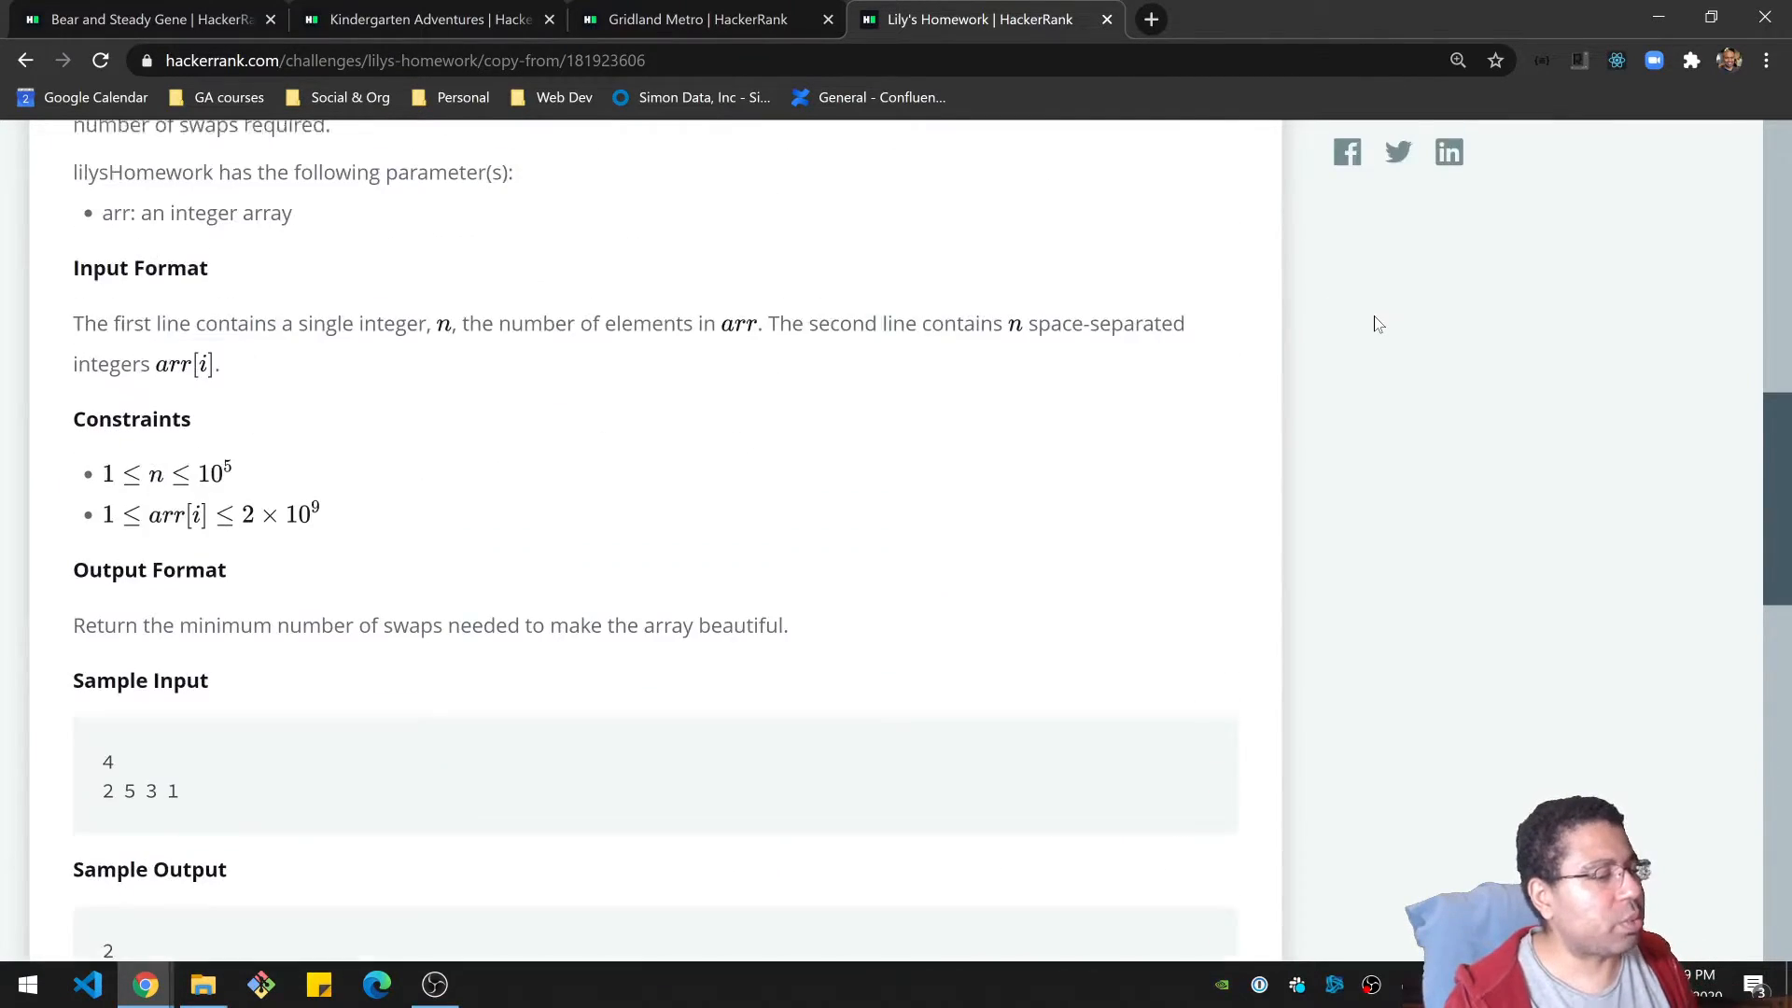
pyautogui.scroll(3)
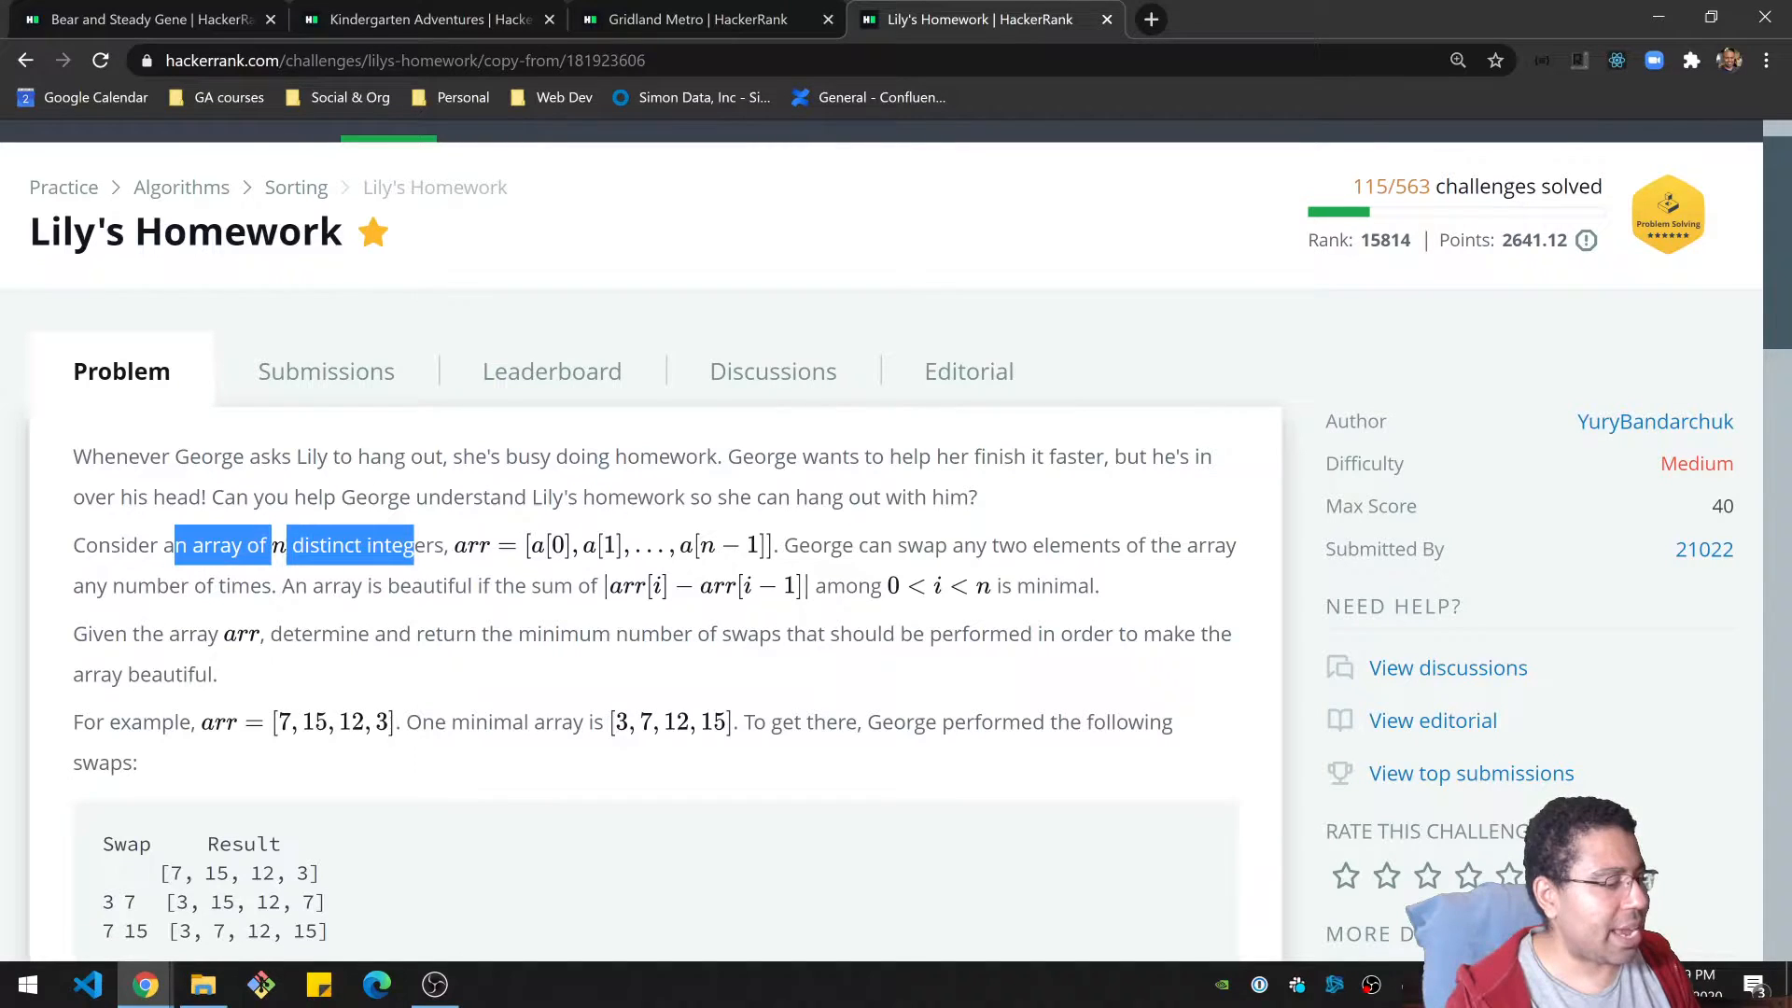
pyautogui.click(448, 577)
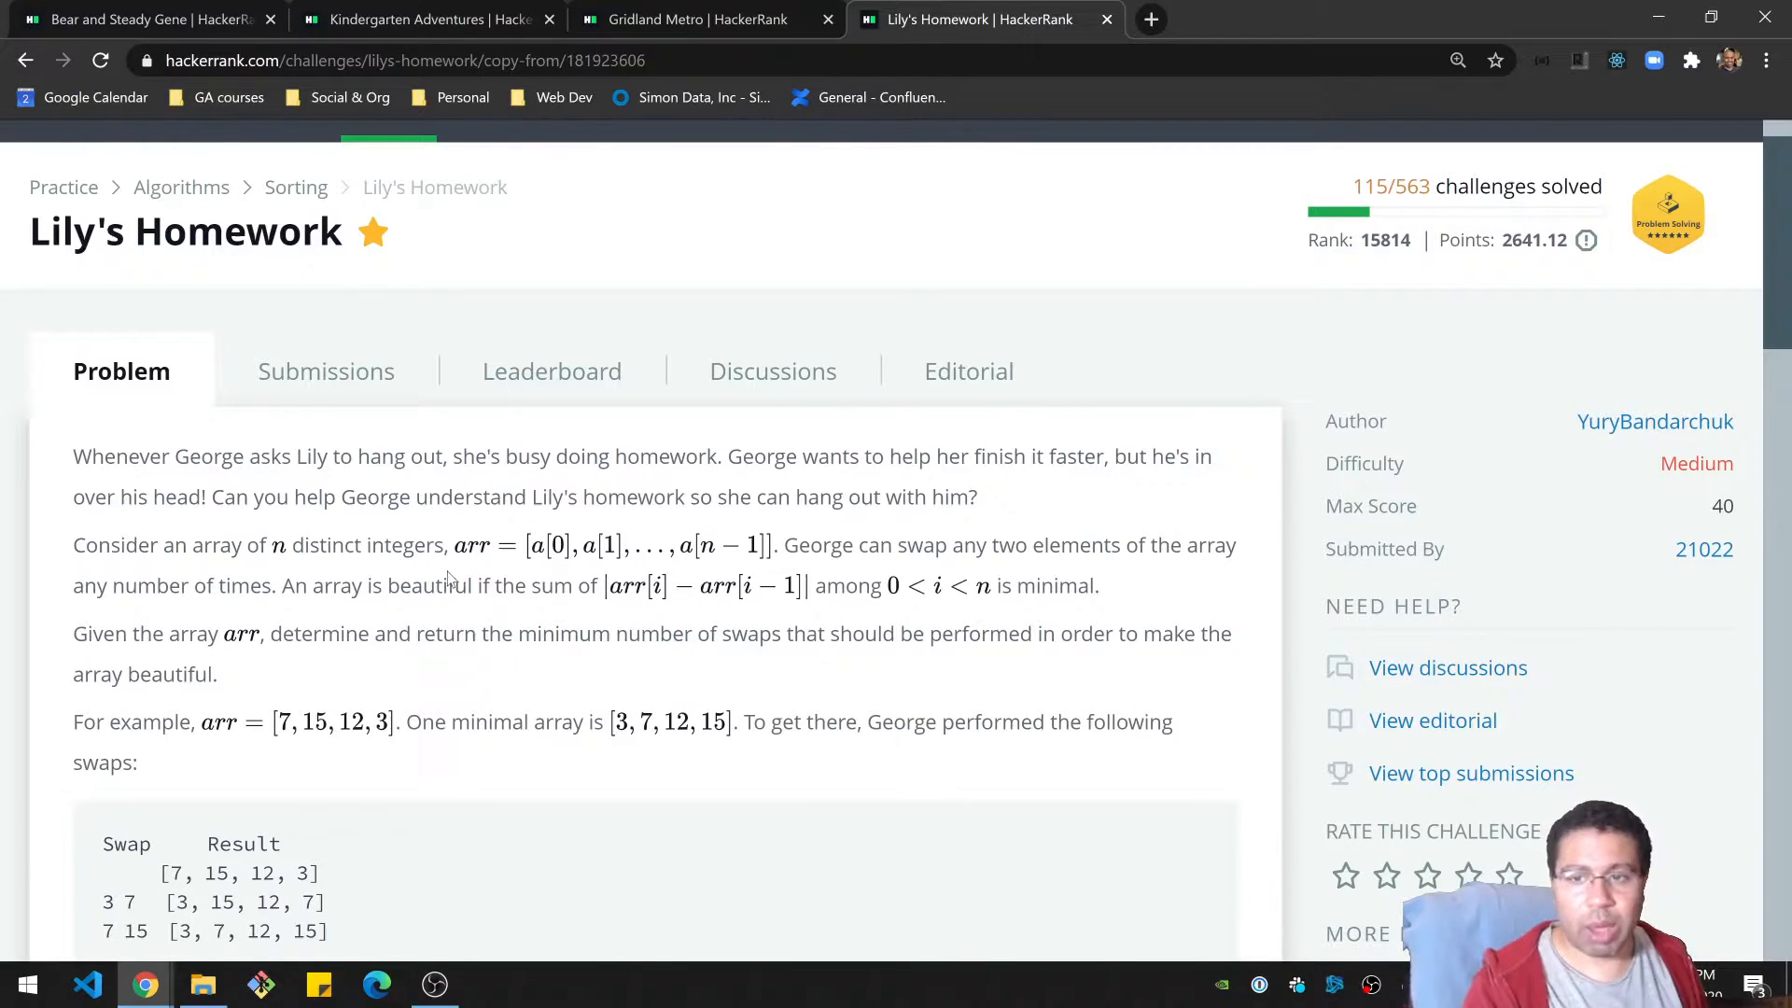
pyautogui.scroll(-3)
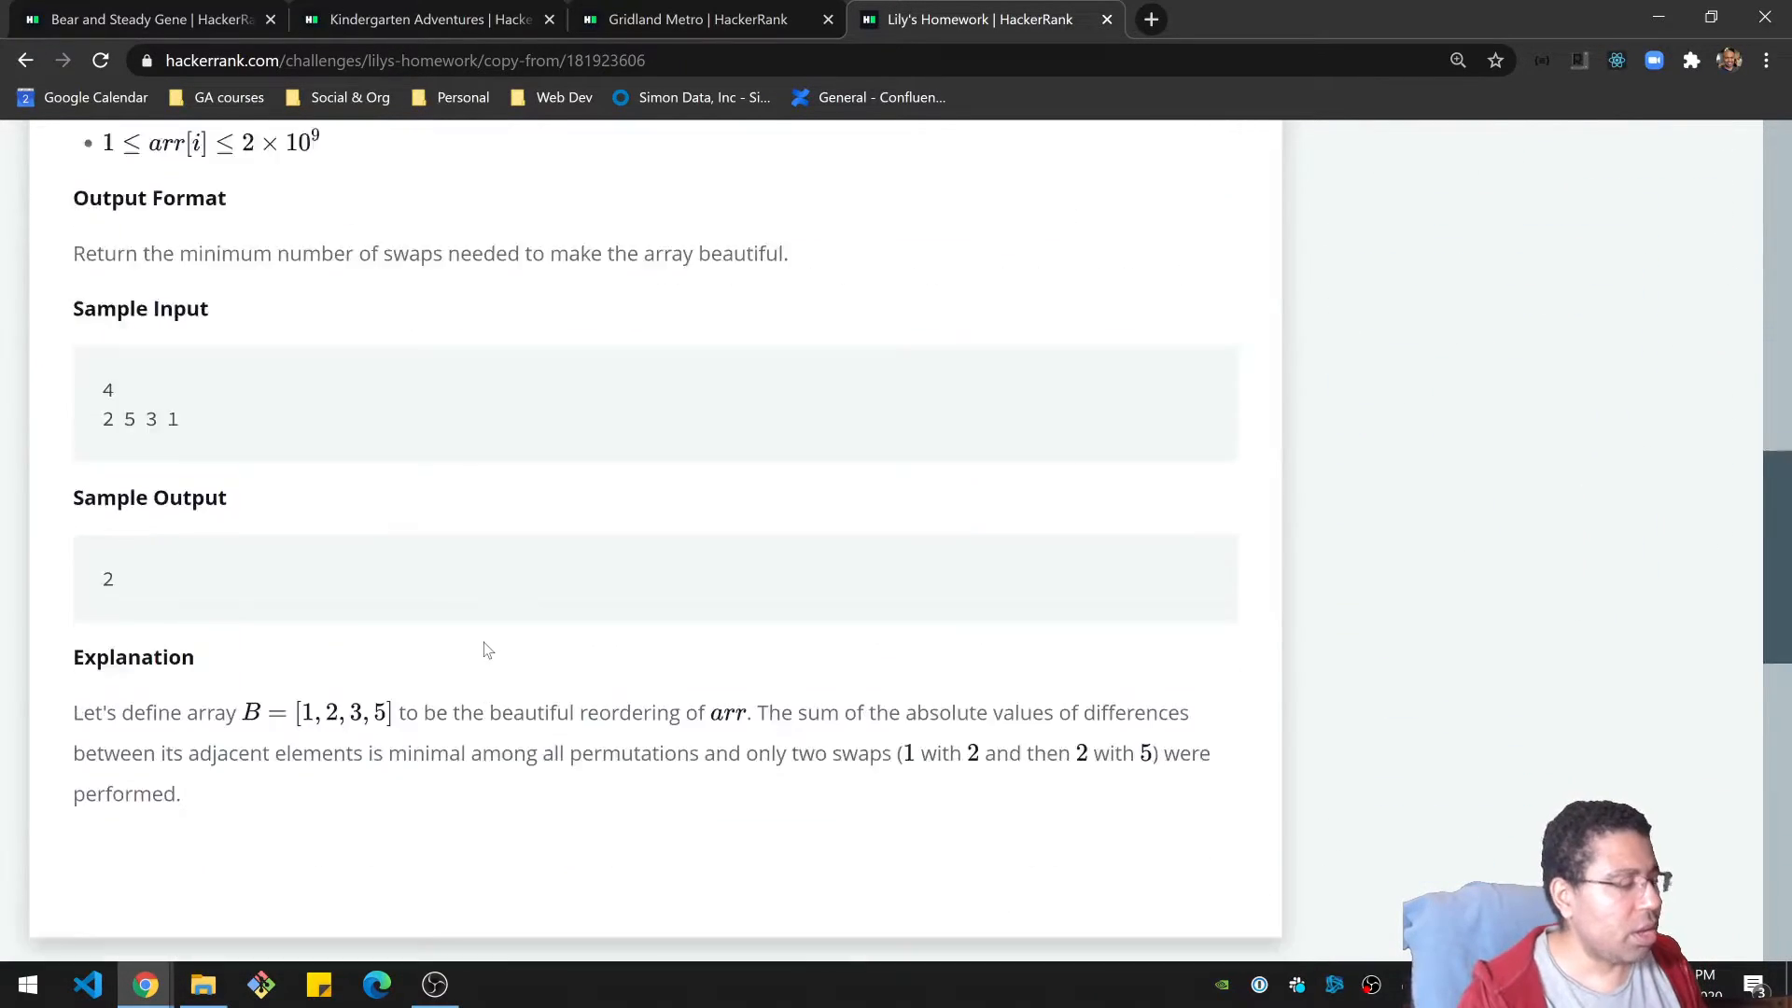
pyautogui.scroll(-3)
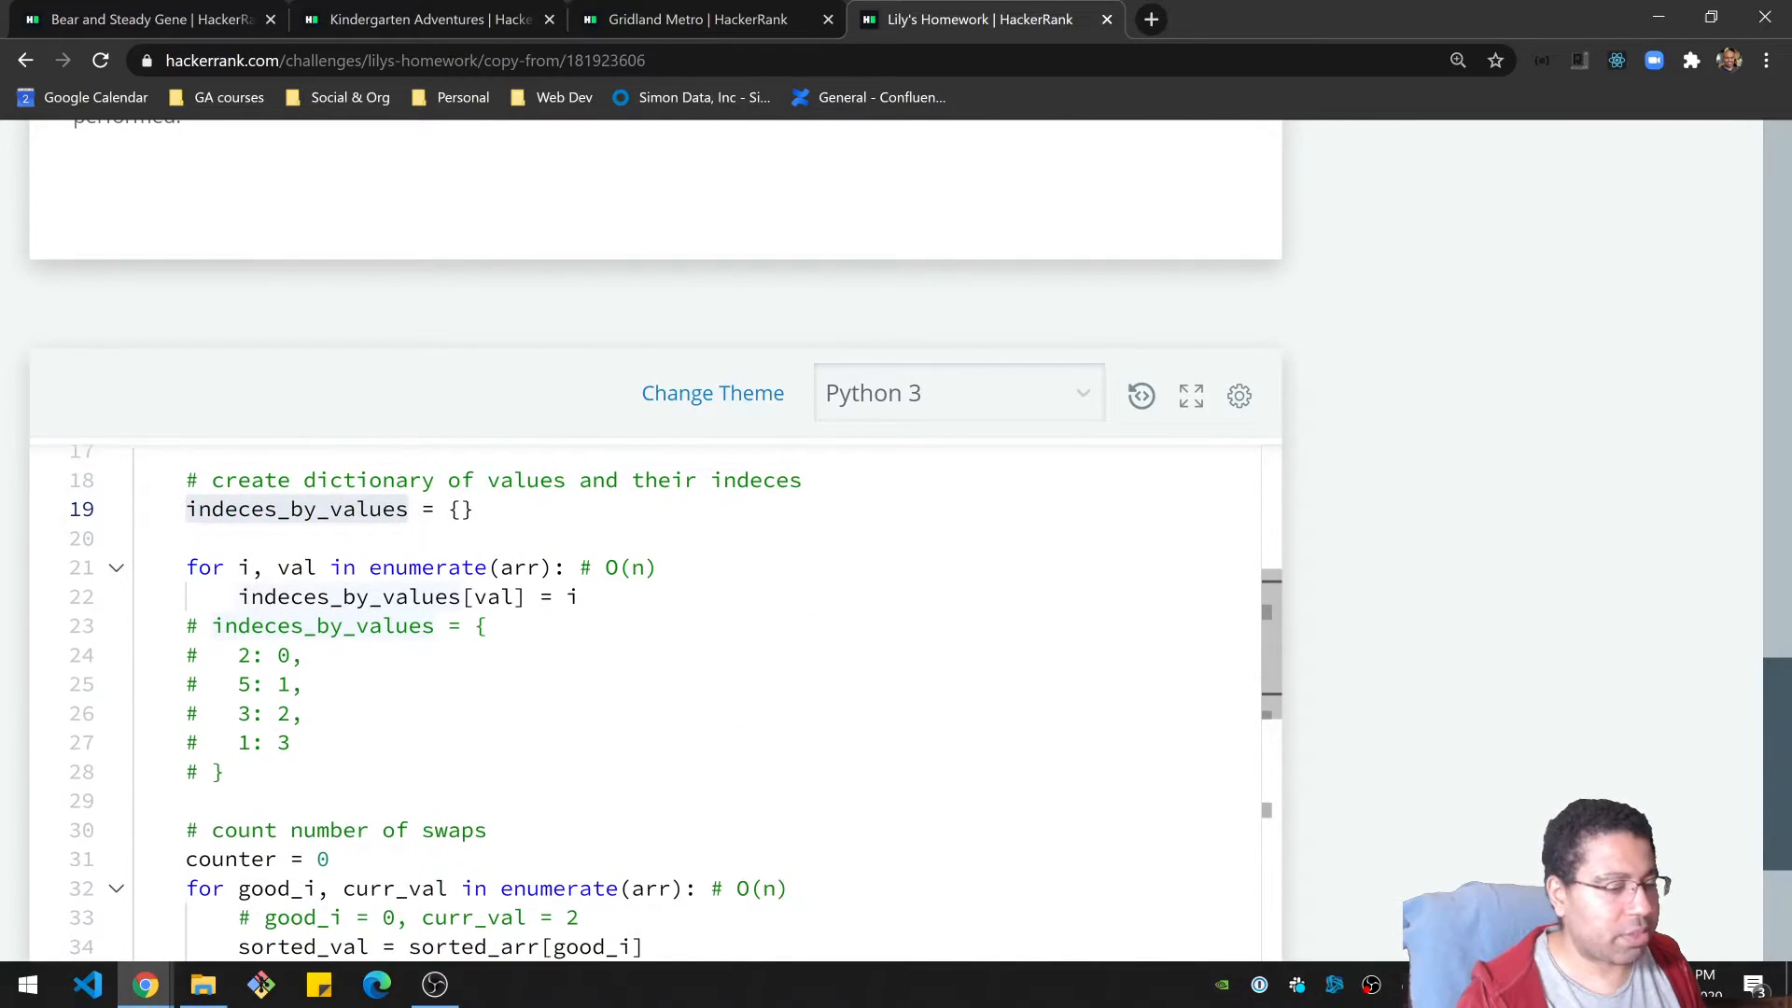
pyautogui.scroll(3)
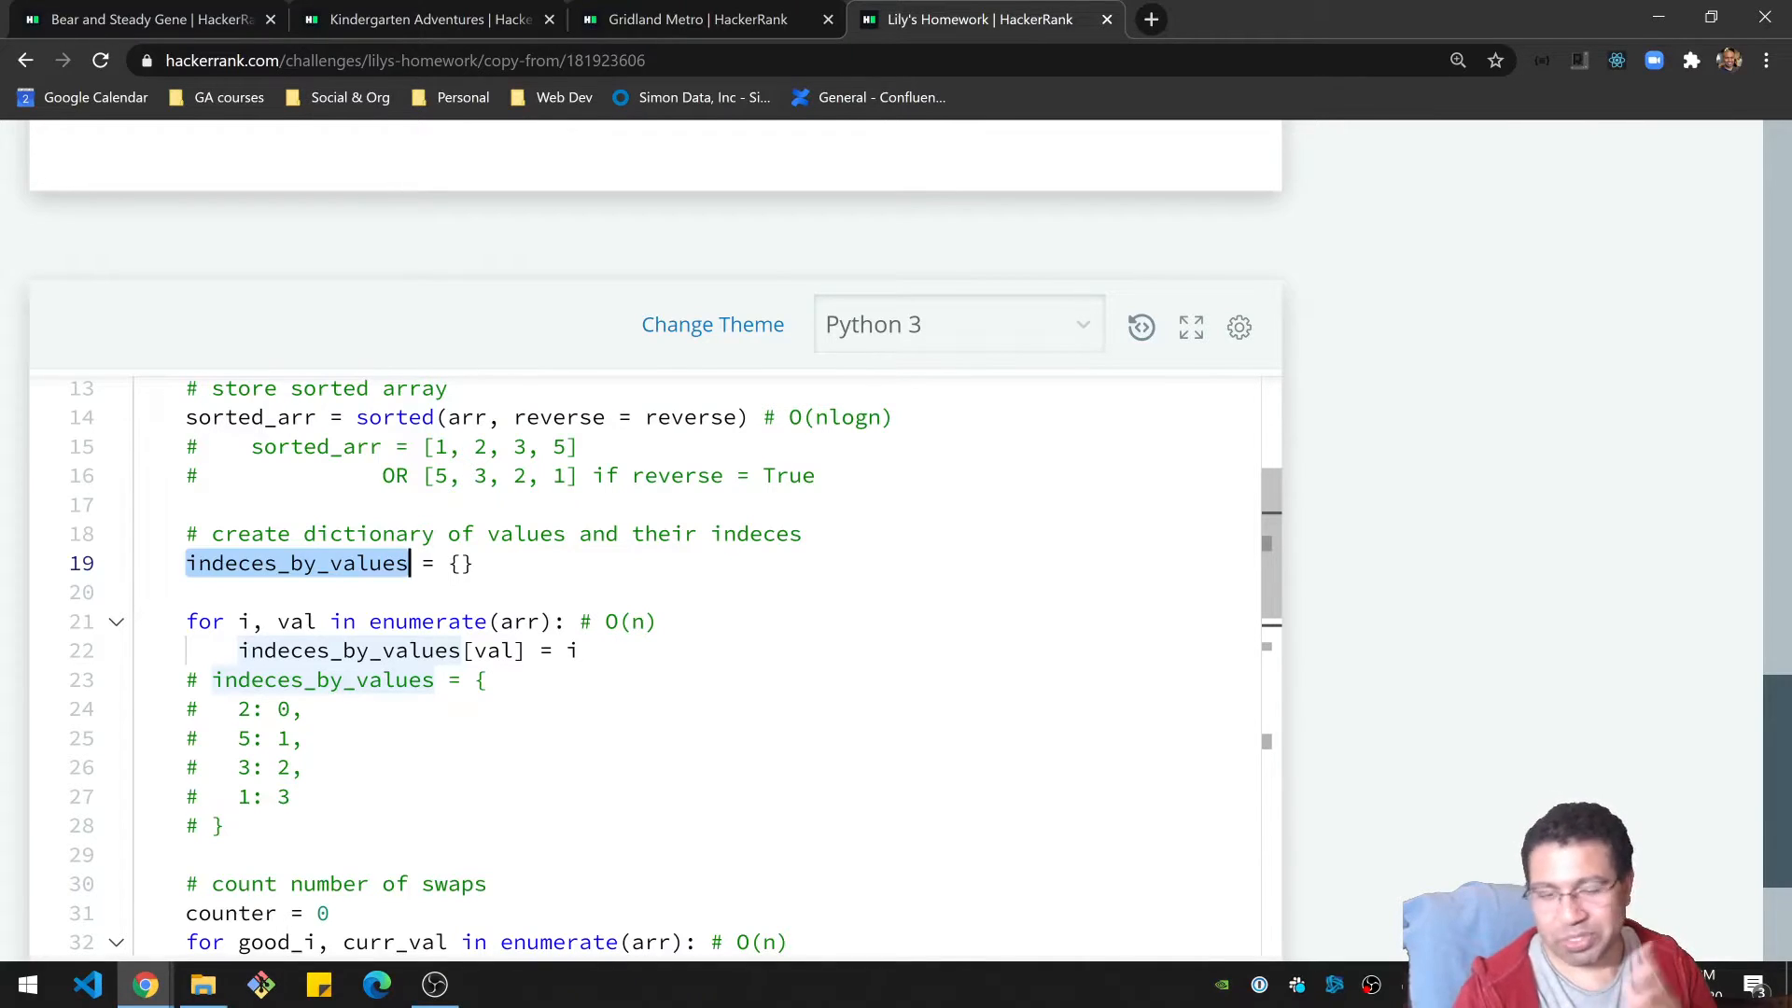
pyautogui.click(577, 649)
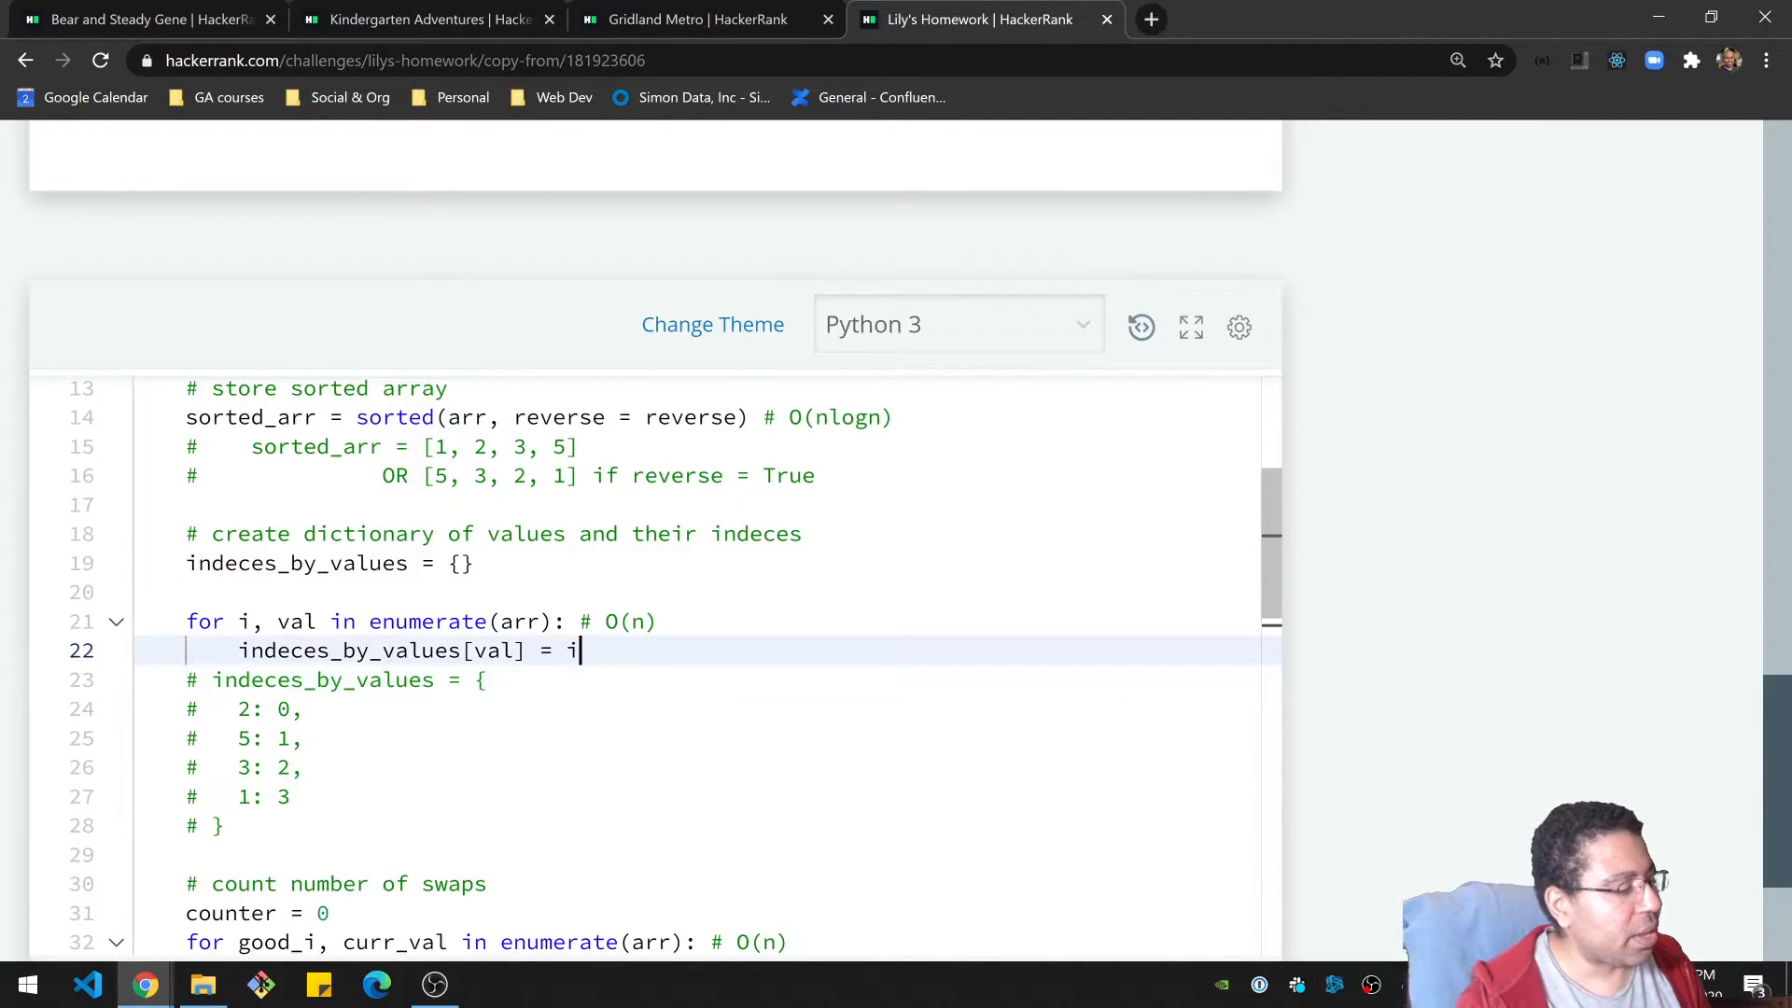
pyautogui.doubleClick(431, 622)
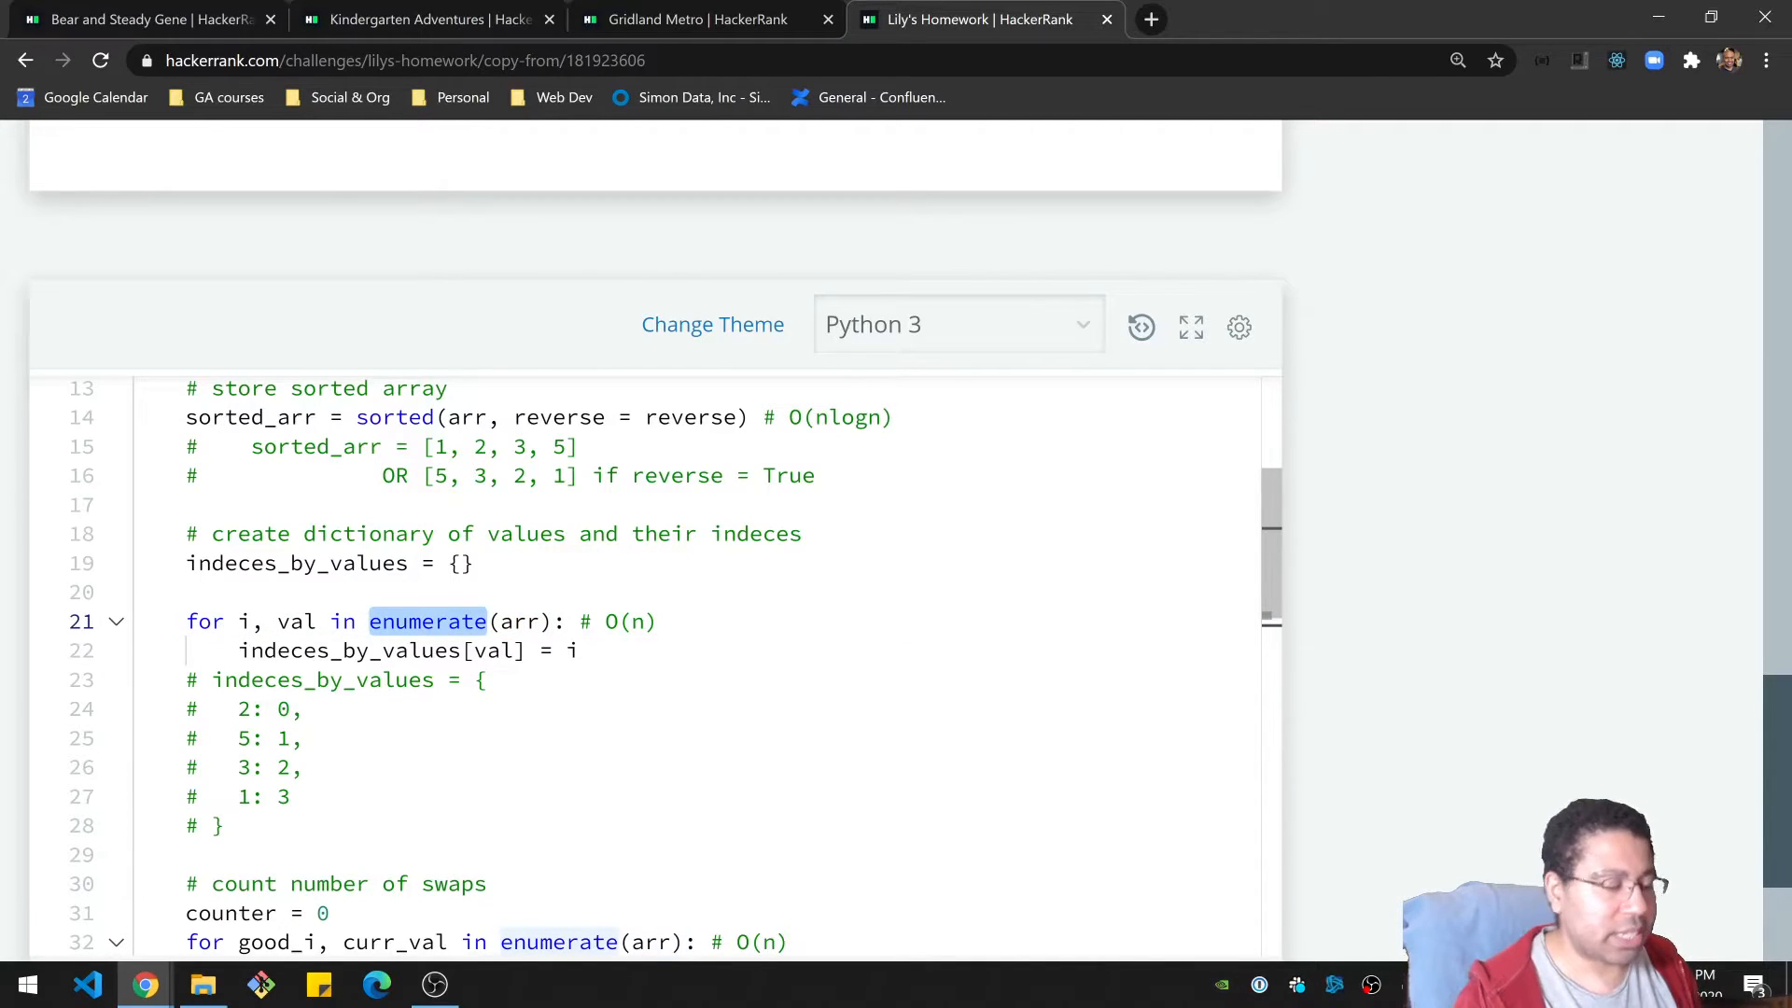
pyautogui.click(399, 649)
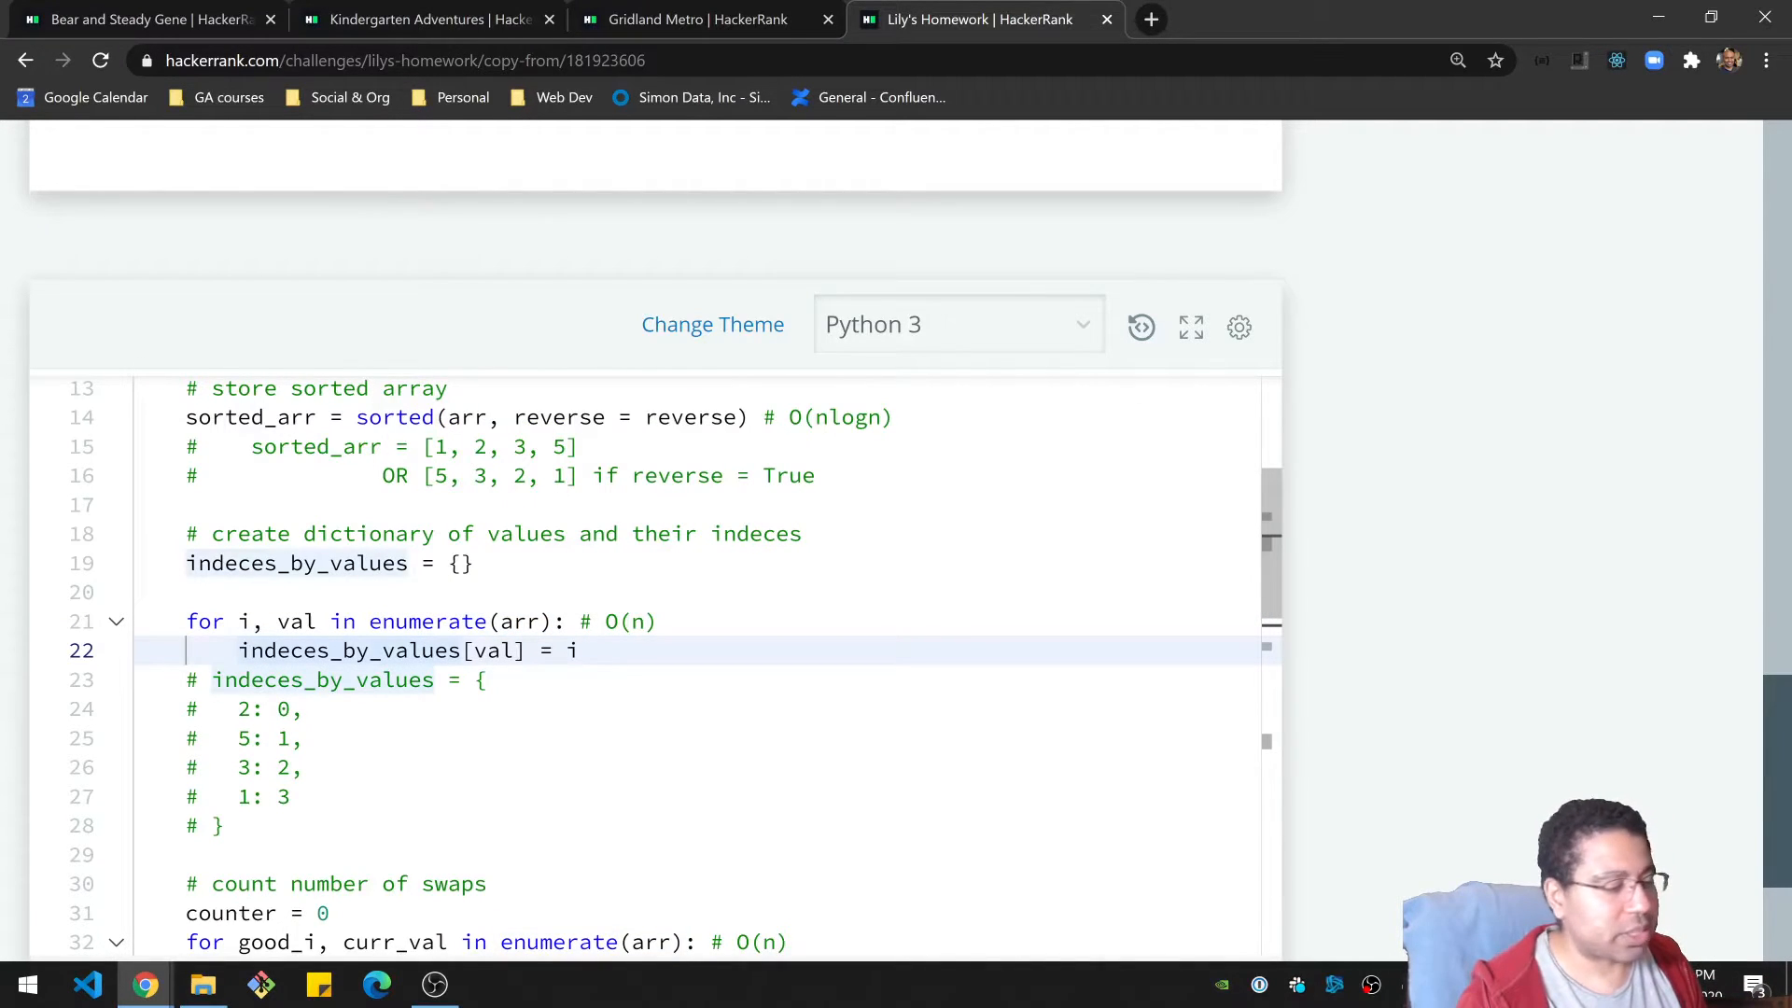
pyautogui.doubleClick(349, 650)
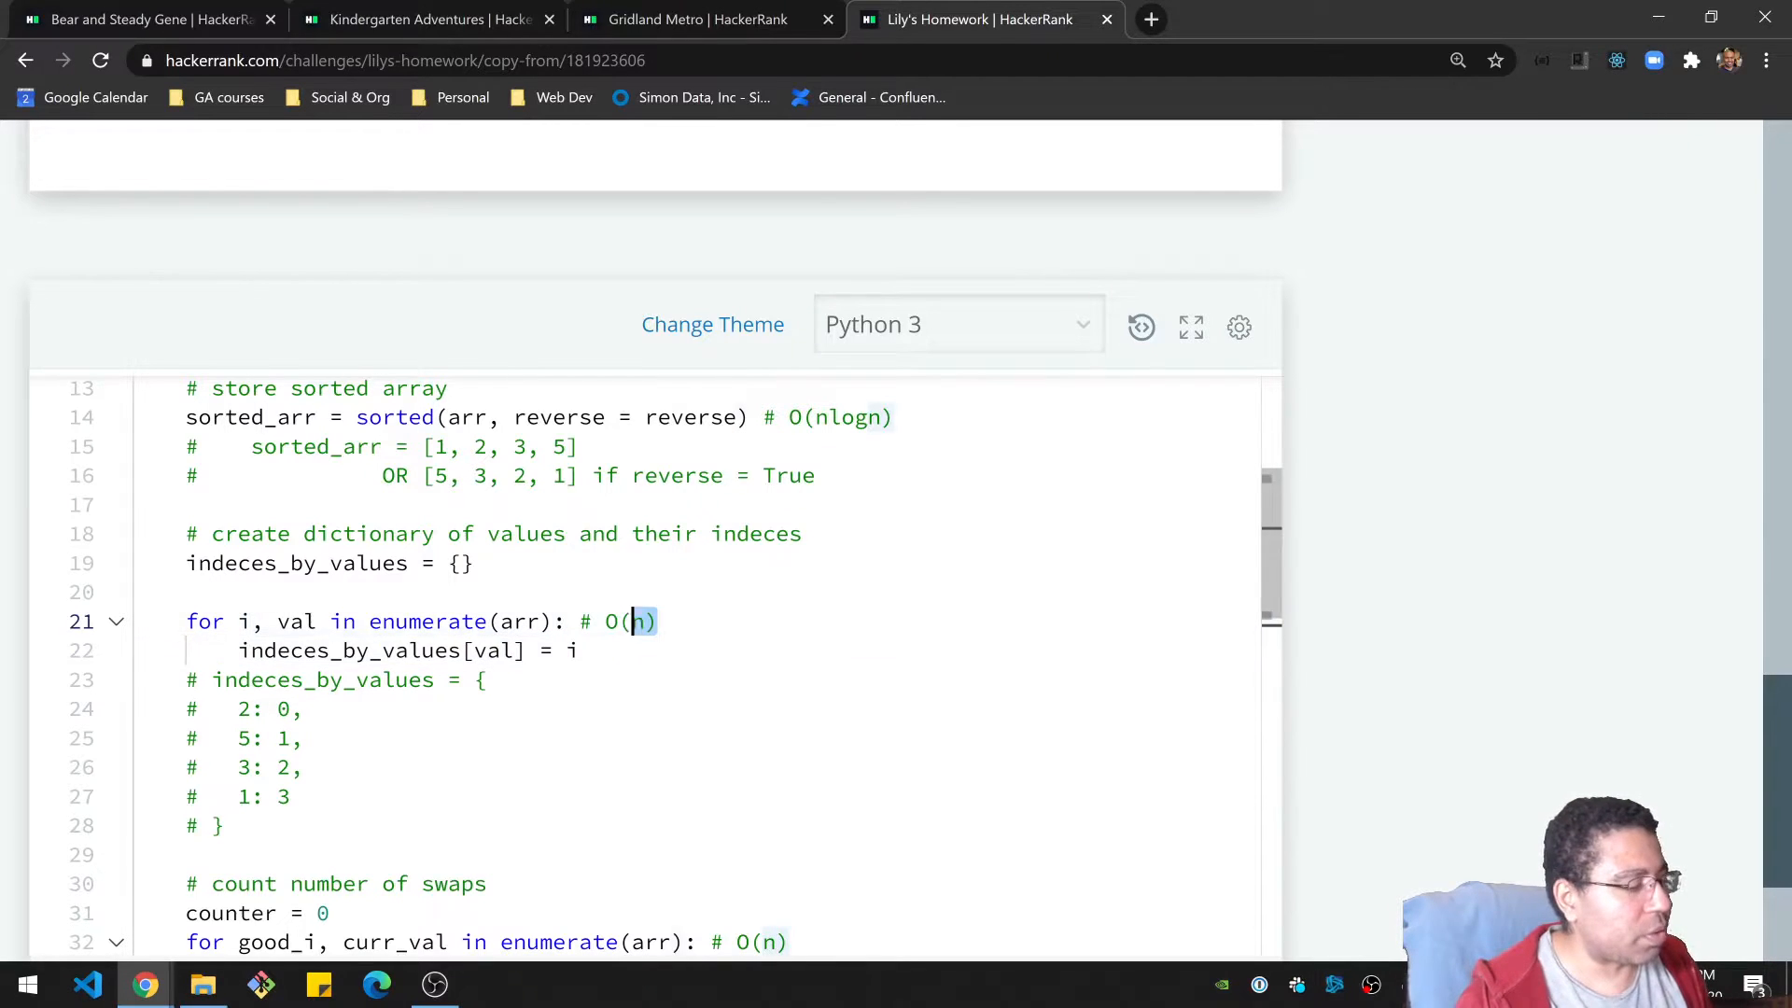
pyautogui.click(333, 679)
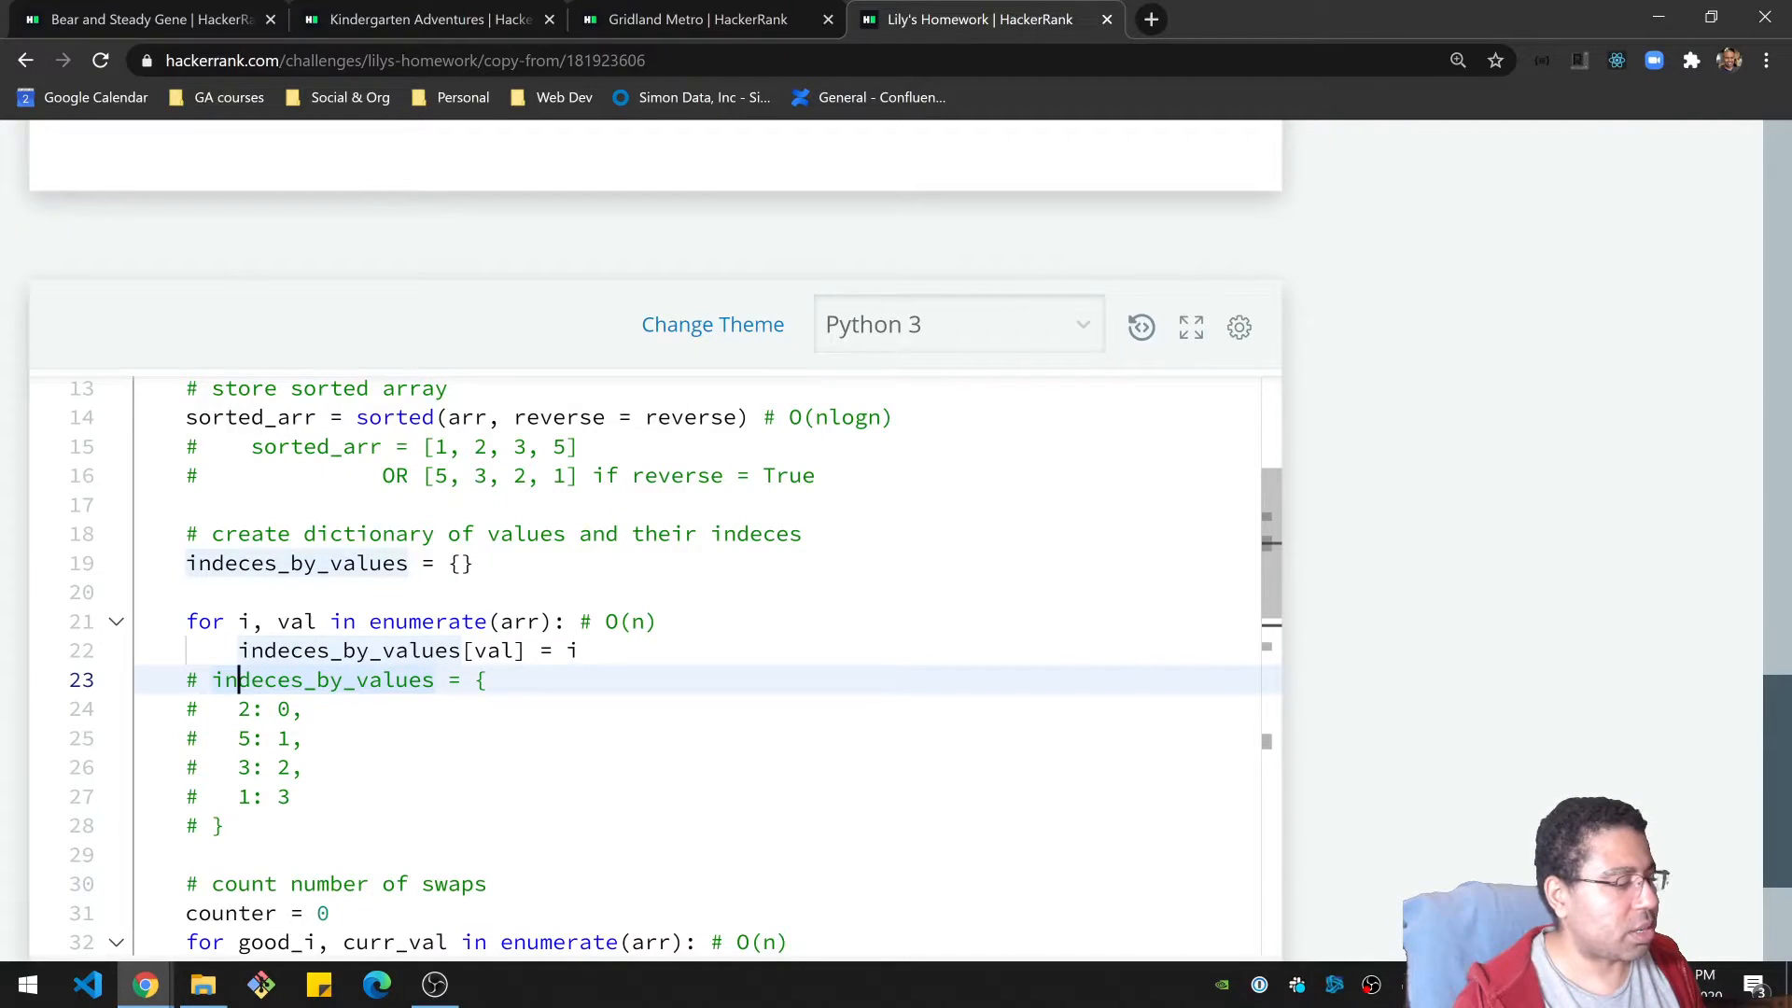
pyautogui.scroll(3)
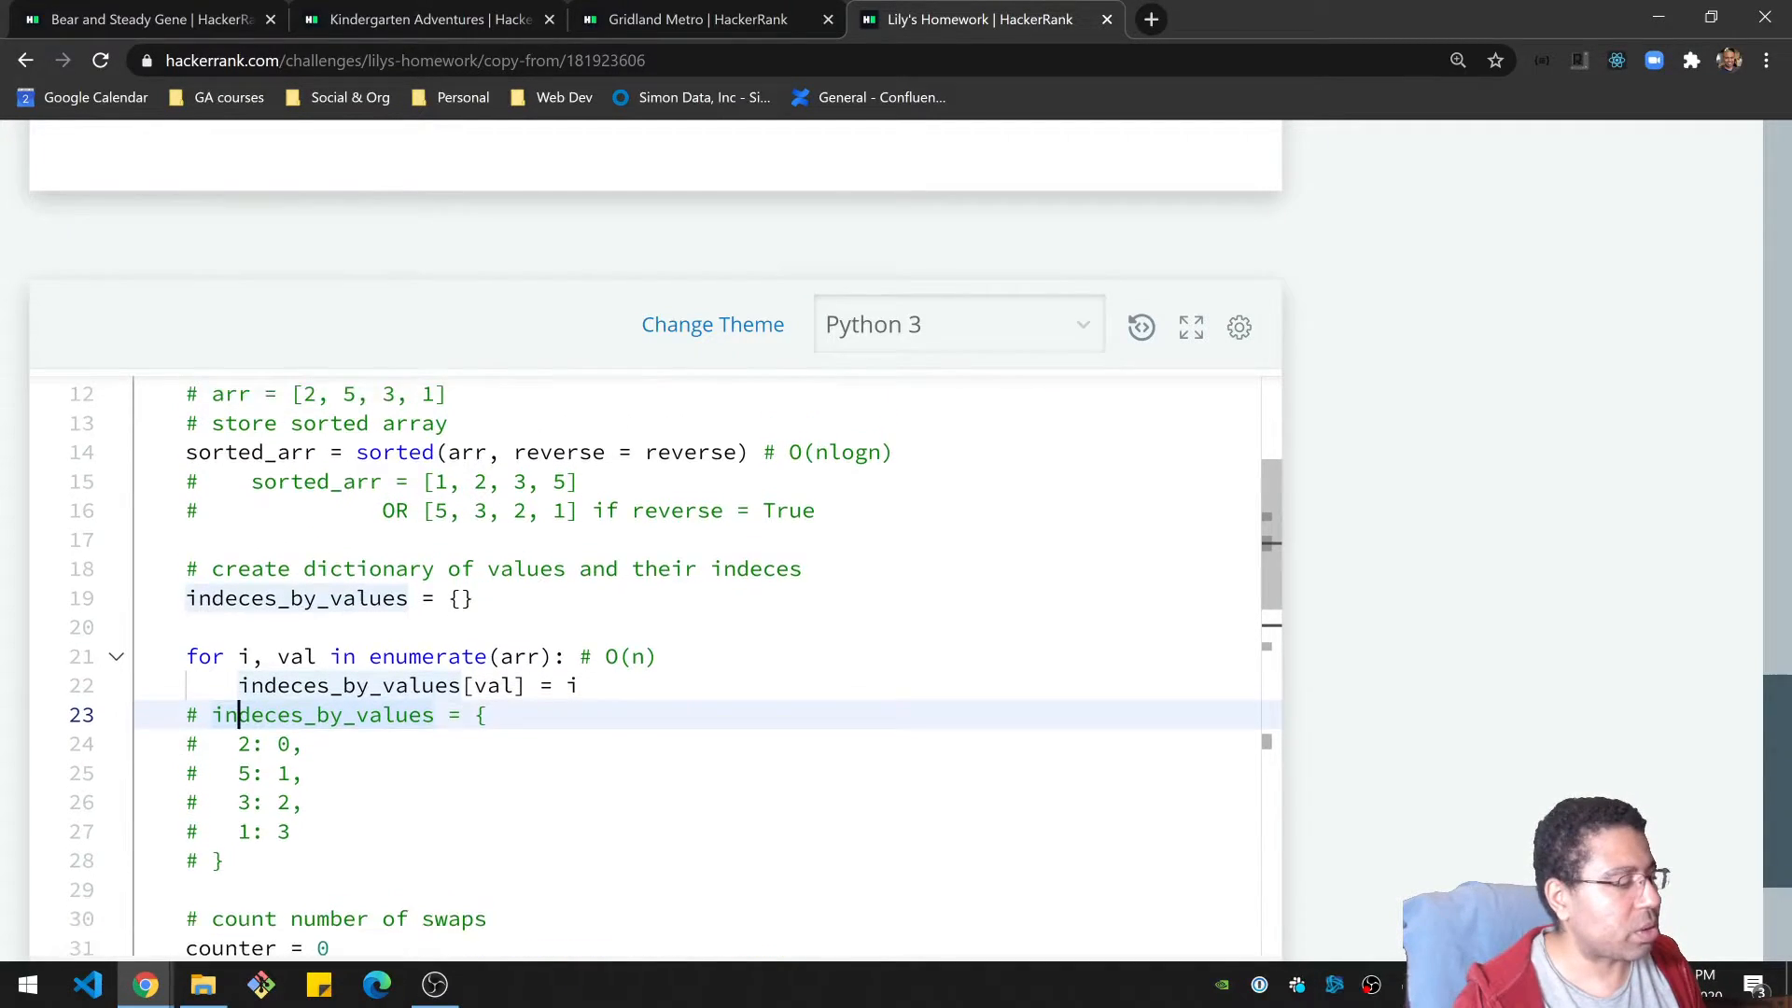
pyautogui.scroll(3)
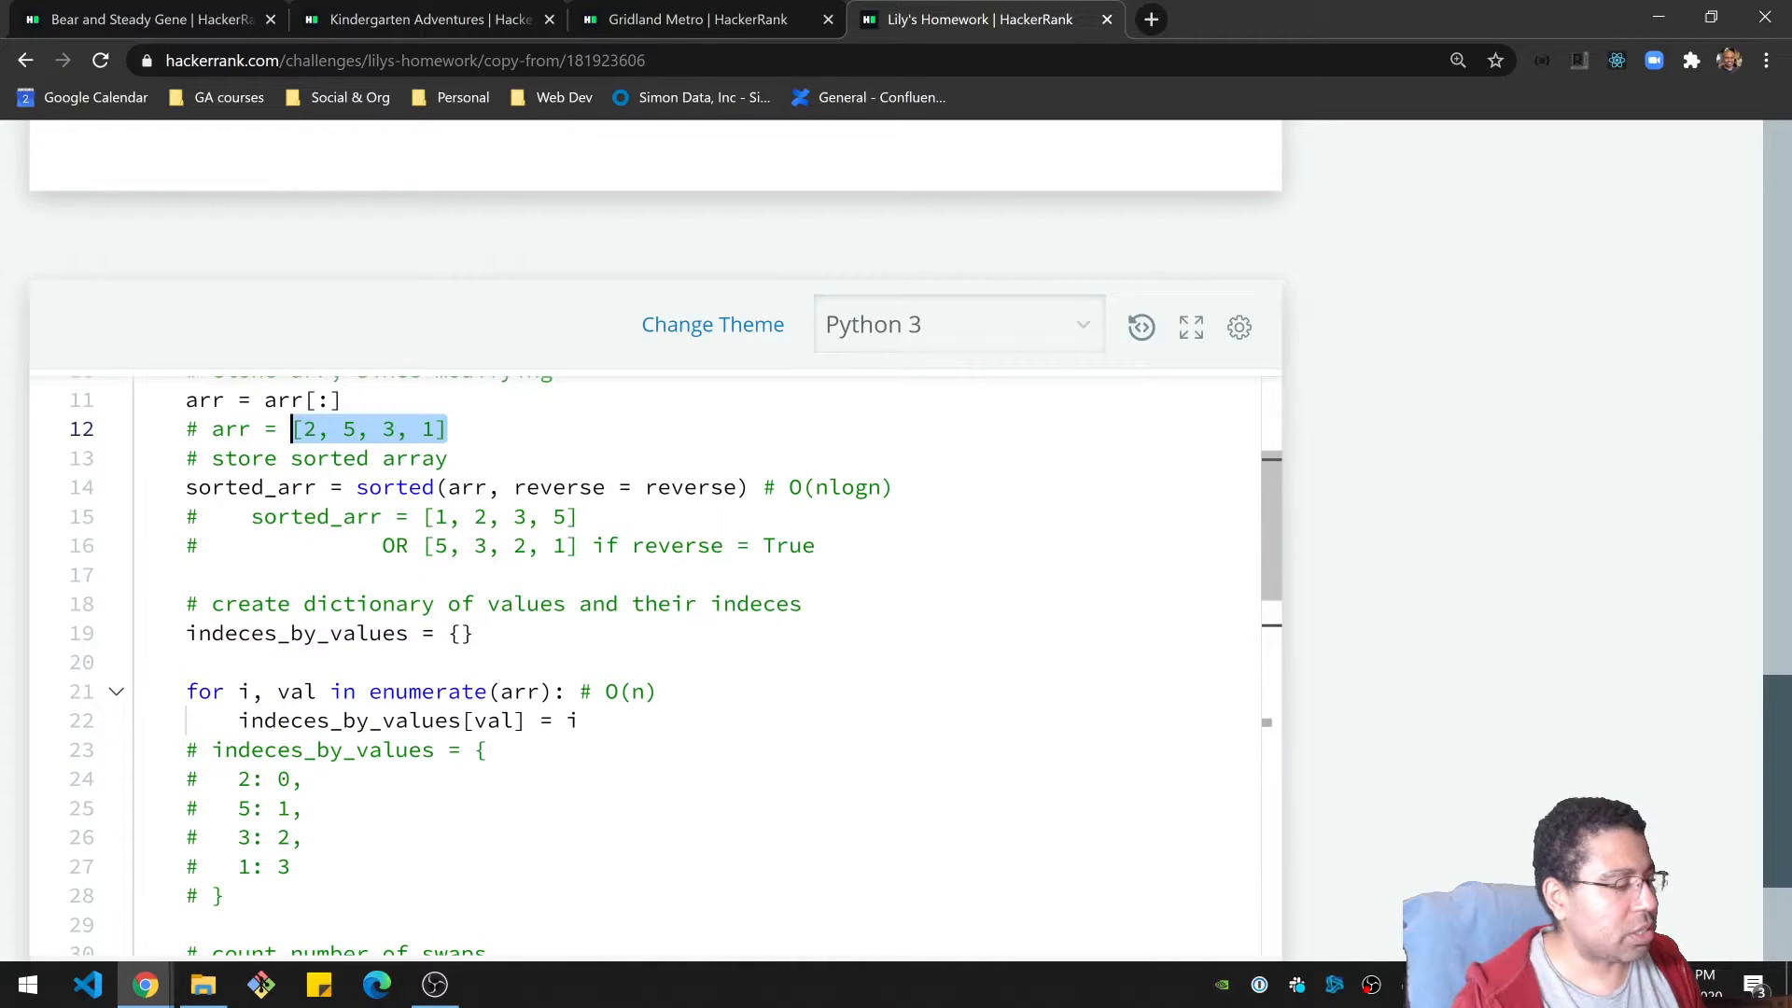
pyautogui.click(308, 429)
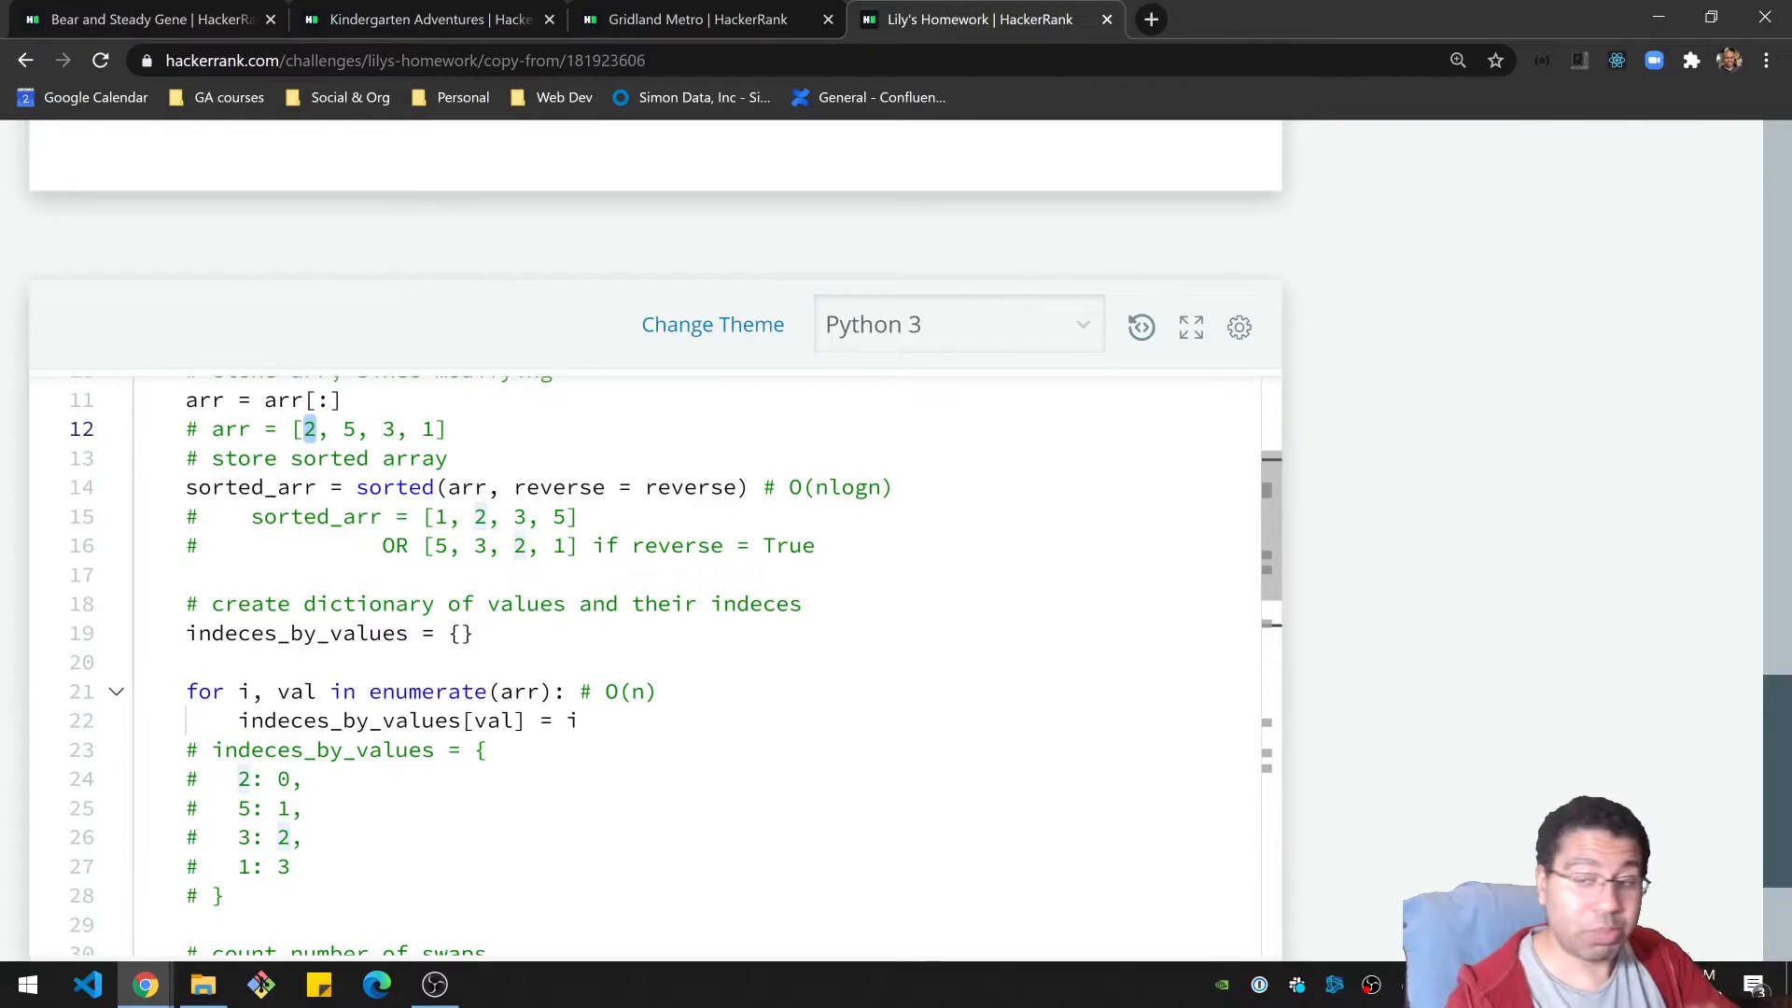
pyautogui.click(303, 779)
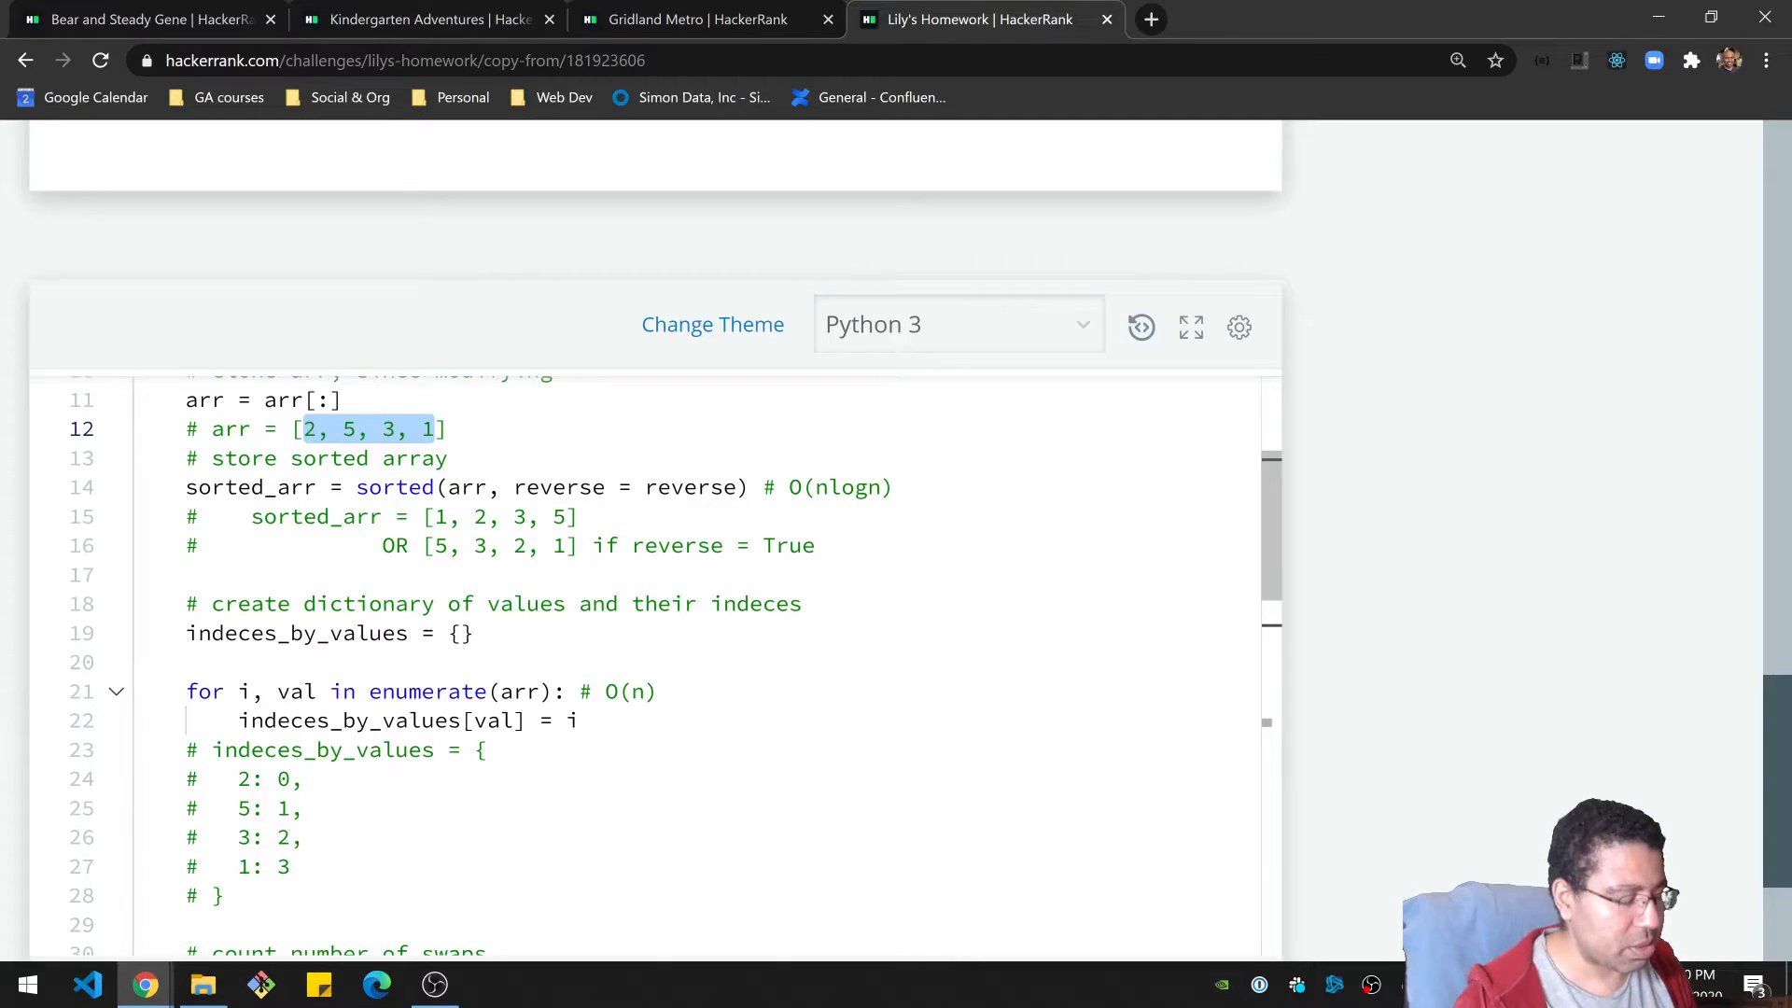
pyautogui.scroll(-3)
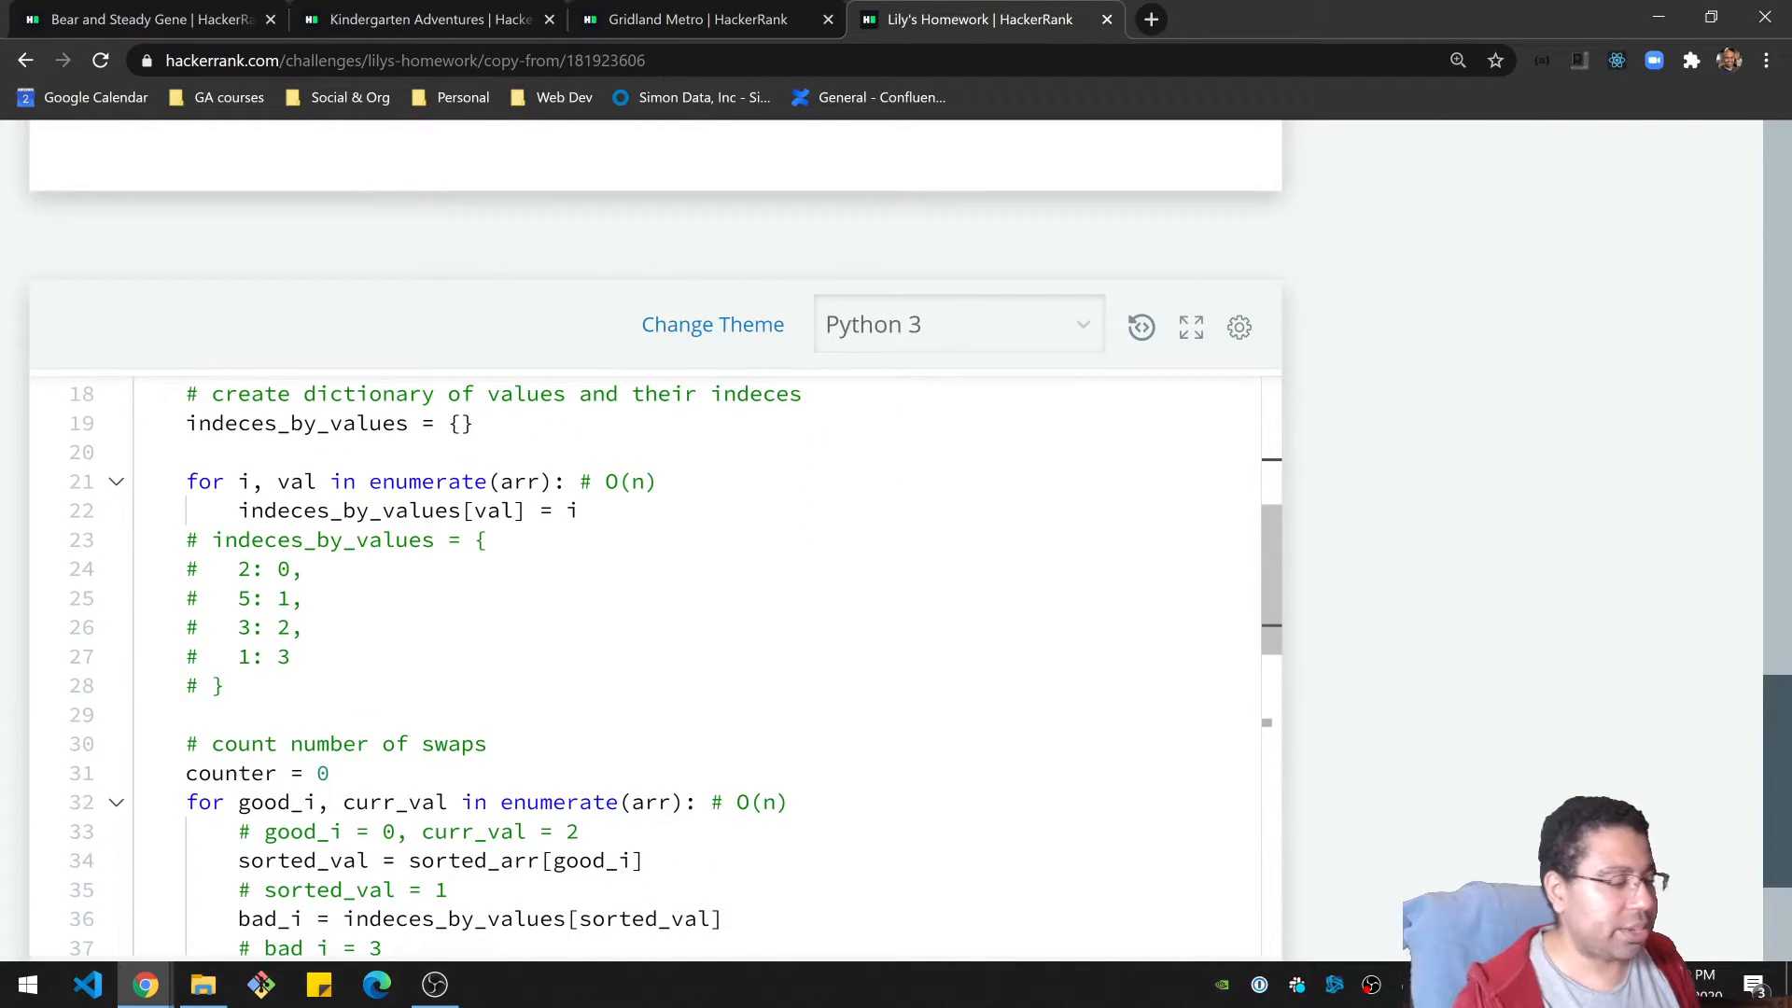
pyautogui.click(217, 685)
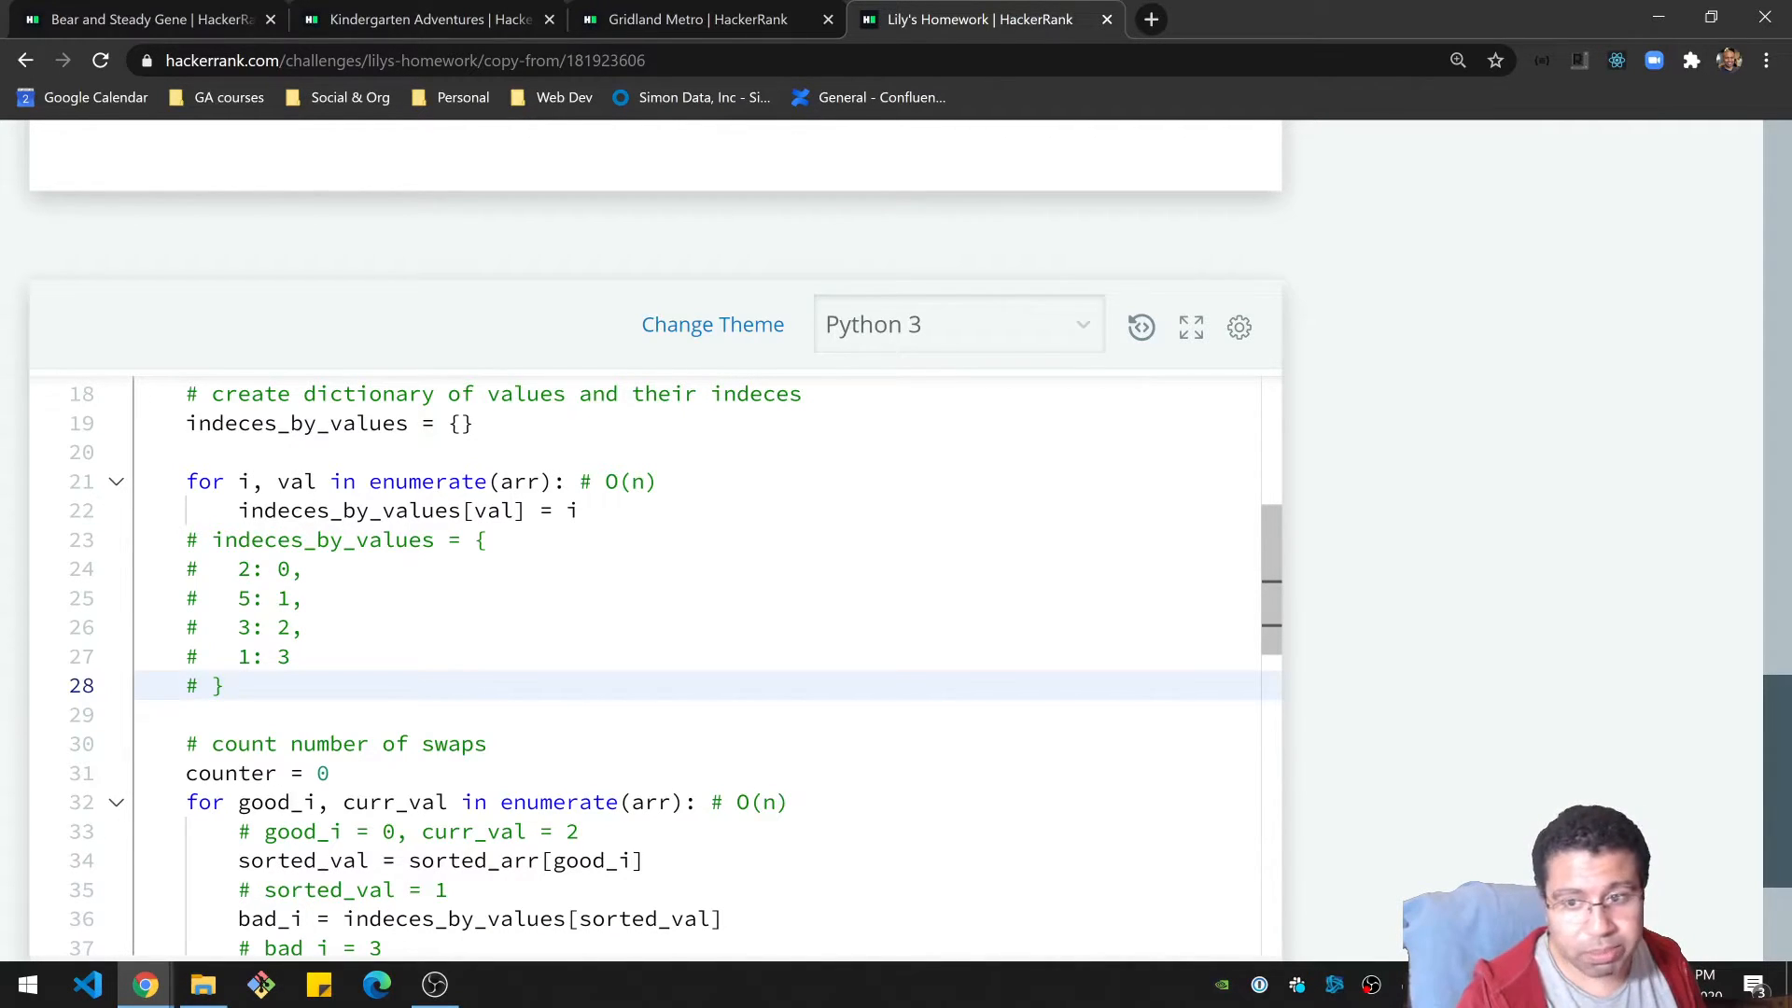
pyautogui.scroll(-3)
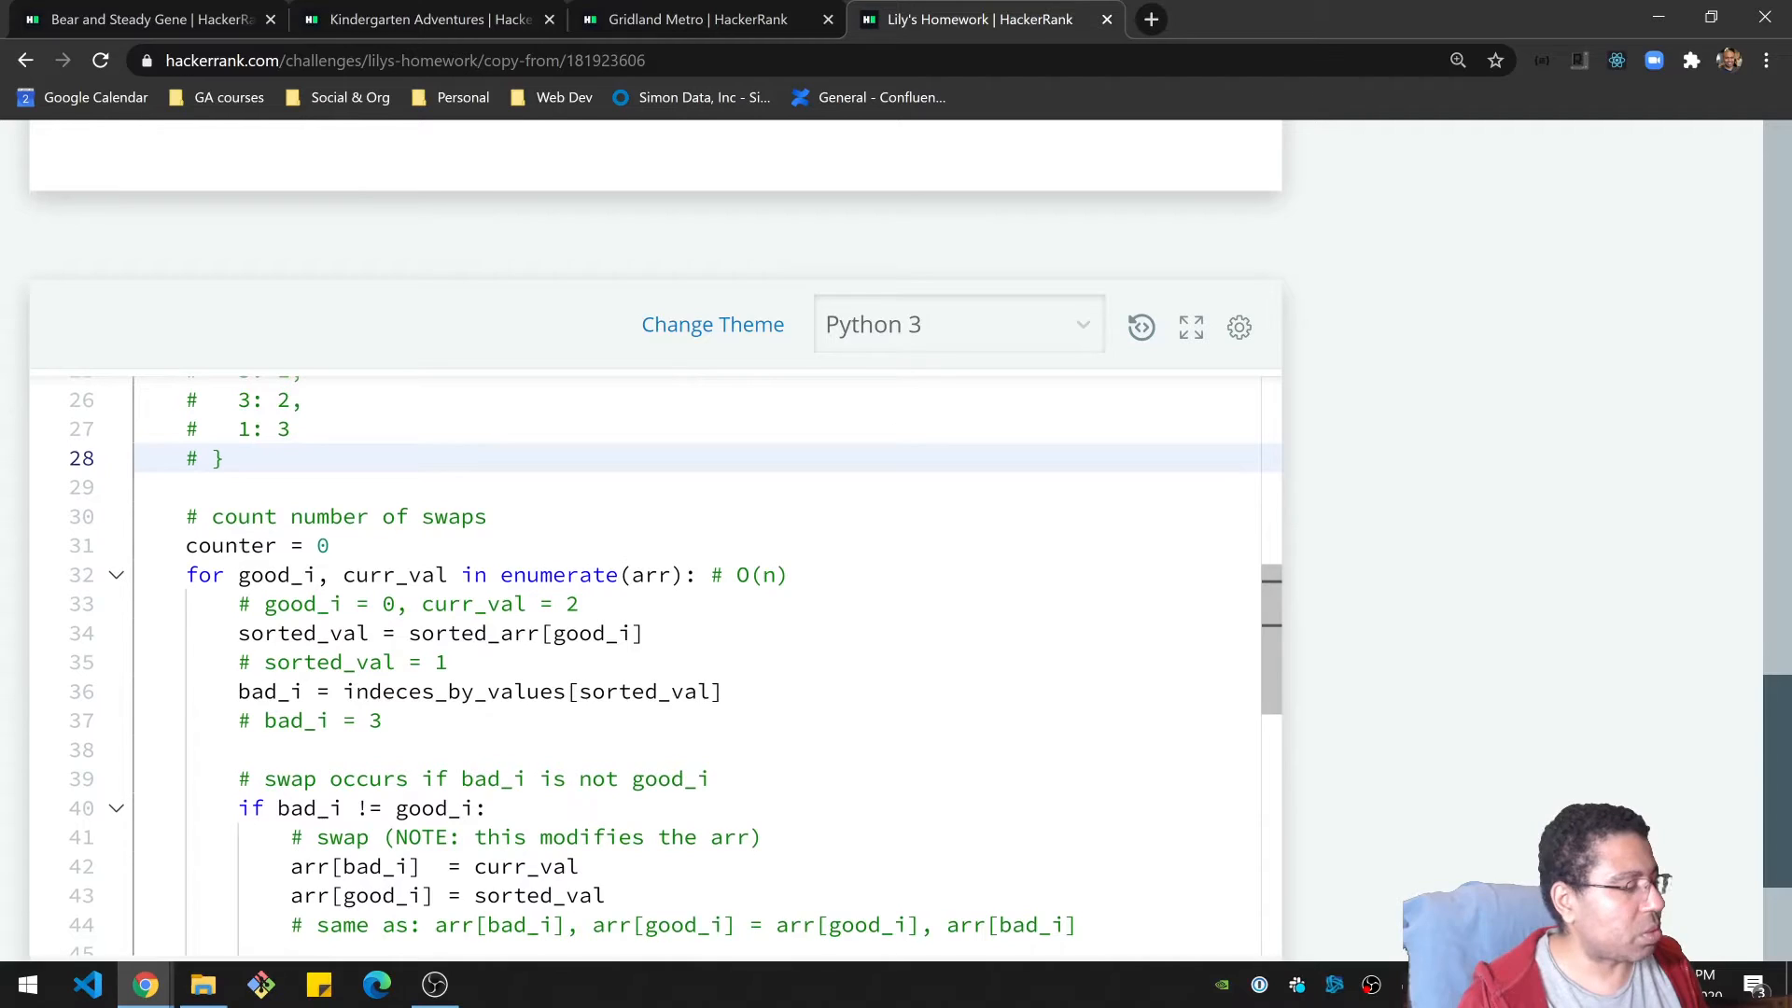
pyautogui.click(332, 545)
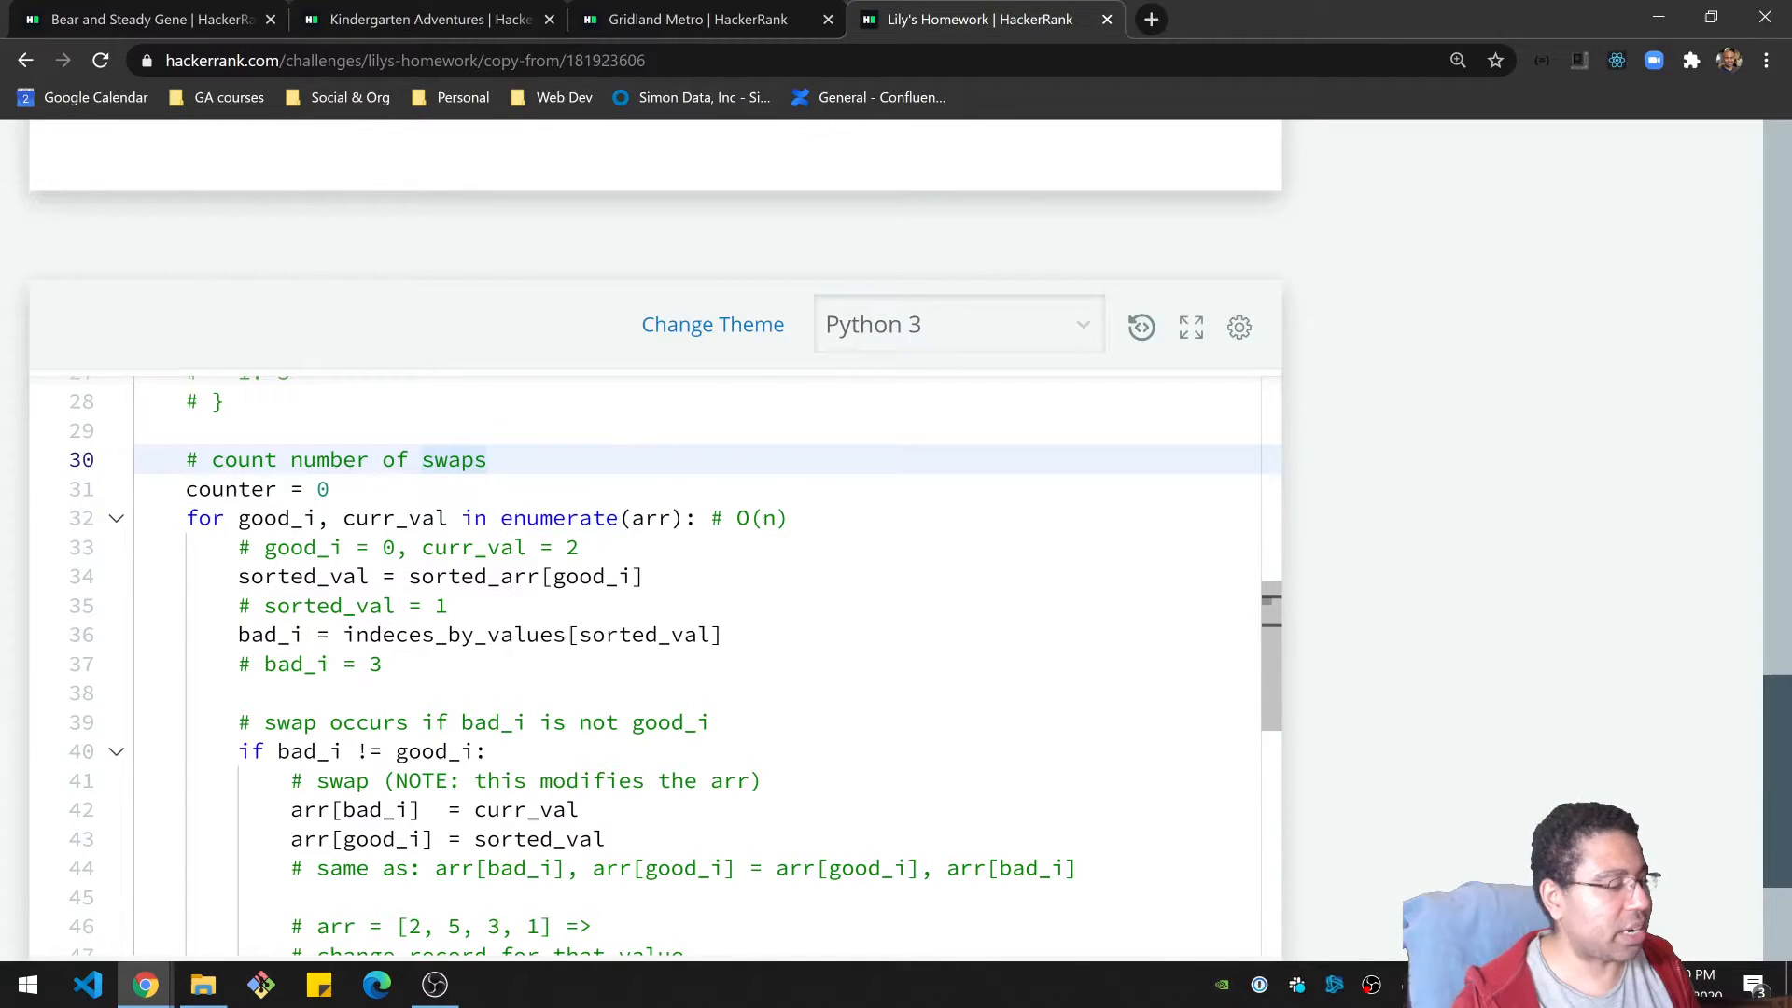
pyautogui.click(409, 547)
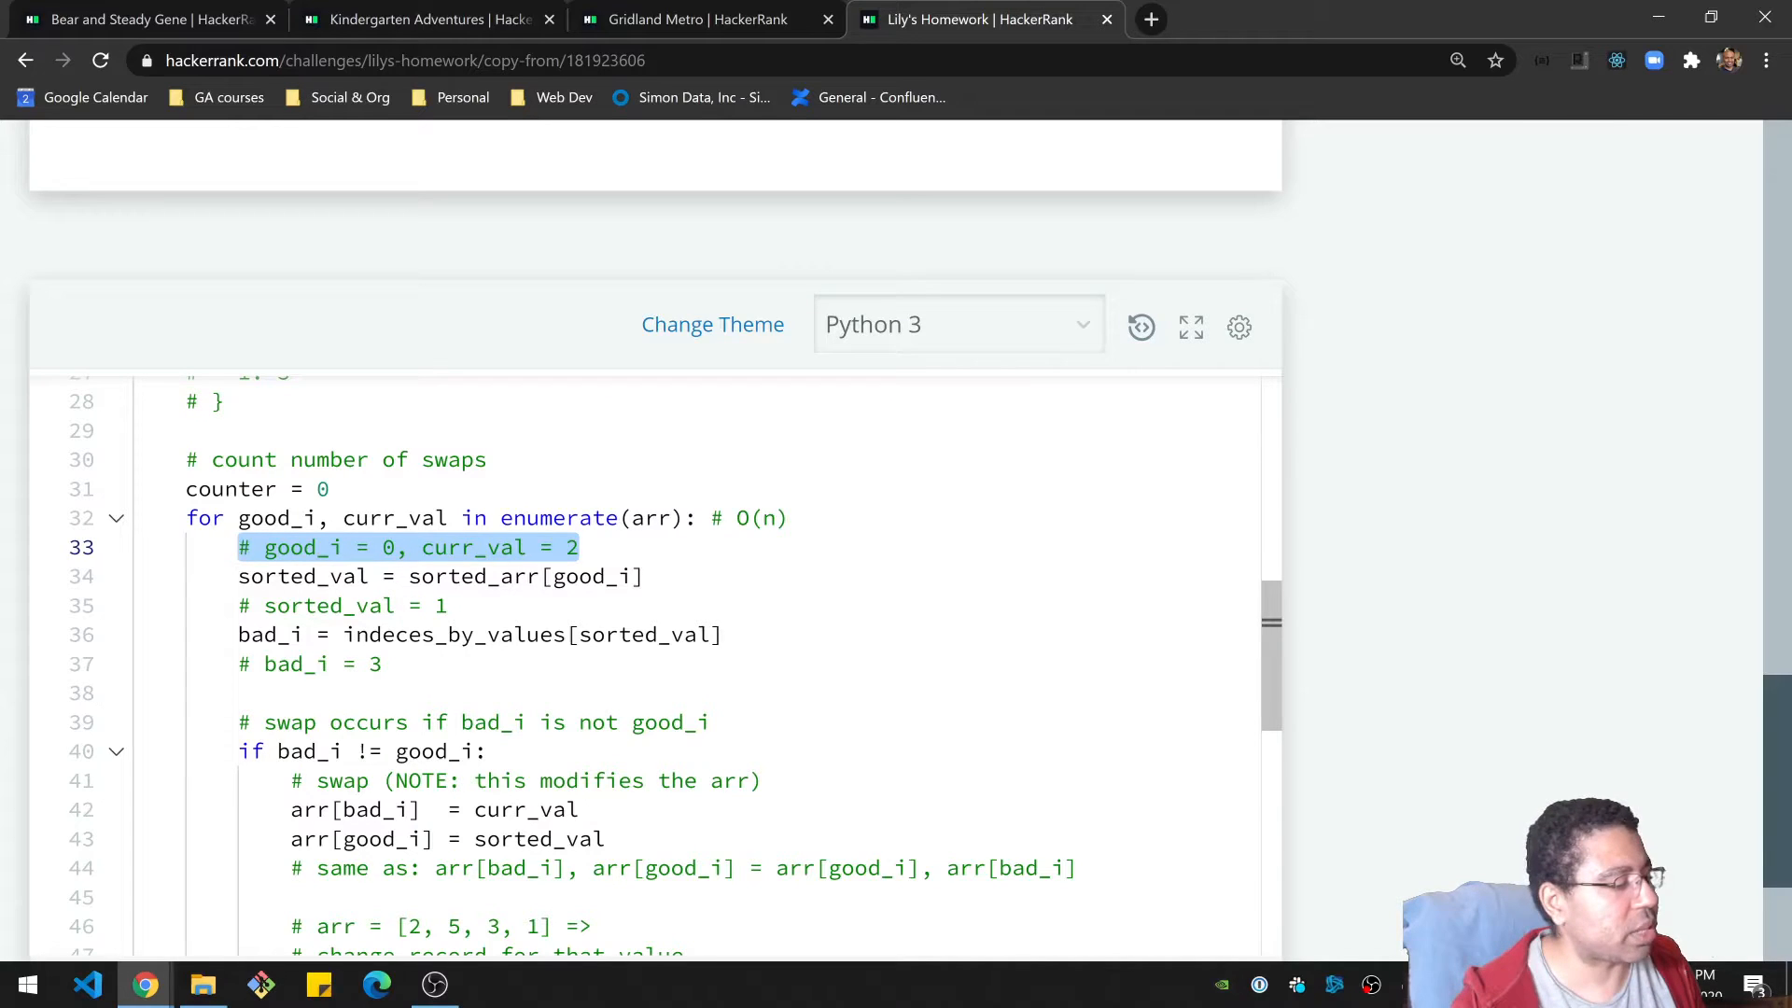
pyautogui.click(286, 489)
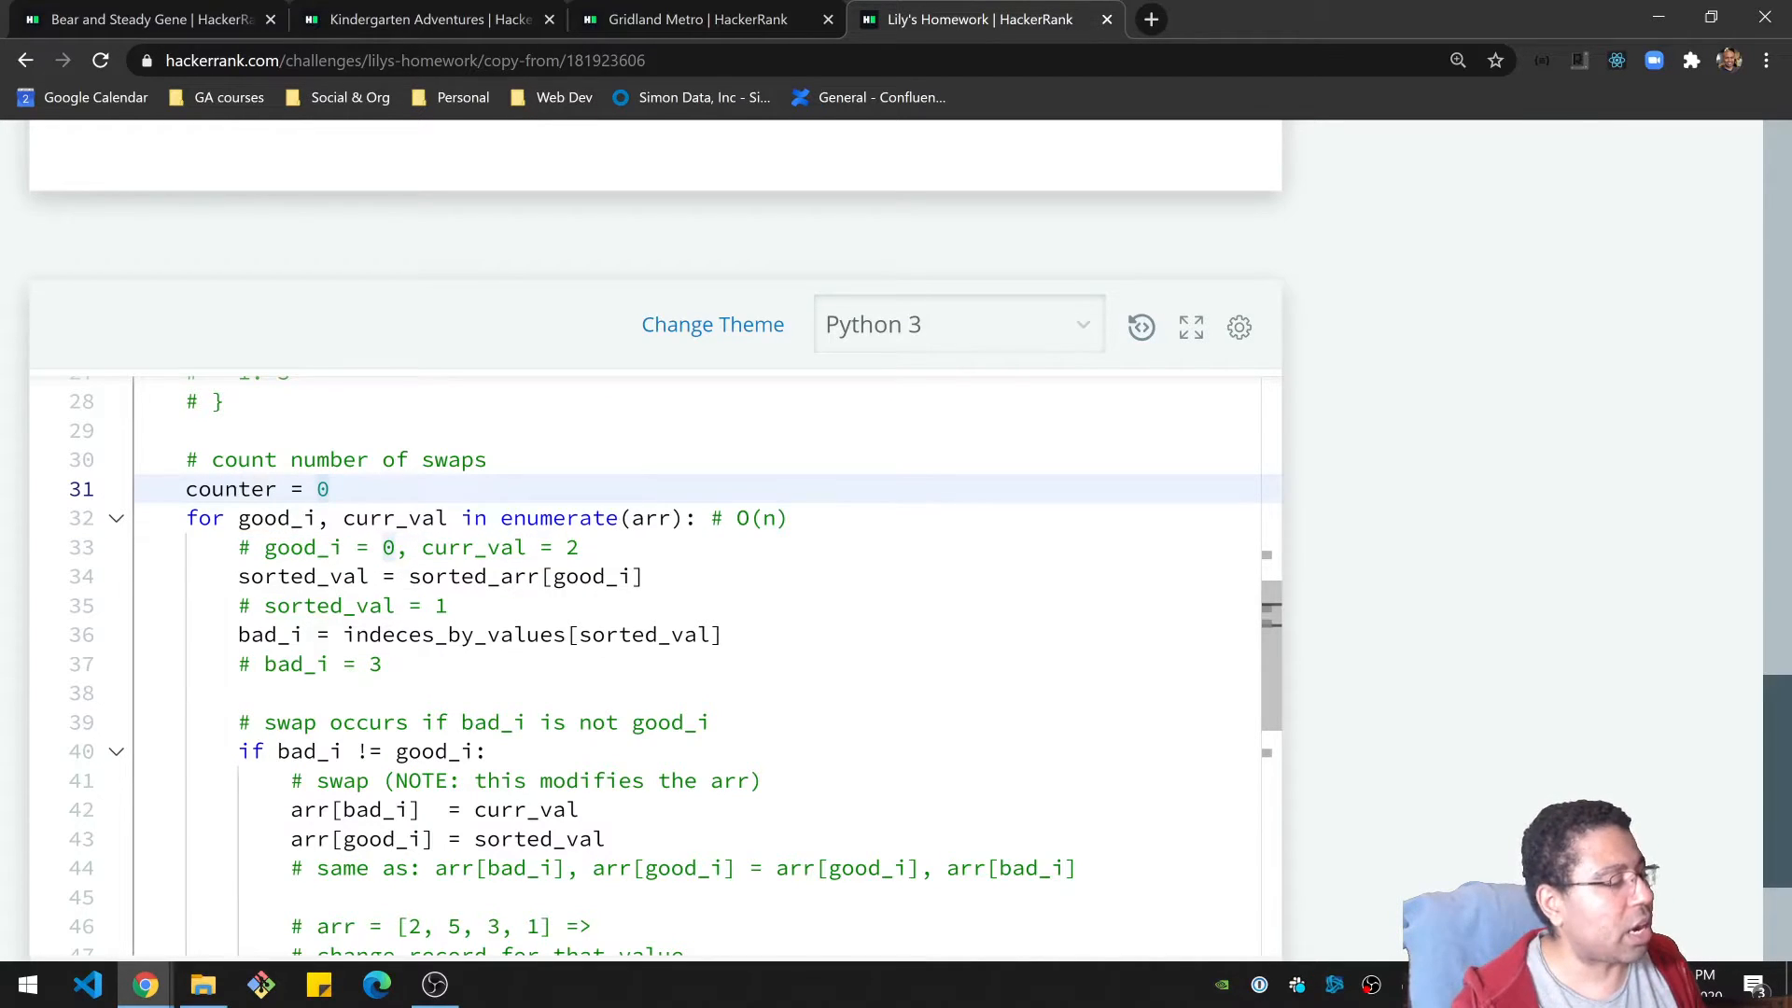
pyautogui.doubleClick(229, 487)
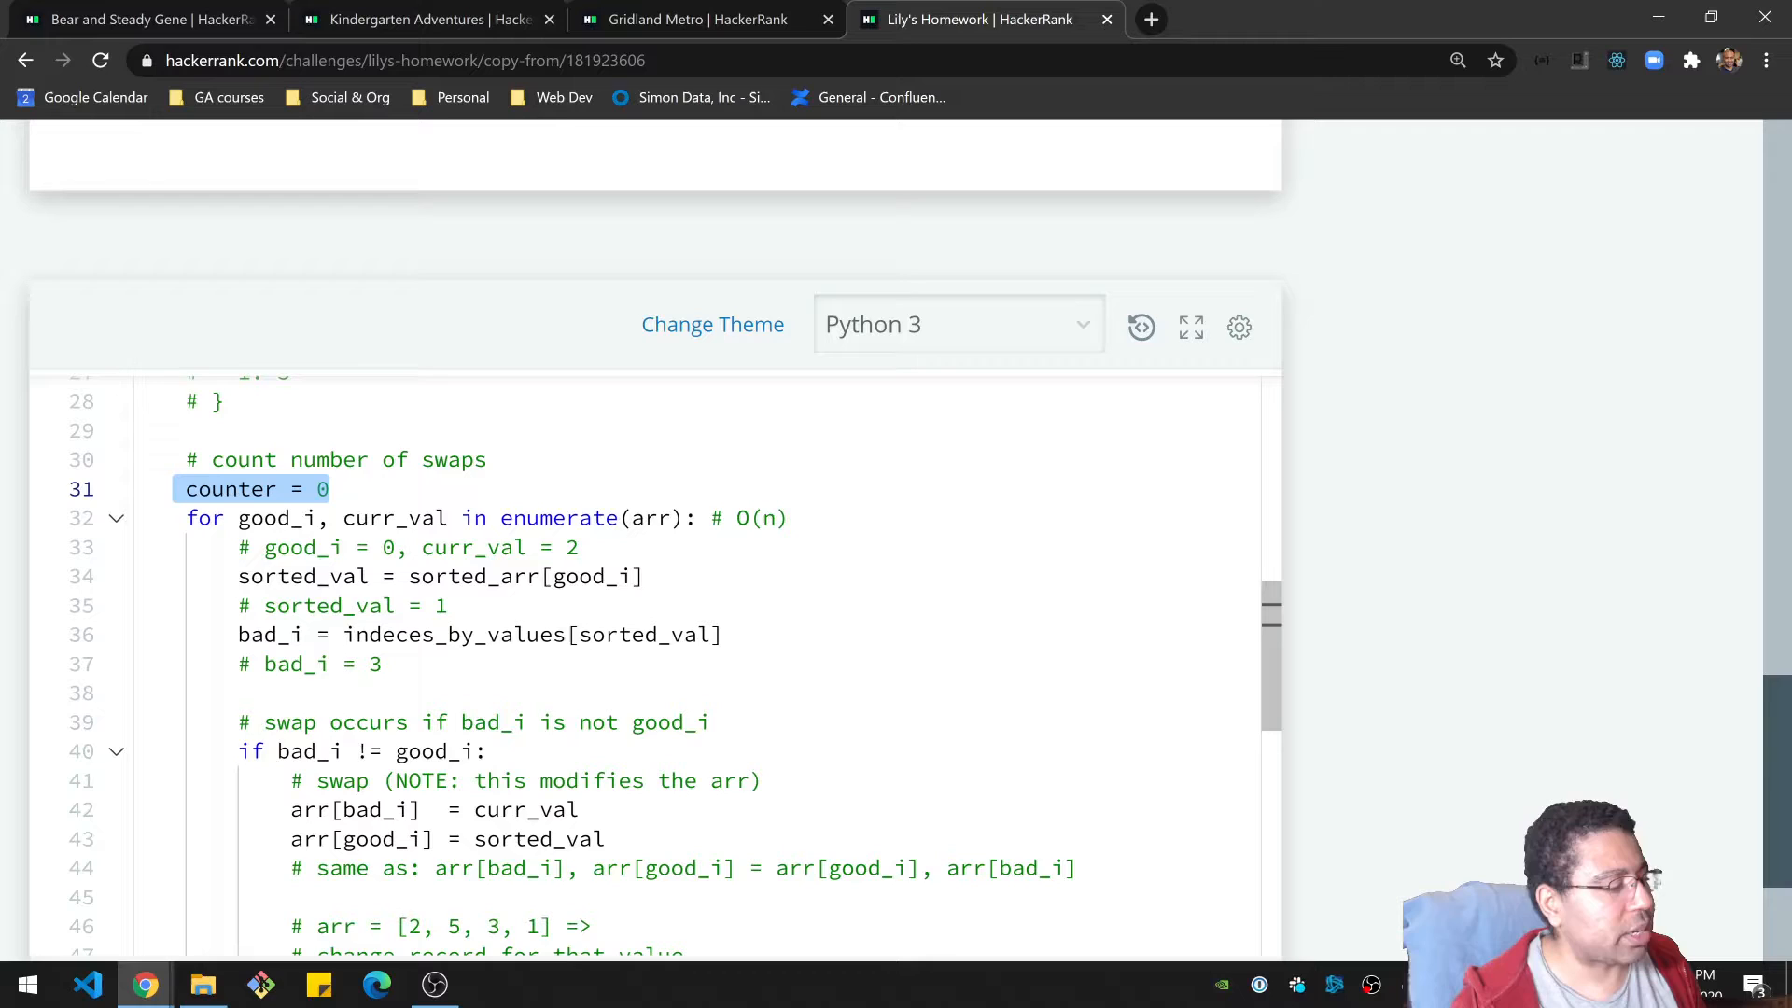
pyautogui.click(332, 489)
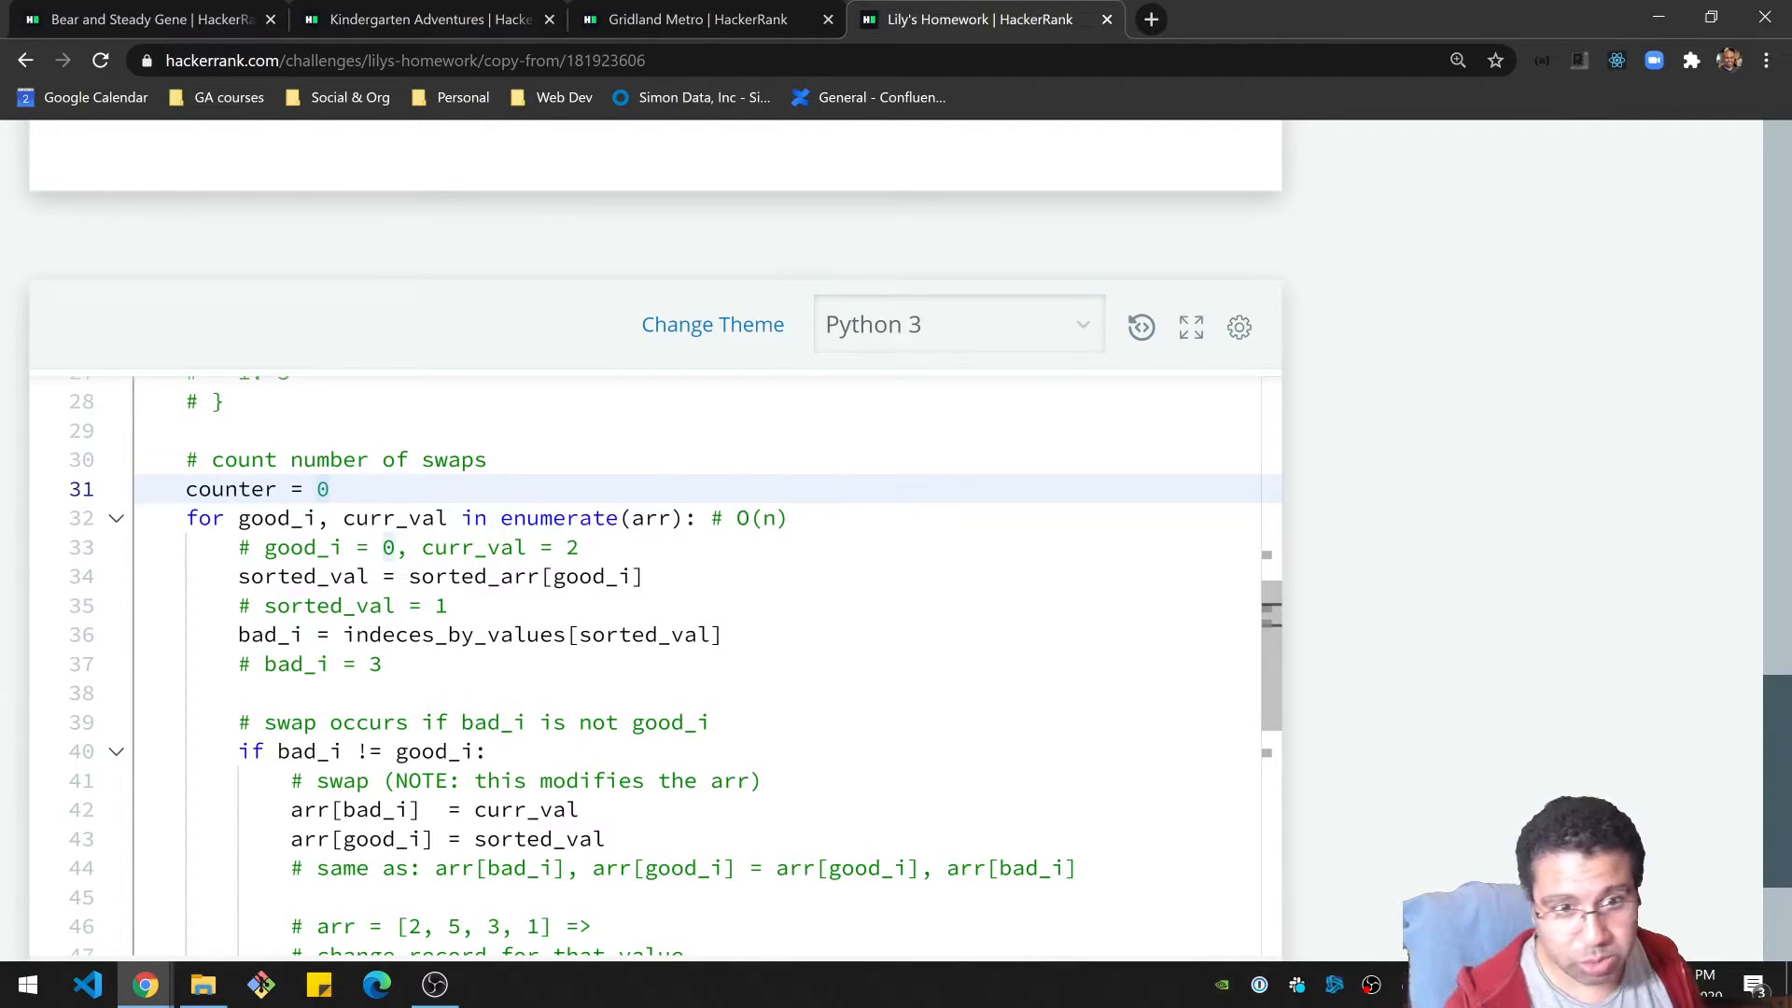
pyautogui.doubleClick(230, 489)
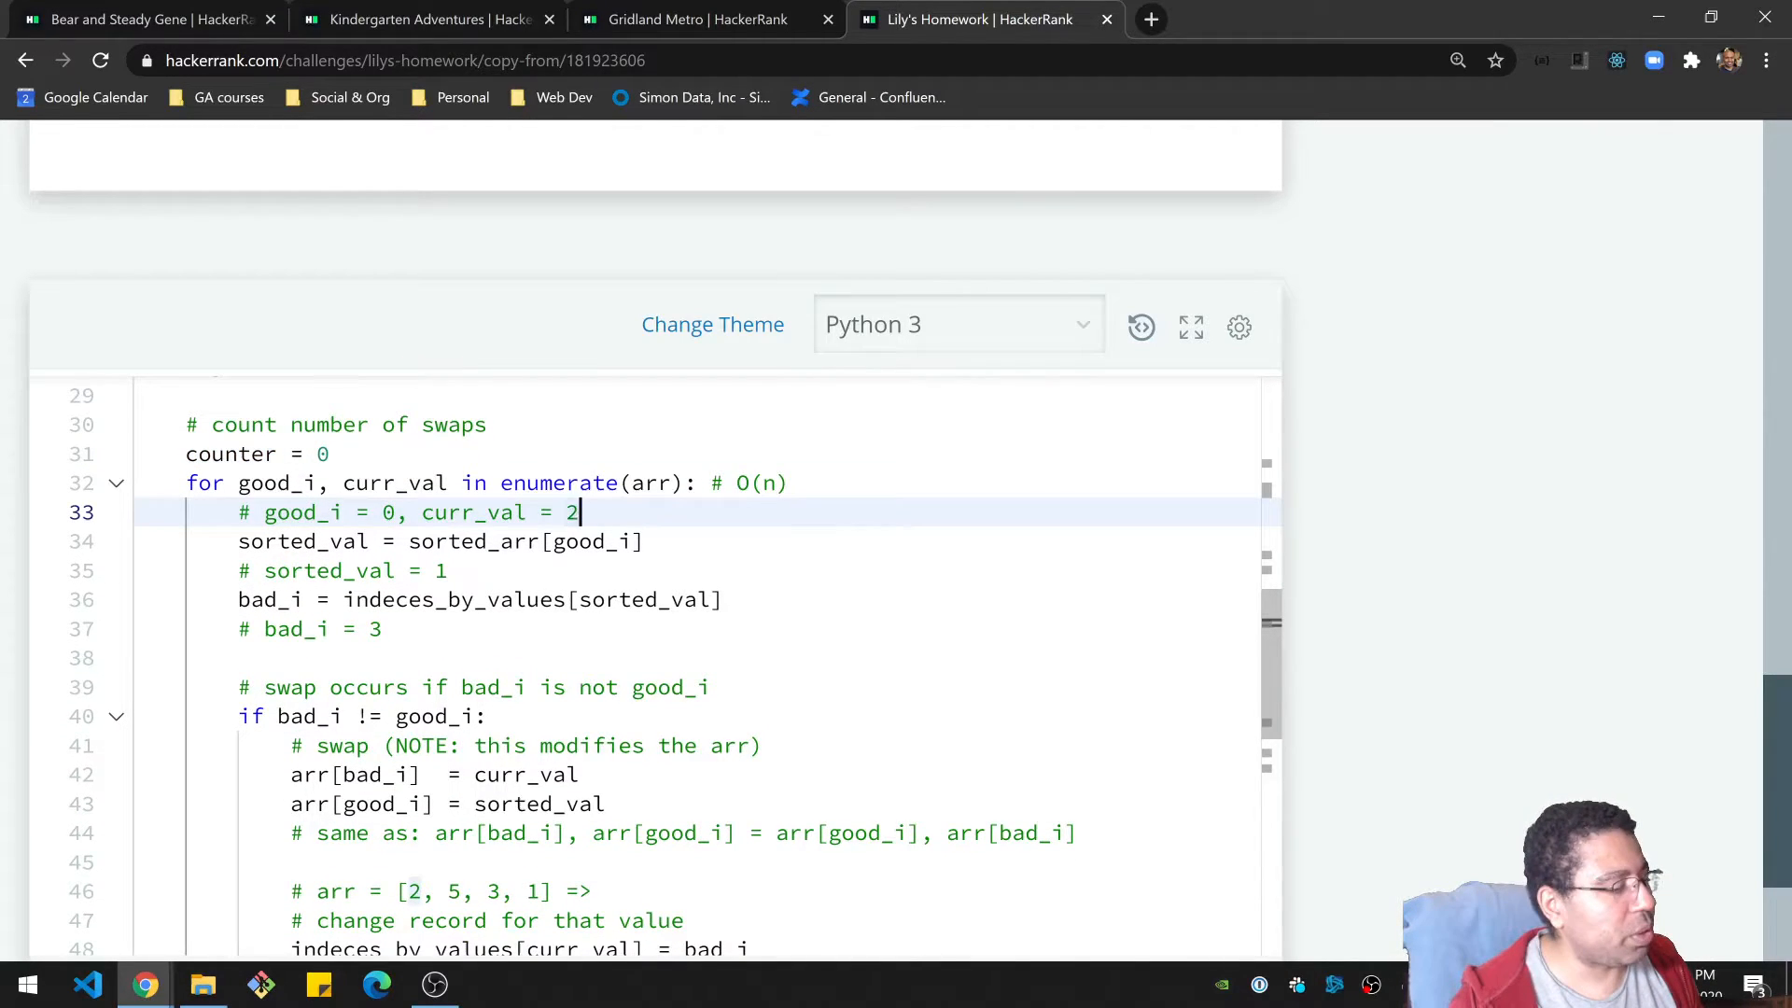
pyautogui.click(674, 481)
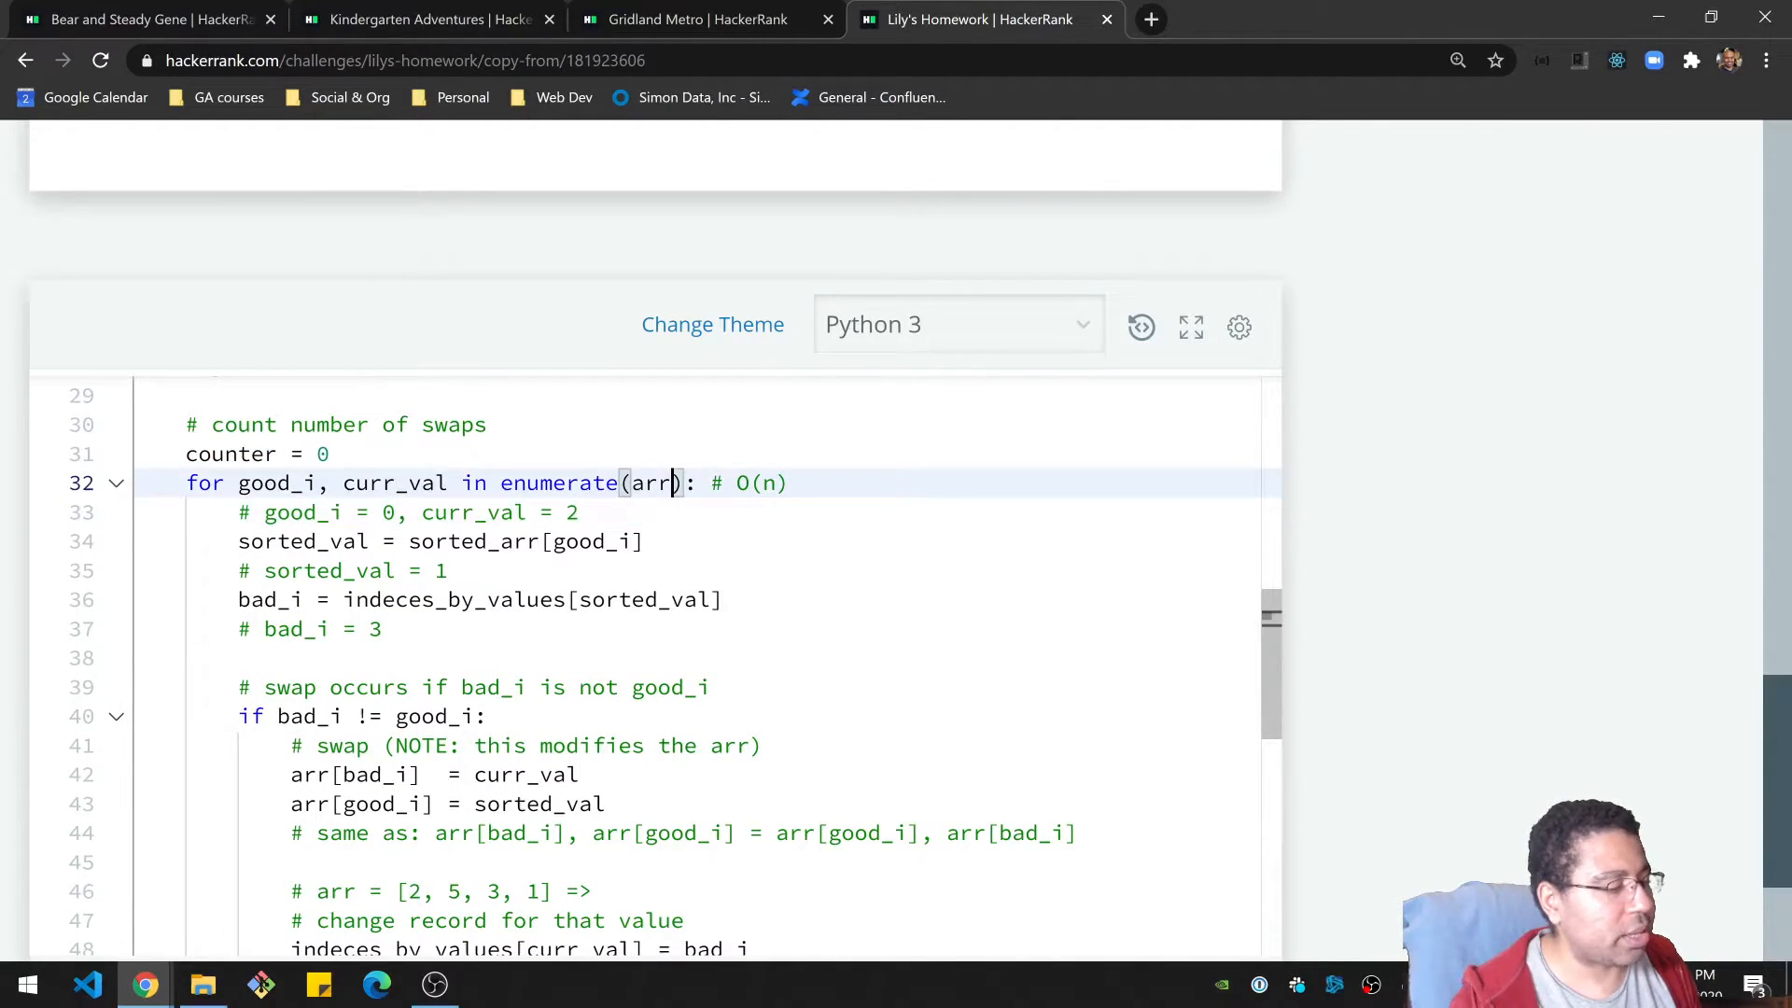
pyautogui.doubleClick(652, 482)
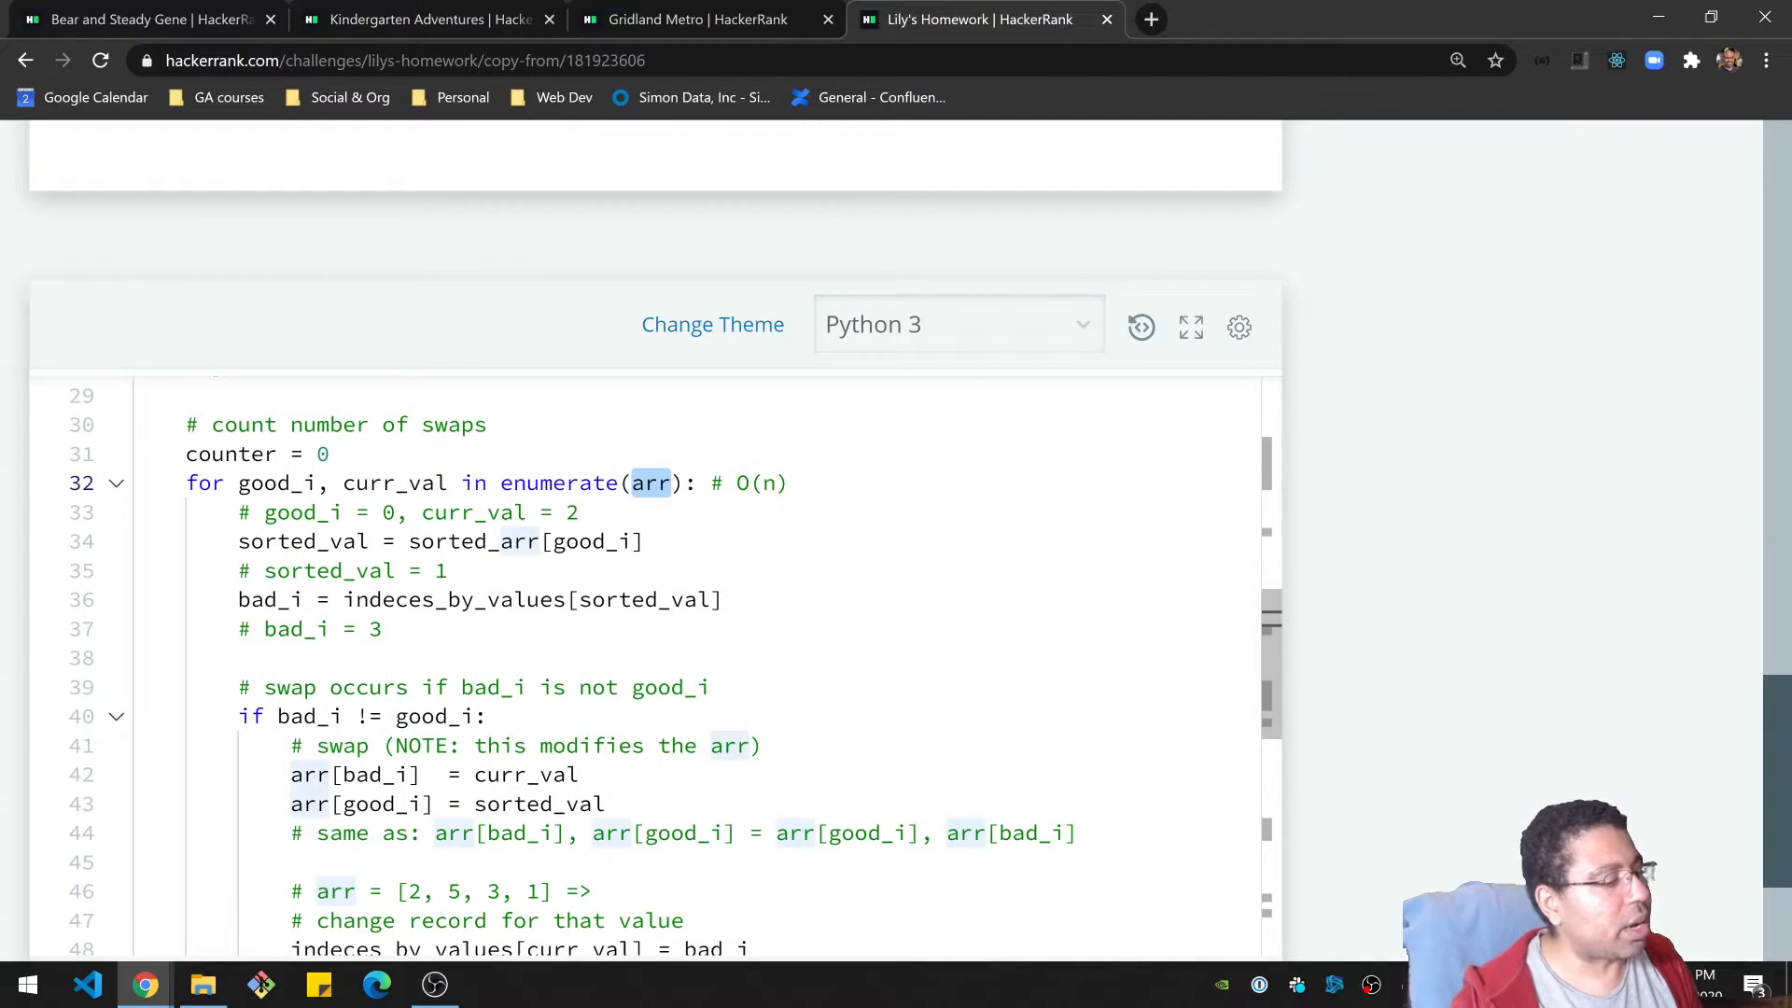
pyautogui.doubleClick(745, 482)
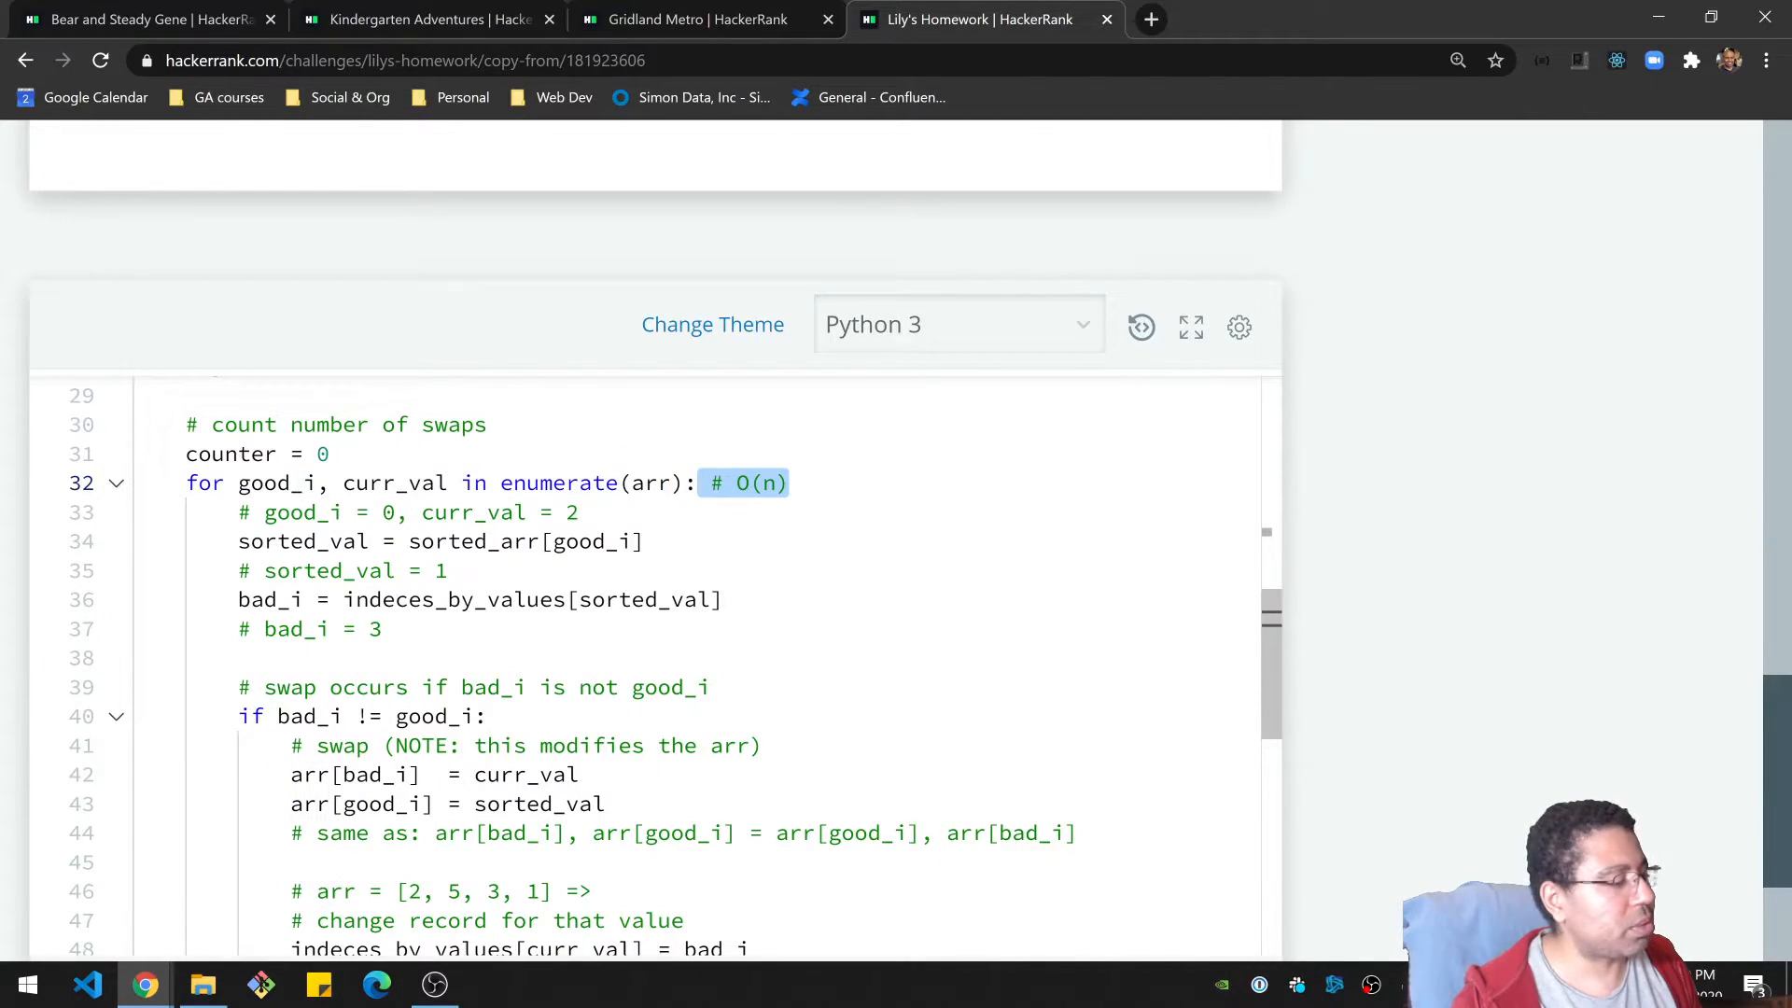
pyautogui.doubleClick(558, 482)
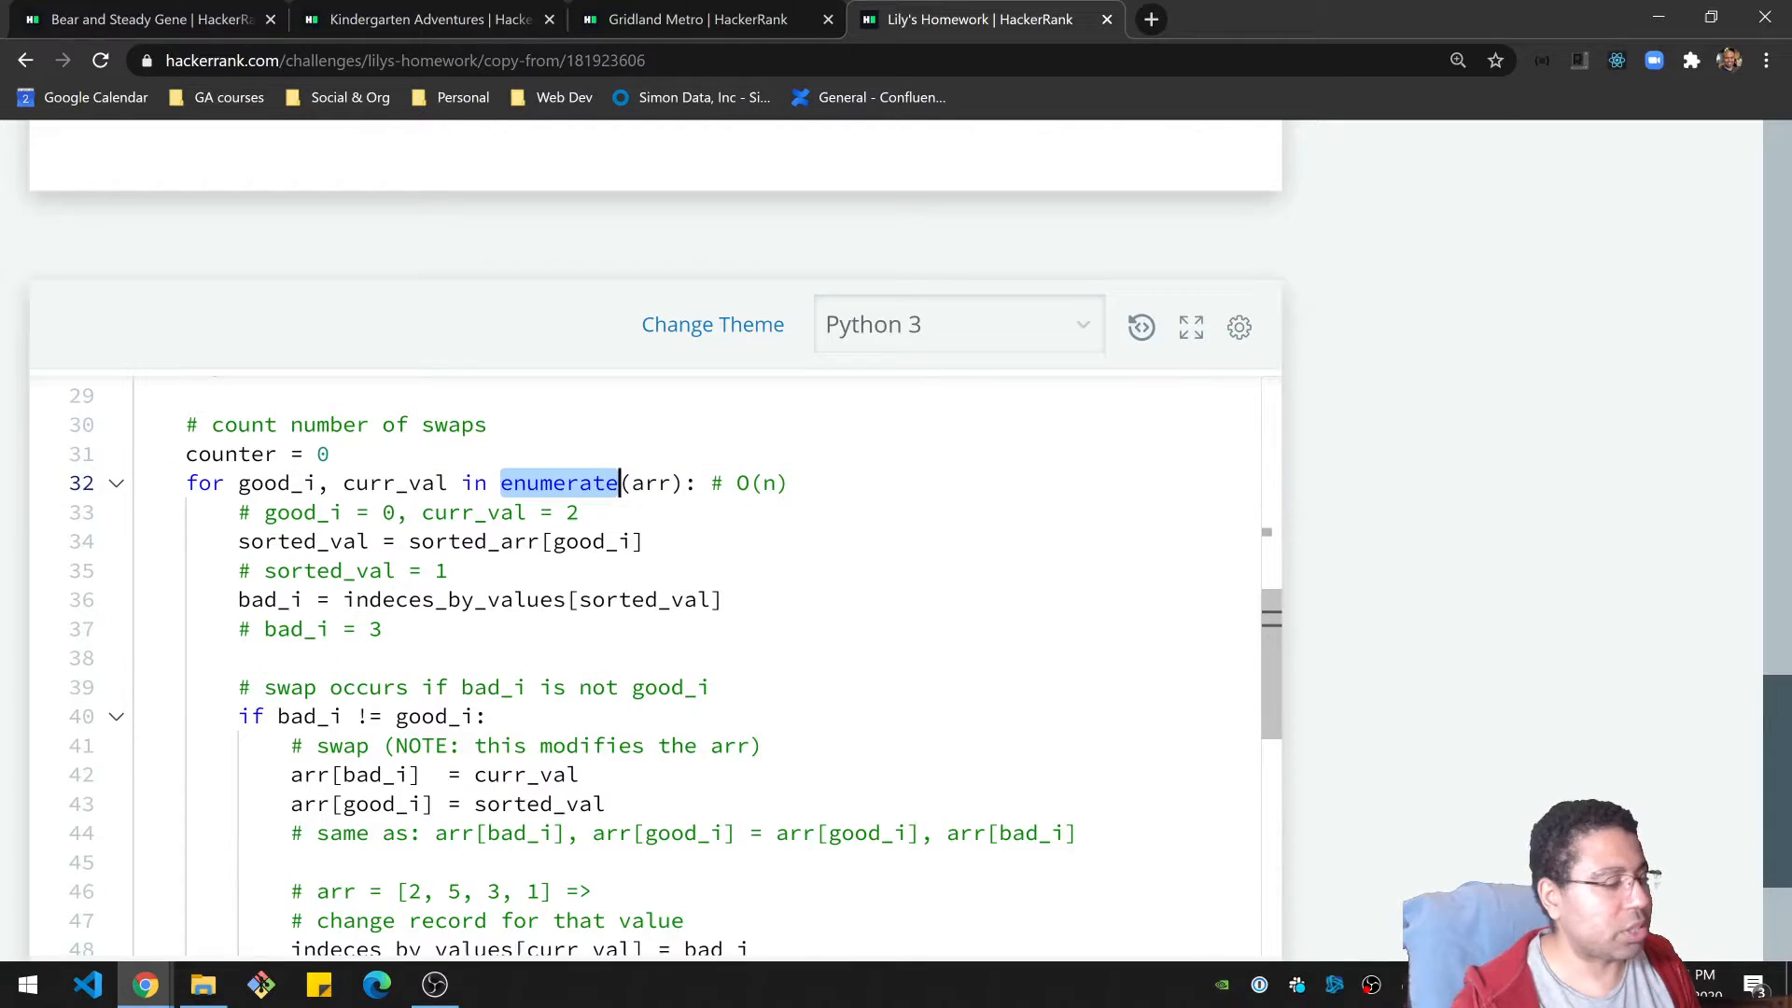
pyautogui.doubleClick(276, 482)
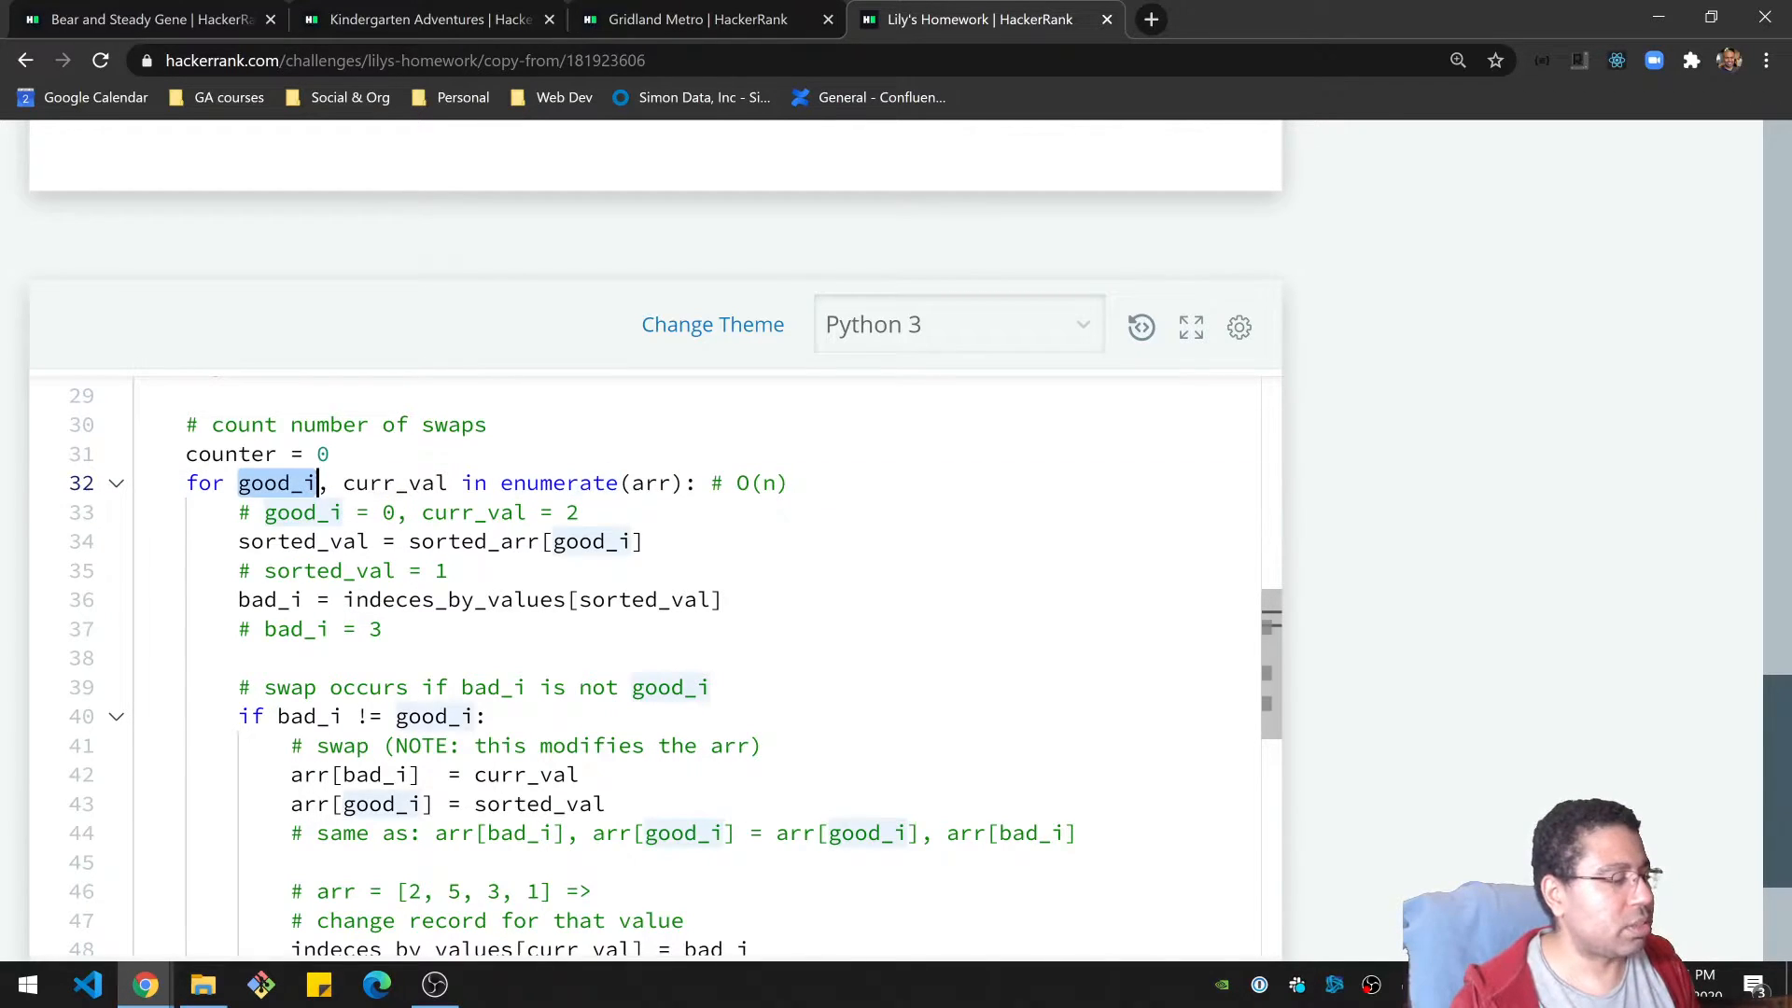
pyautogui.doubleClick(394, 482)
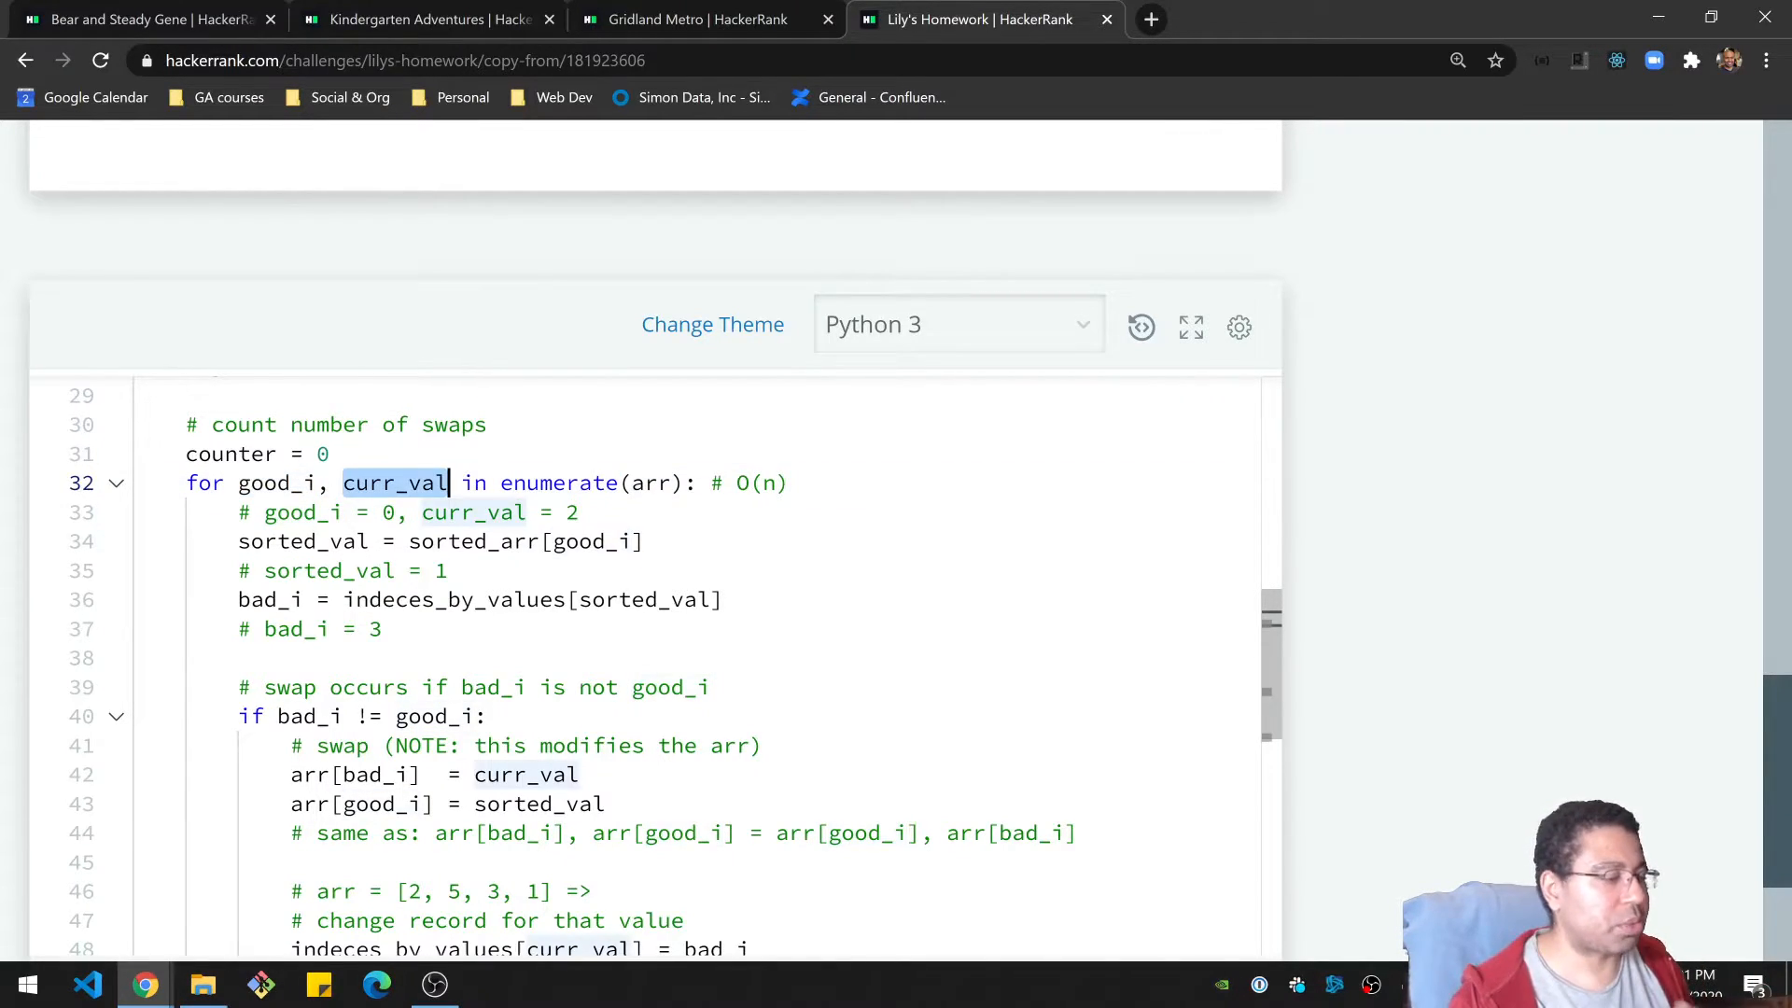
pyautogui.doubleClick(276, 481)
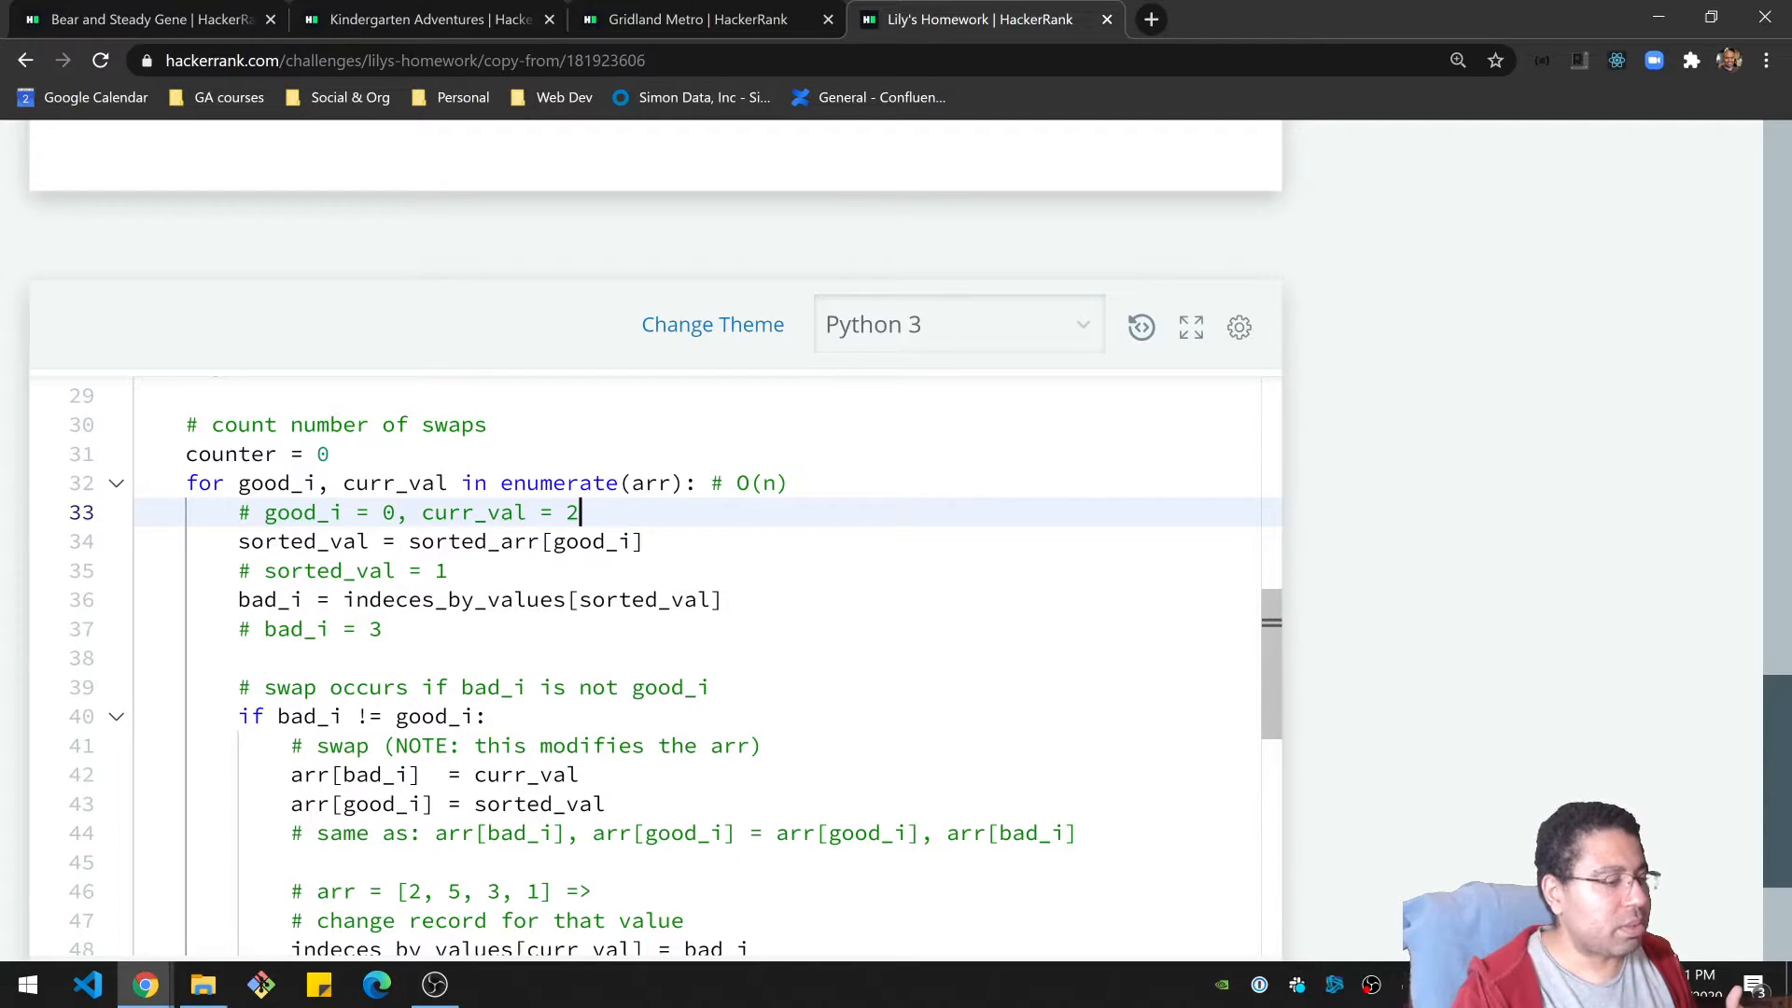
pyautogui.scroll(3)
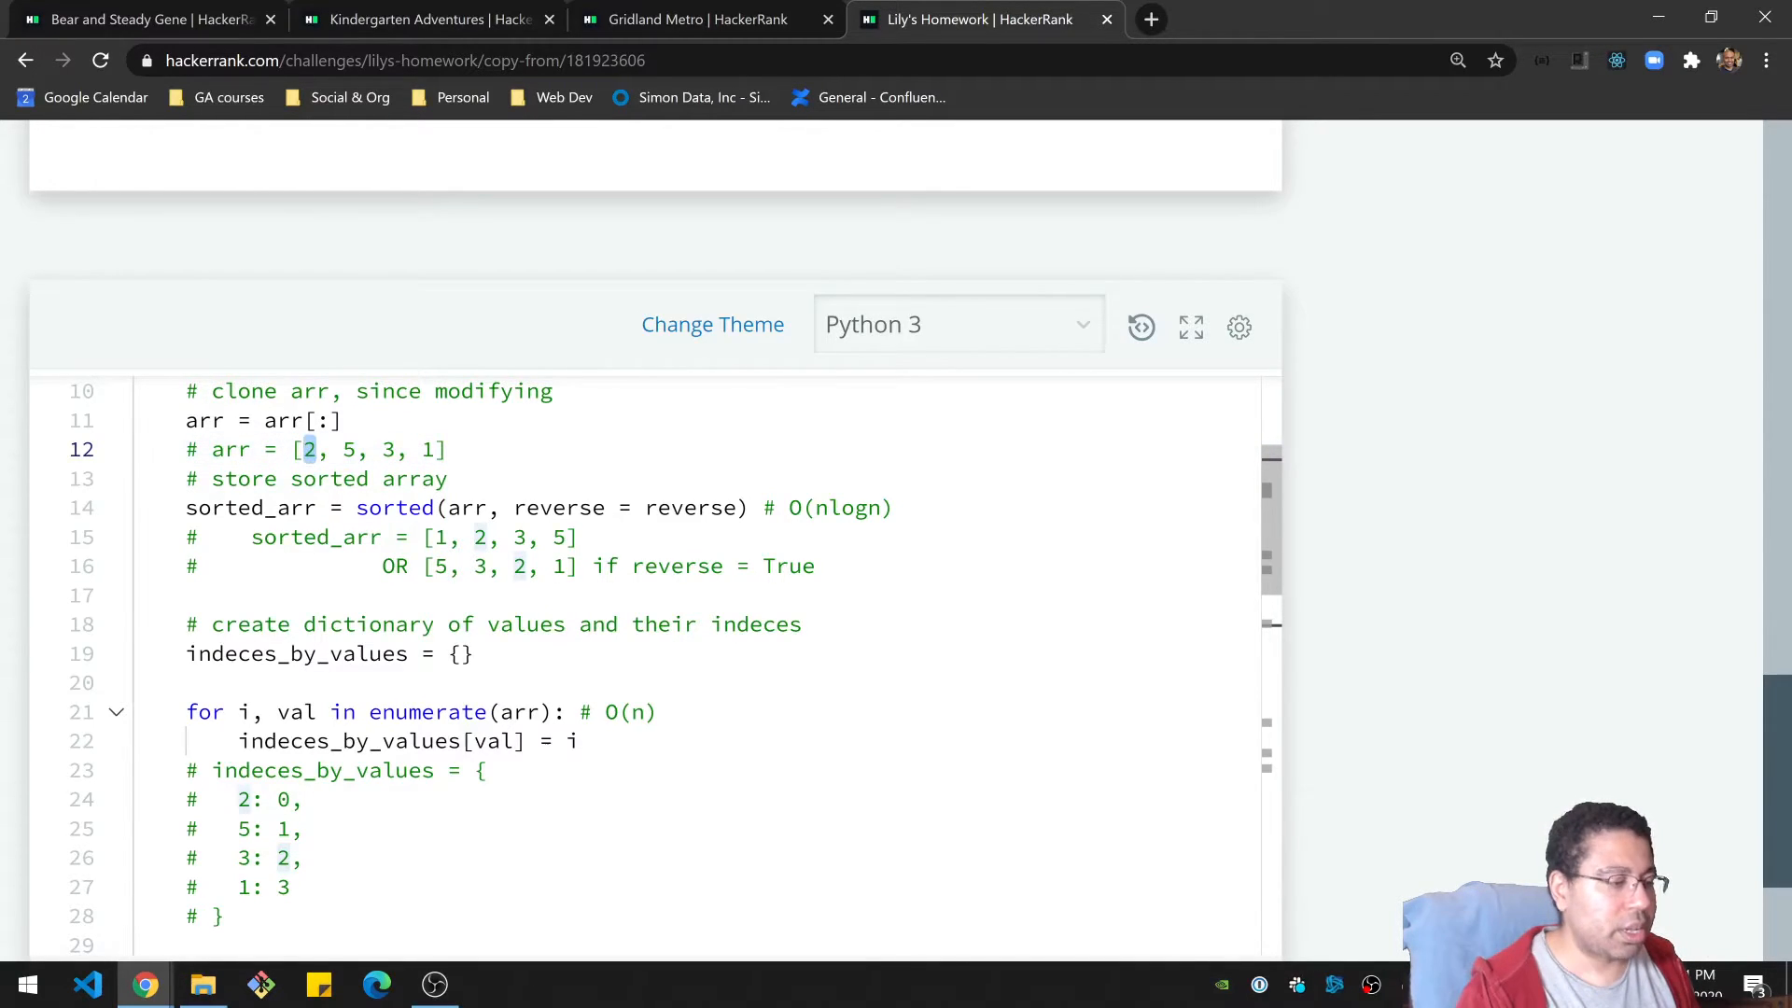
pyautogui.scroll(-3)
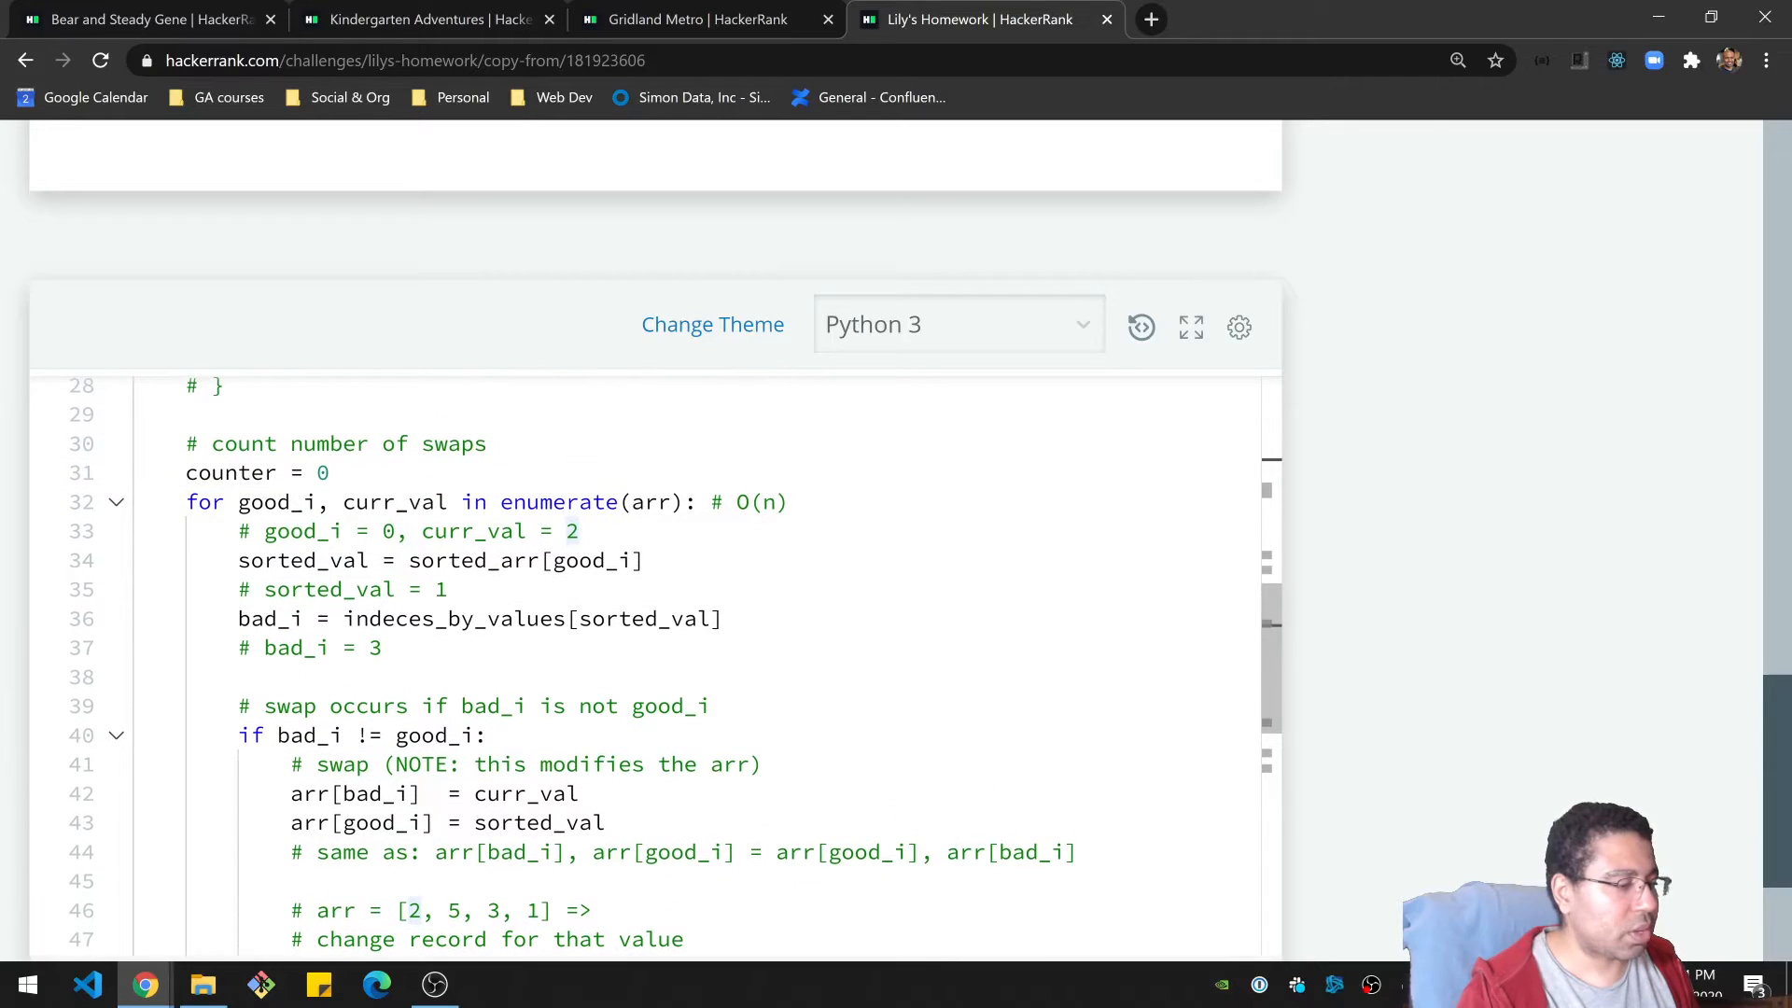
pyautogui.click(475, 530)
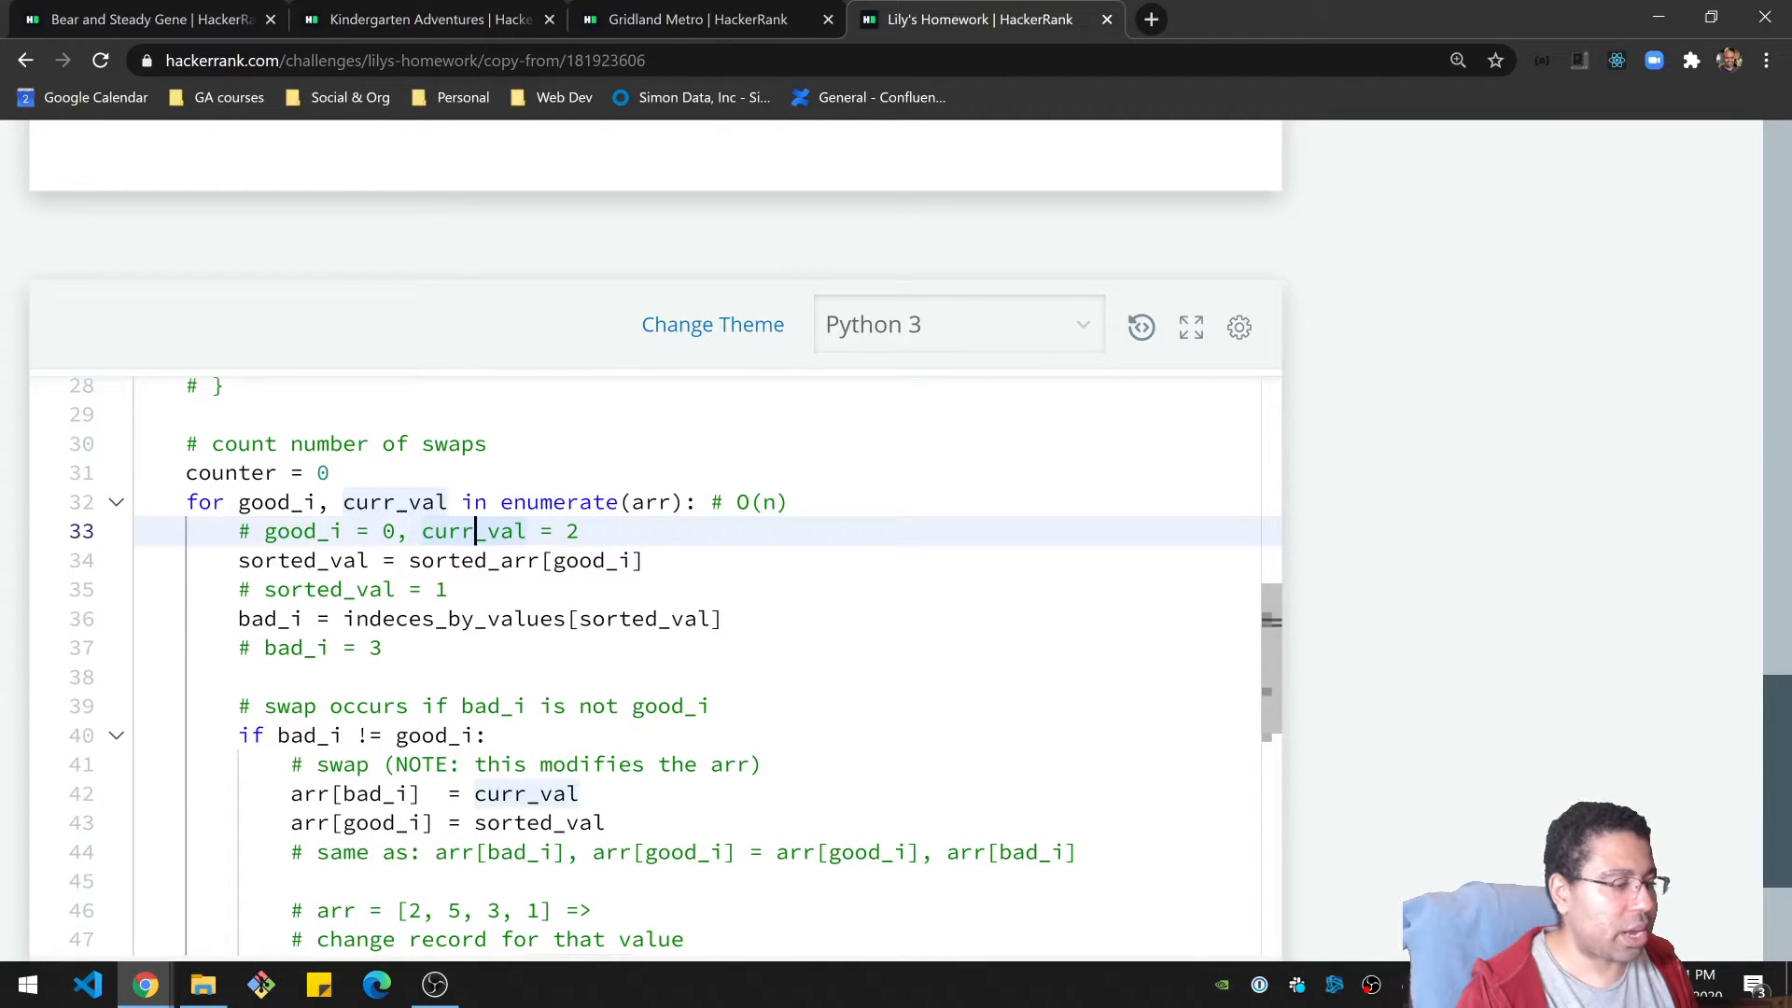
pyautogui.doubleClick(303, 530)
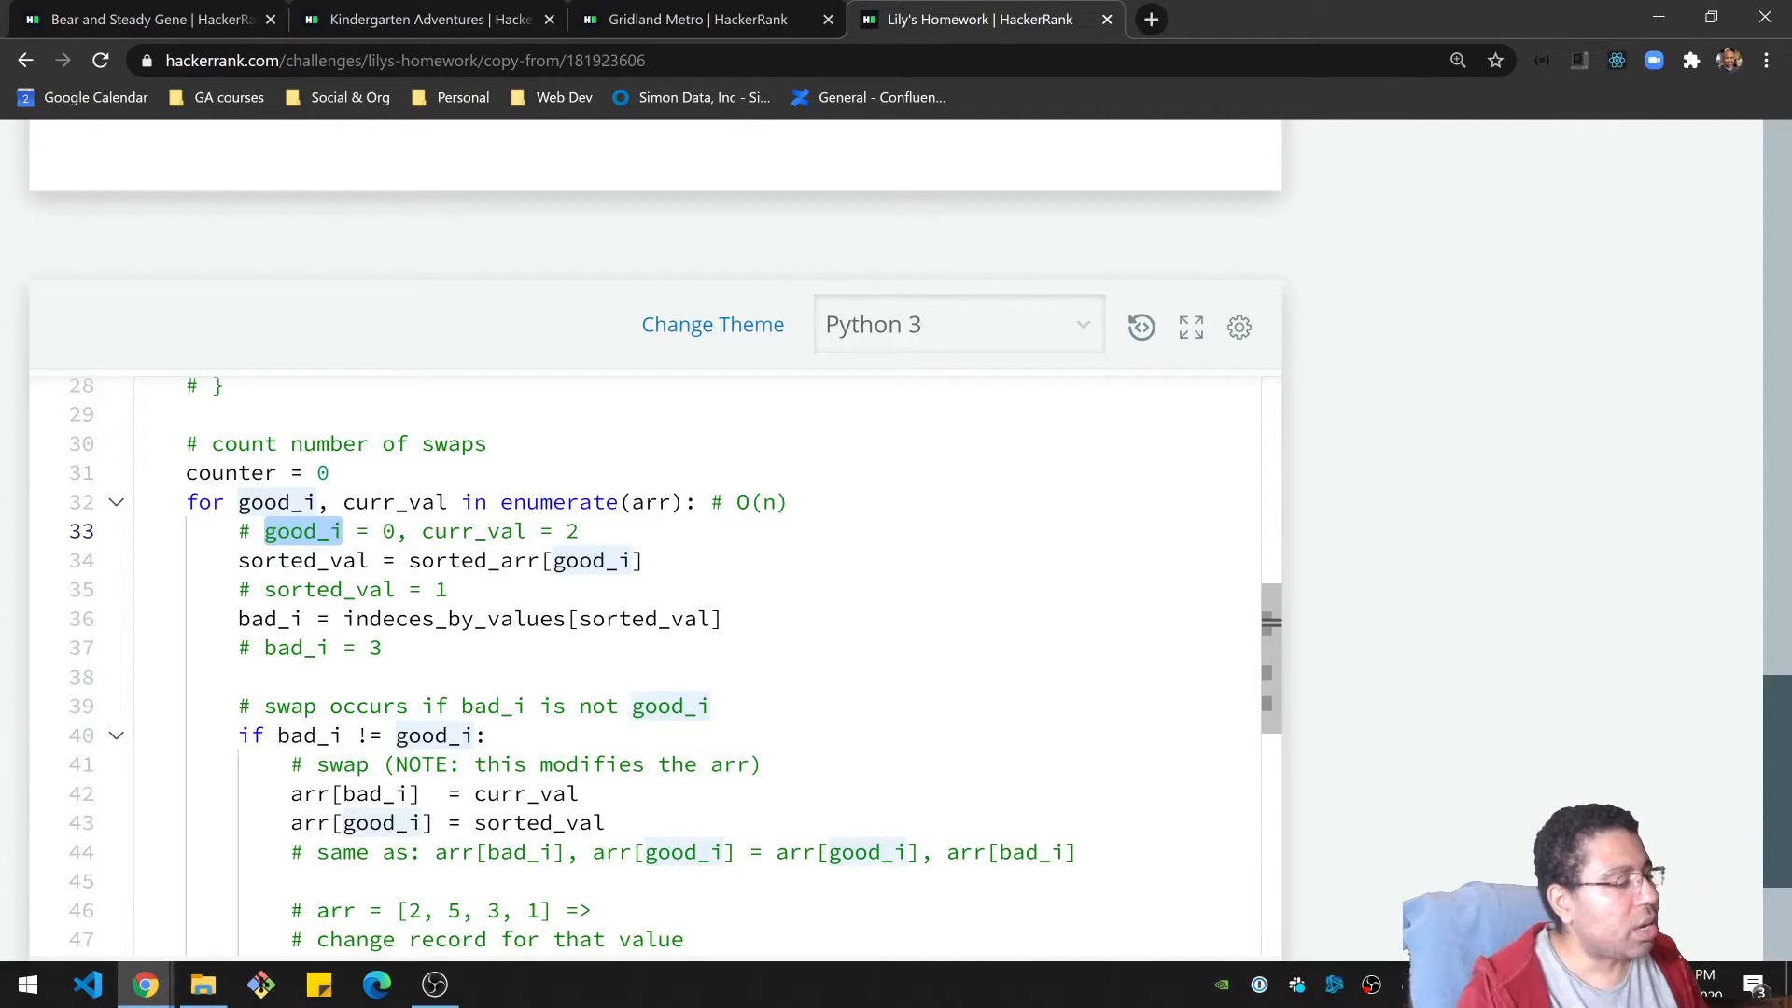
pyautogui.click(516, 561)
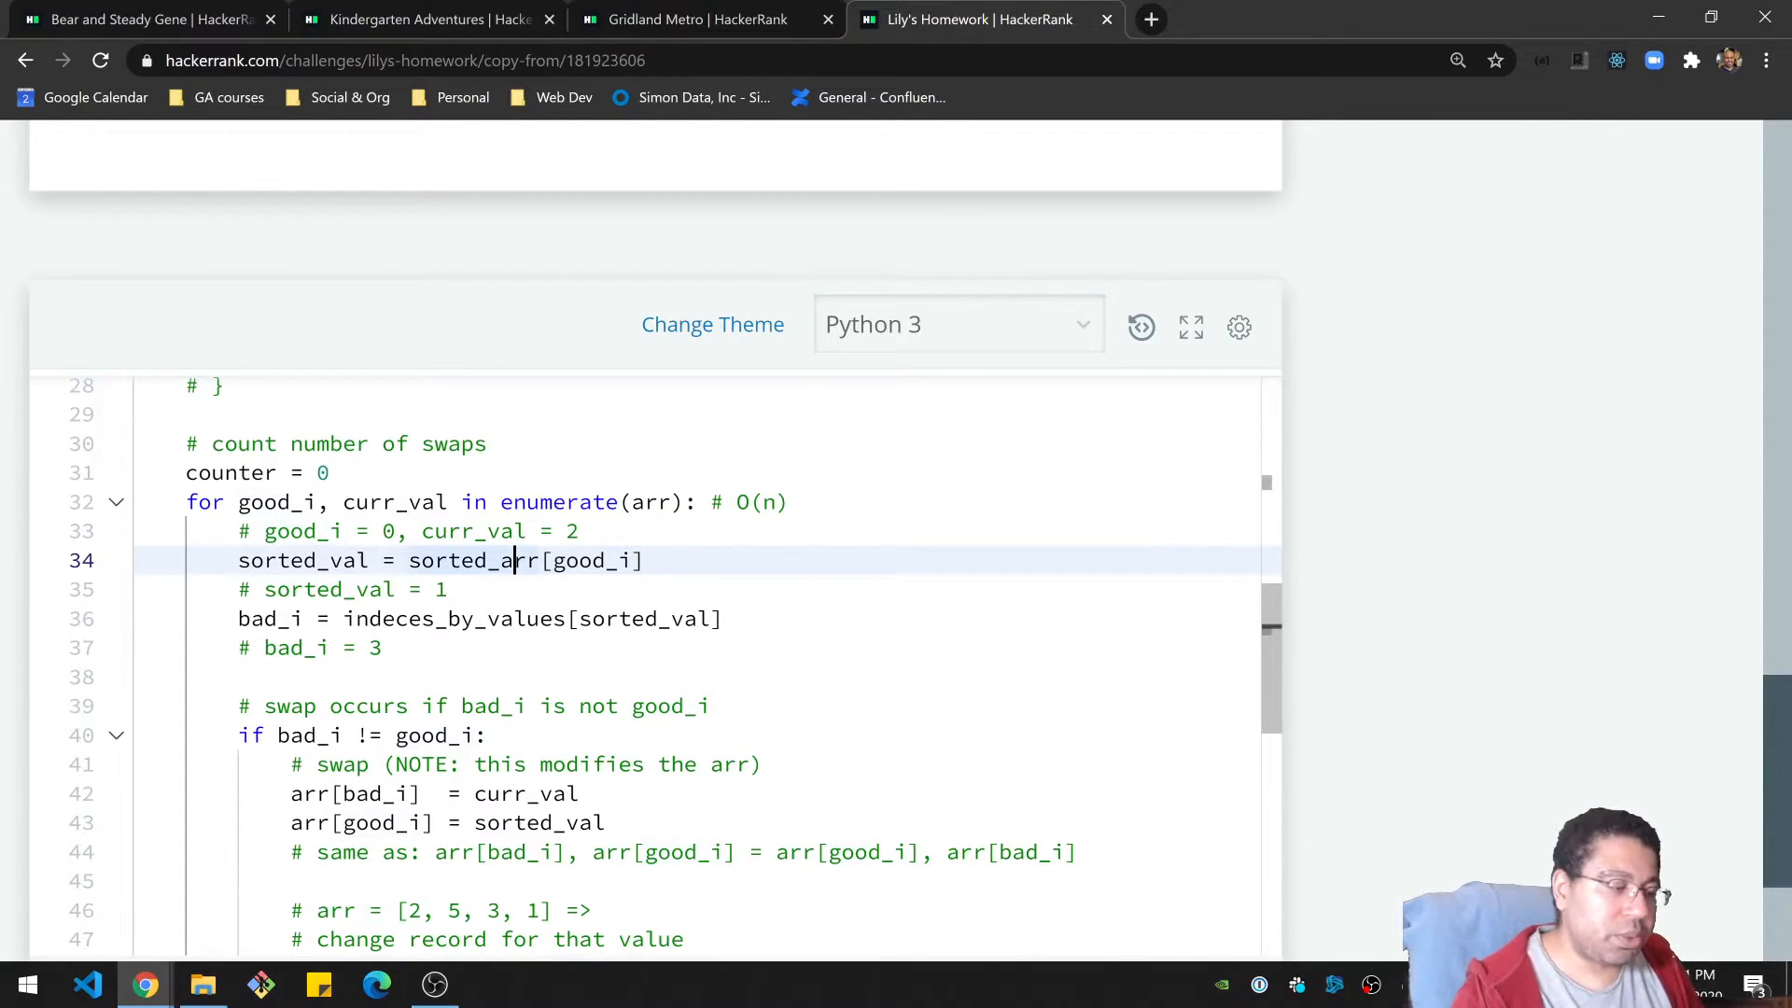
pyautogui.doubleClick(592, 560)
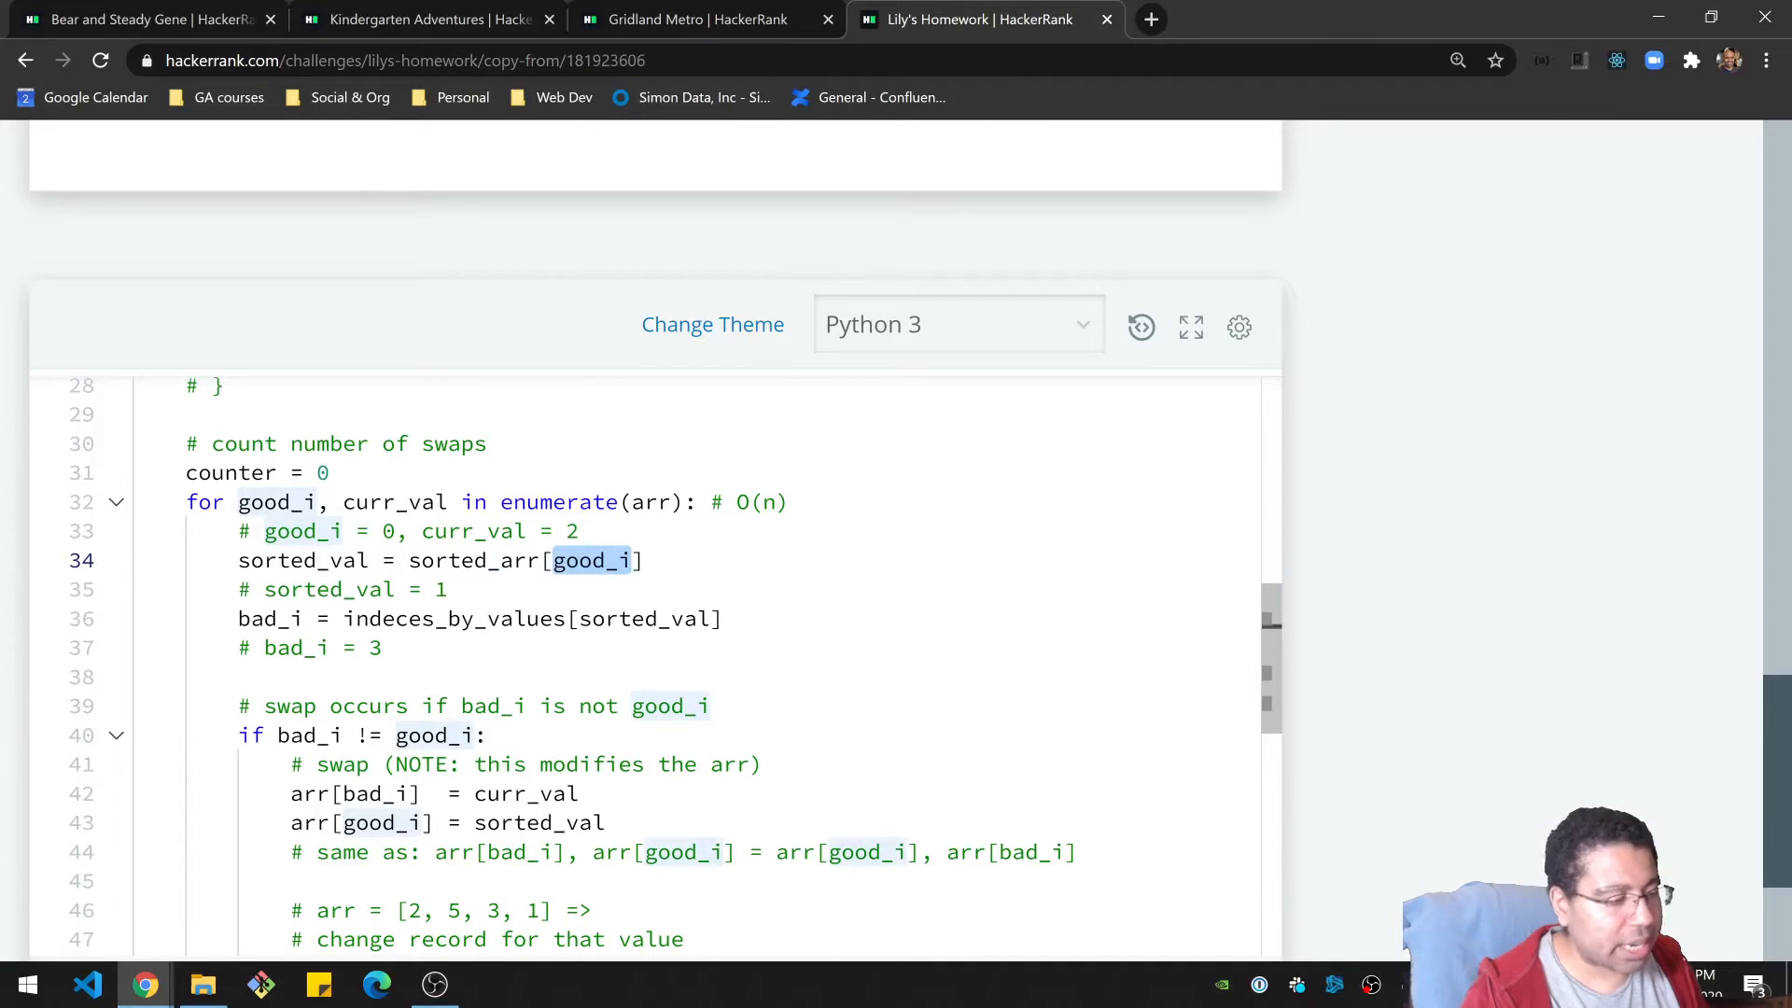
pyautogui.doubleClick(304, 560)
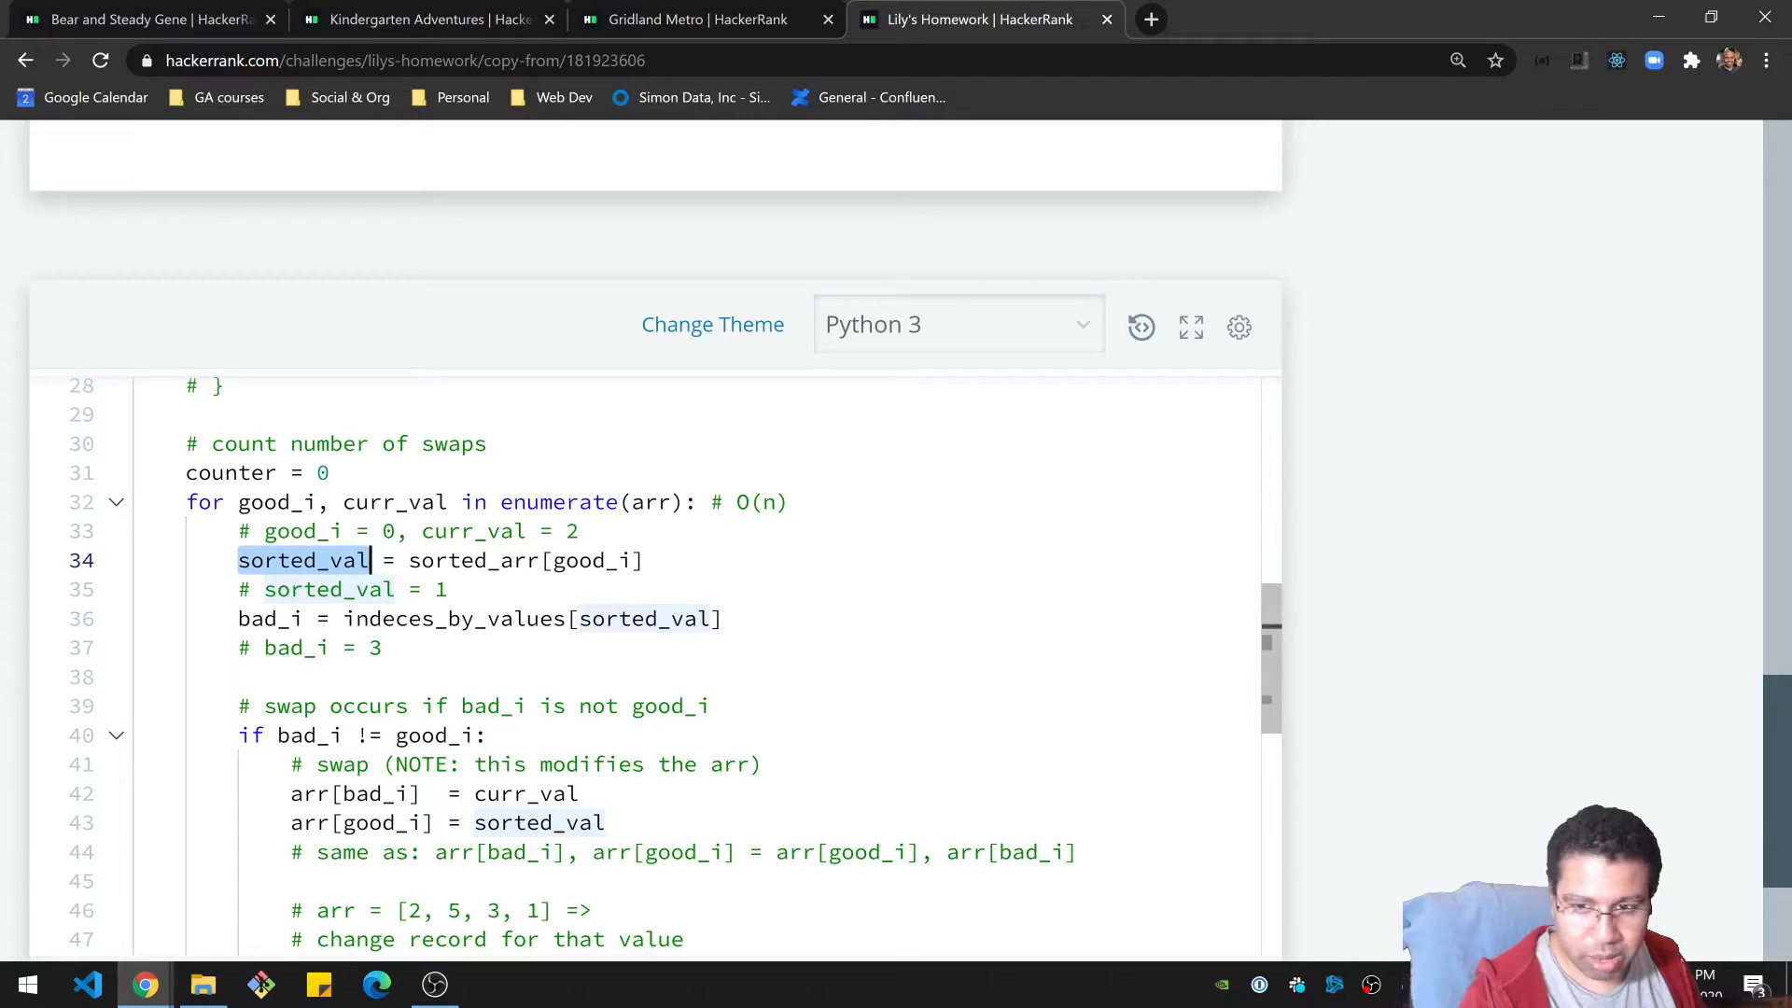
pyautogui.scroll(3)
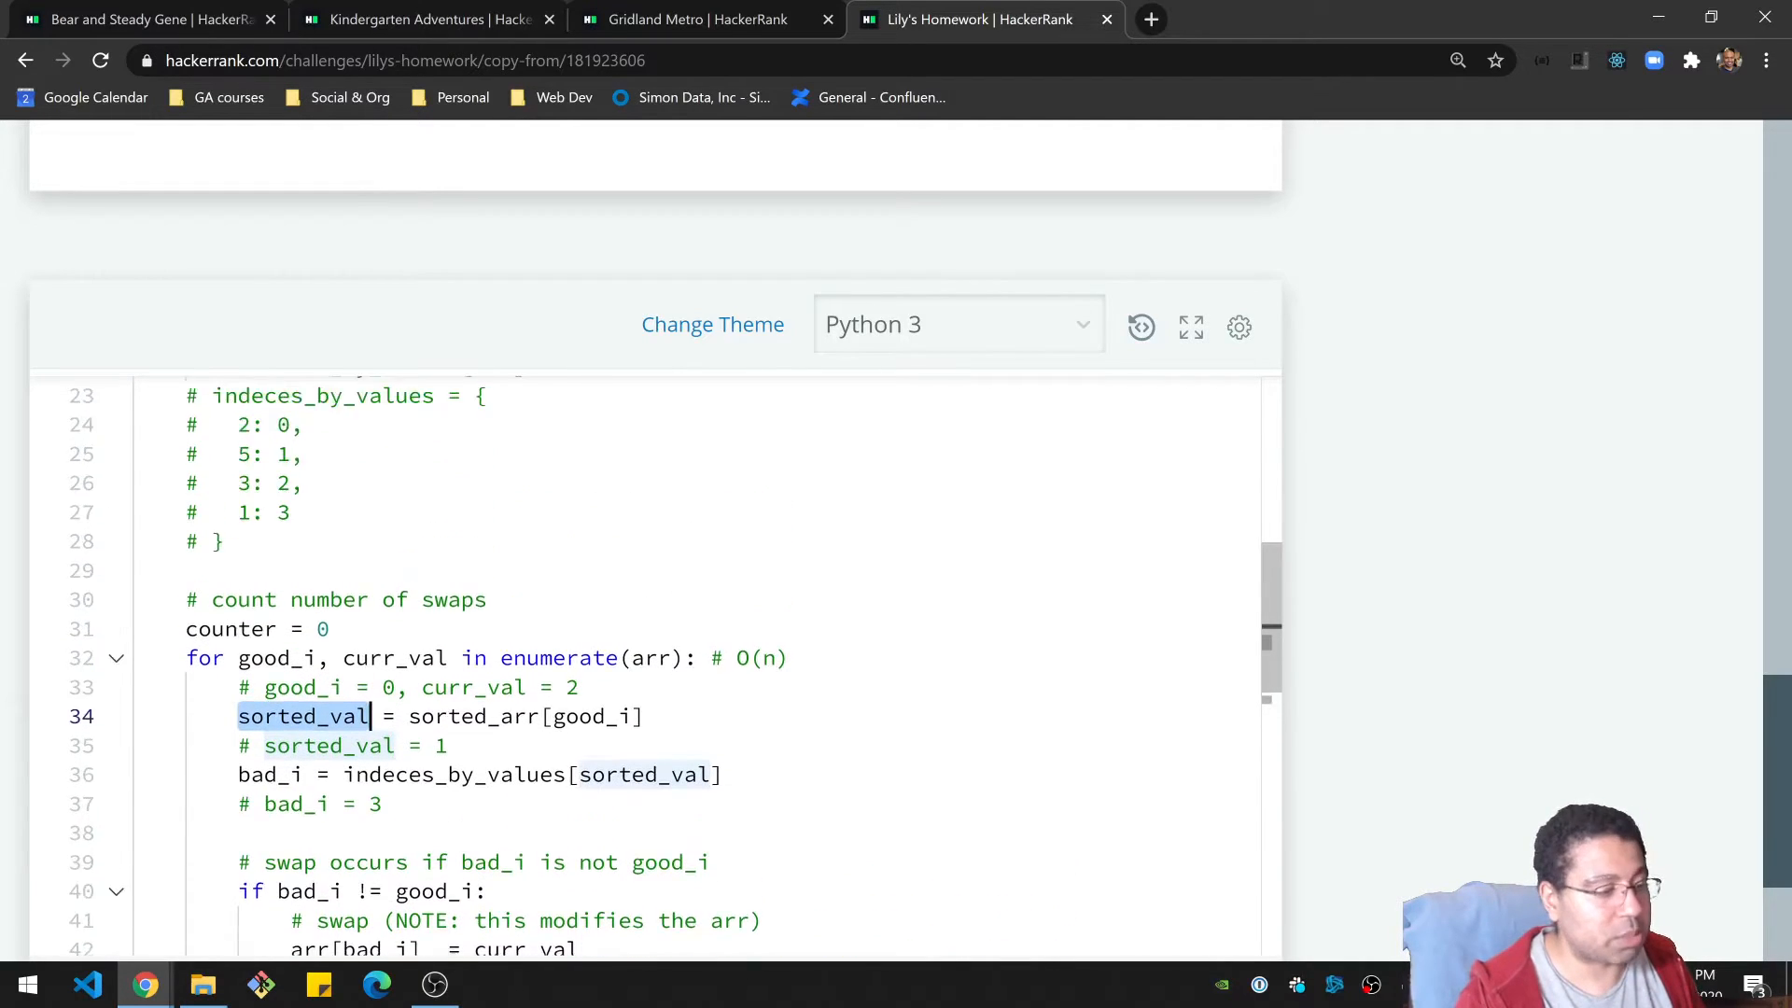
pyautogui.scroll(3)
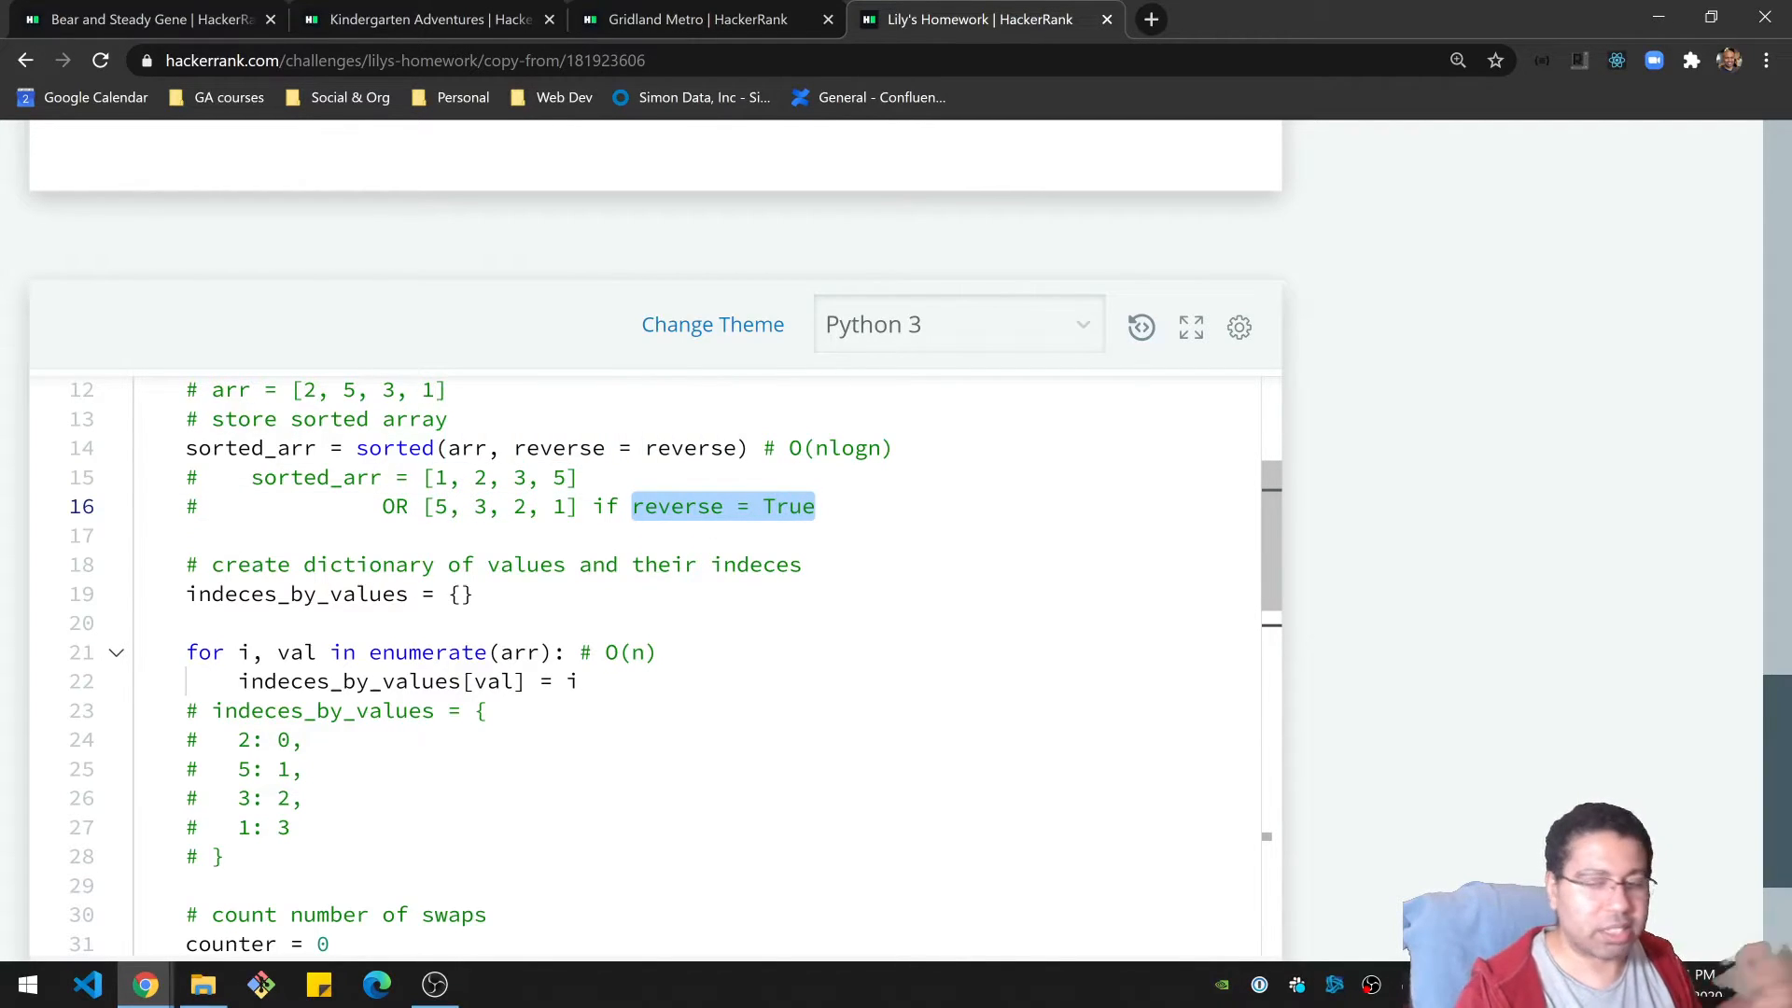
pyautogui.scroll(-3)
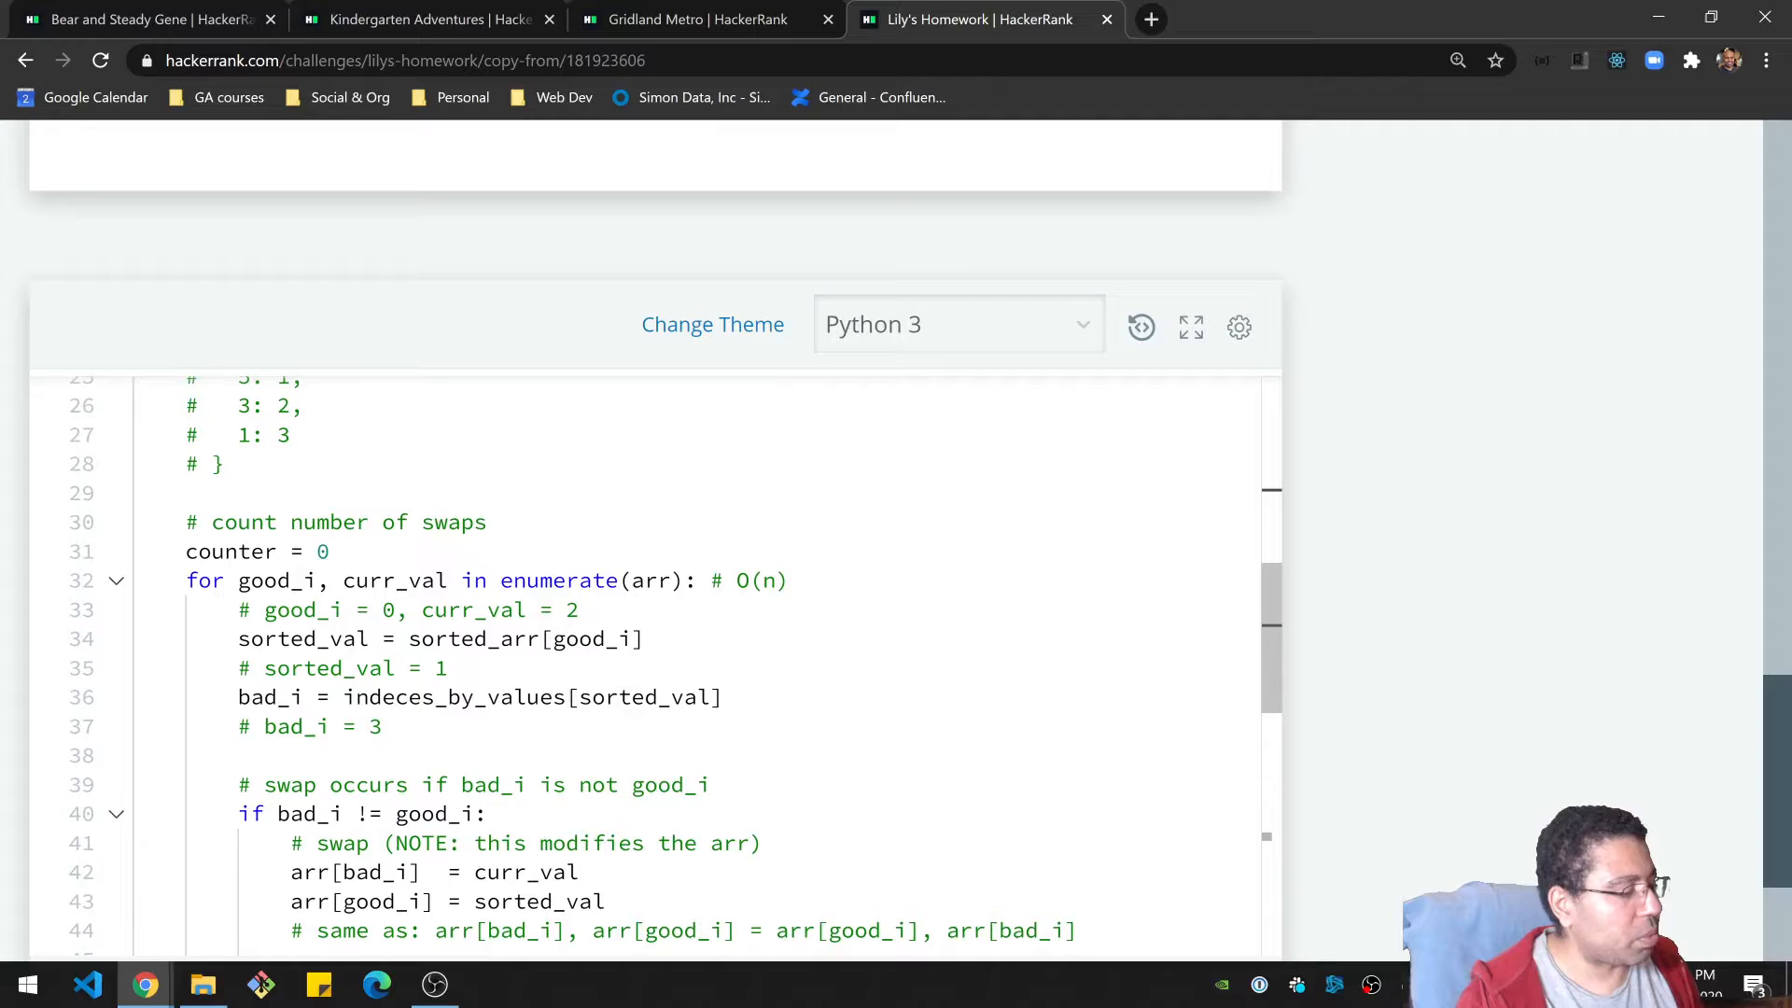
pyautogui.doubleClick(344, 668)
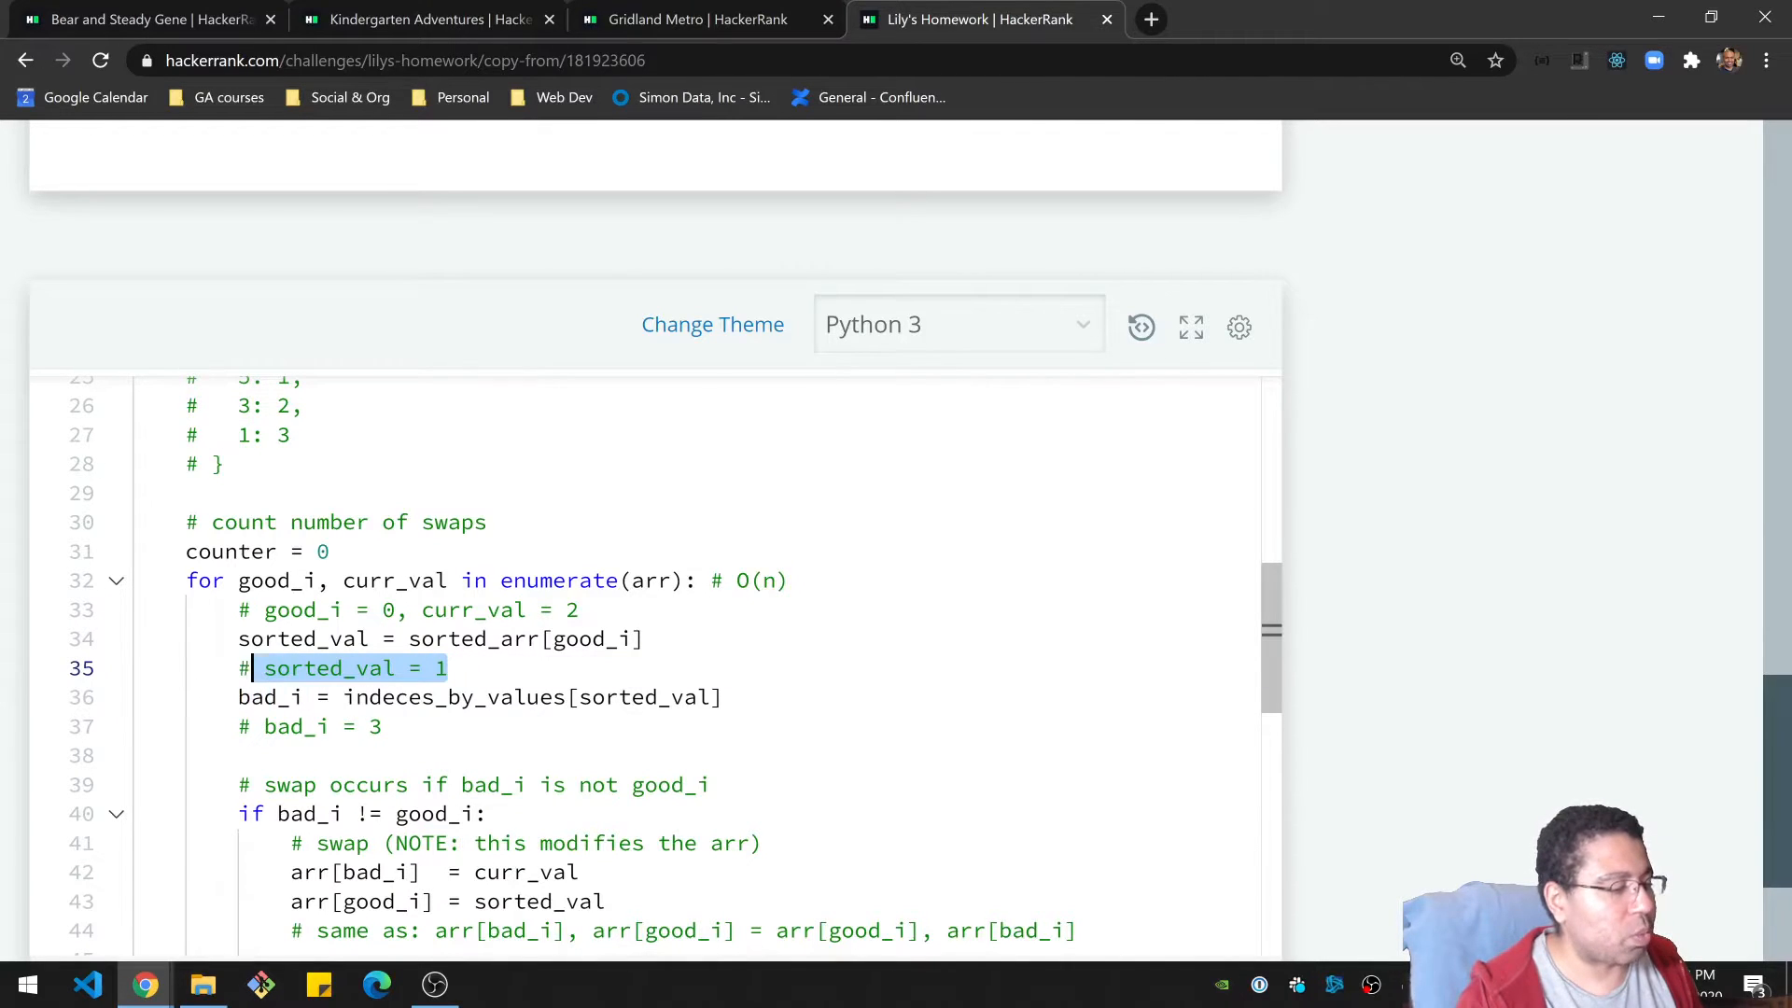
pyautogui.click(450, 668)
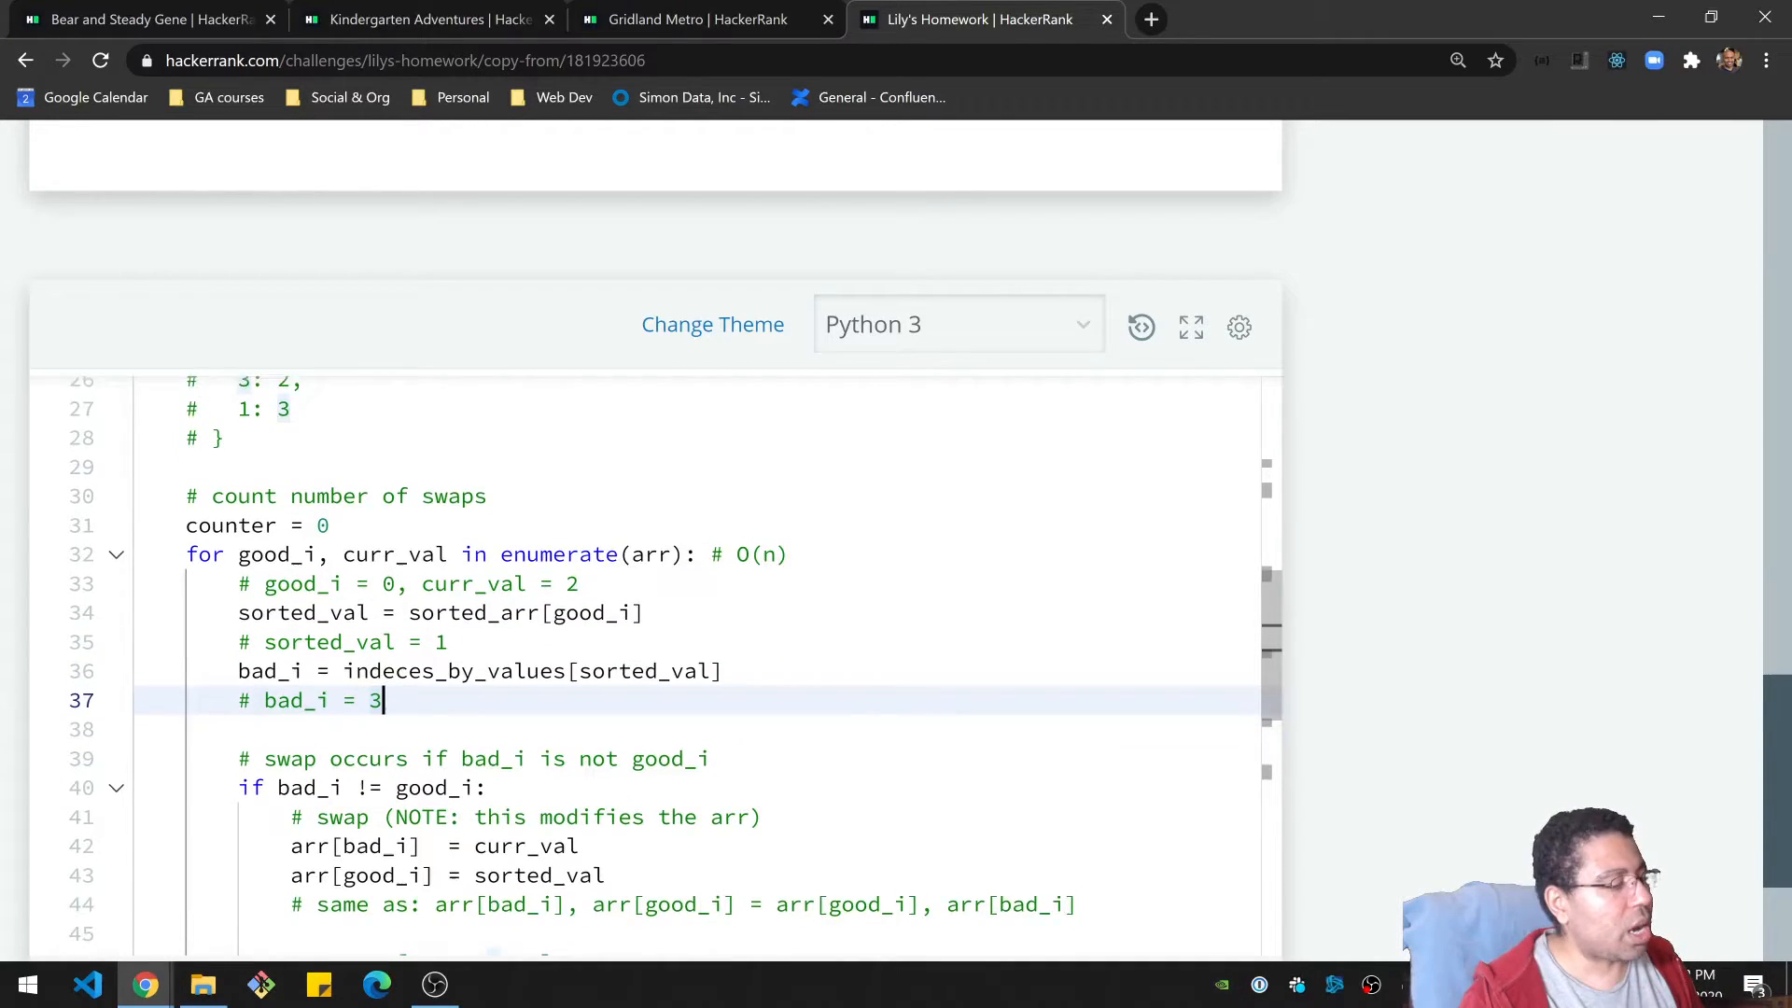
pyautogui.scroll(-3)
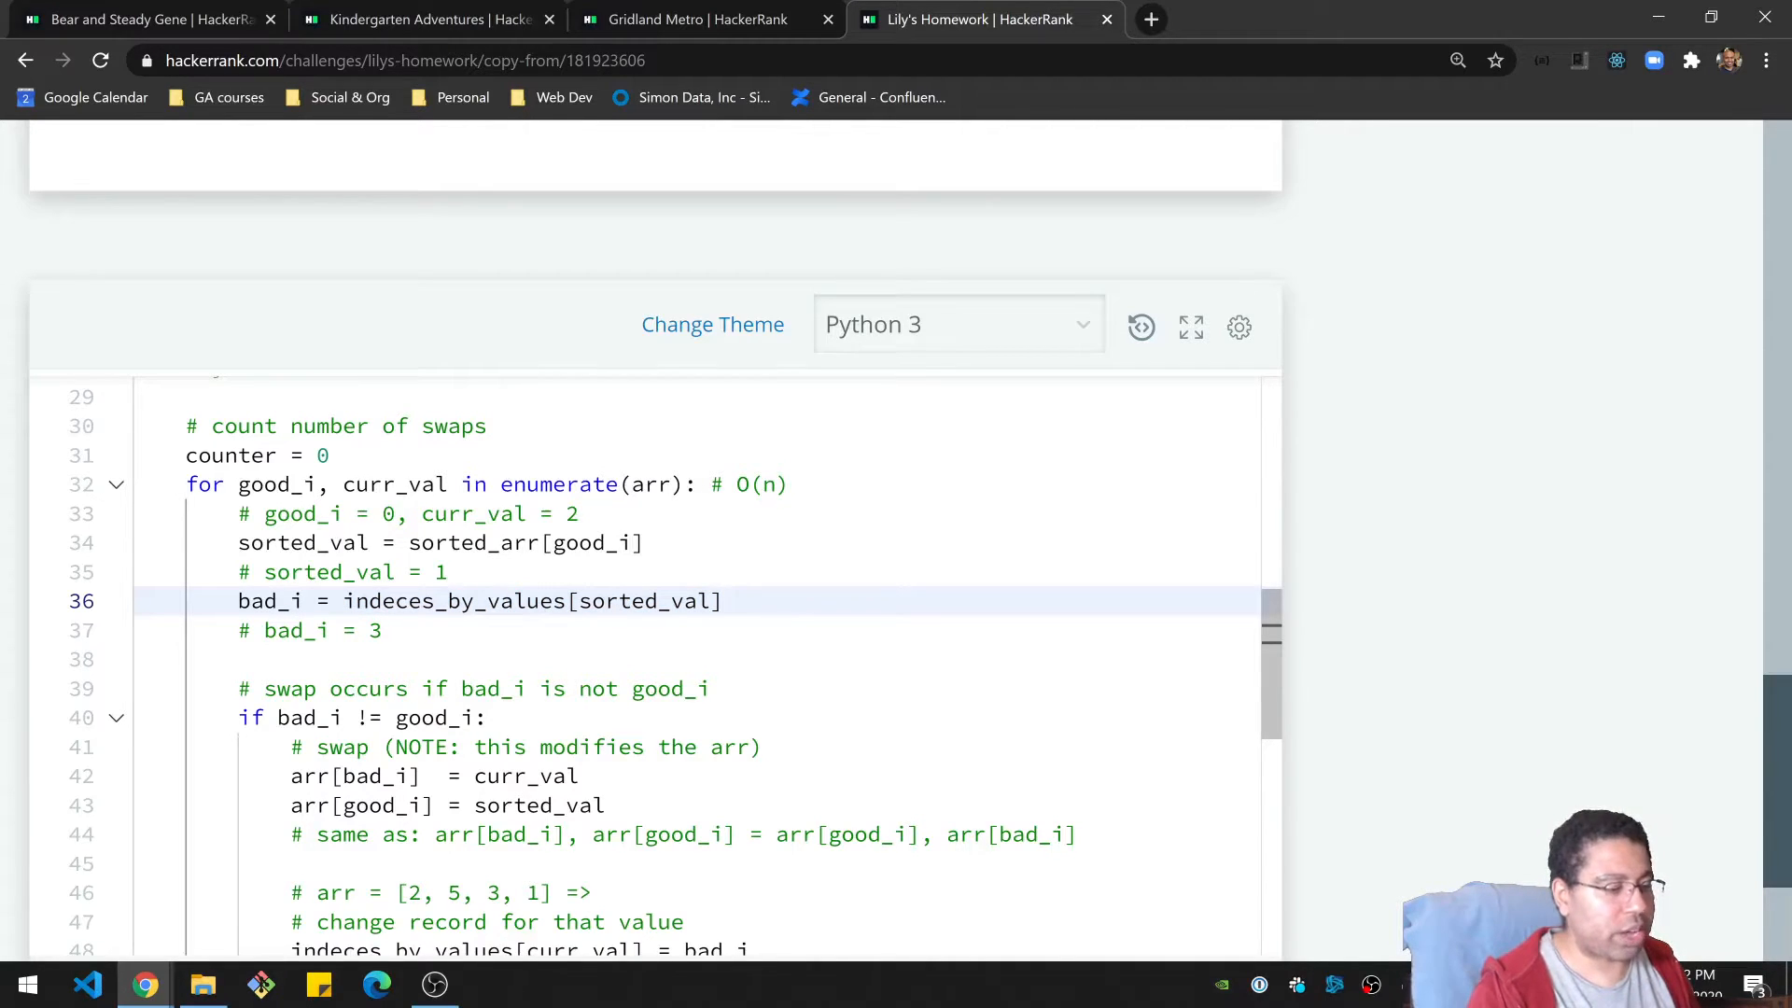
pyautogui.doubleClick(302, 543)
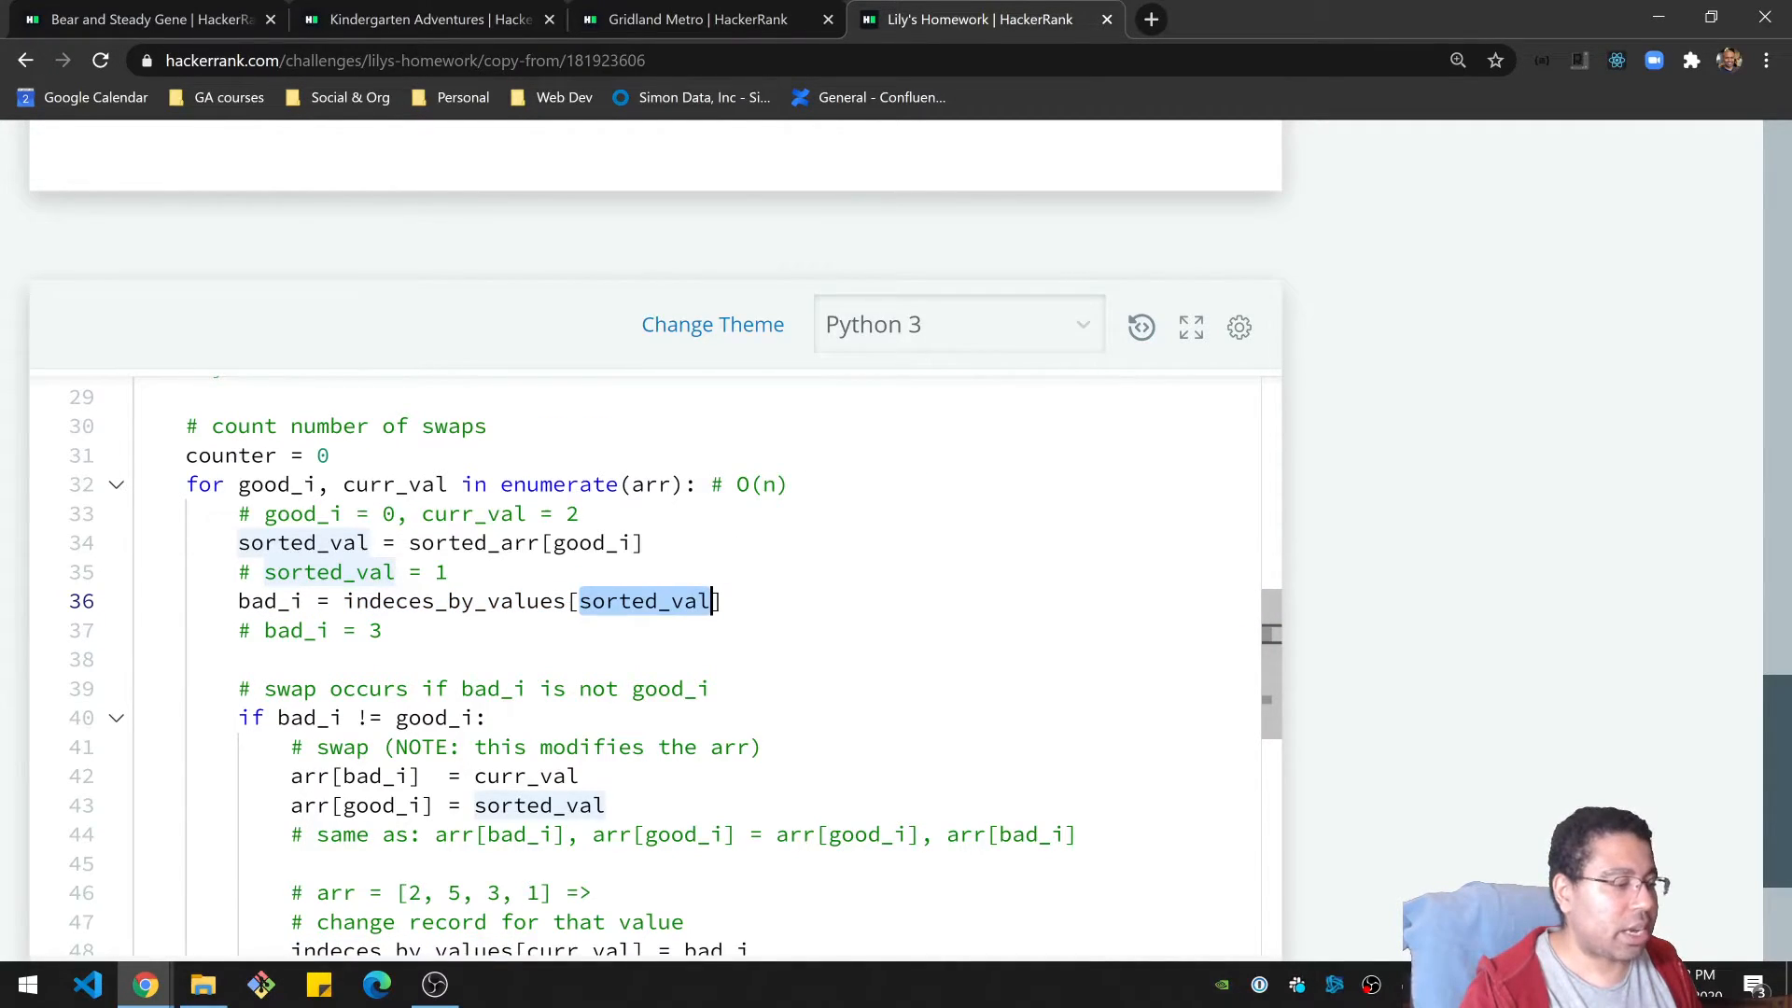
pyautogui.doubleClick(269, 601)
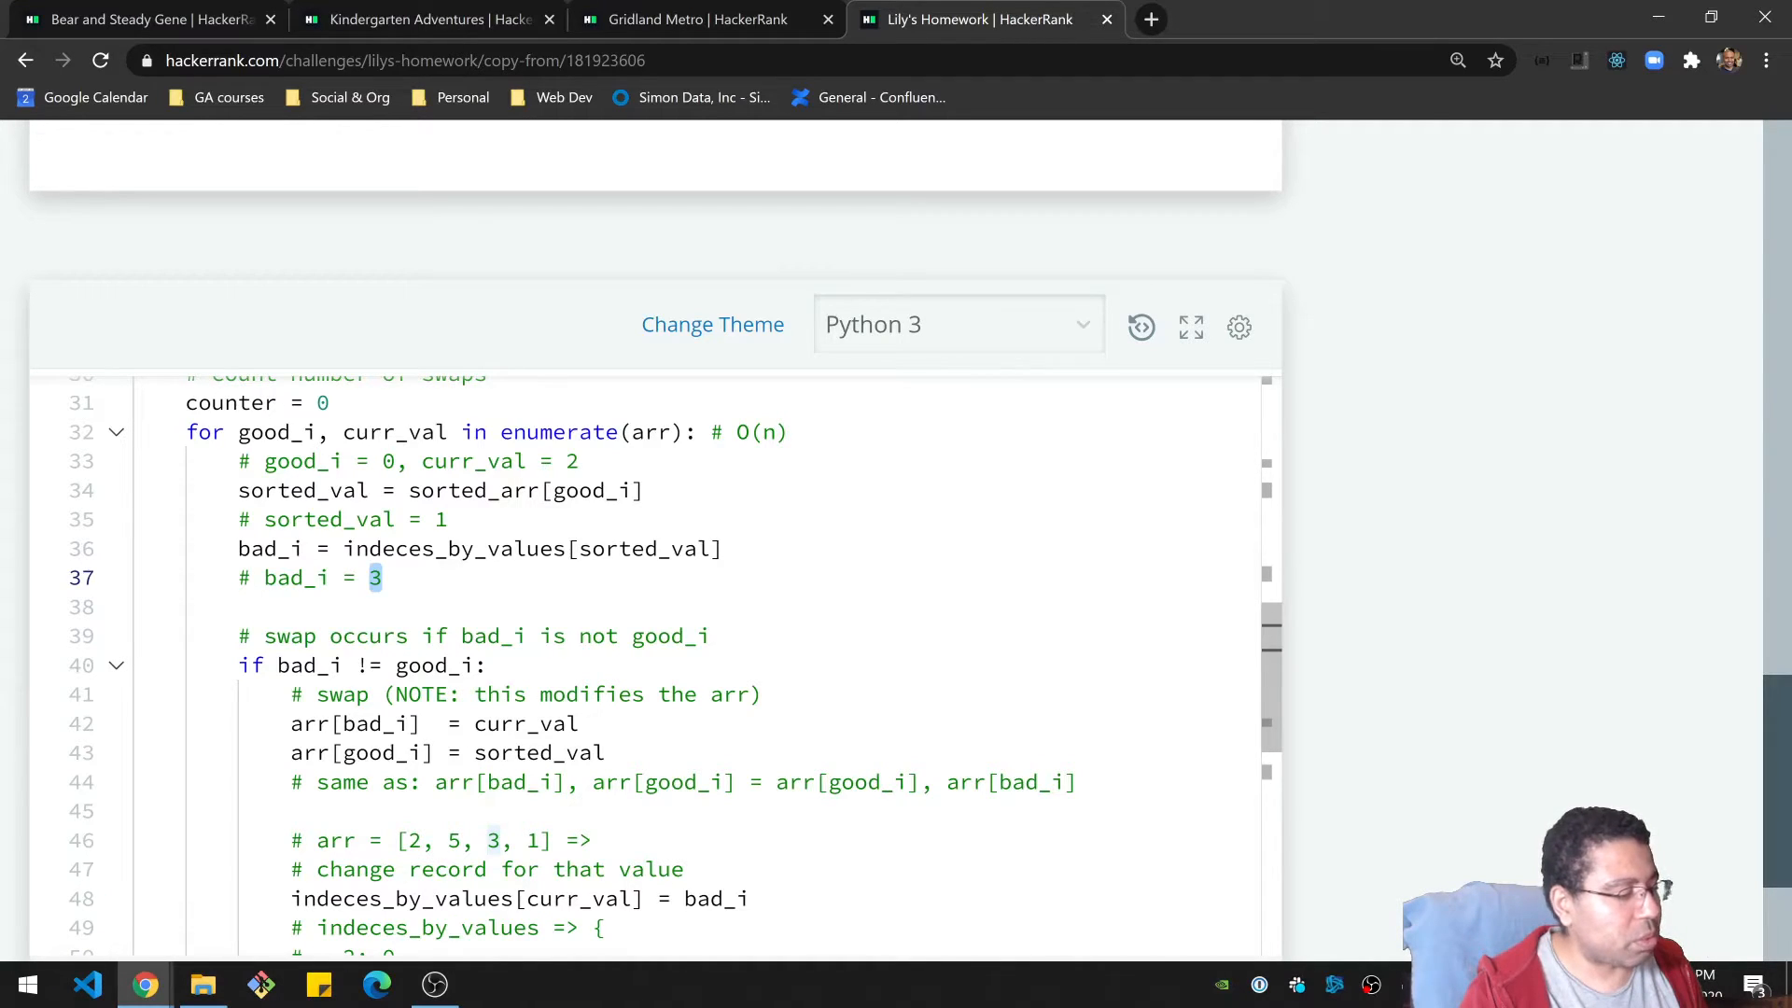
pyautogui.doubleClick(308, 665)
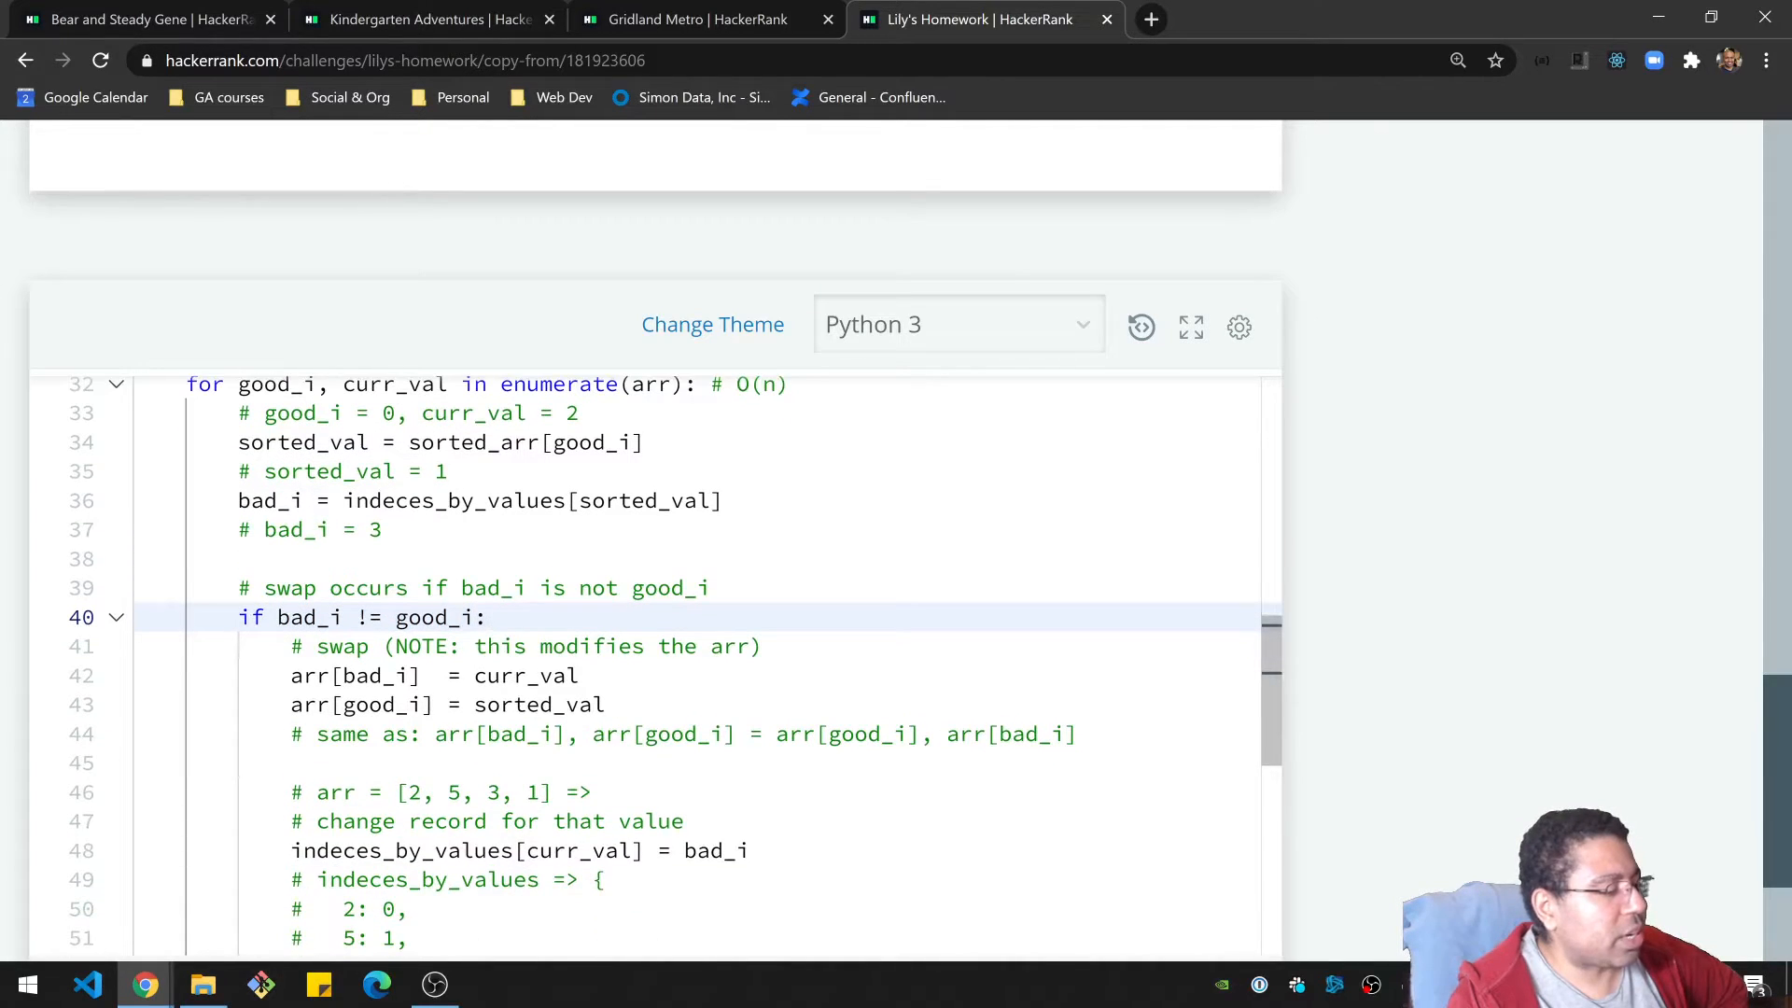
# Point out both swap assignments and the equivalent one-line tuple swap comment.
pyautogui.click(485, 618)
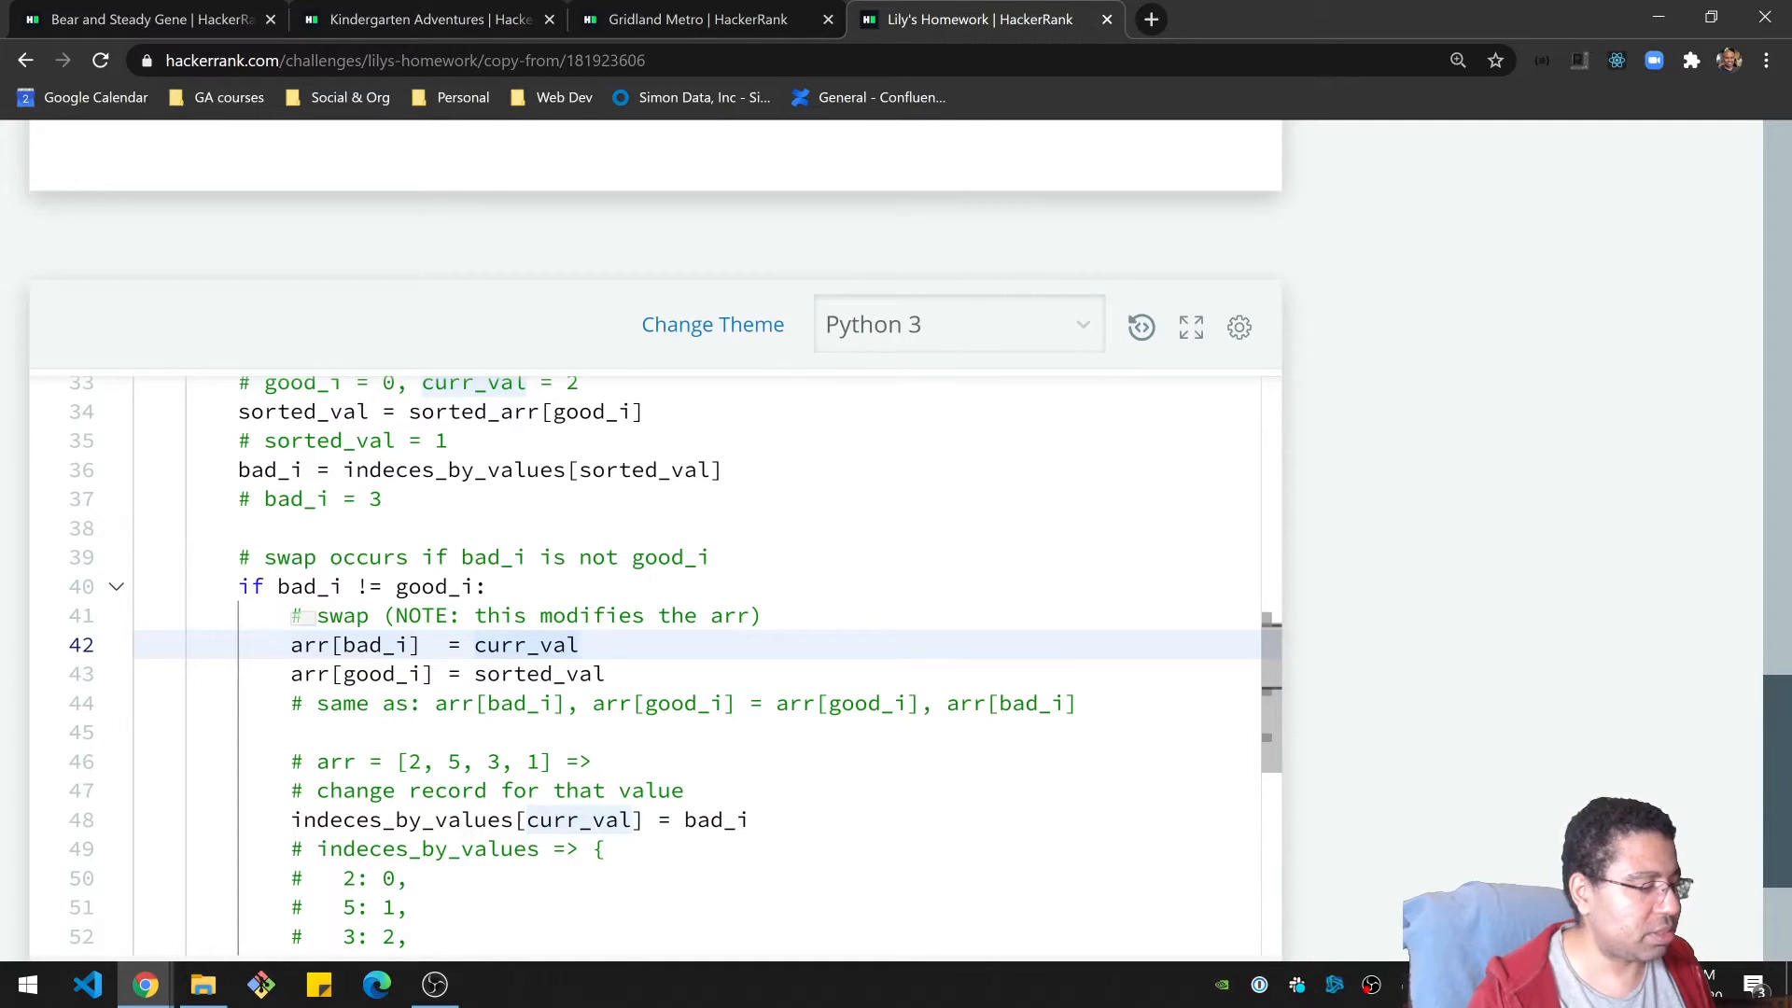
pyautogui.doubleClick(355, 644)
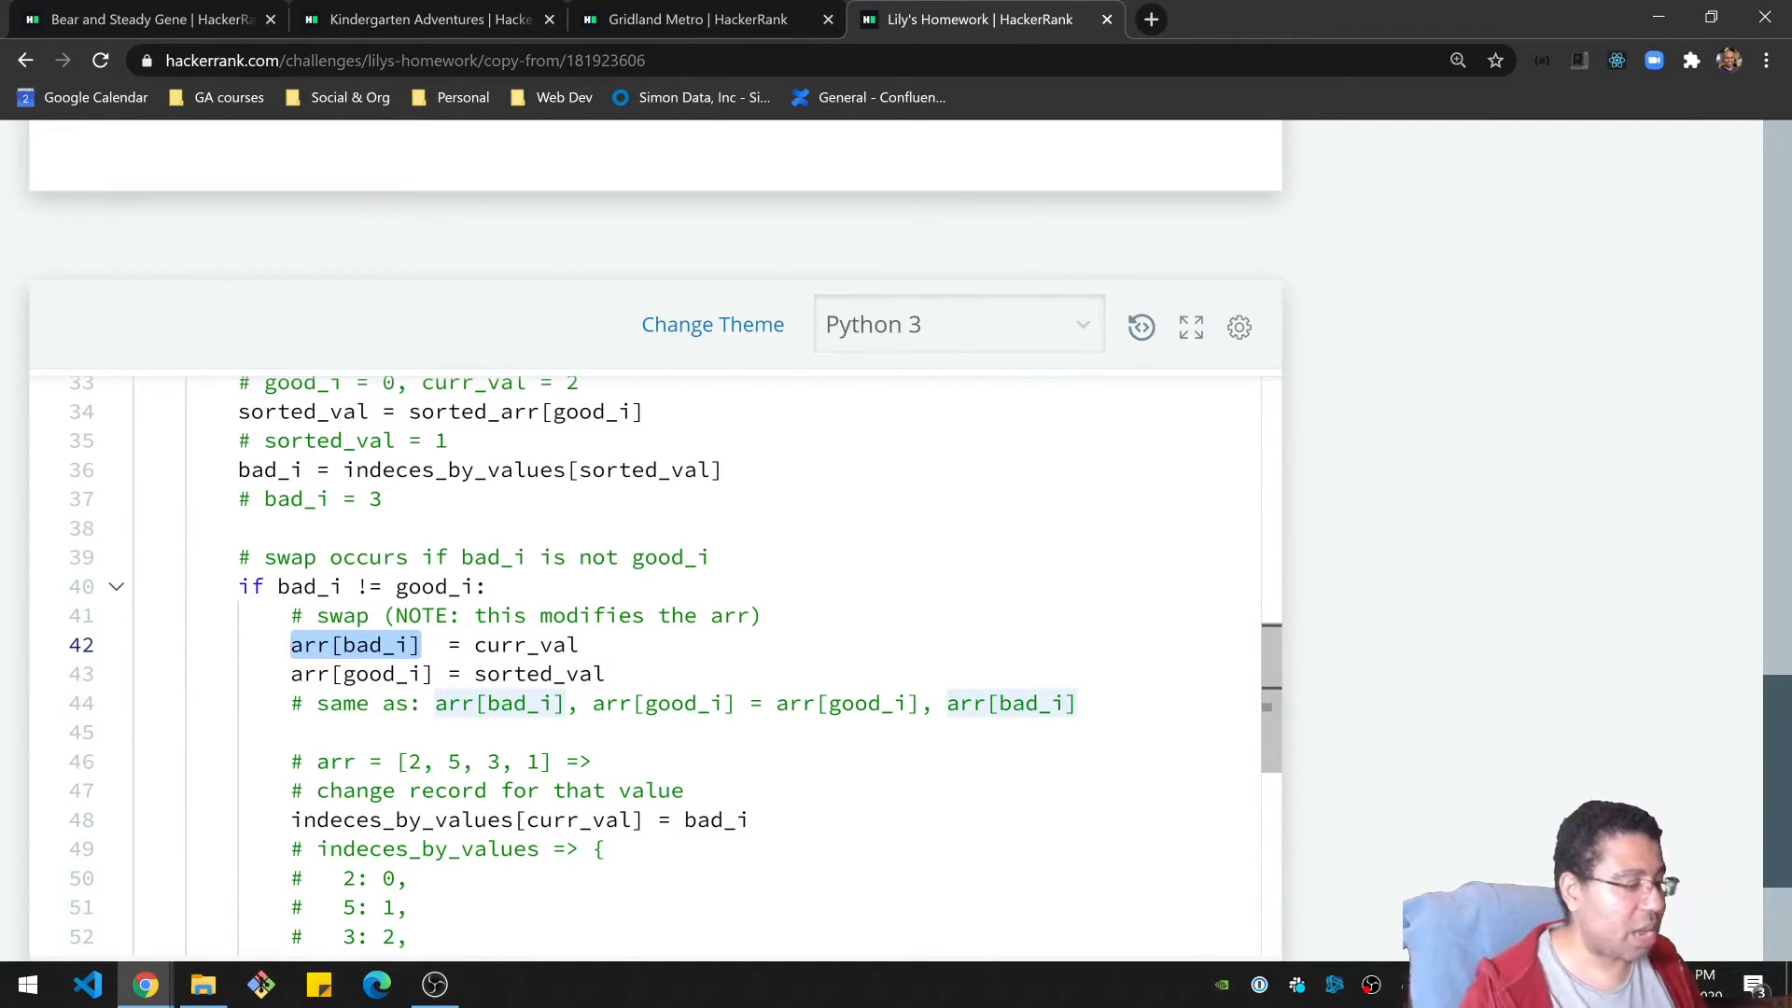
pyautogui.moveTo(319, 587)
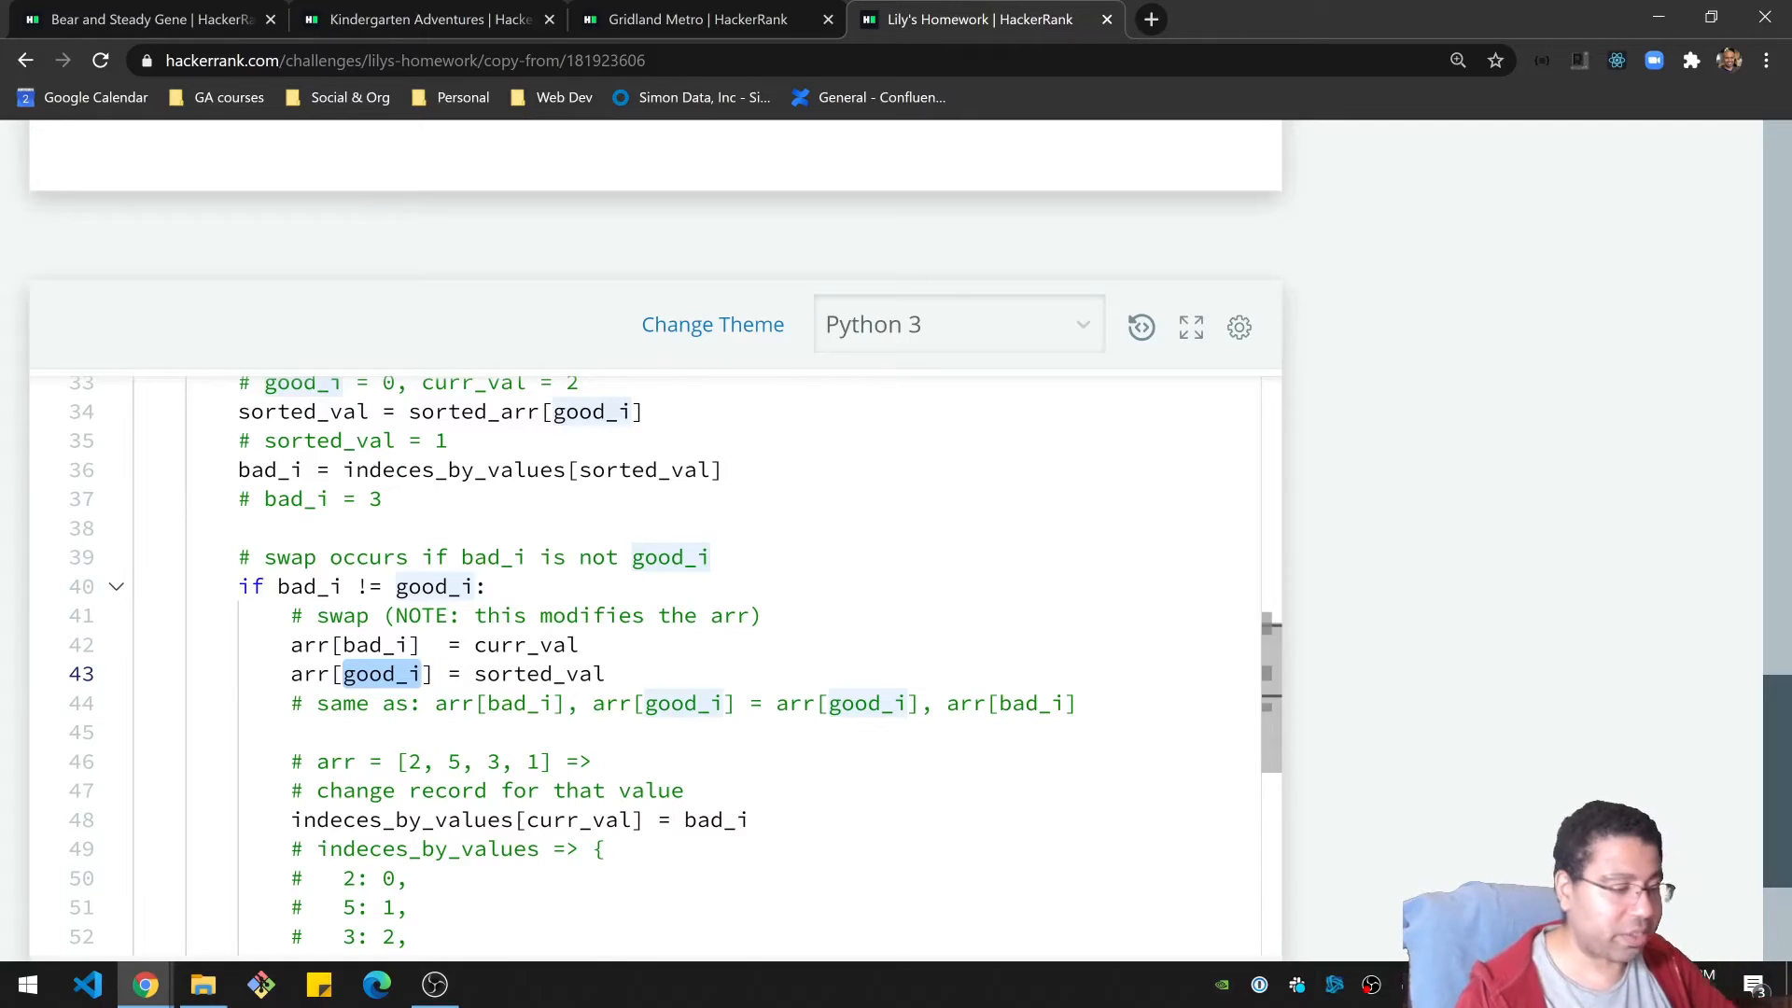
pyautogui.click(593, 674)
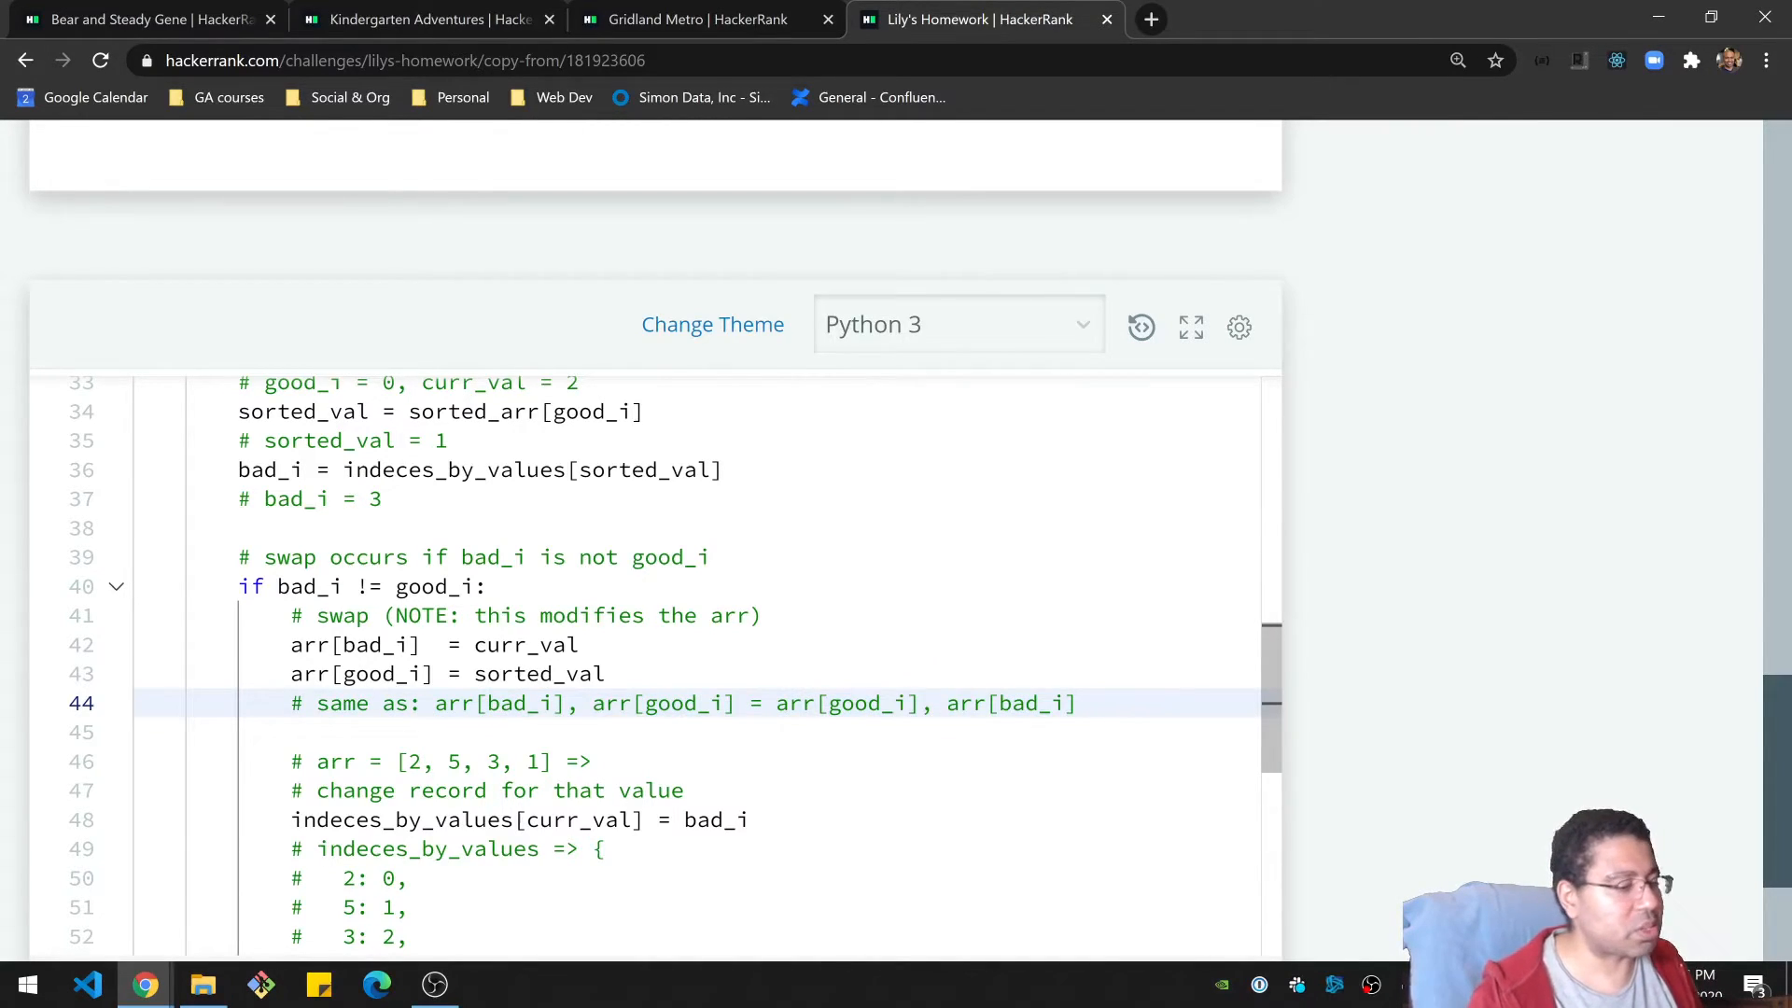
# Begin the comment tracing the array after the swap below the assignment lines.
pyautogui.scroll(-3)
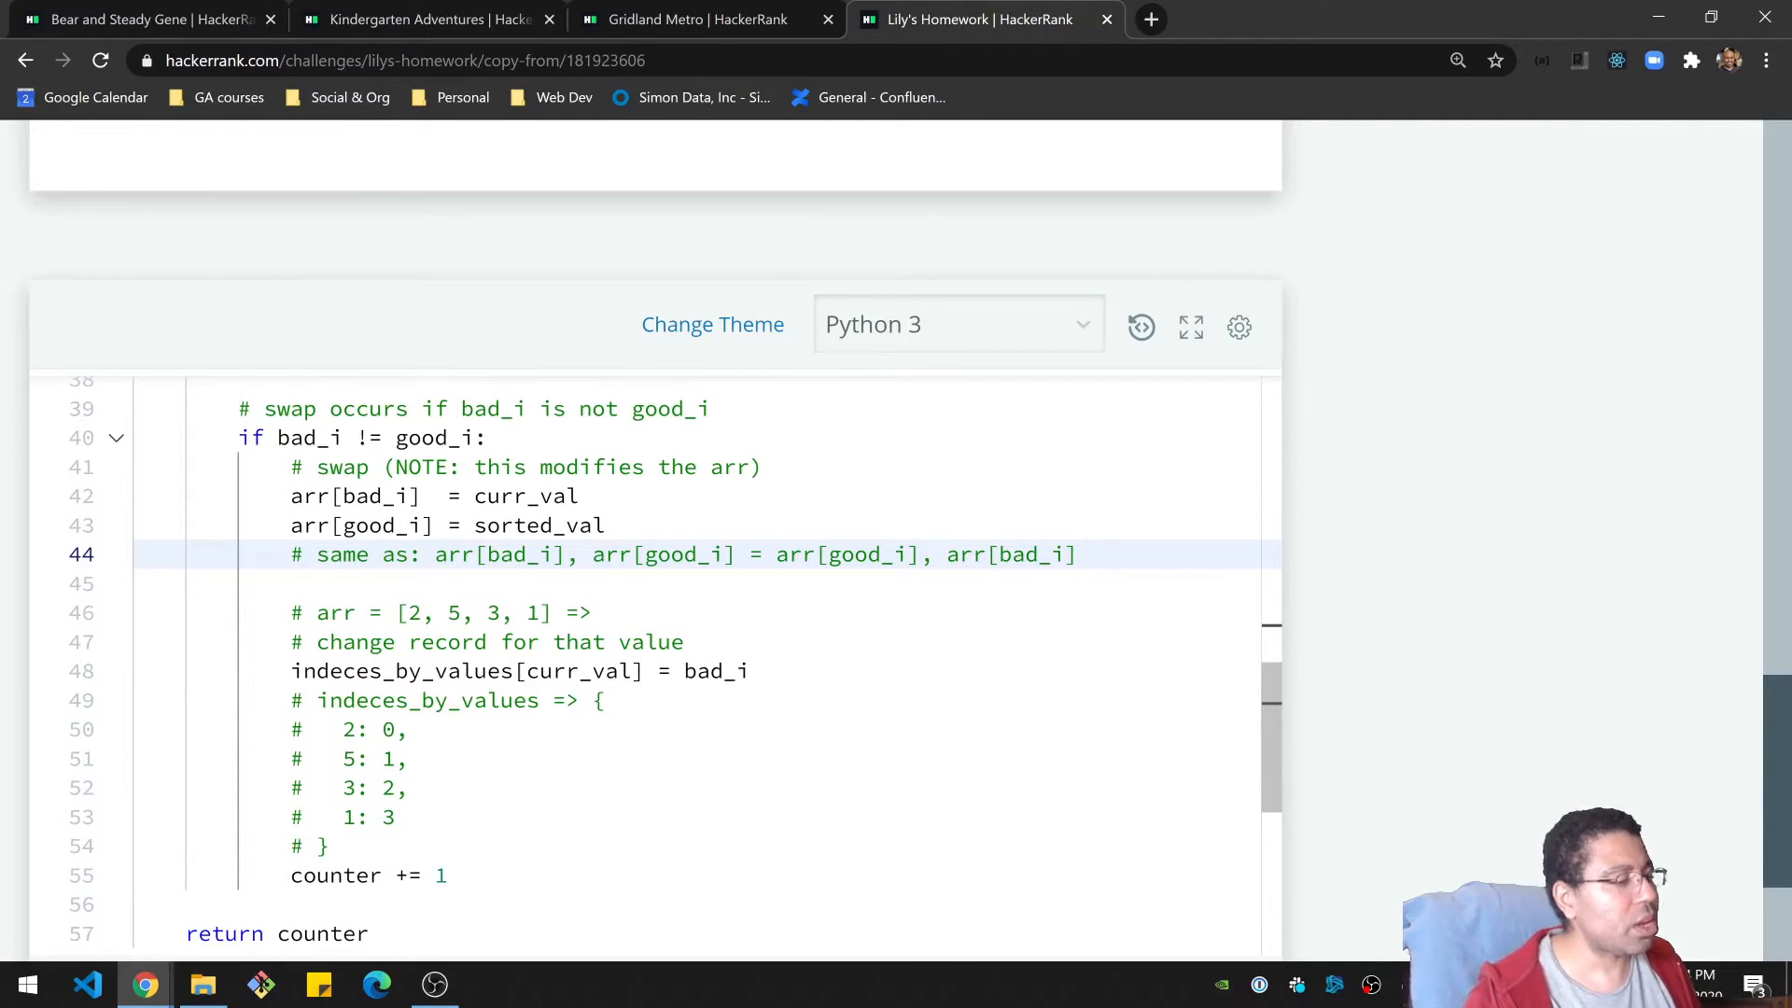
pyautogui.click(440, 613)
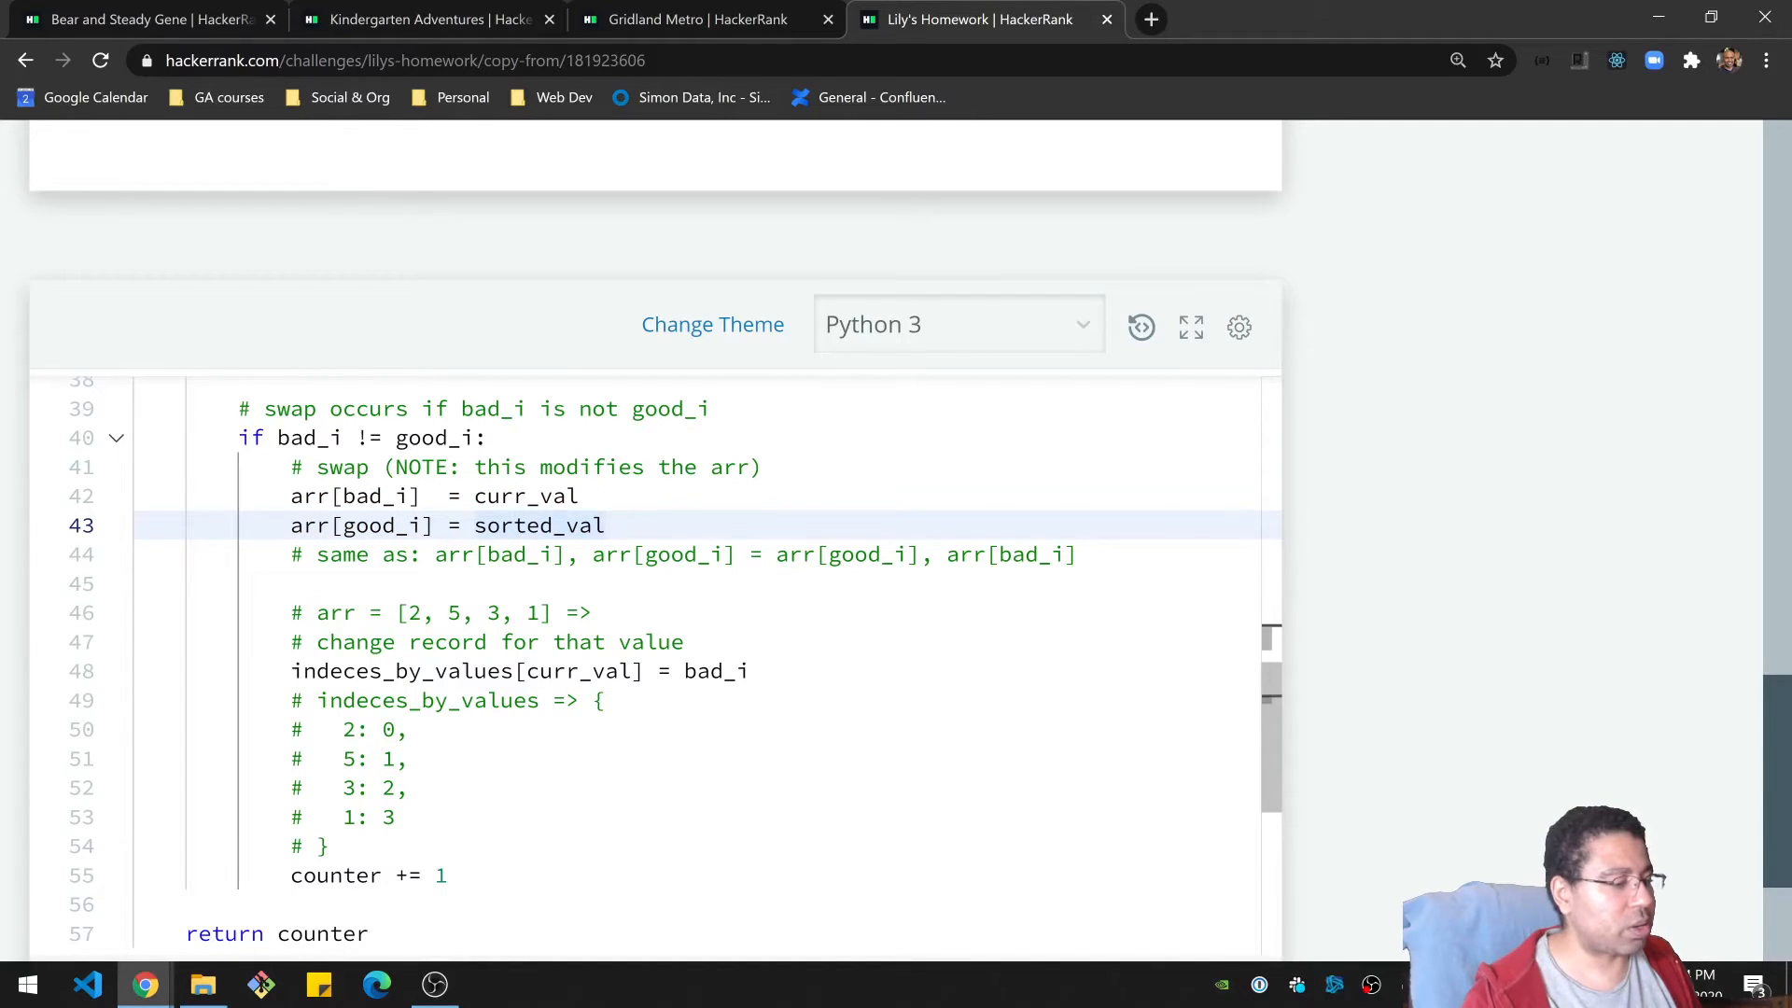
pyautogui.doubleClick(472, 612)
pyautogui.write(' []')
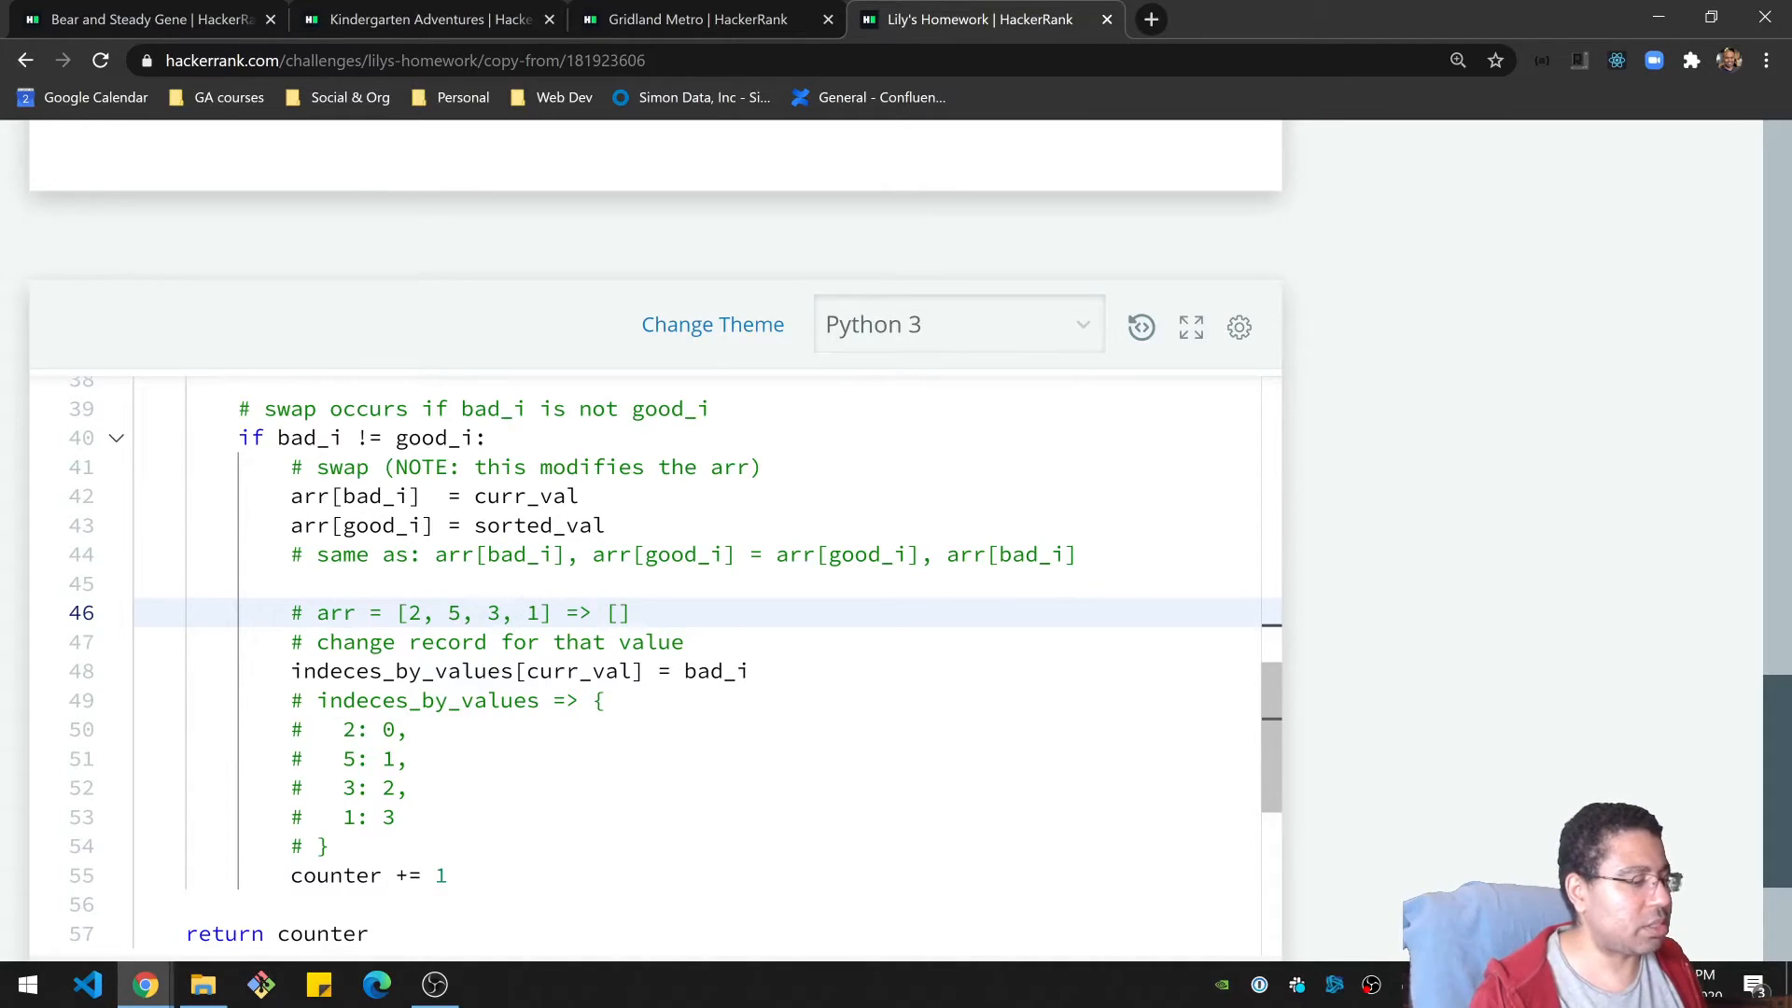
# Trace arr from [2, 5, 3, 1] to [1, 5, 3, 2] in the swap comment.
pyautogui.doubleClick(371, 496)
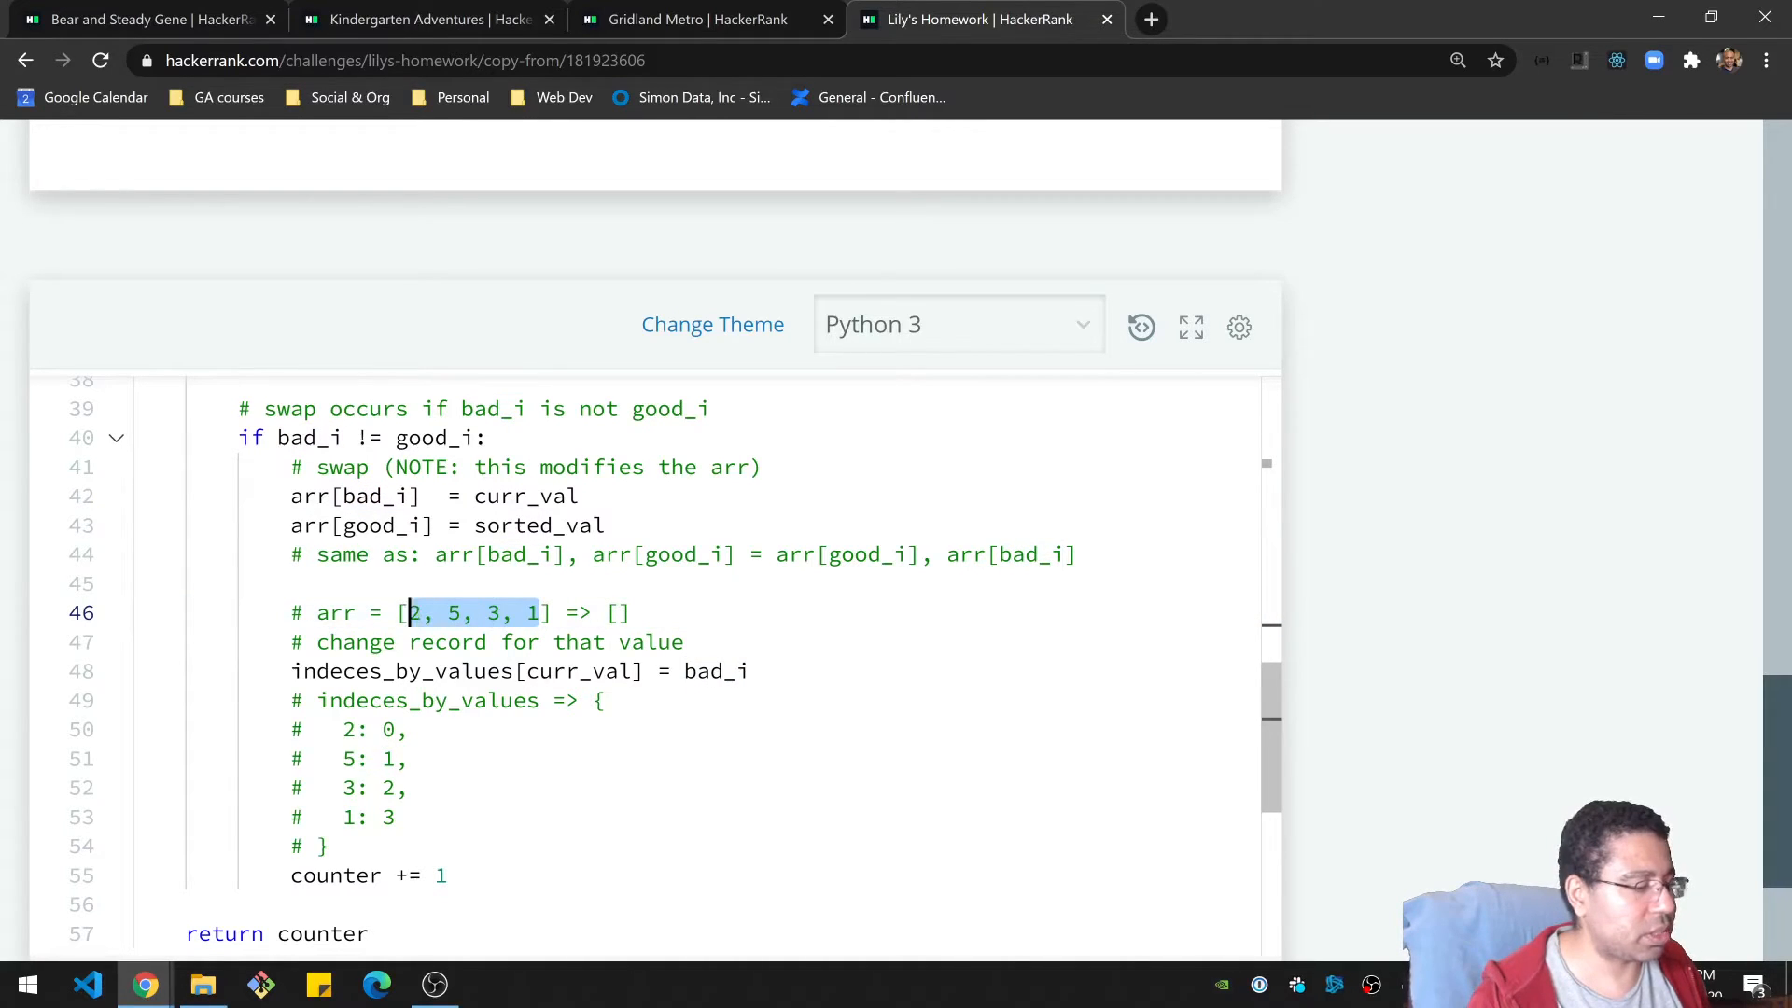
pyautogui.write('[2, 5, 3, 1')
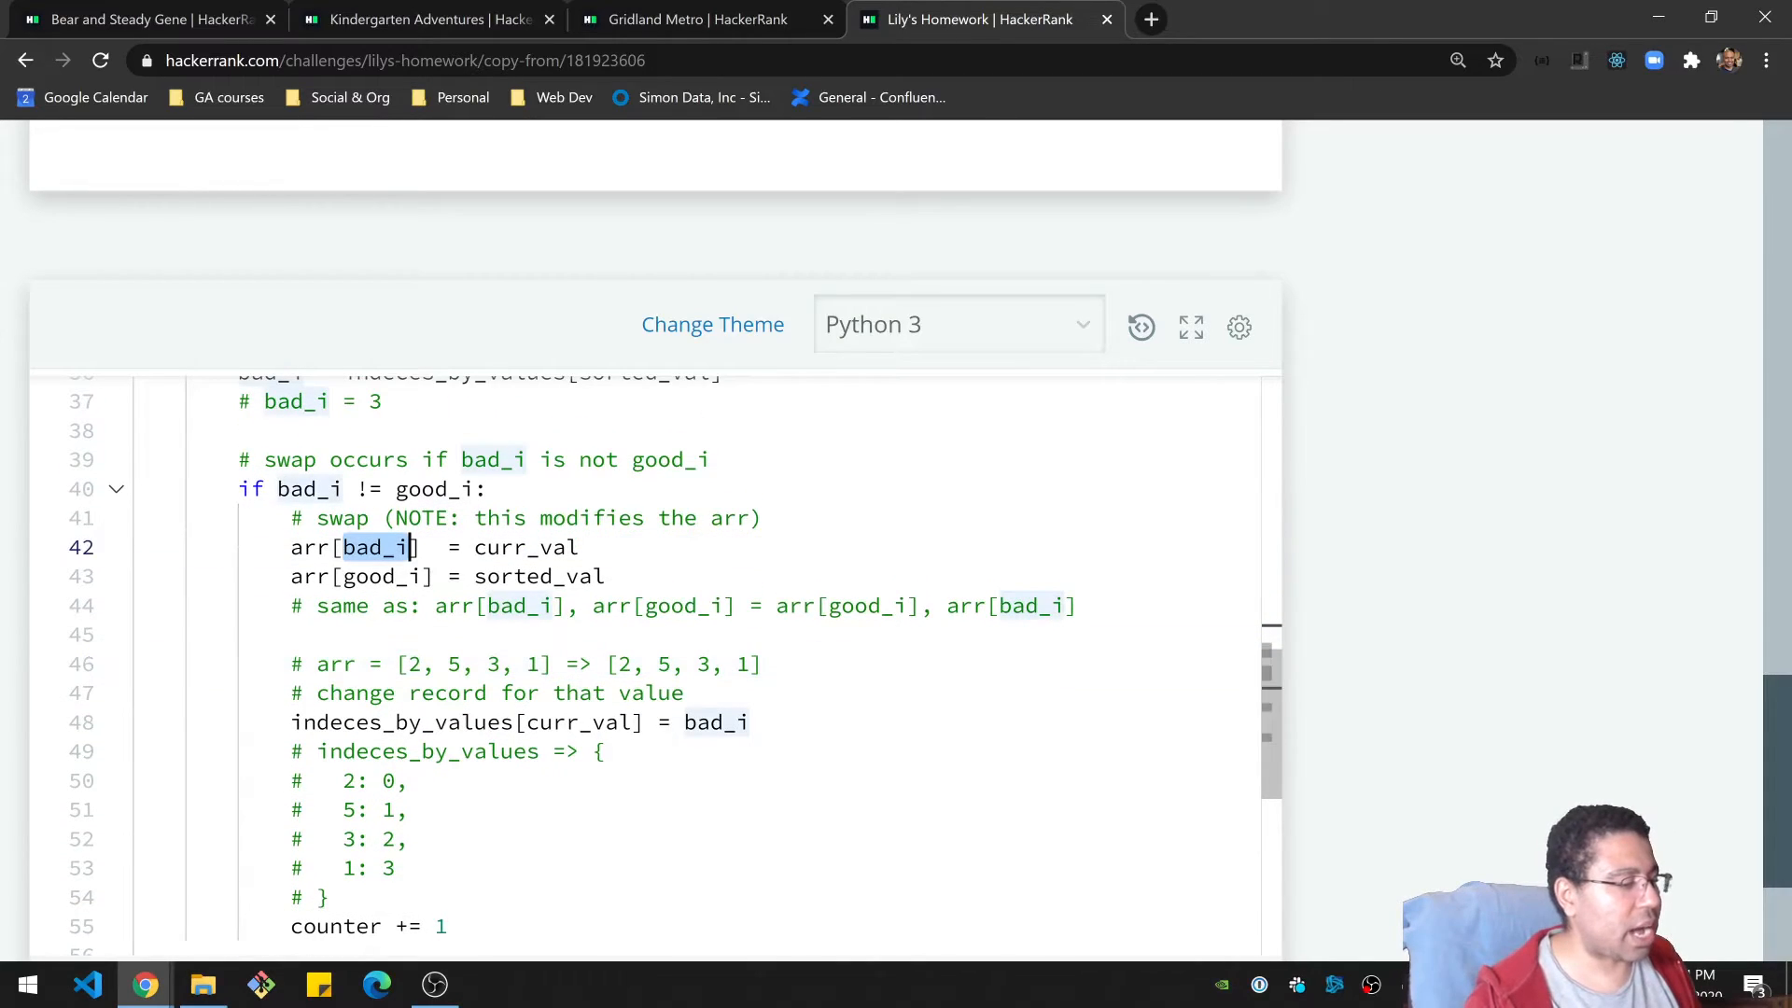
pyautogui.scroll(3)
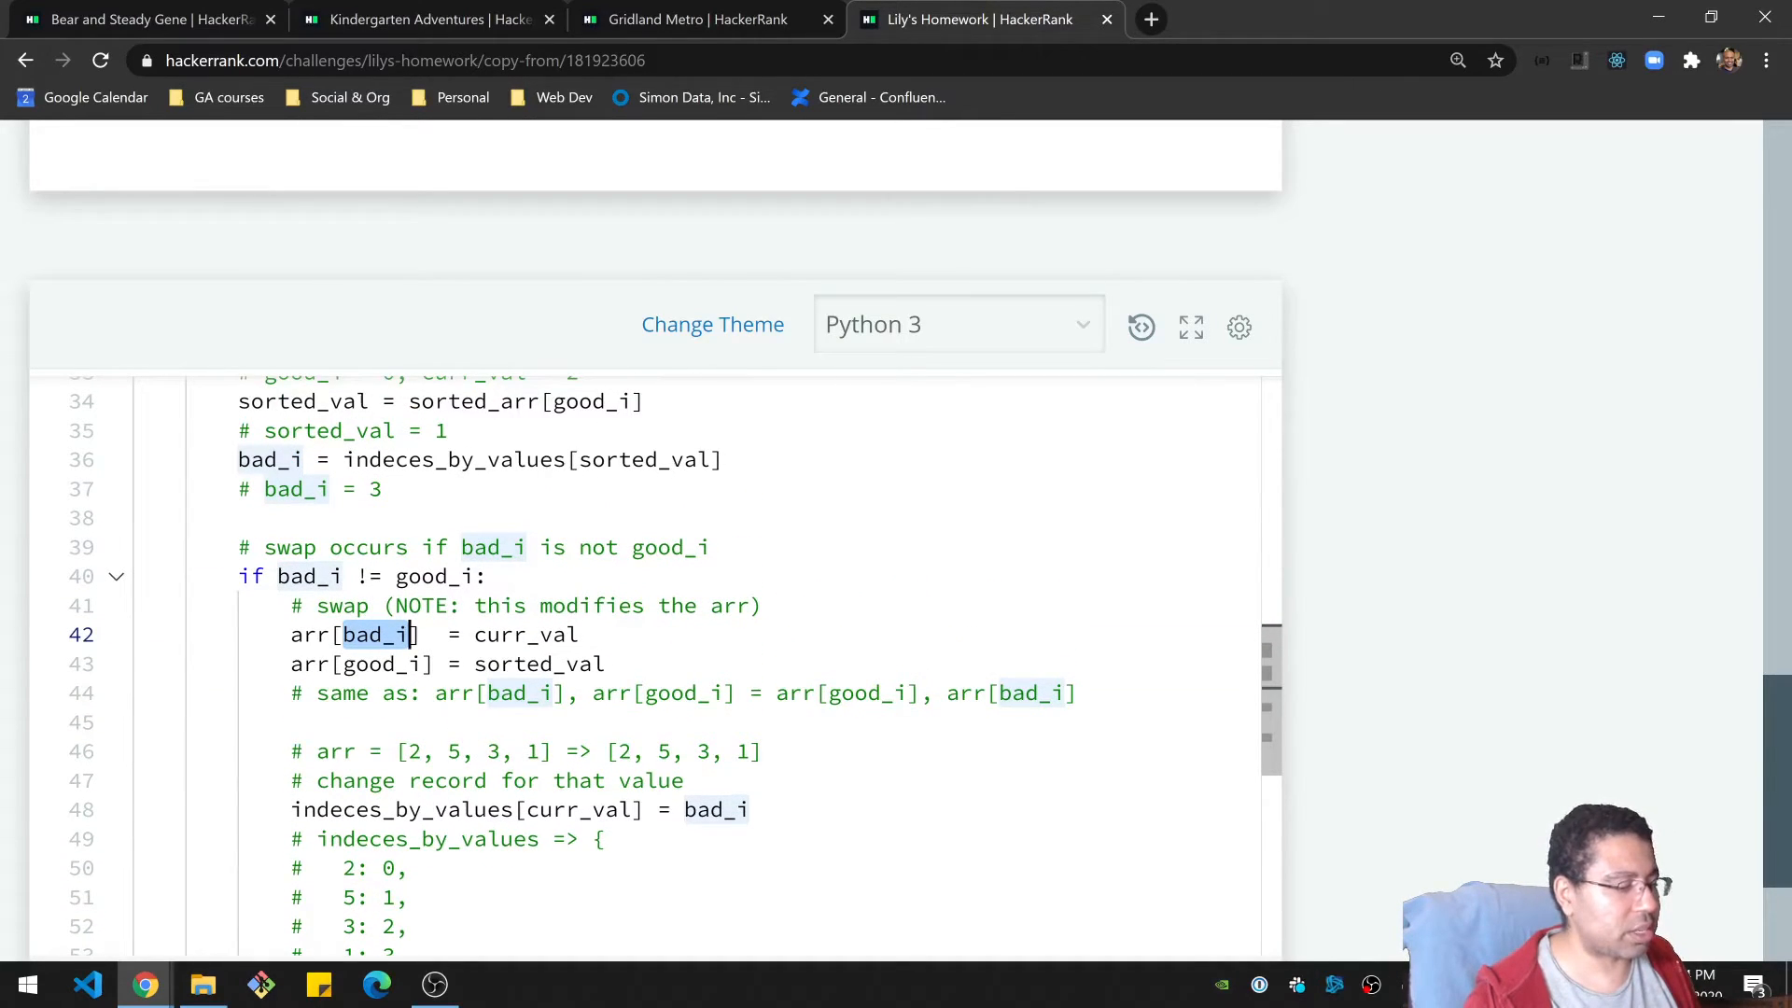
pyautogui.click(739, 751)
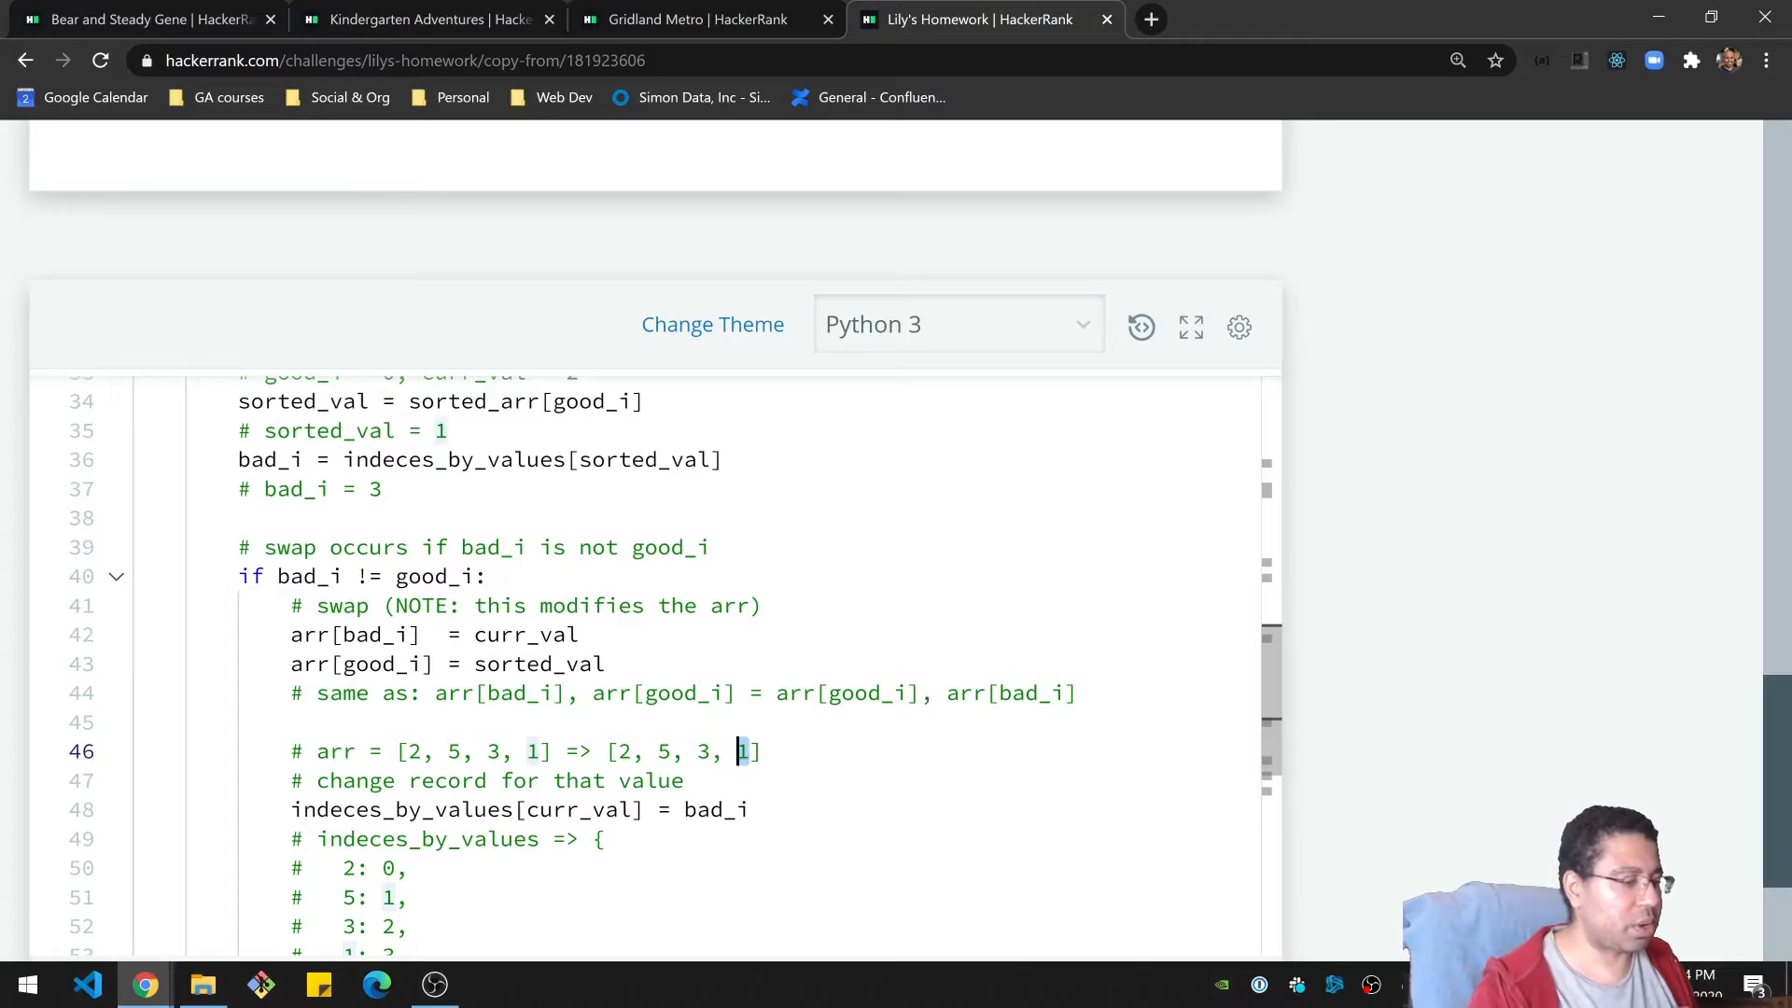
pyautogui.write('2')
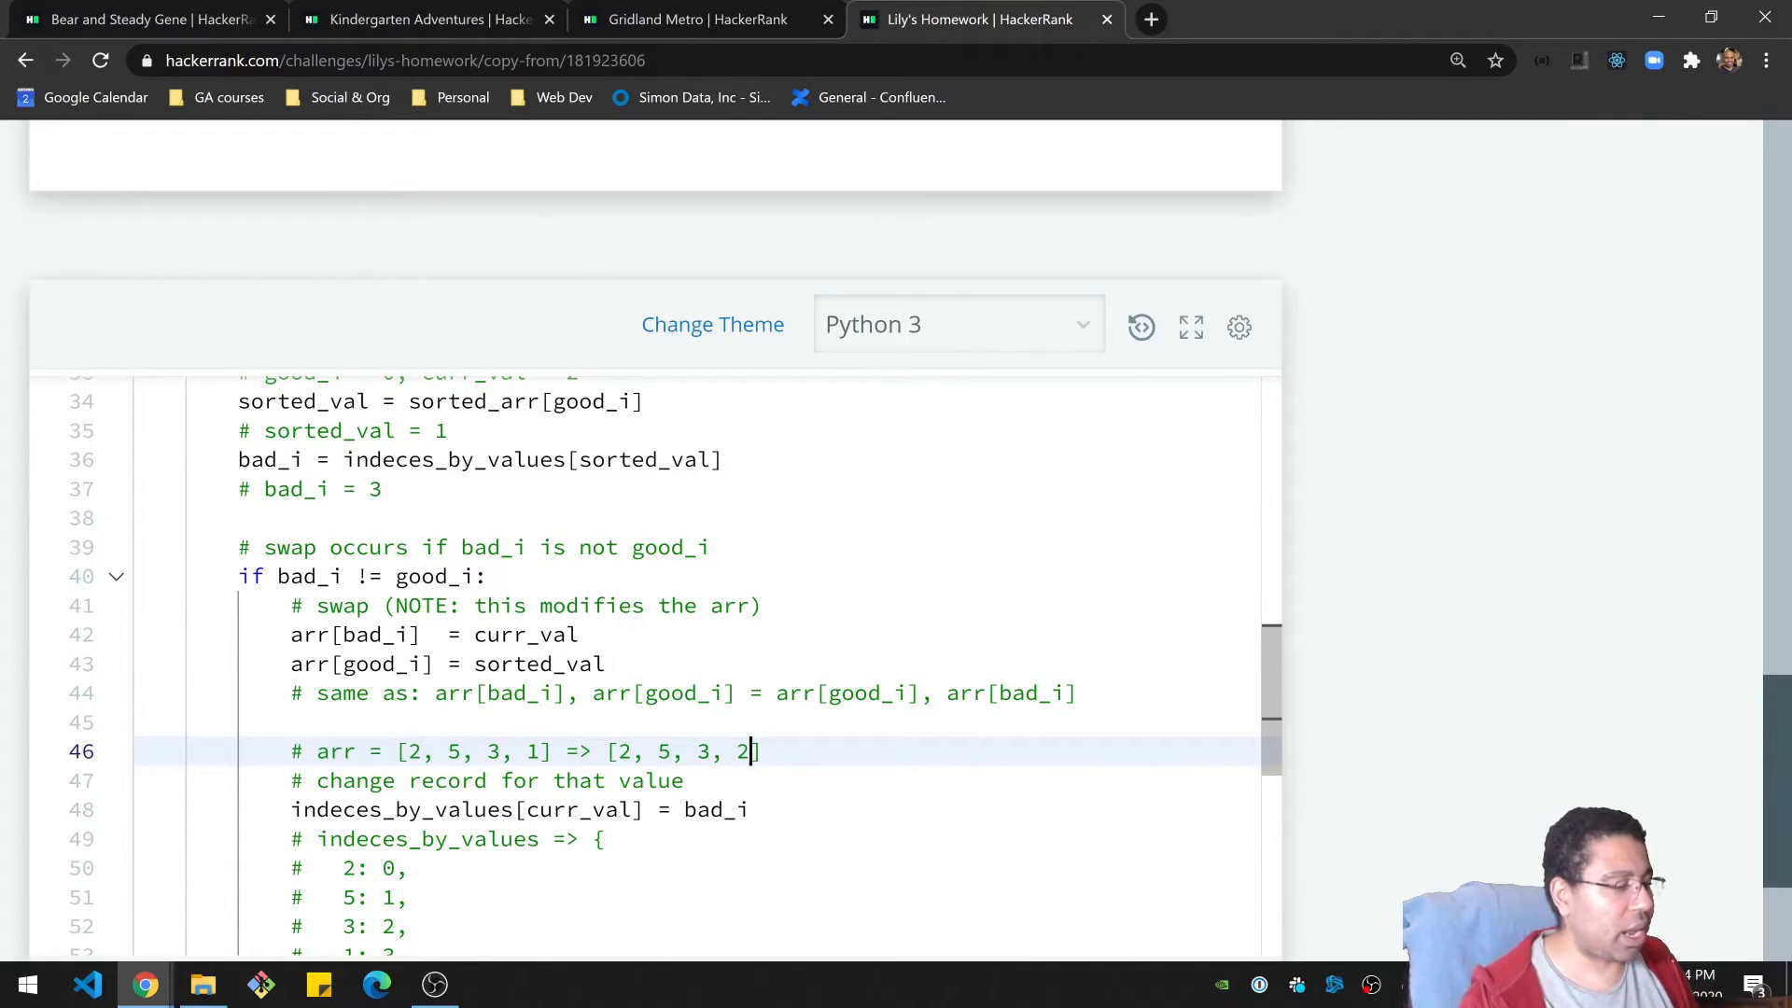
pyautogui.doubleClick(377, 665)
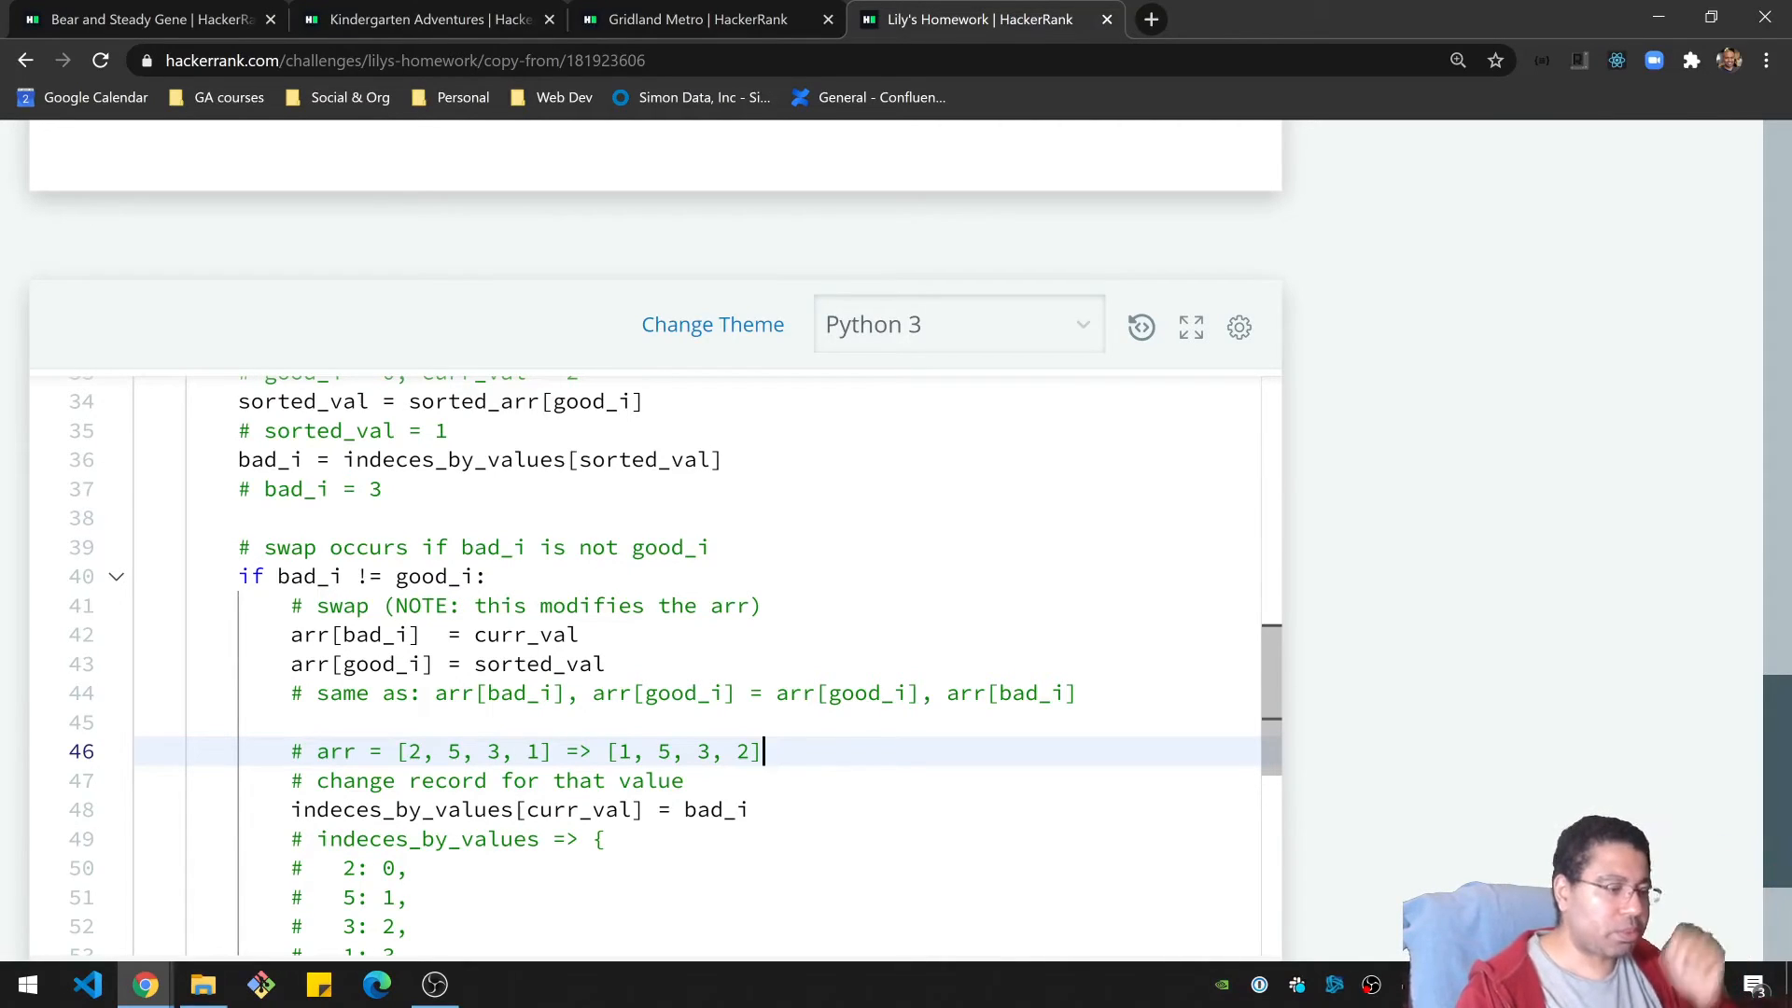
pyautogui.scroll(-3)
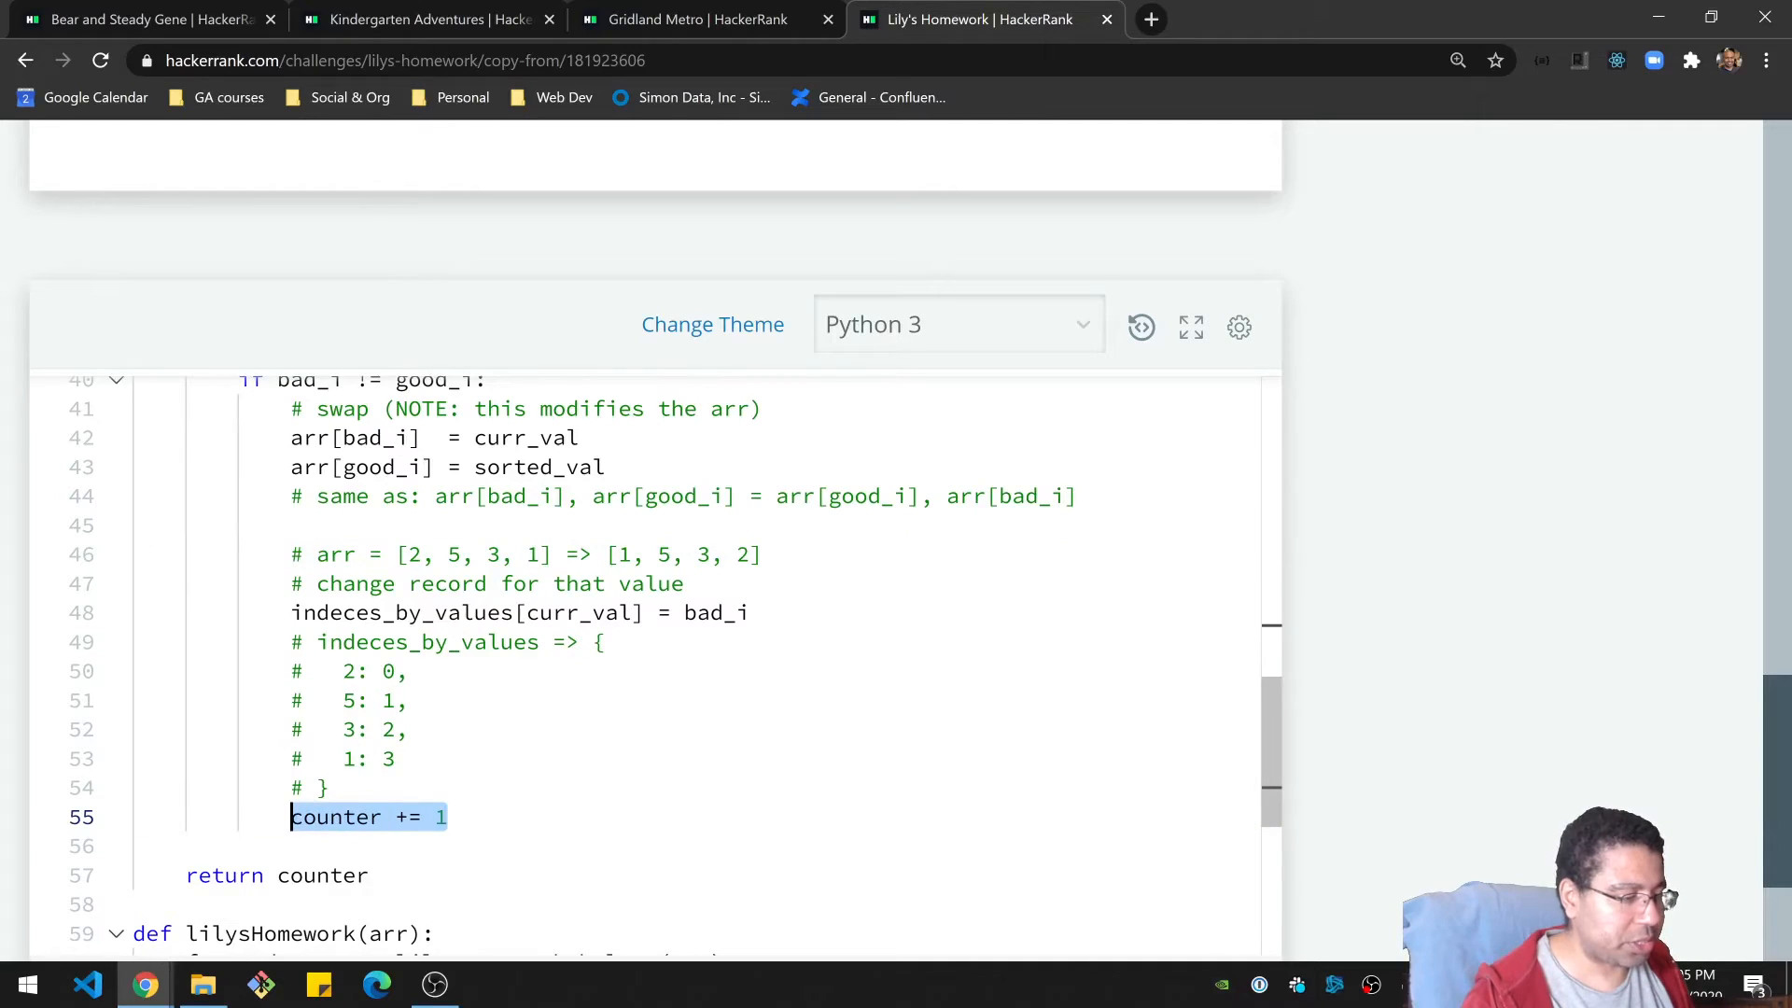
pyautogui.scroll(3)
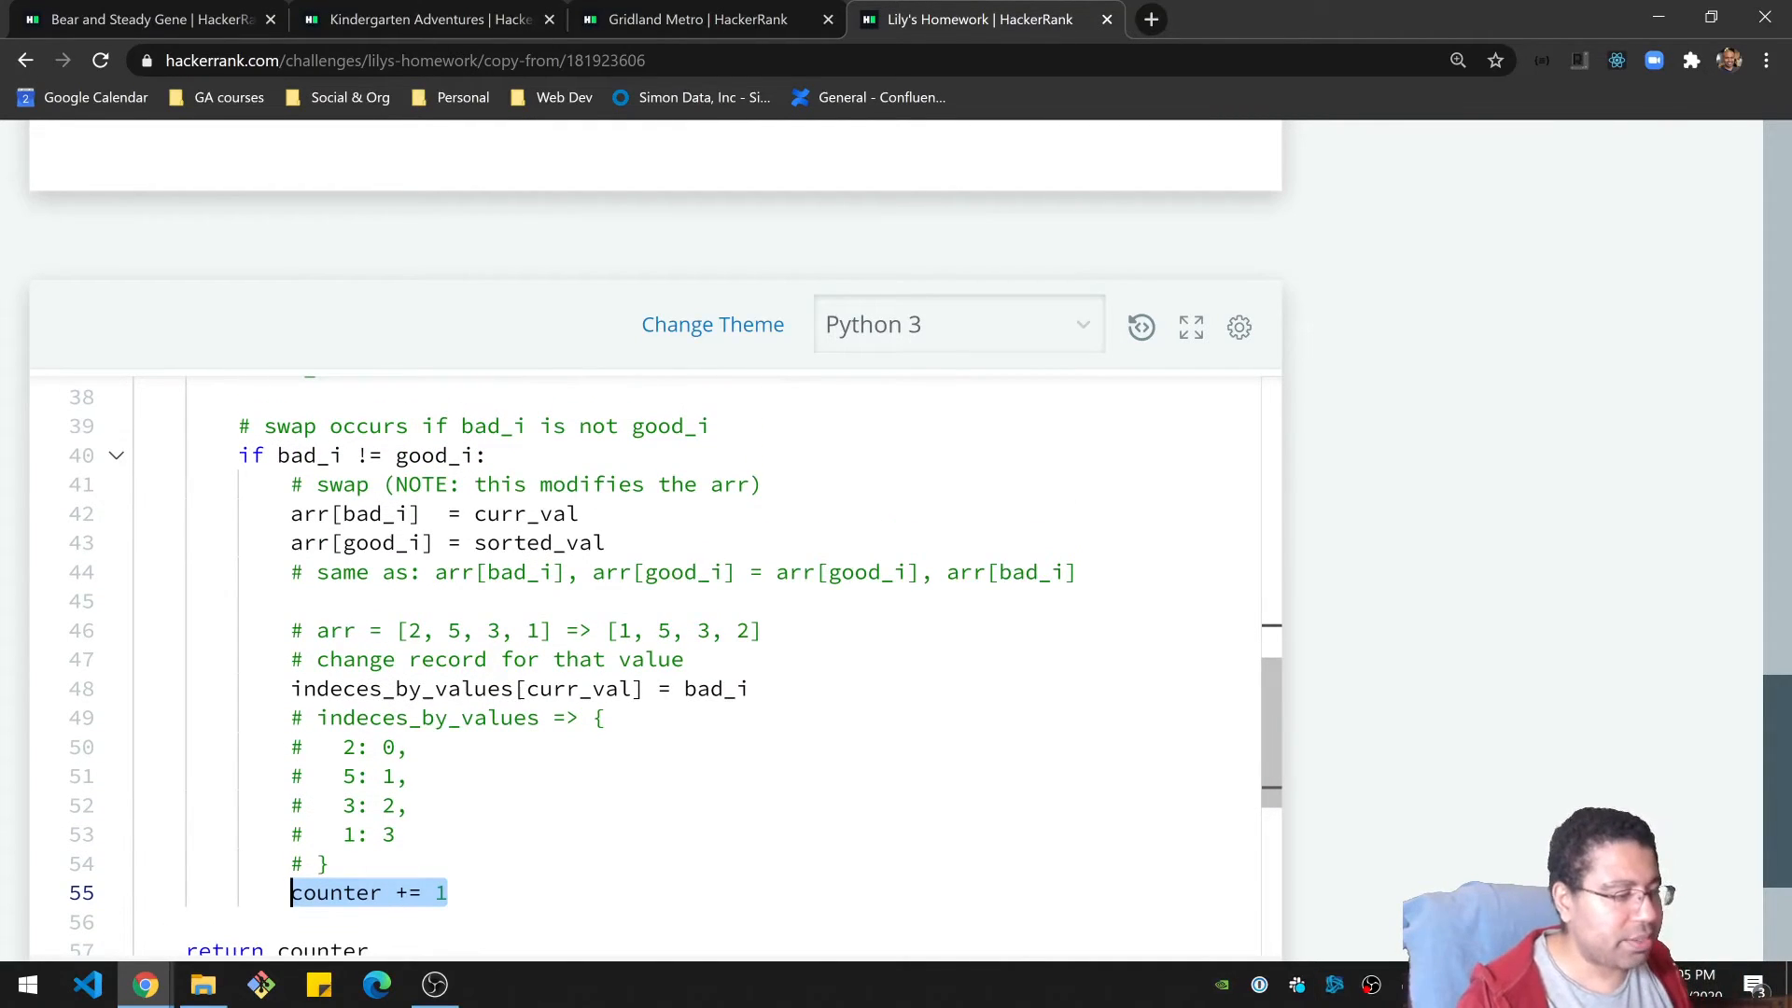
# Update the dictionary trace so value 2 maps to index 3 after the record update.
pyautogui.click(424, 689)
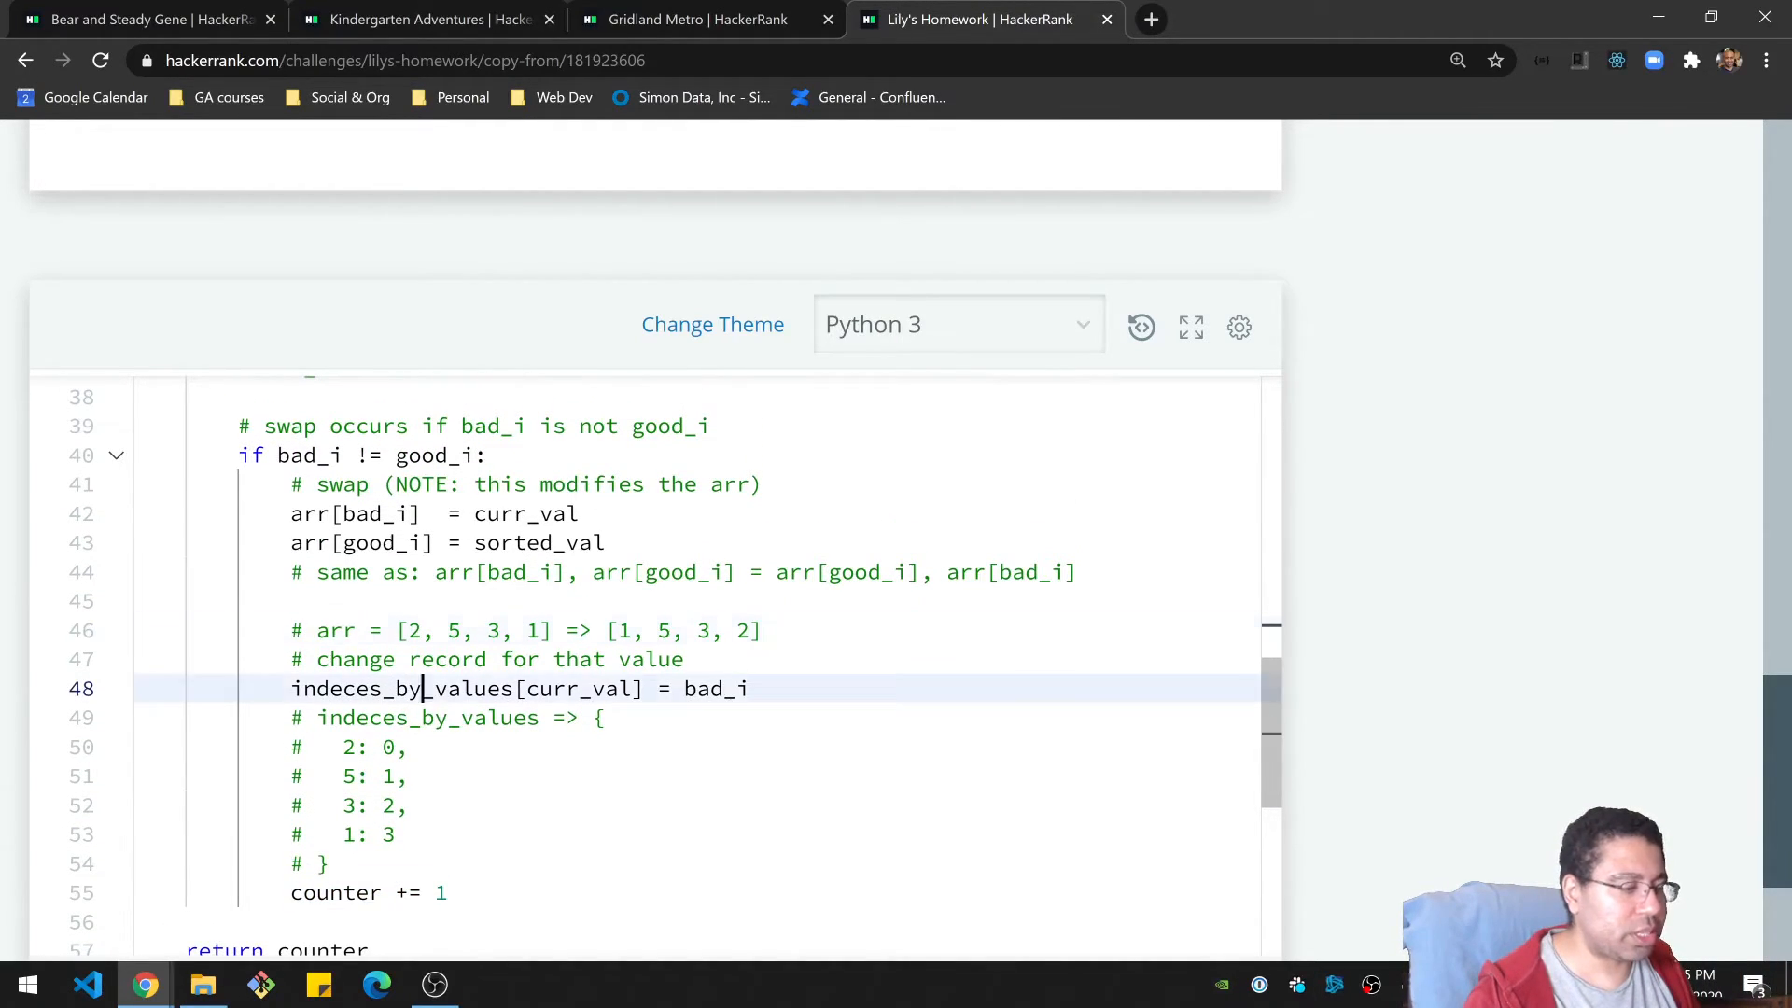
pyautogui.doubleClick(399, 689)
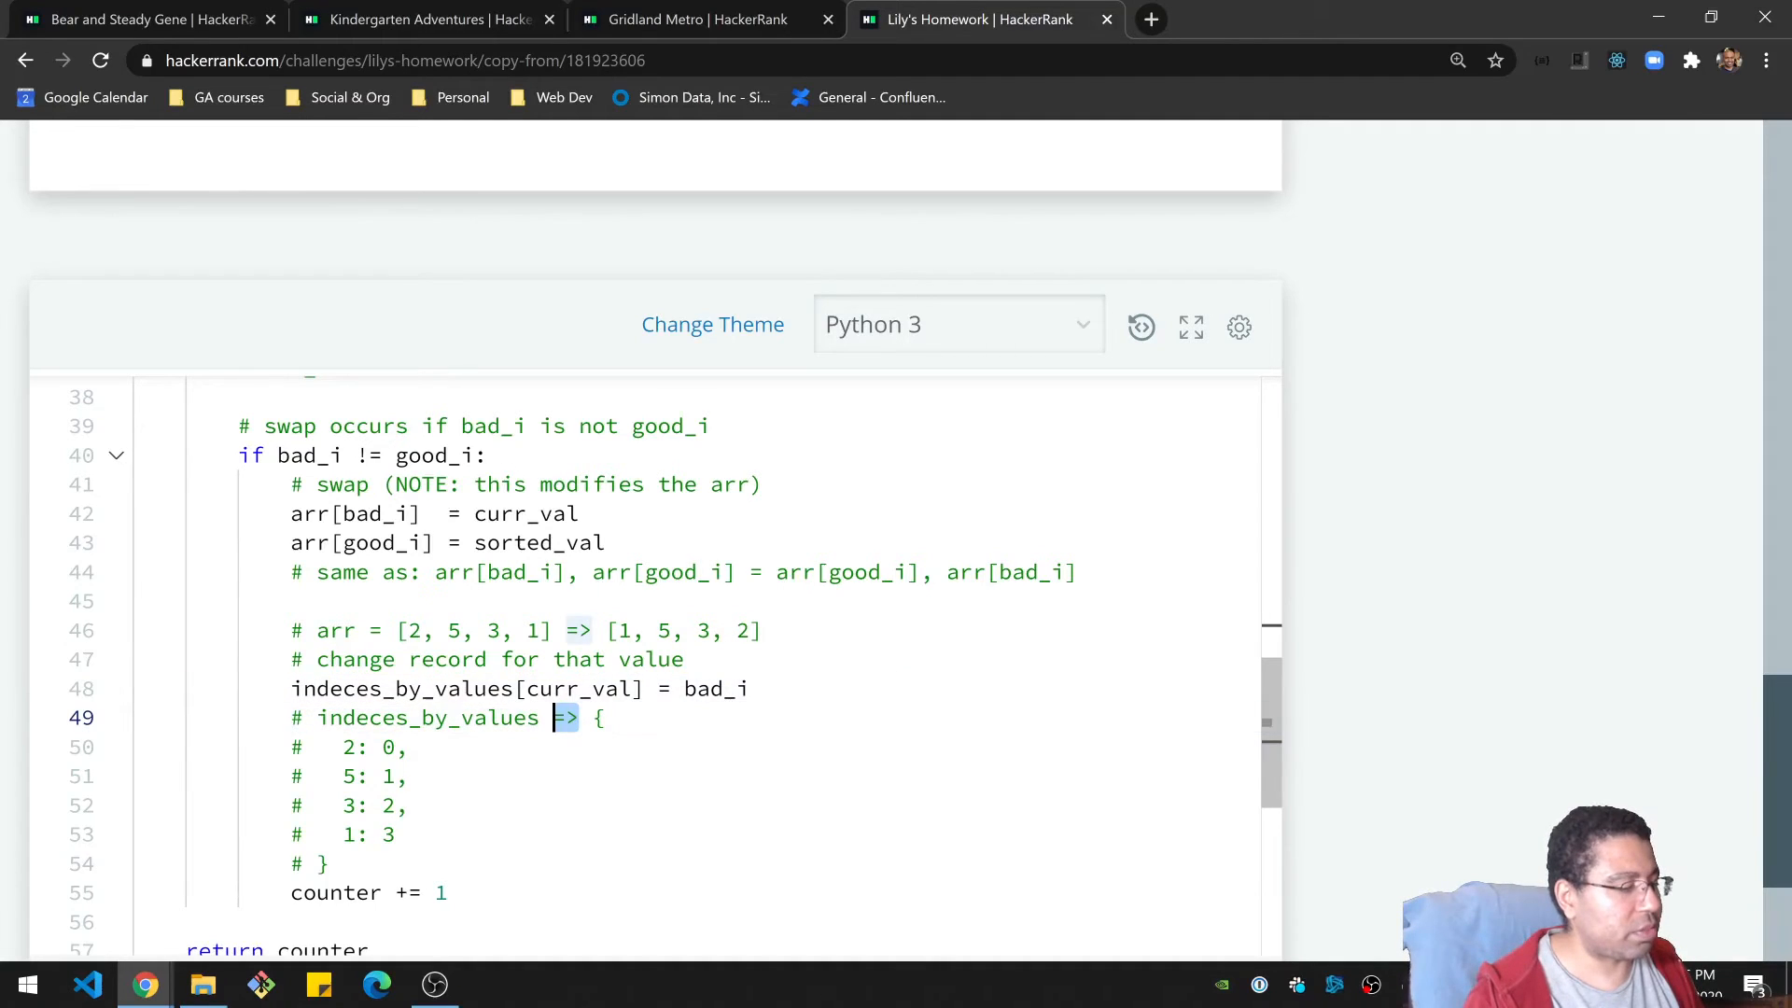
pyautogui.doubleClick(577, 689)
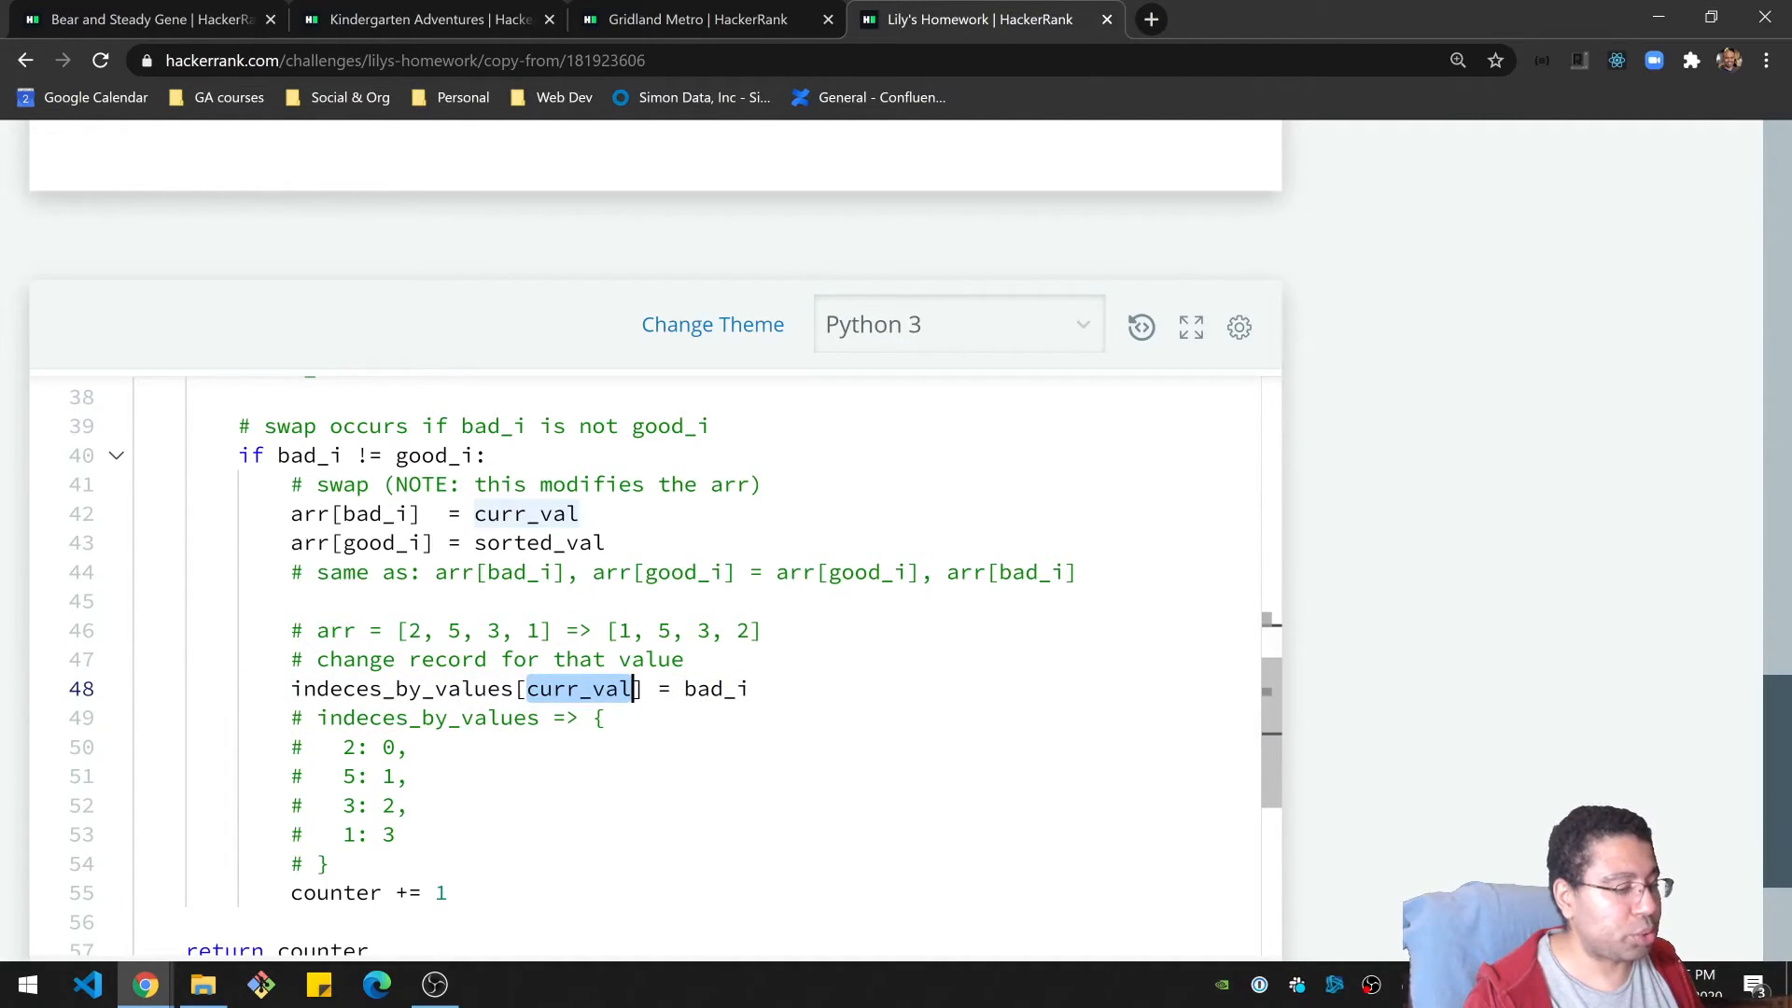
pyautogui.click(394, 747)
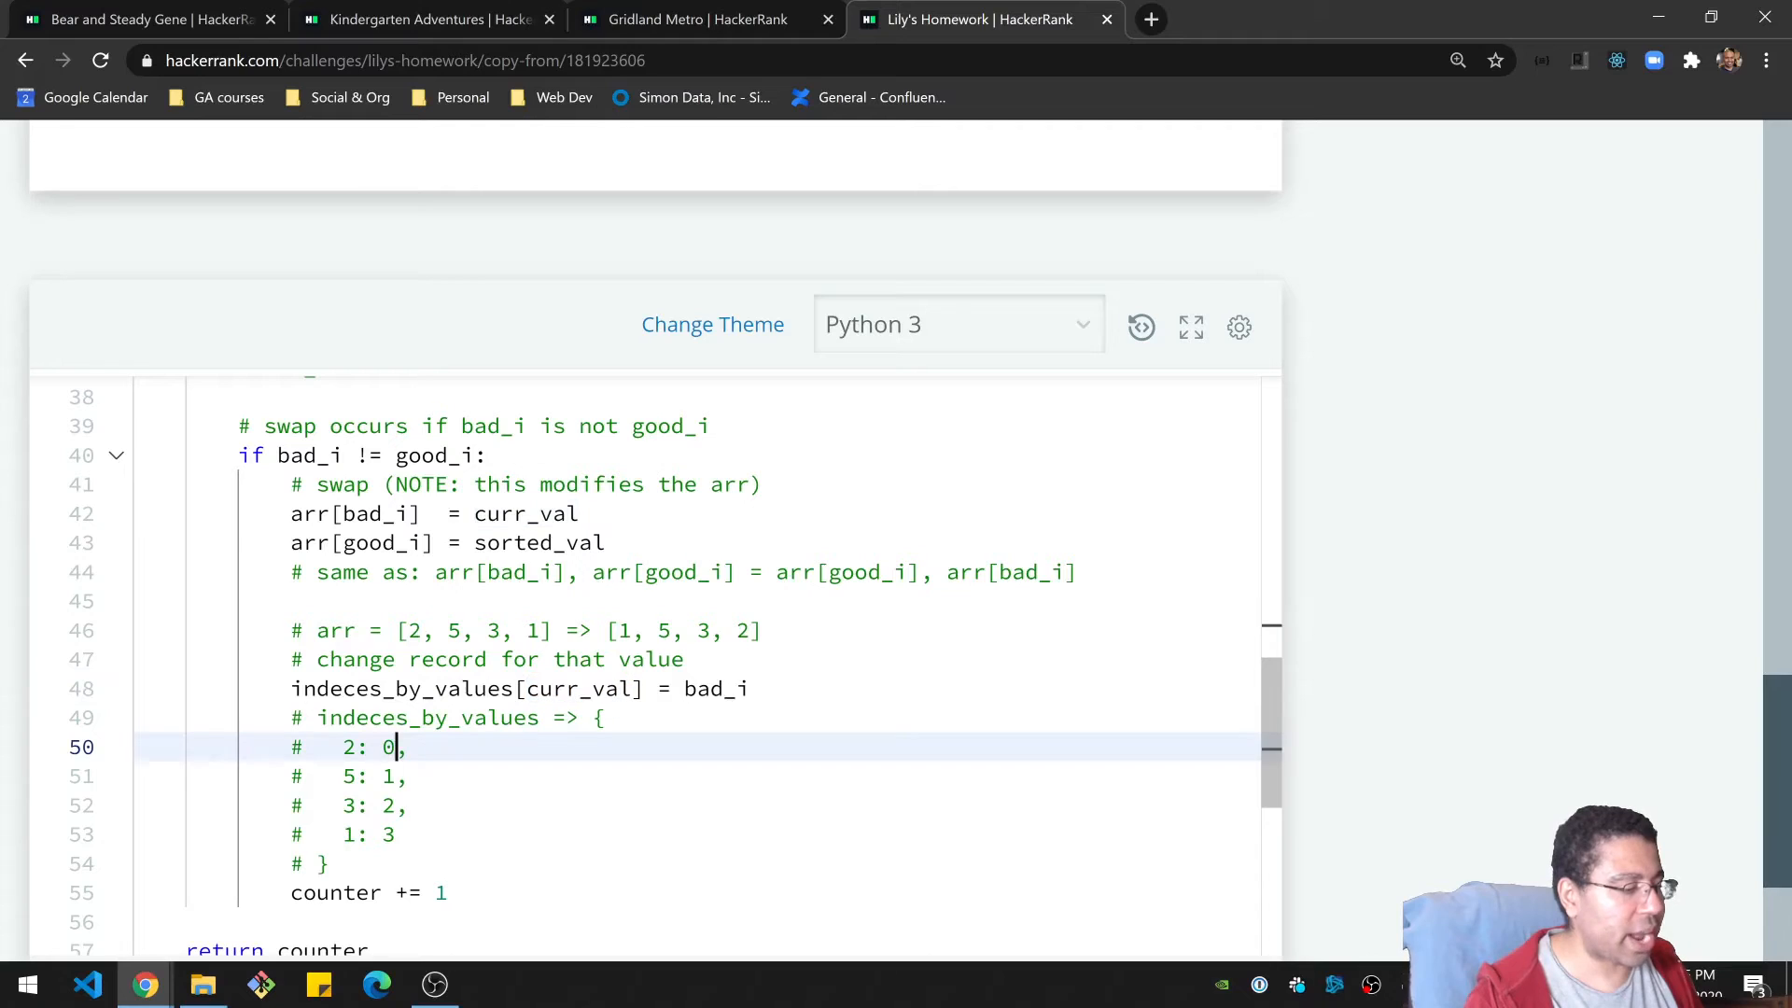
pyautogui.write('3')
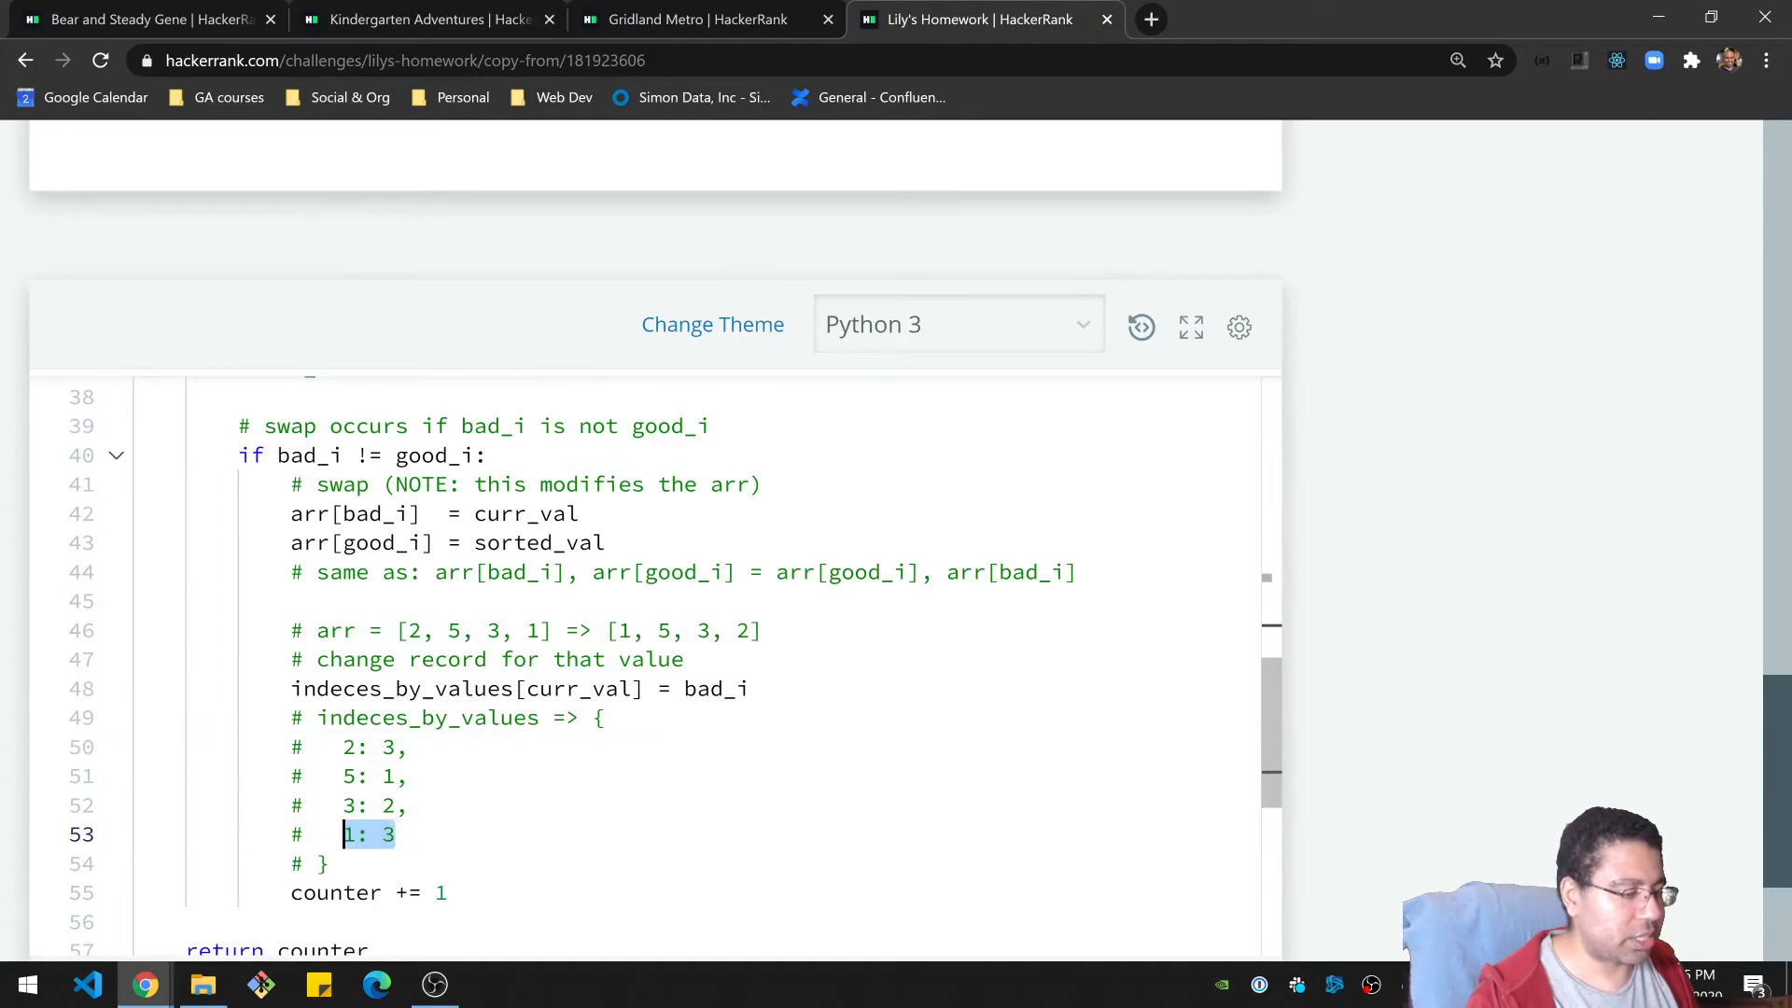
# Note '# don't need to update here' beside the 1: 3 dictionary entry.
pyautogui.write('#')
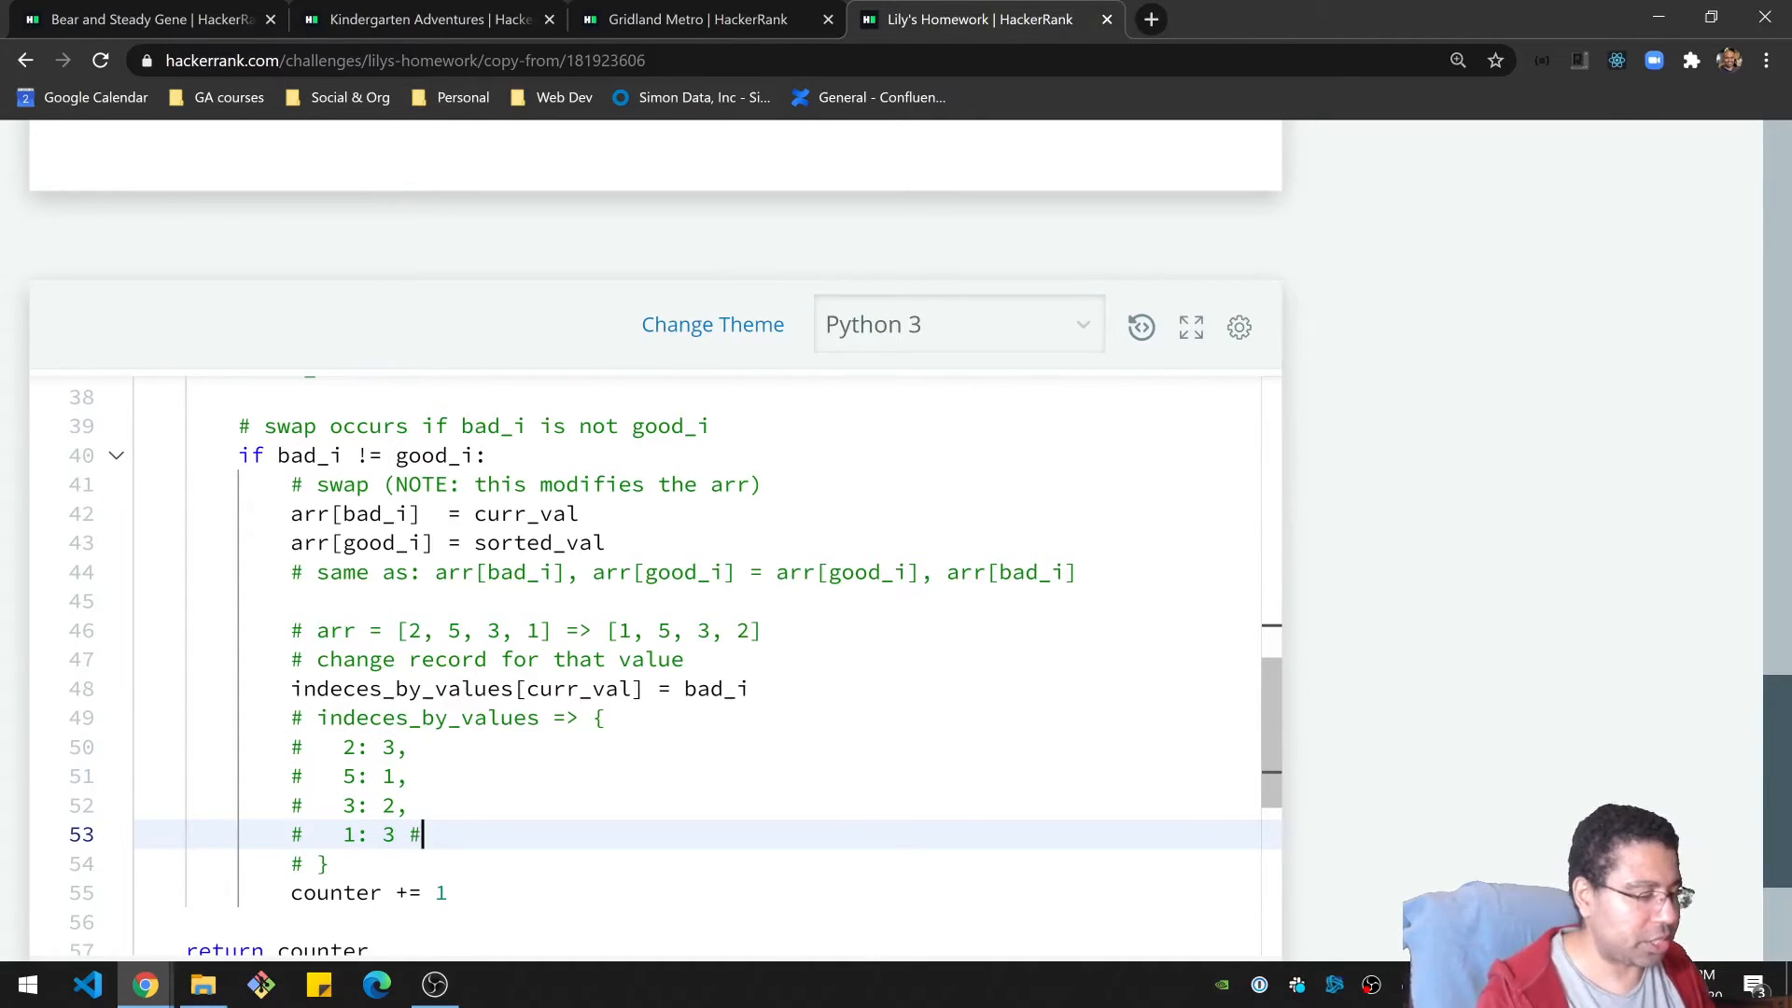
pyautogui.write("don't need to upda")
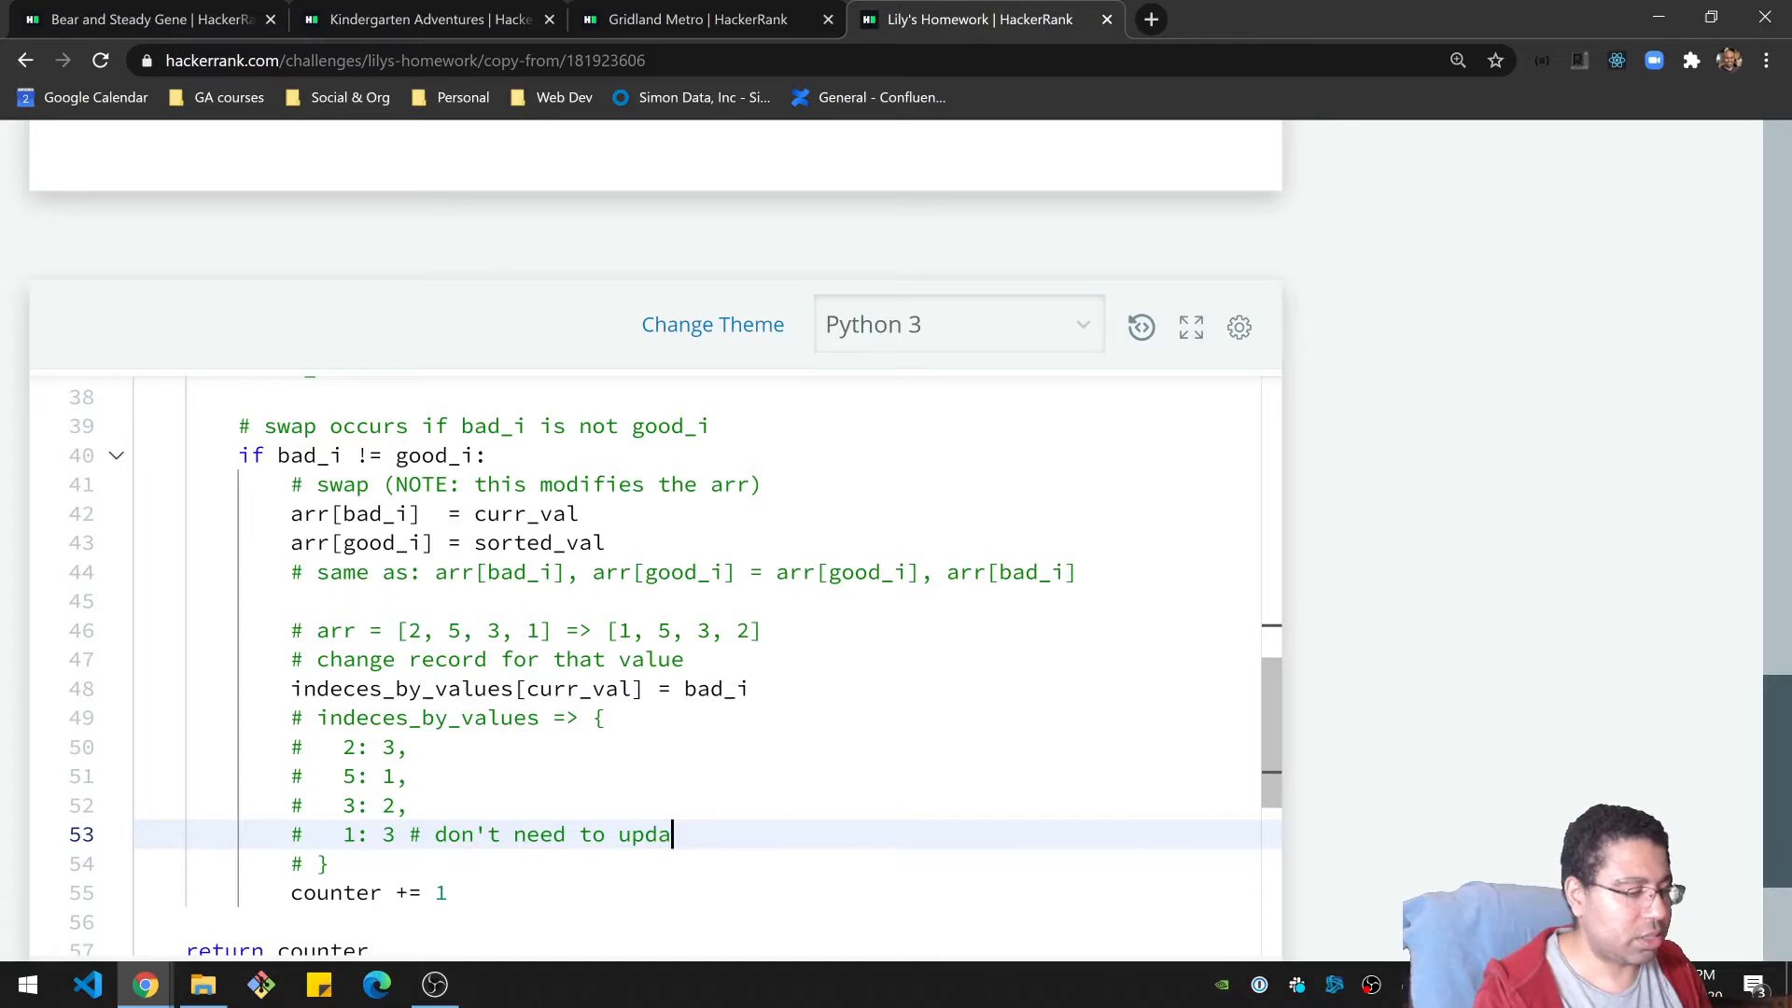
pyautogui.write('te here')
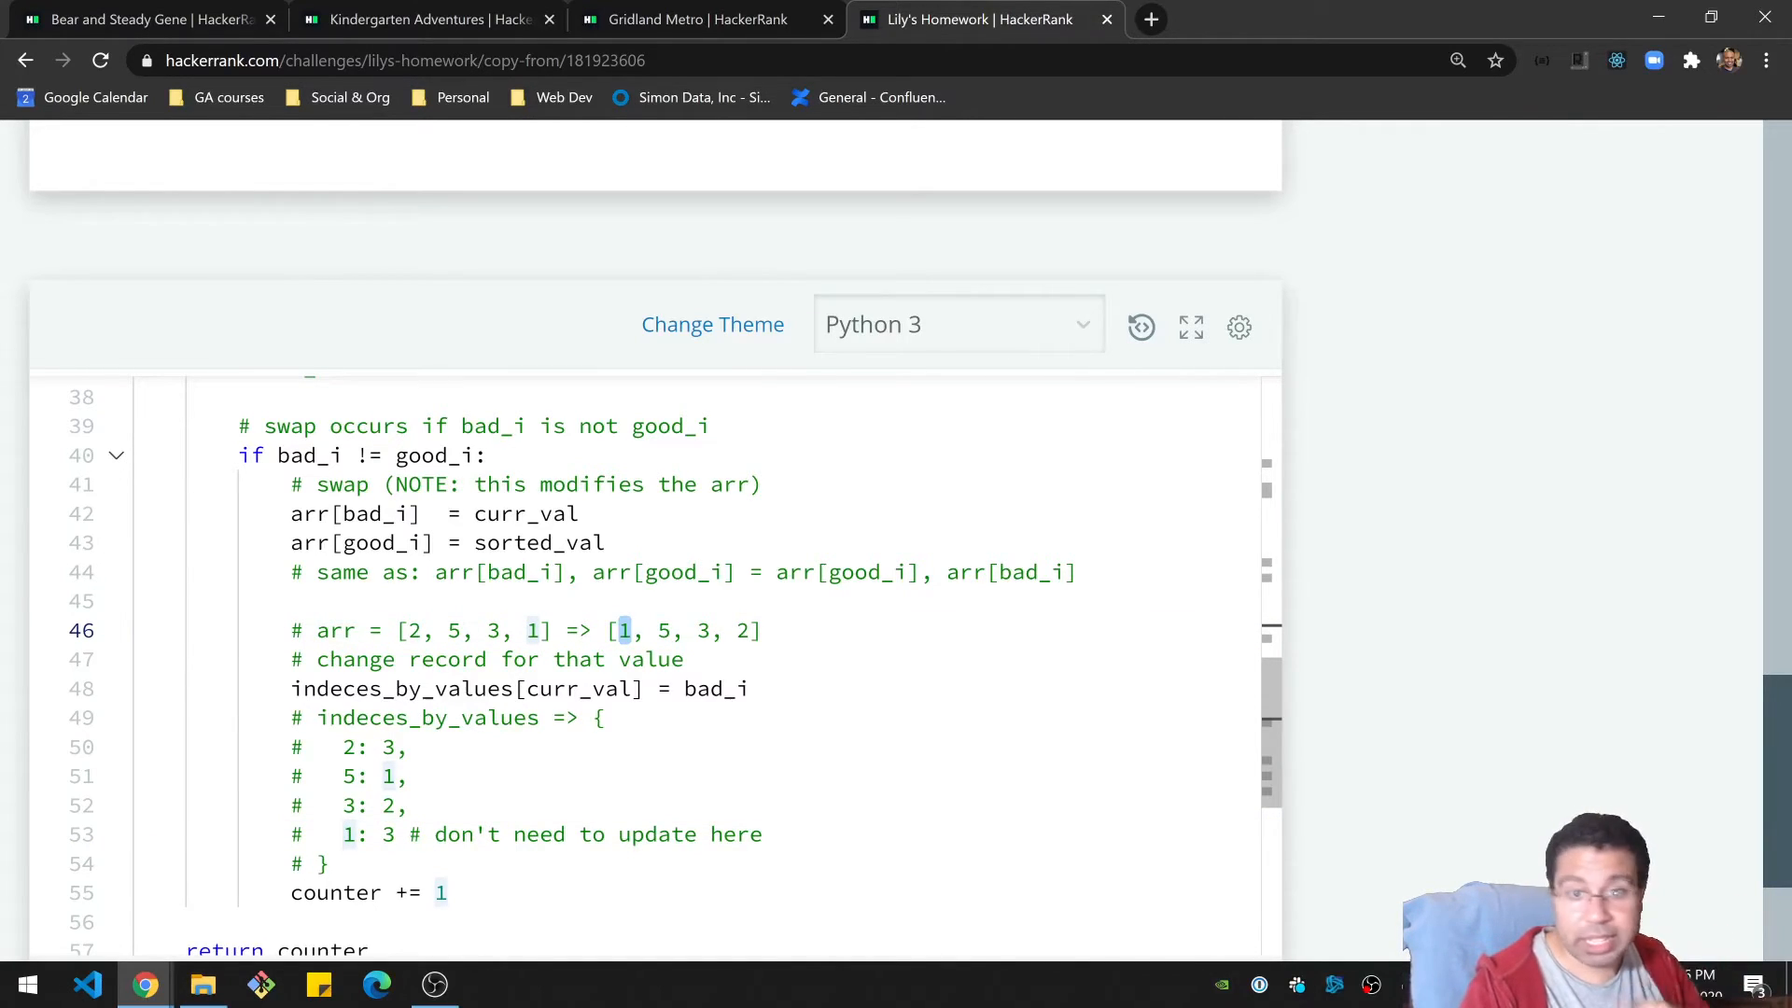
pyautogui.click(394, 835)
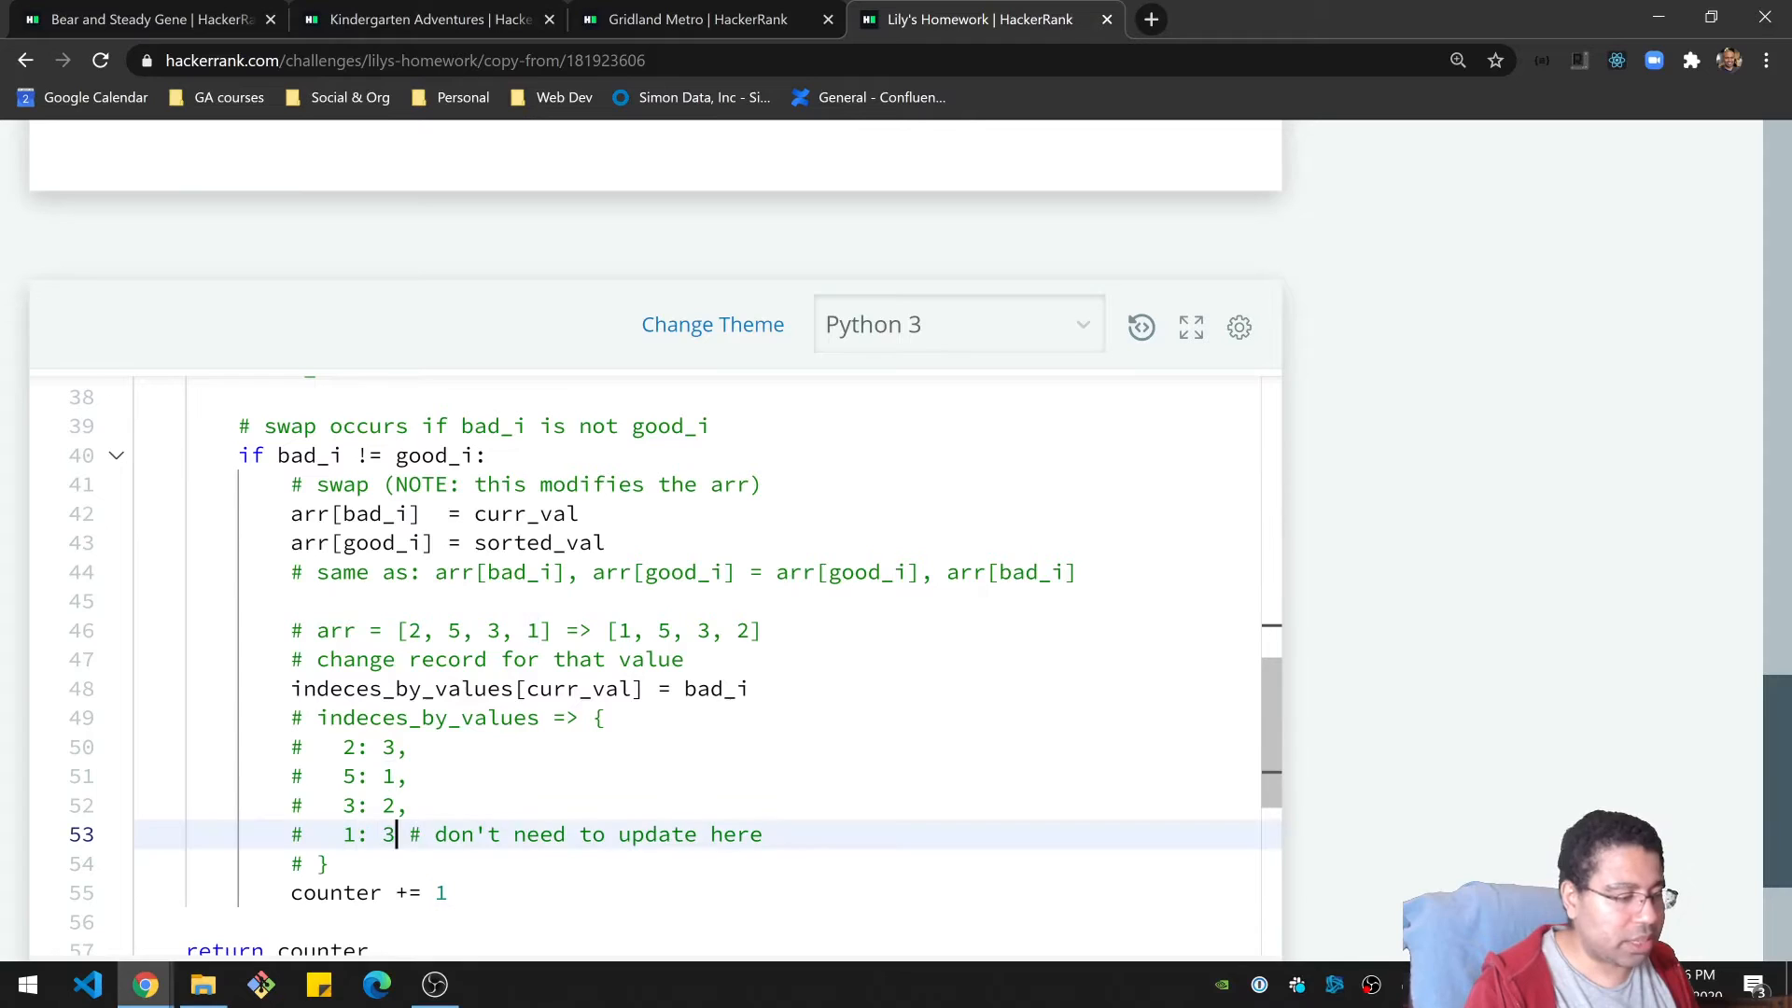
pyautogui.doubleClick(366, 835)
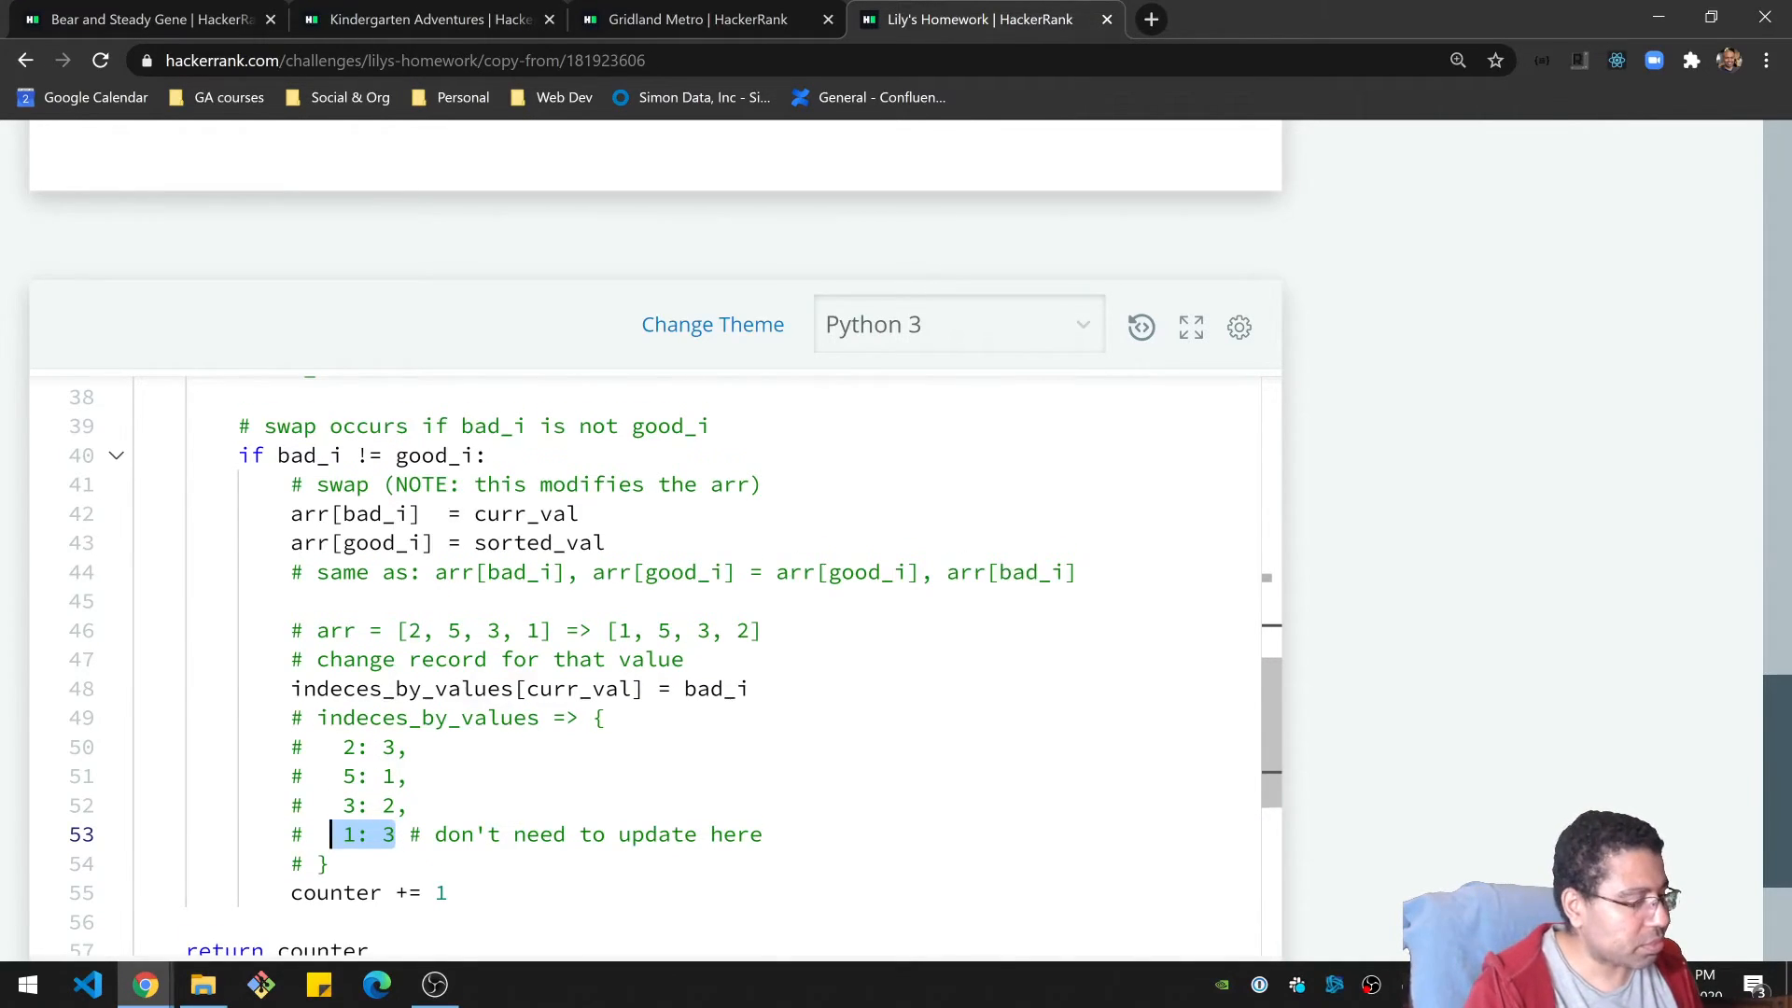
pyautogui.scroll(-3)
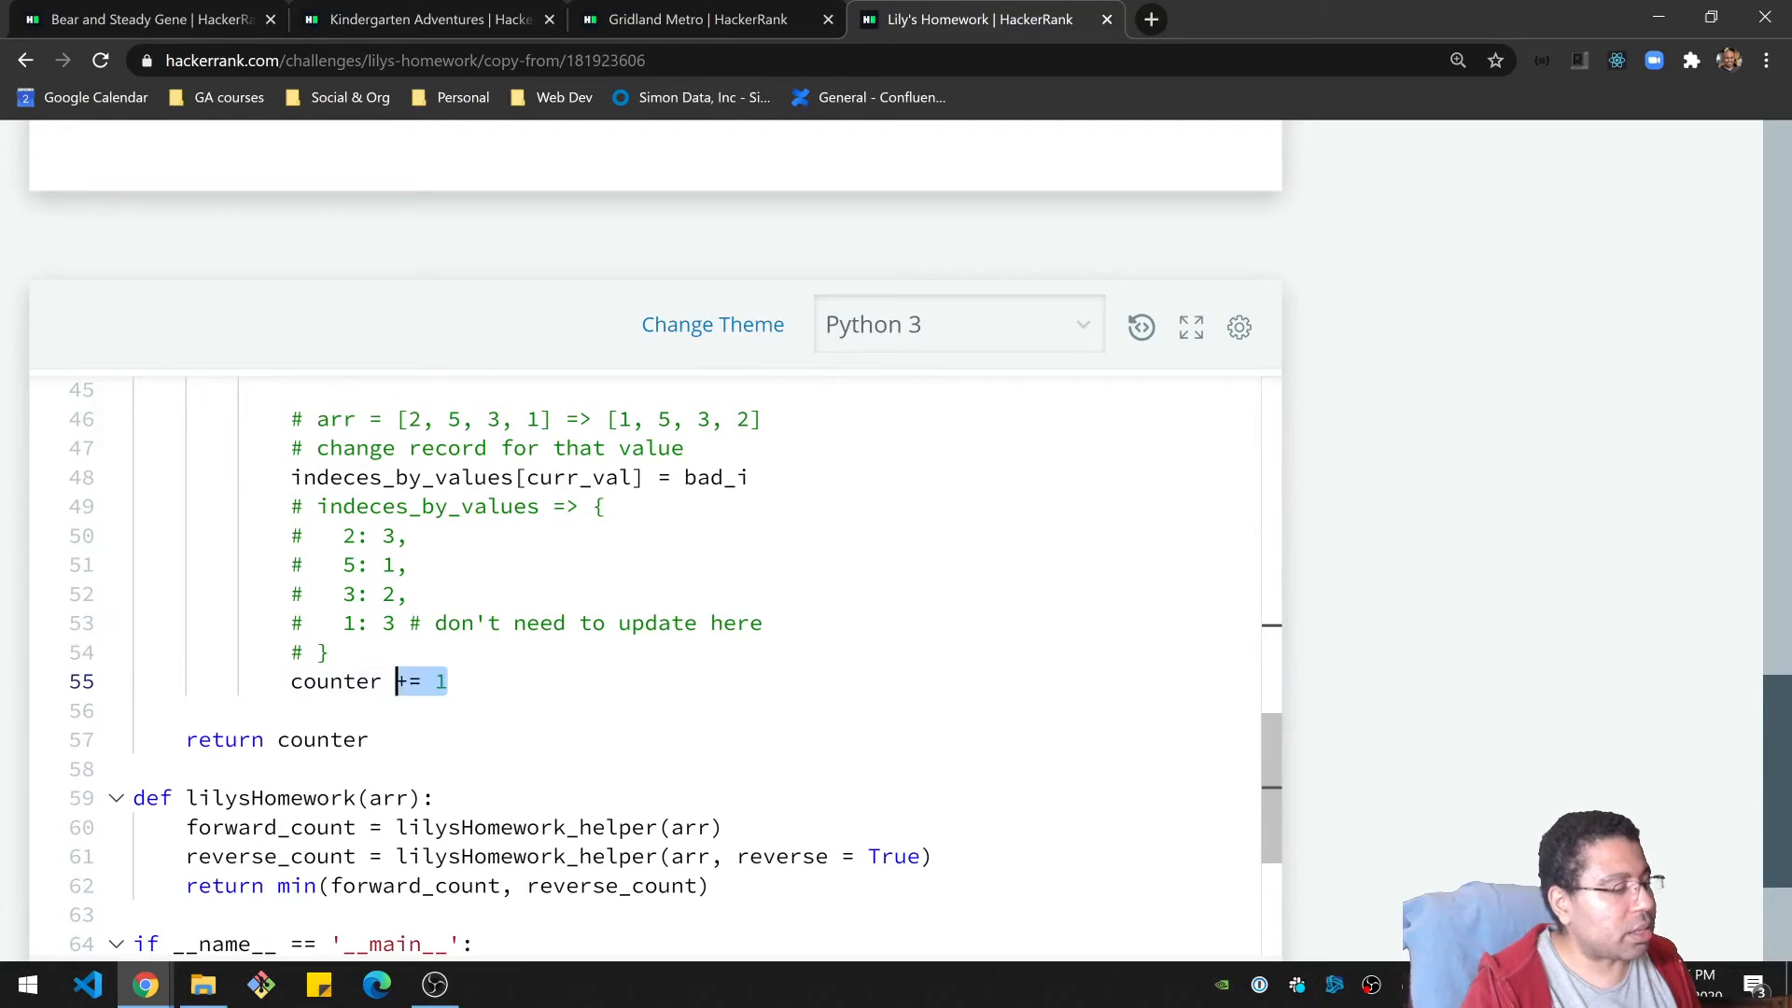
pyautogui.scroll(3)
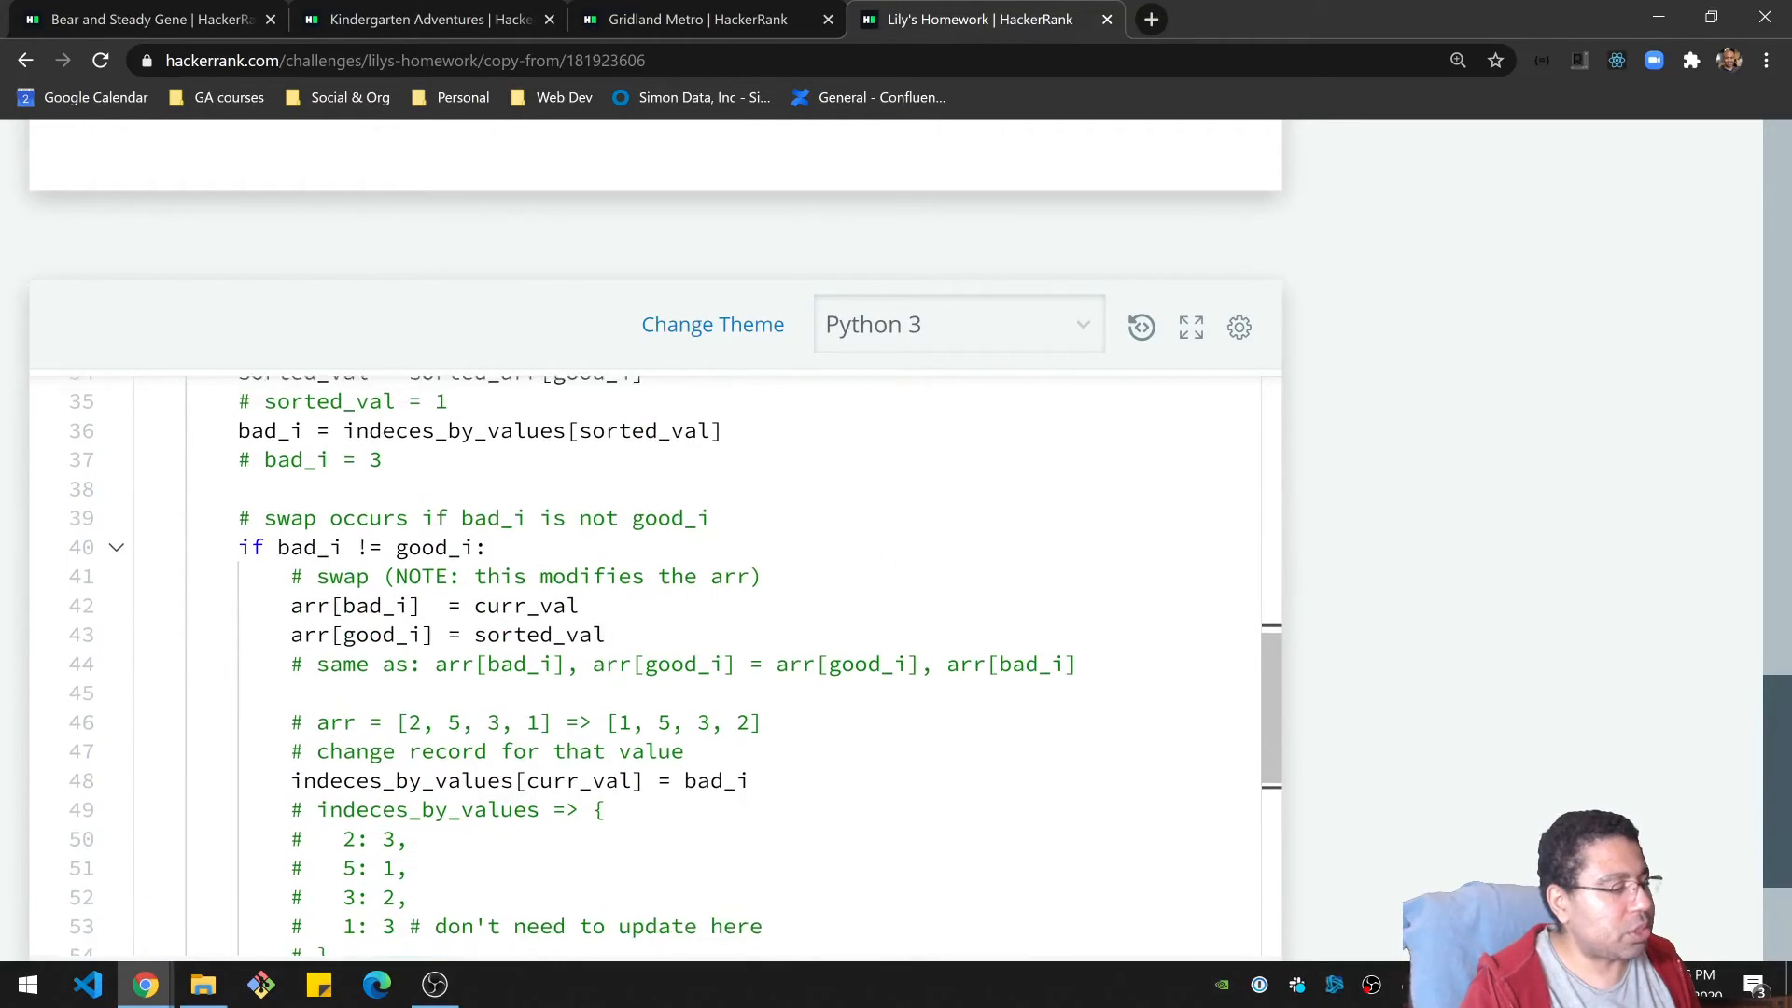
pyautogui.scroll(3)
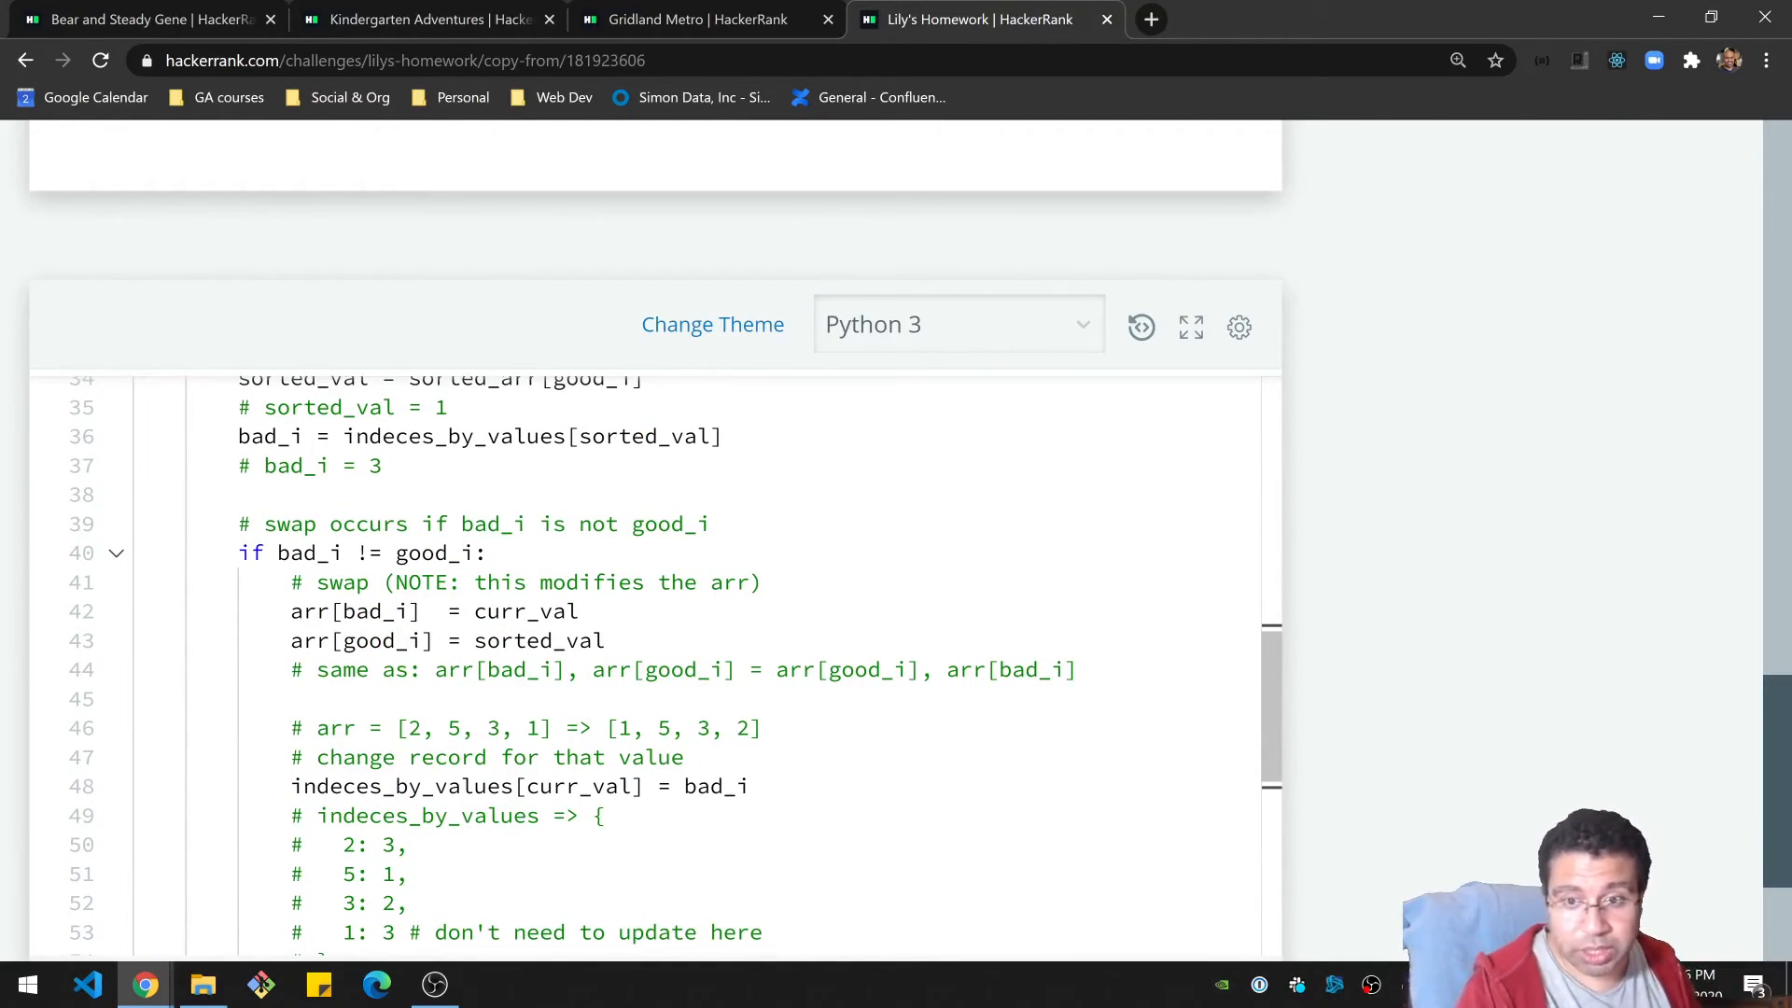
pyautogui.scroll(-3)
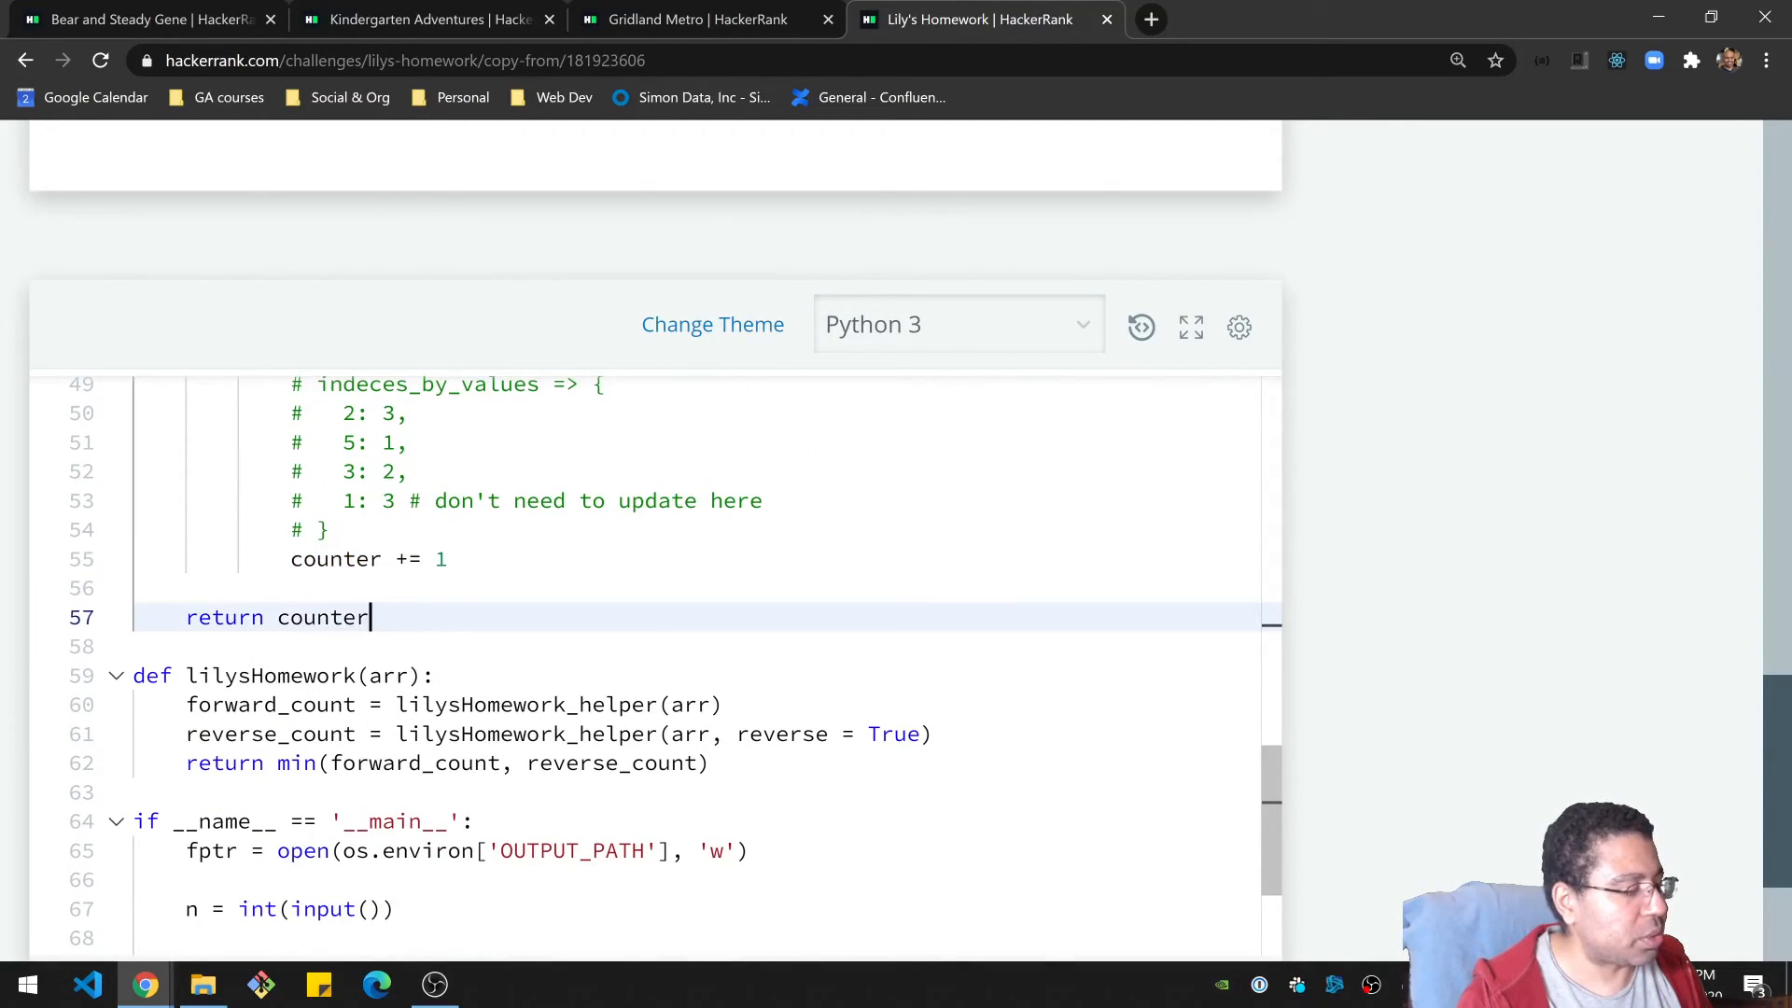
pyautogui.doubleClick(328, 618)
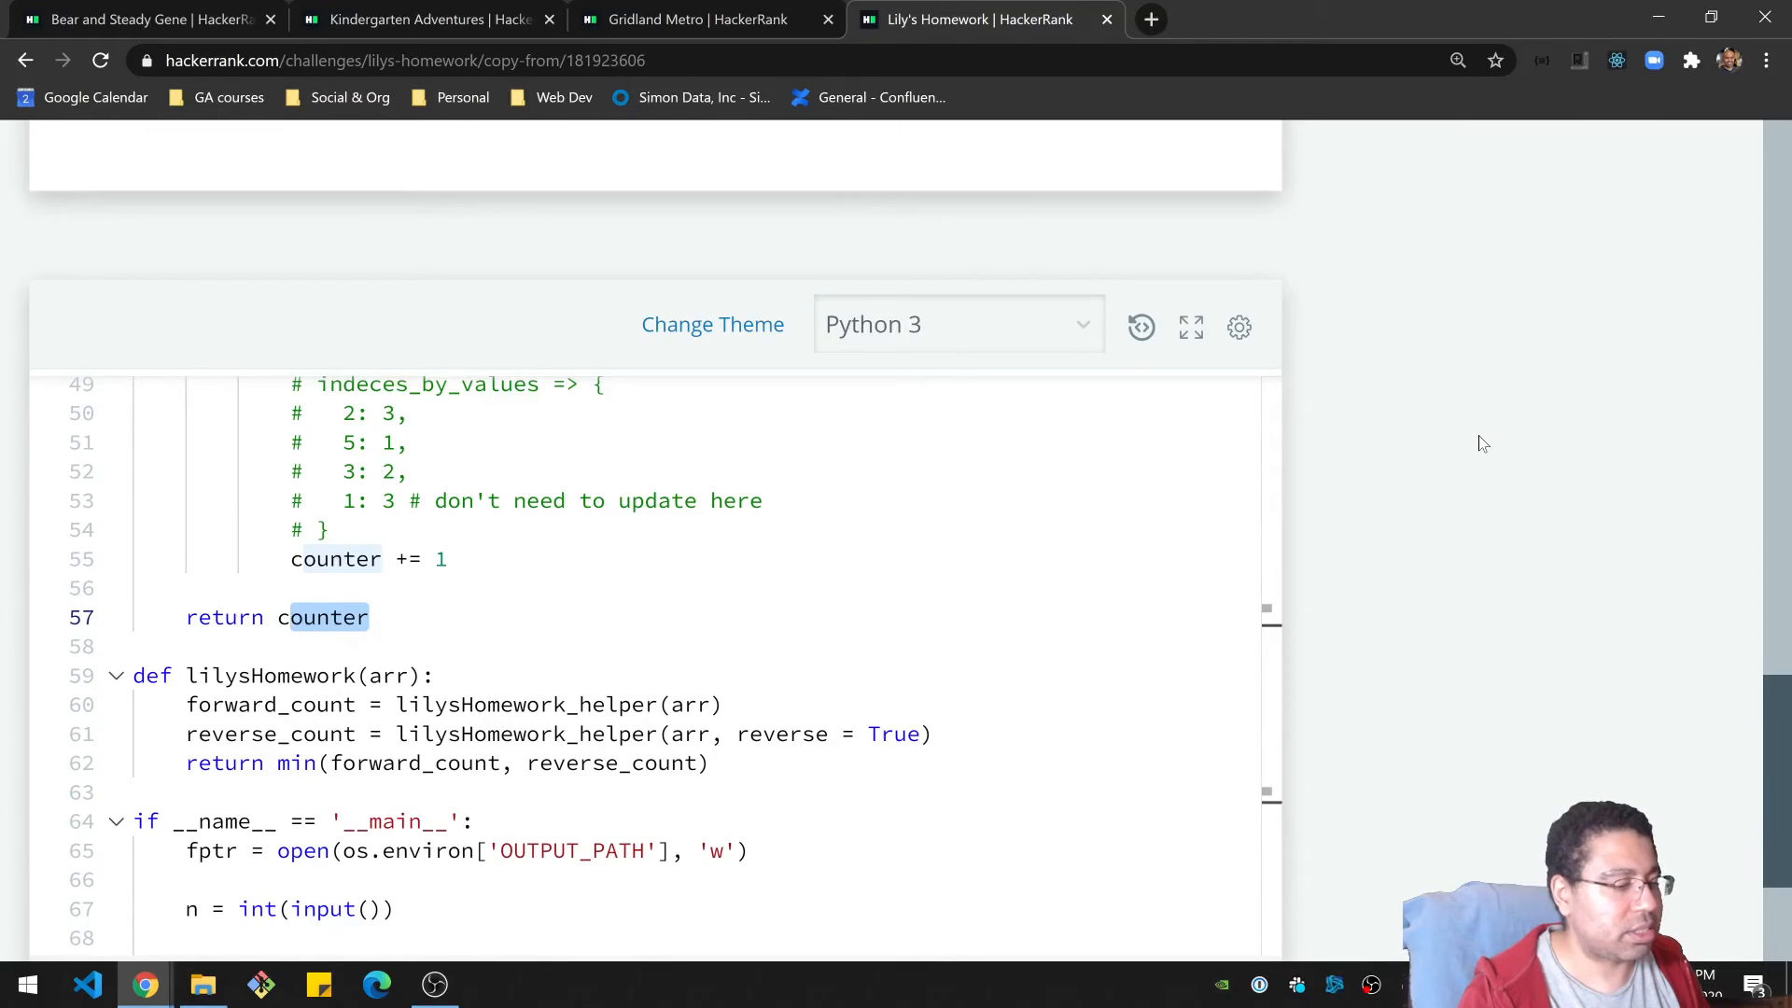
pyautogui.scroll(-3)
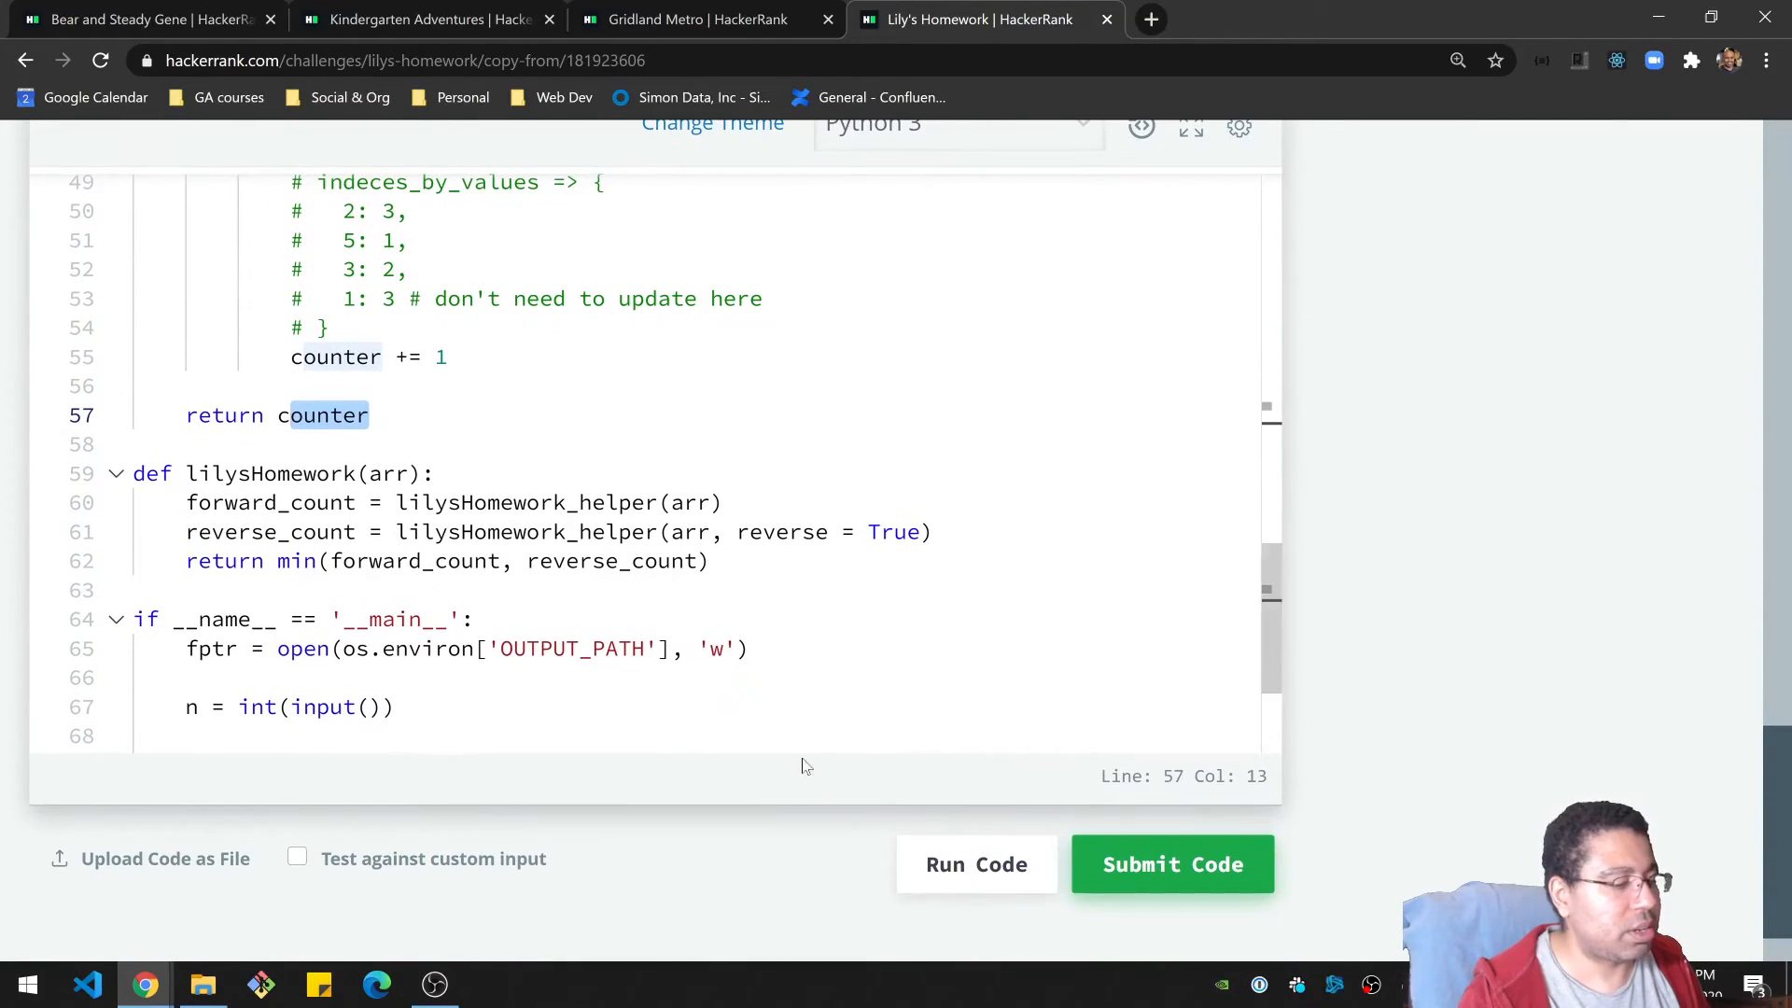
pyautogui.click(1173, 864)
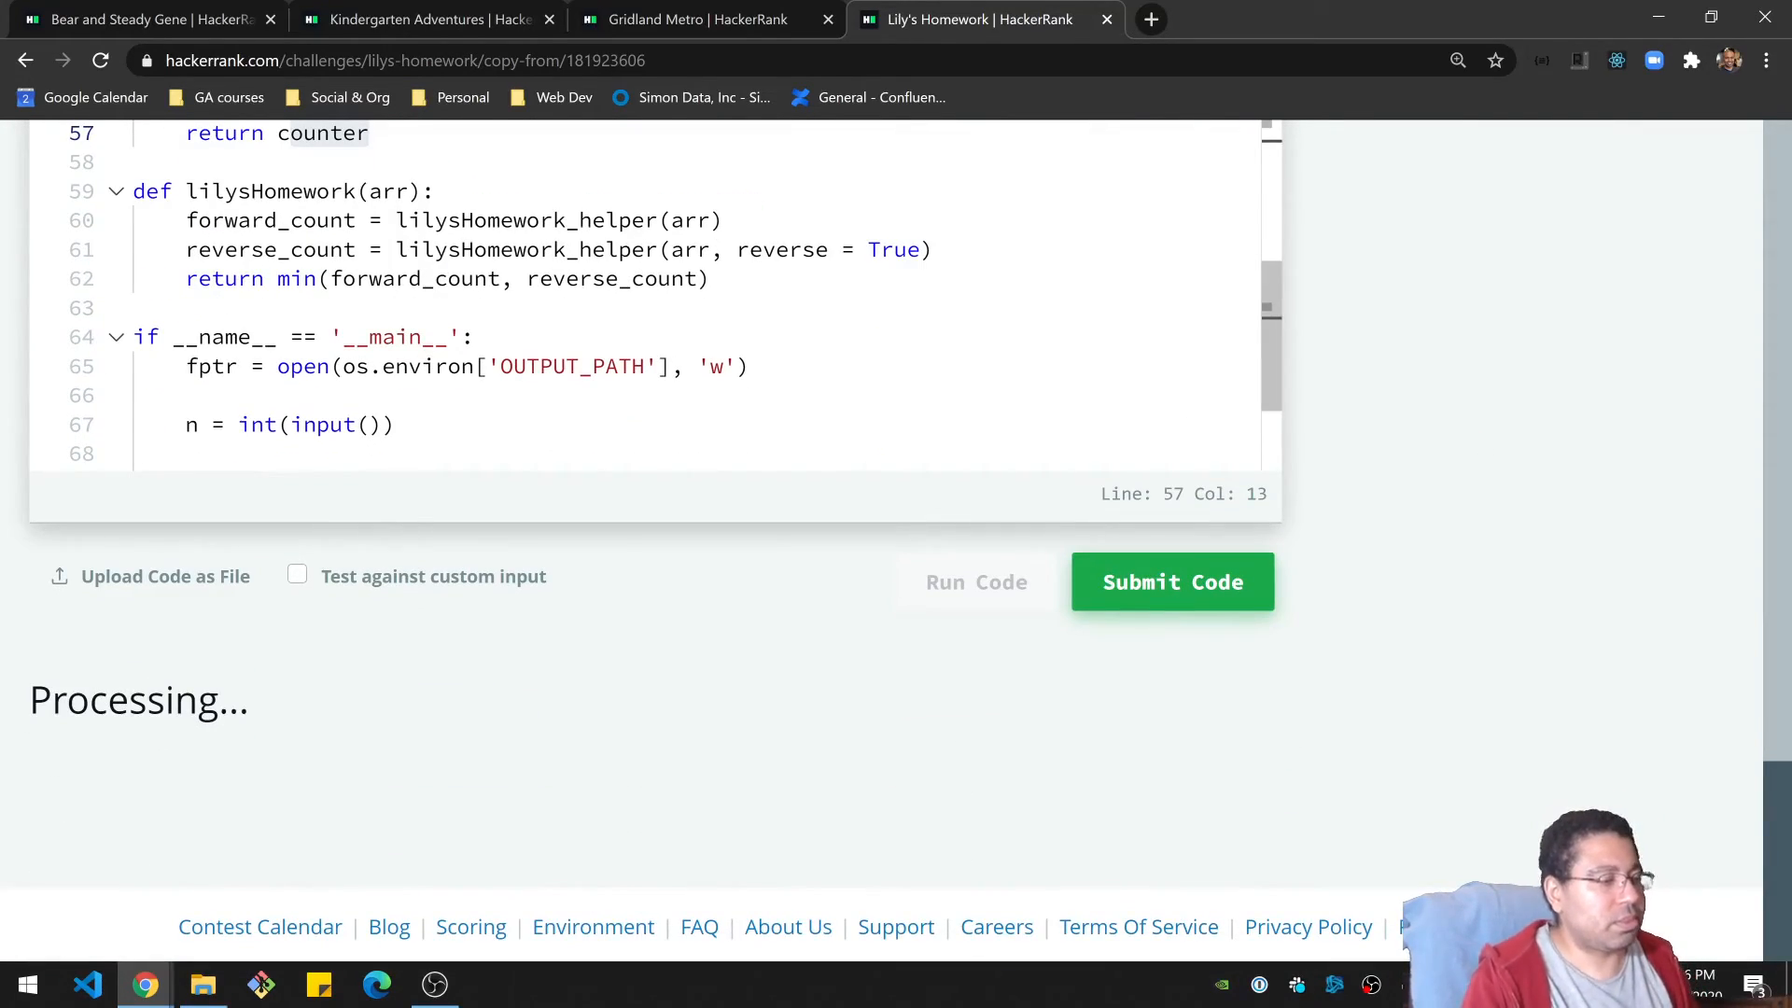
pyautogui.click(976, 582)
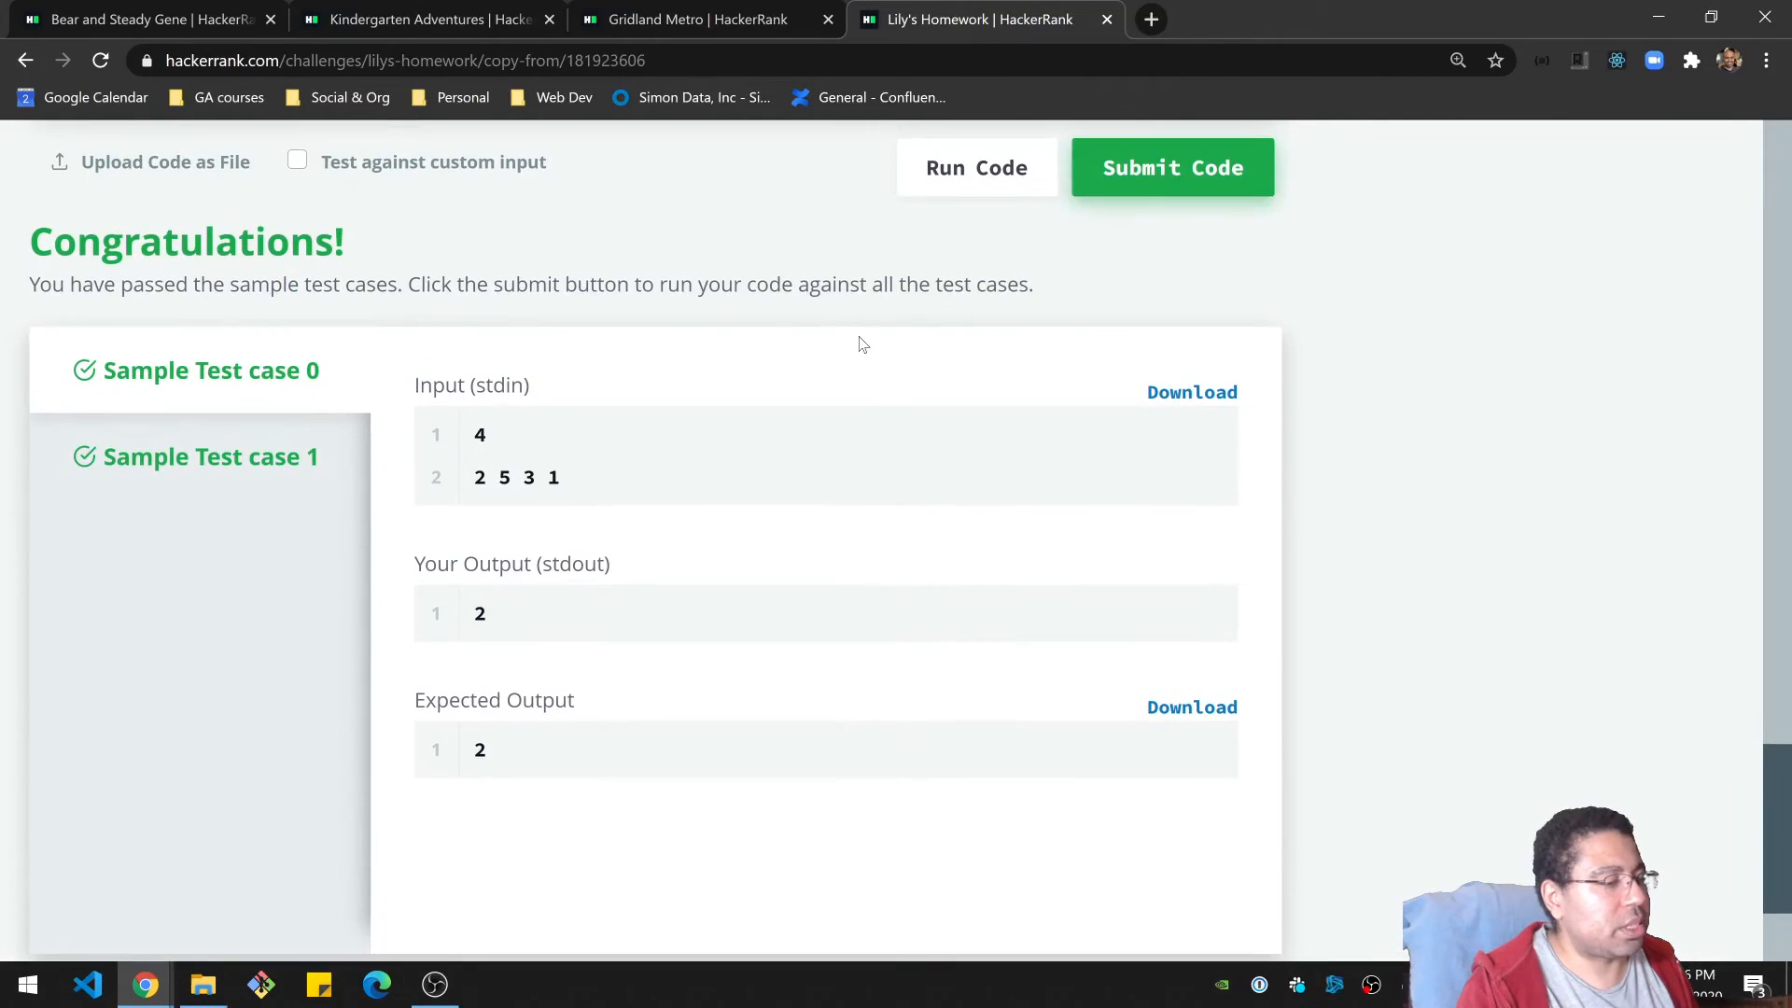
pyautogui.scroll(3)
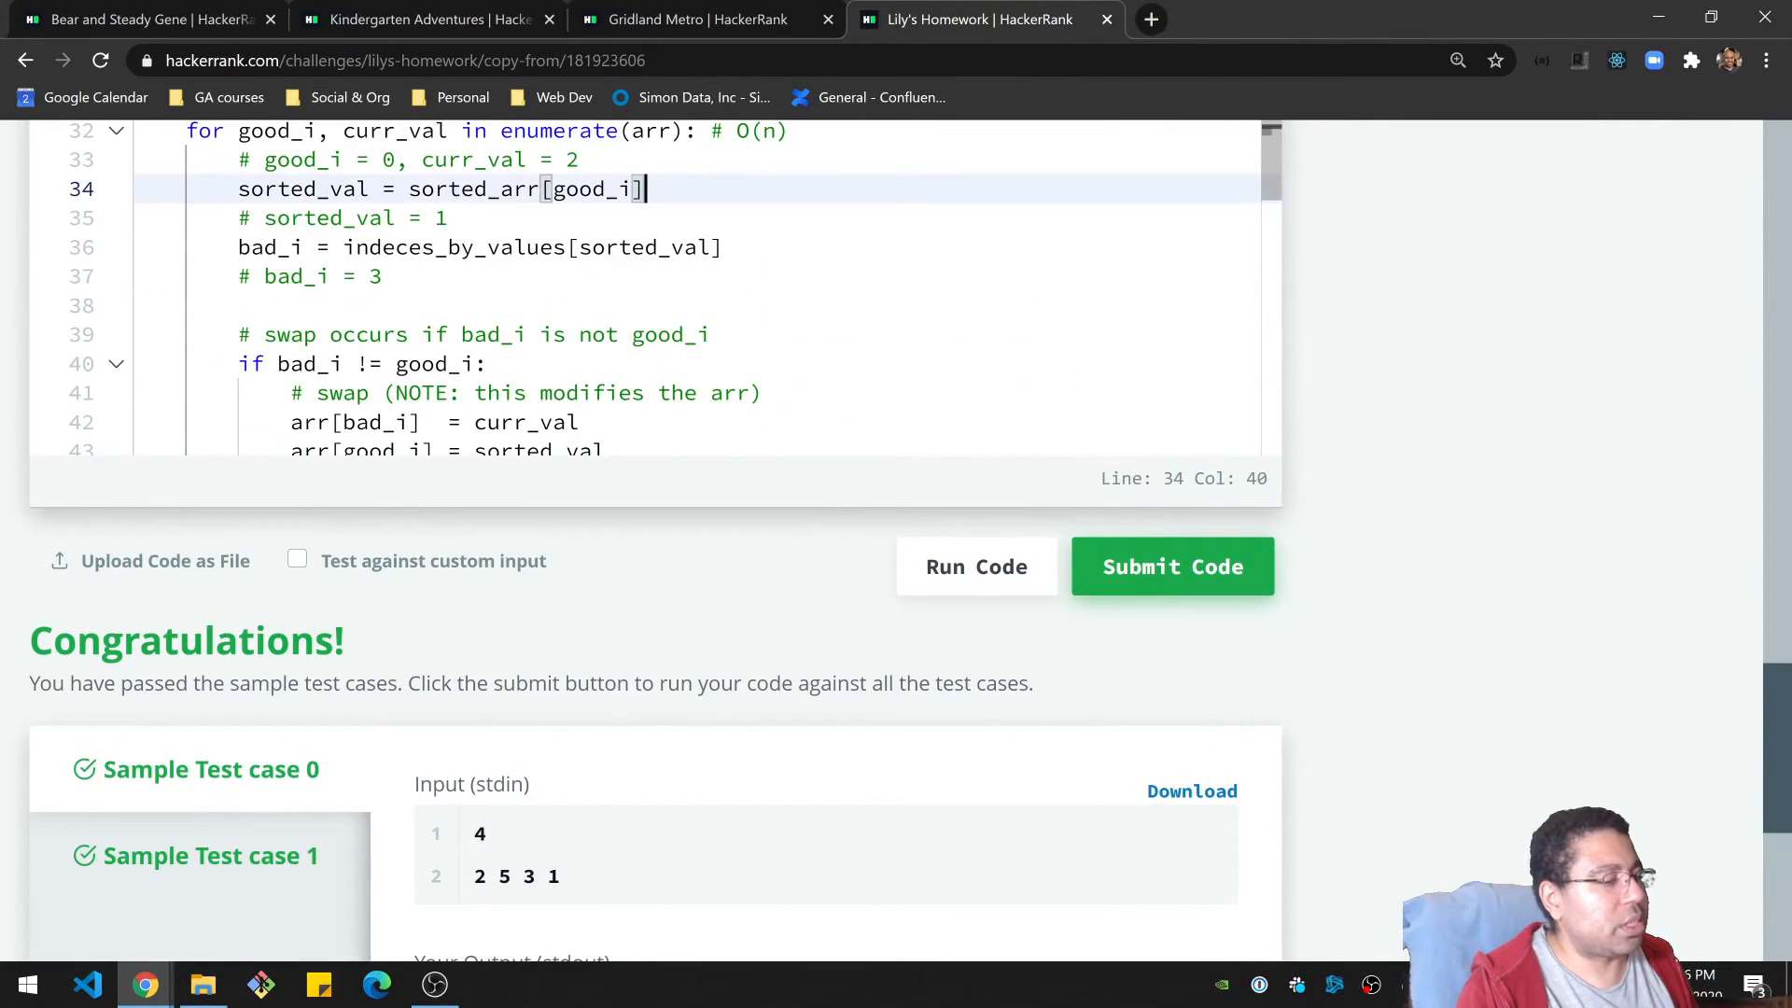
pyautogui.scroll(-3)
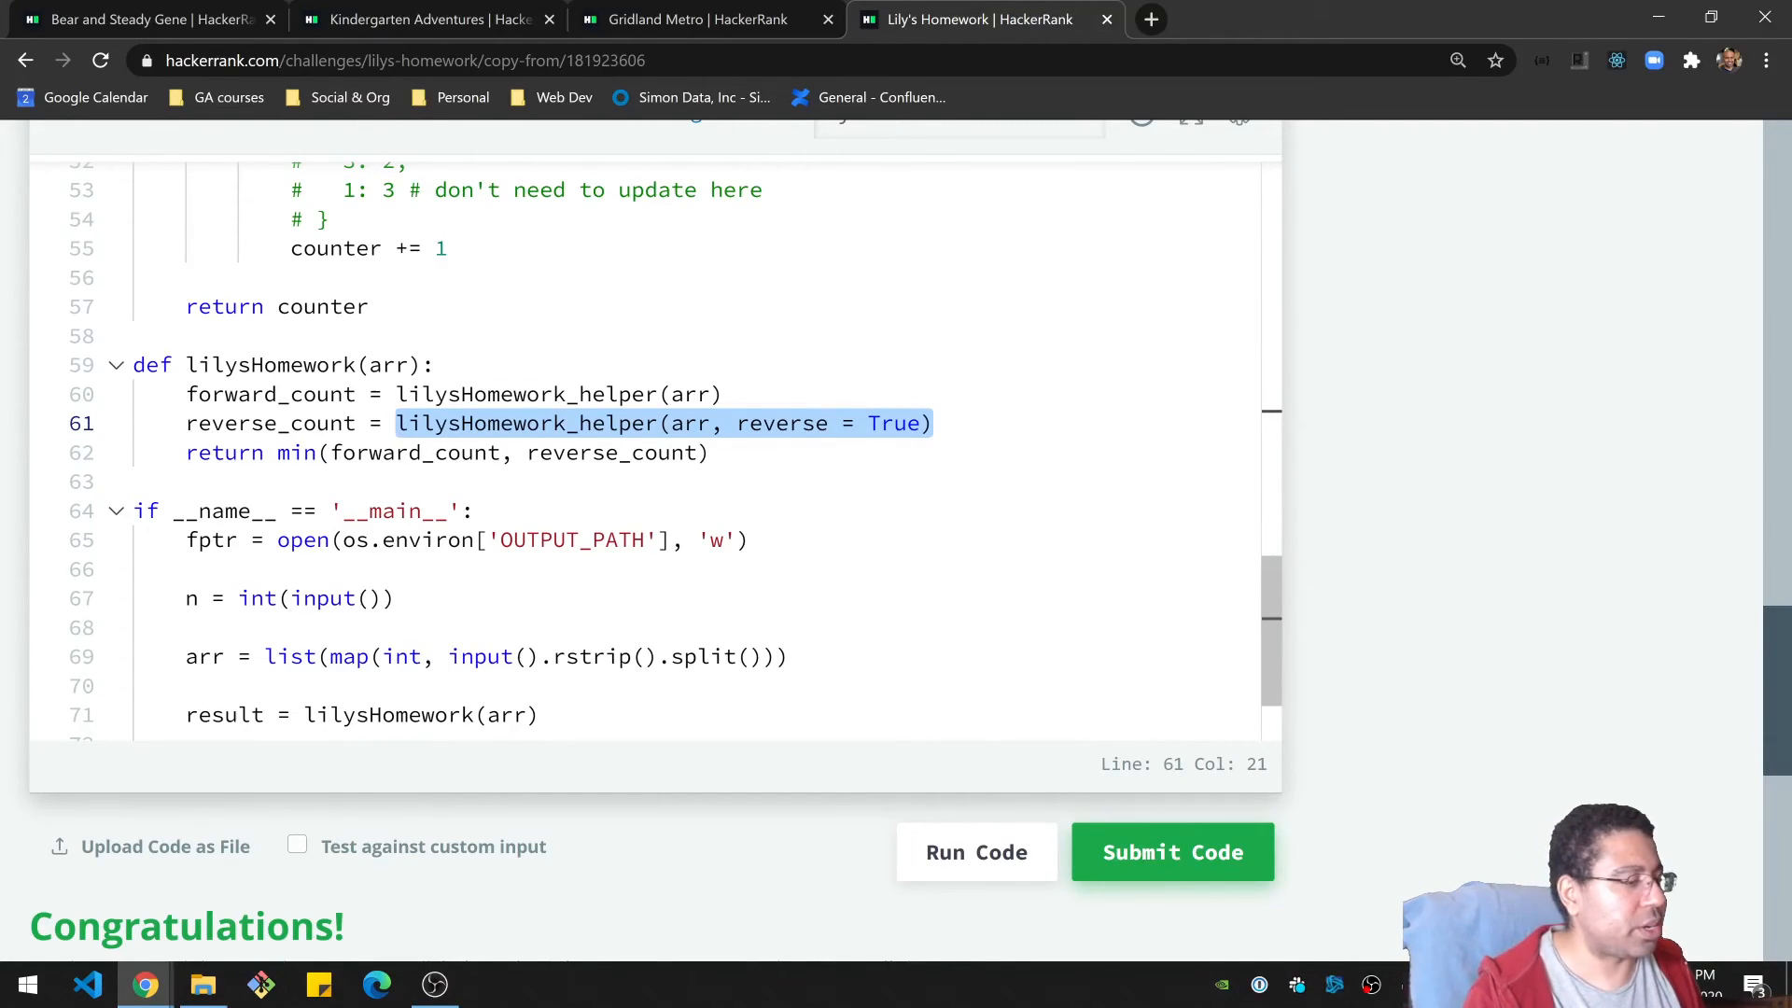
pyautogui.click(319, 424)
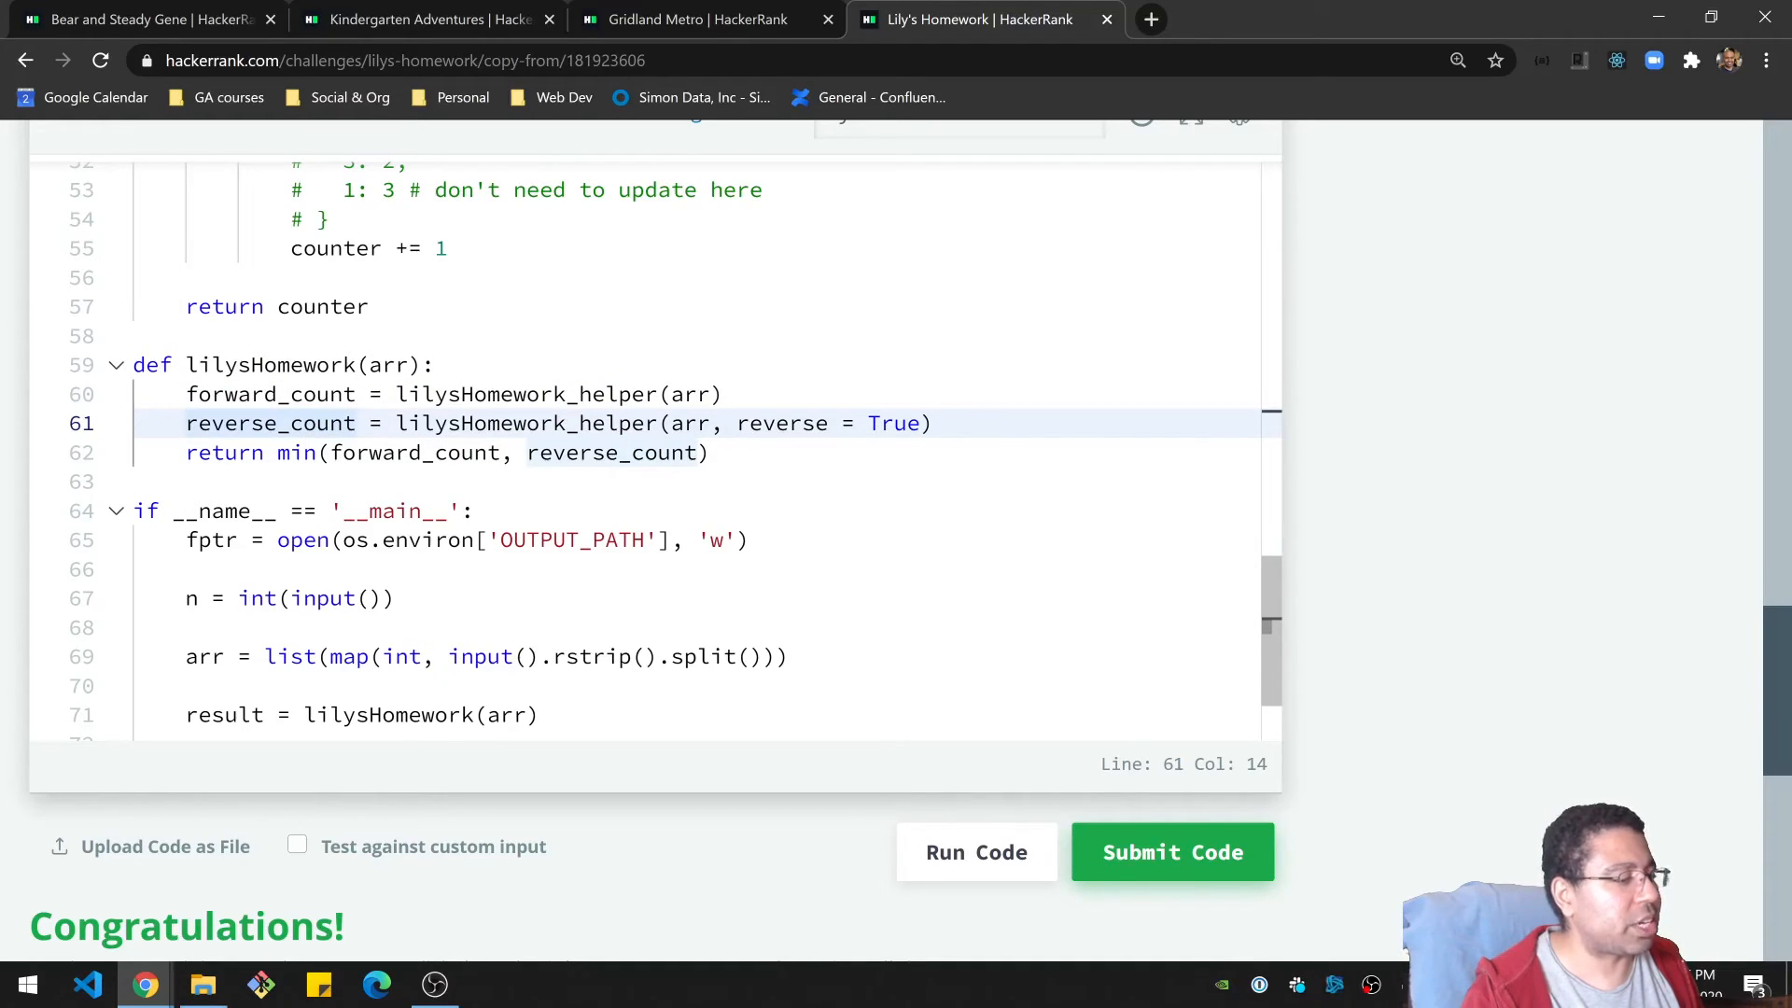
pyautogui.scroll(-3)
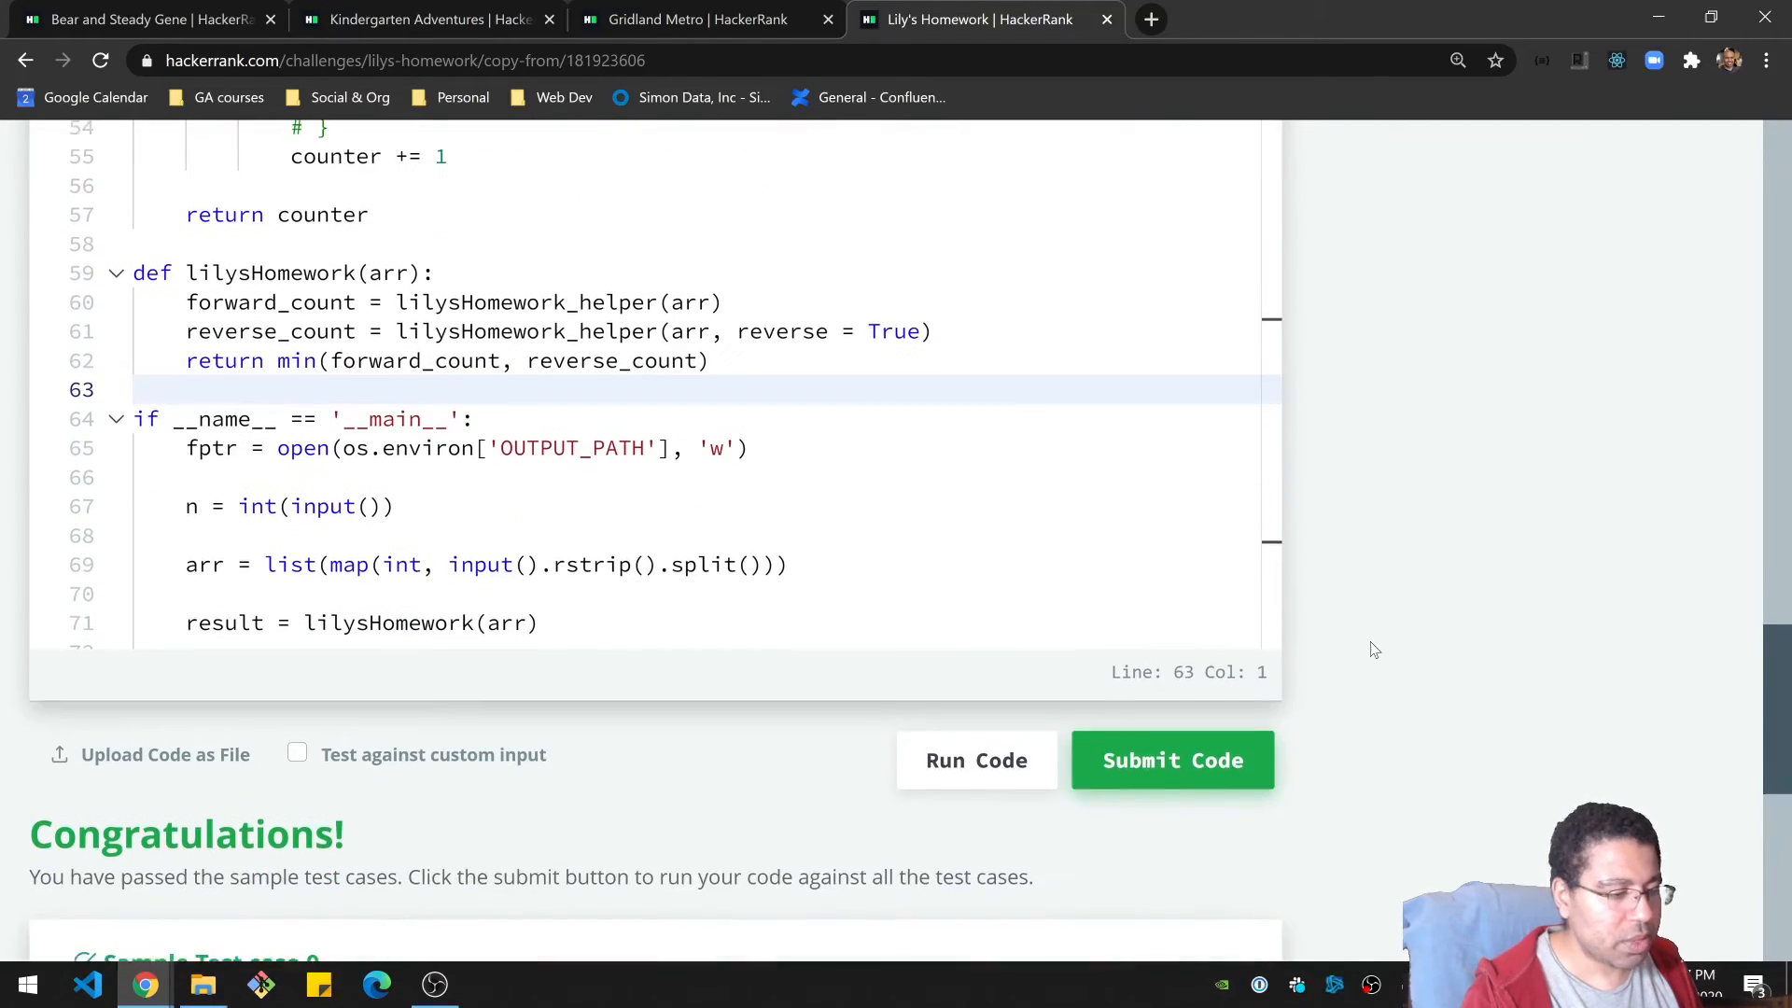
# Submit the solution and see all test cases pass with the challenge solved.
pyautogui.click(1170, 760)
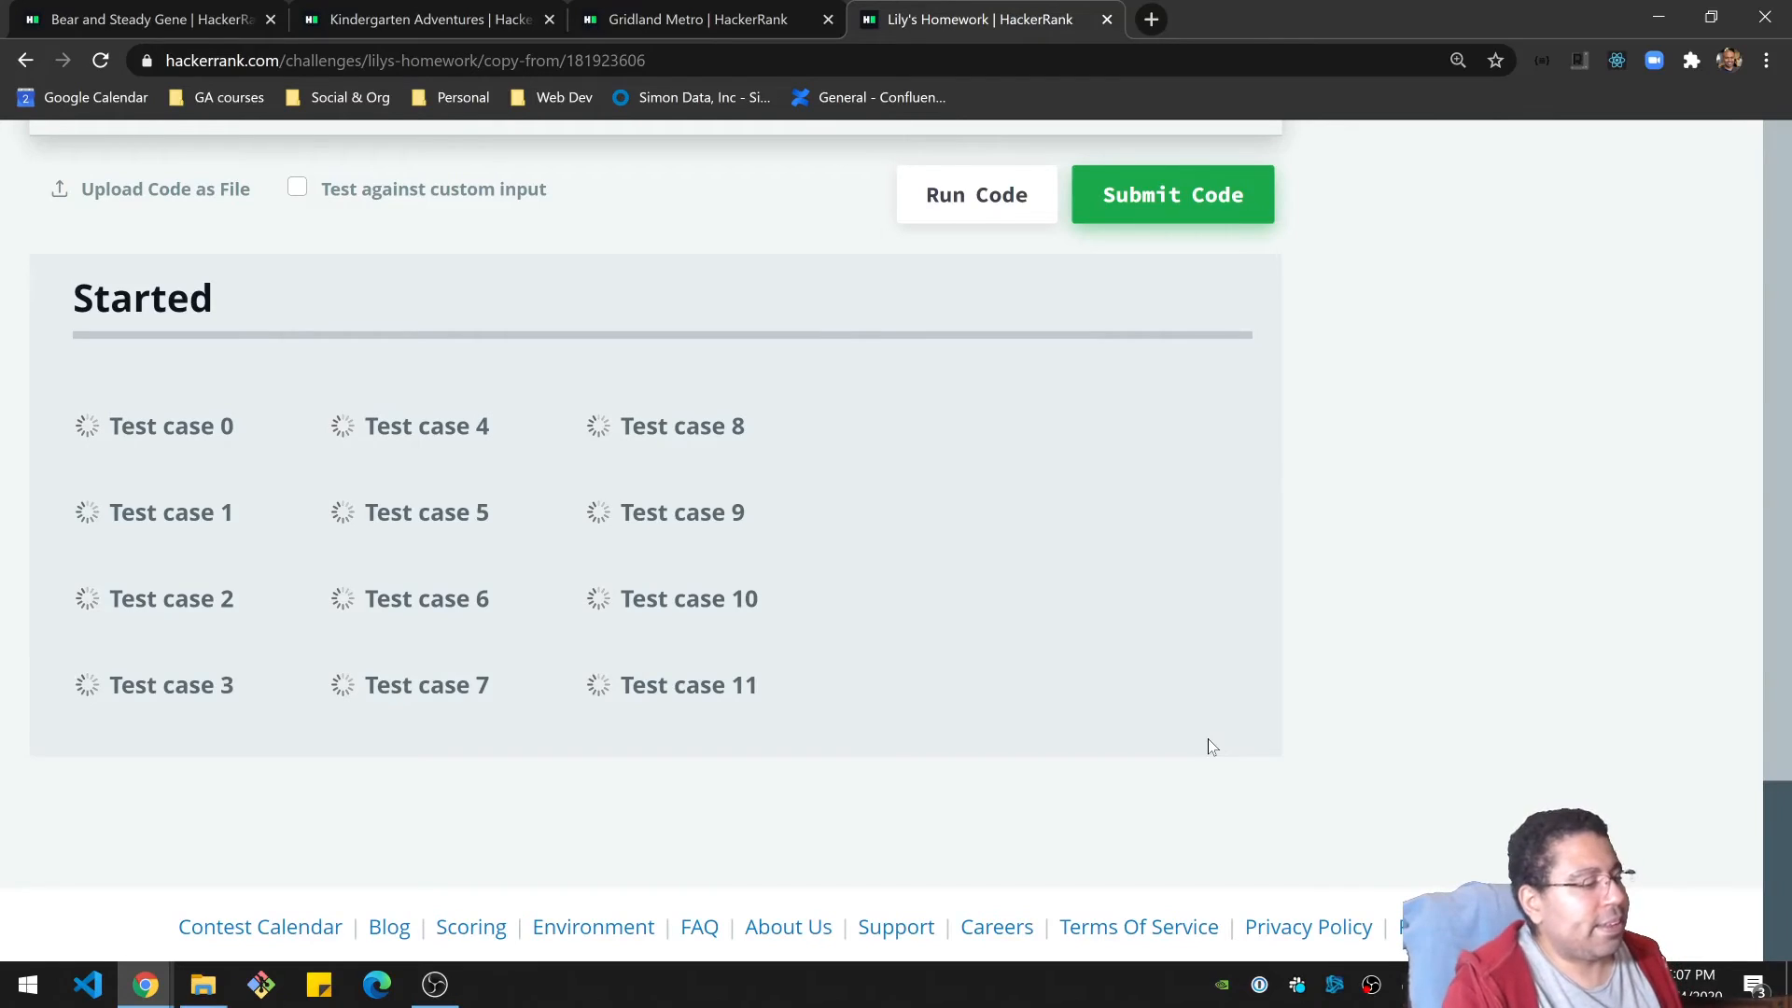
pyautogui.click(1170, 194)
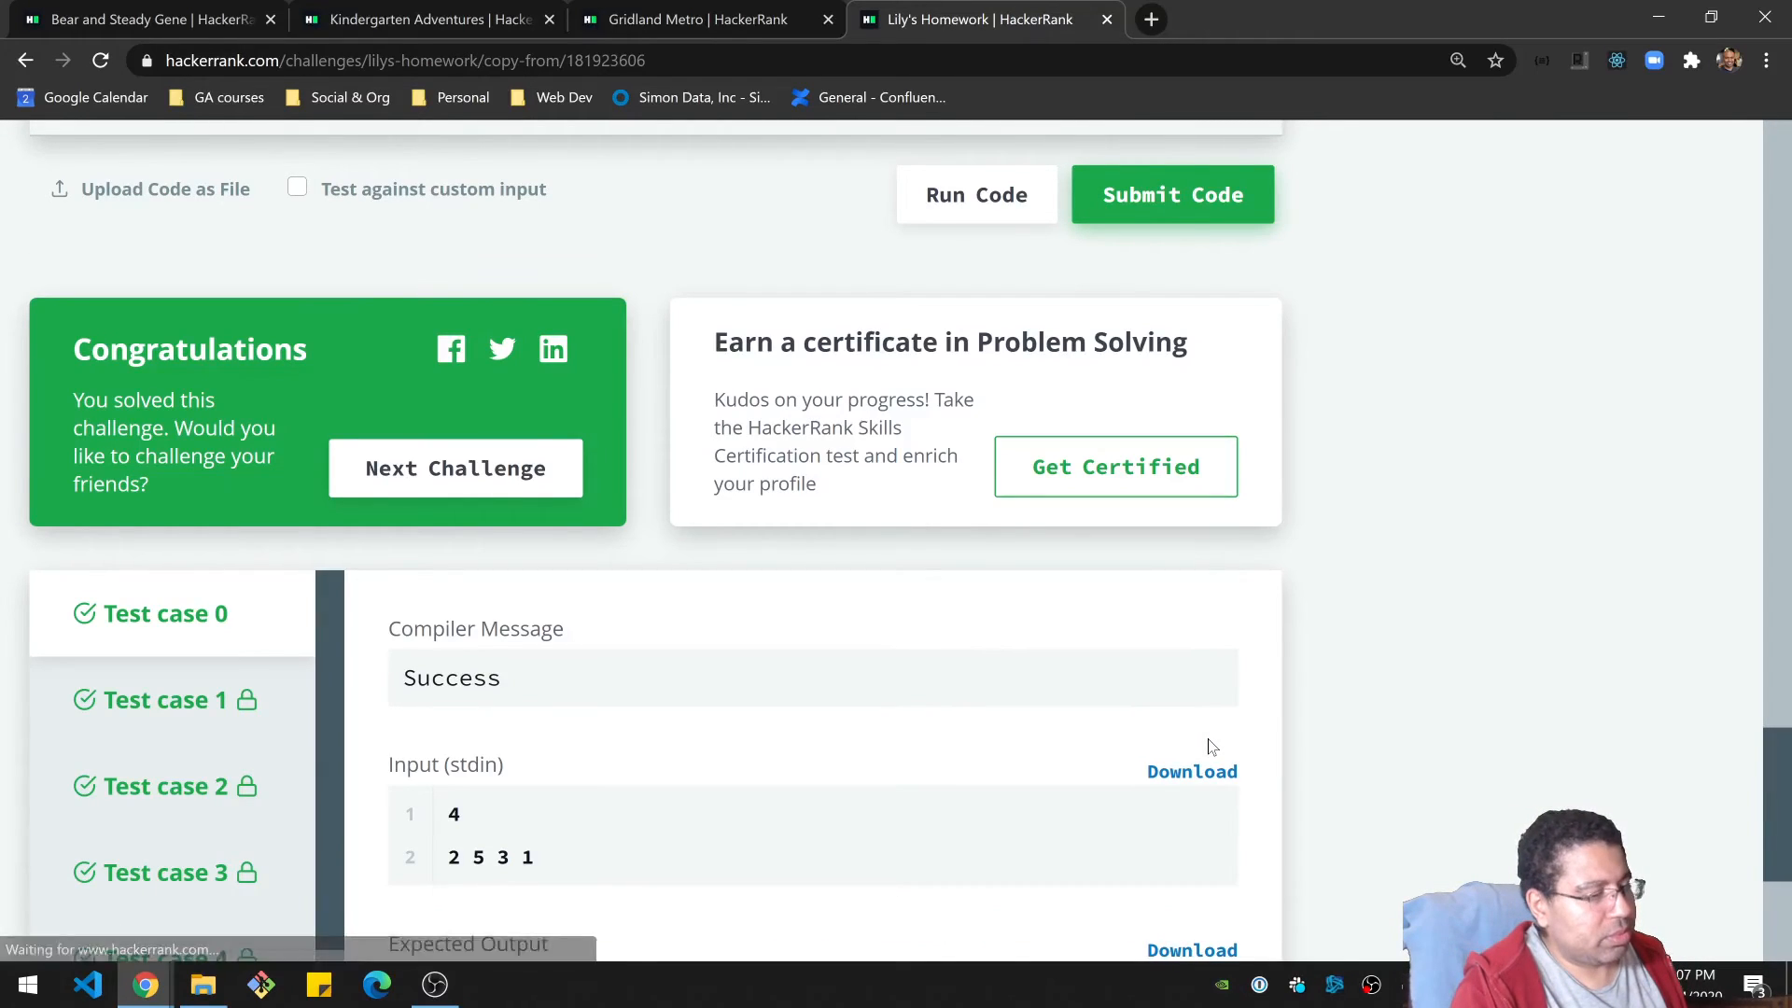
pyautogui.moveTo(1503, 351)
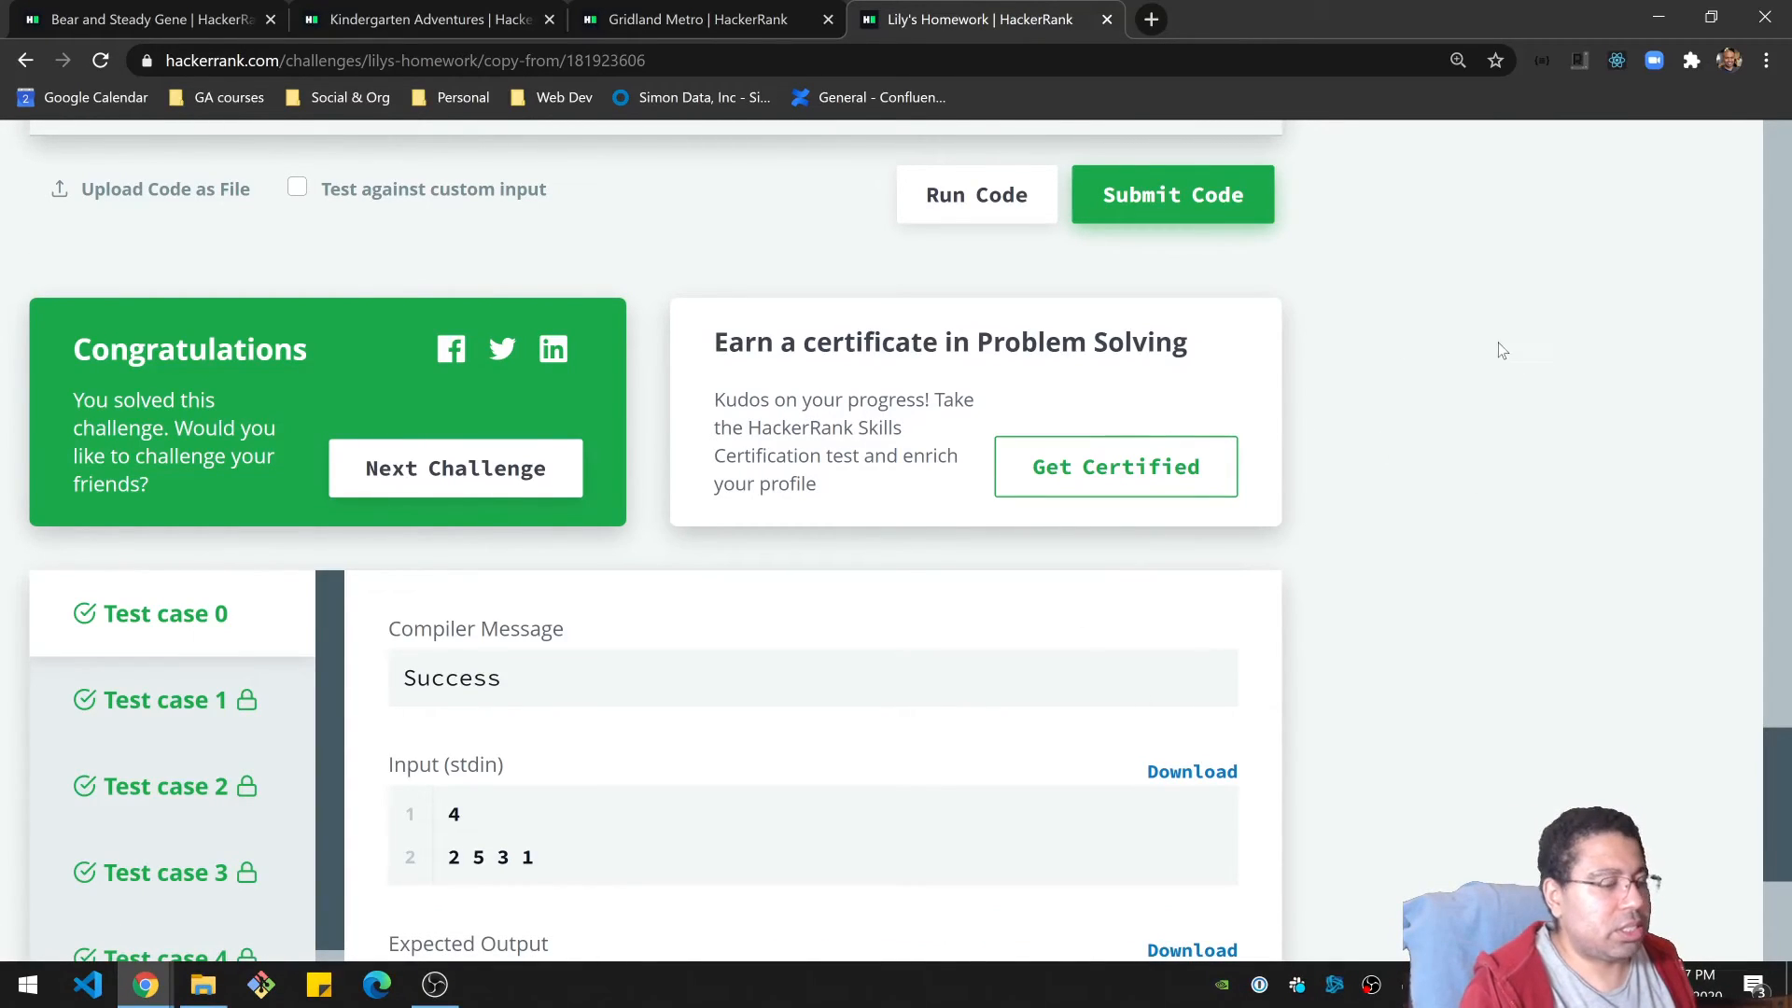
pyautogui.scroll(3)
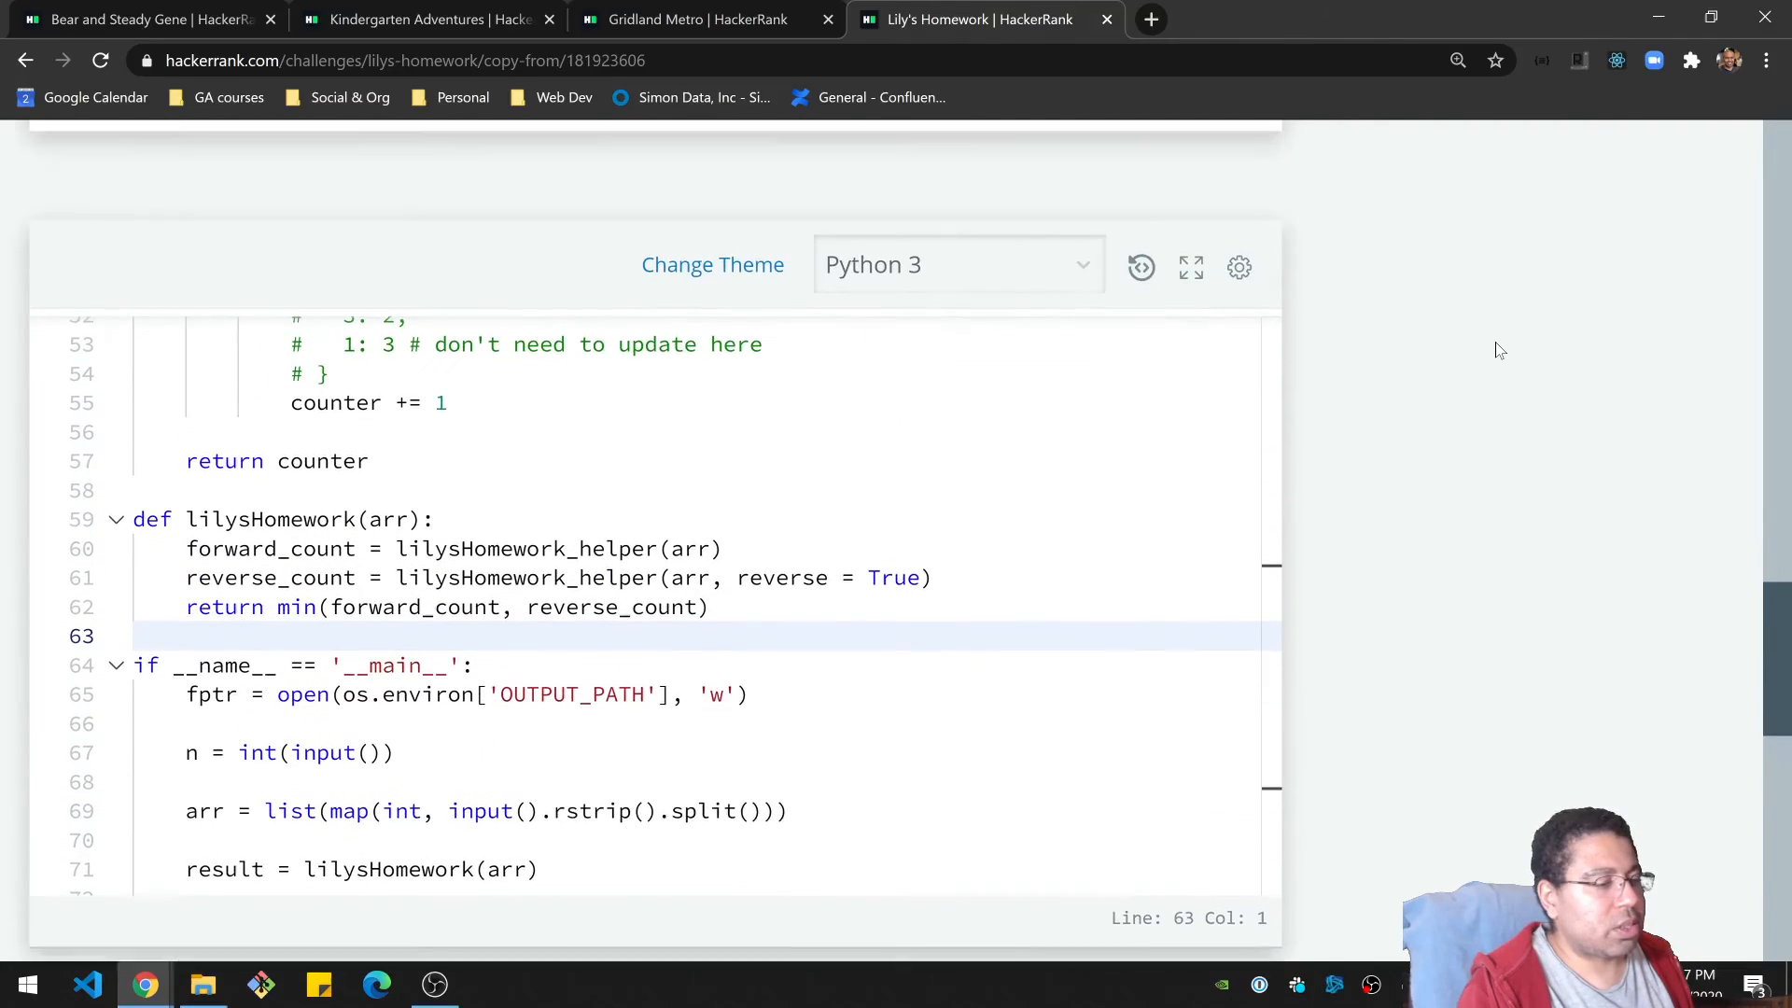
# Annotate the arr = arr[:] clone line with an O(n) complexity comment.
pyautogui.scroll(3)
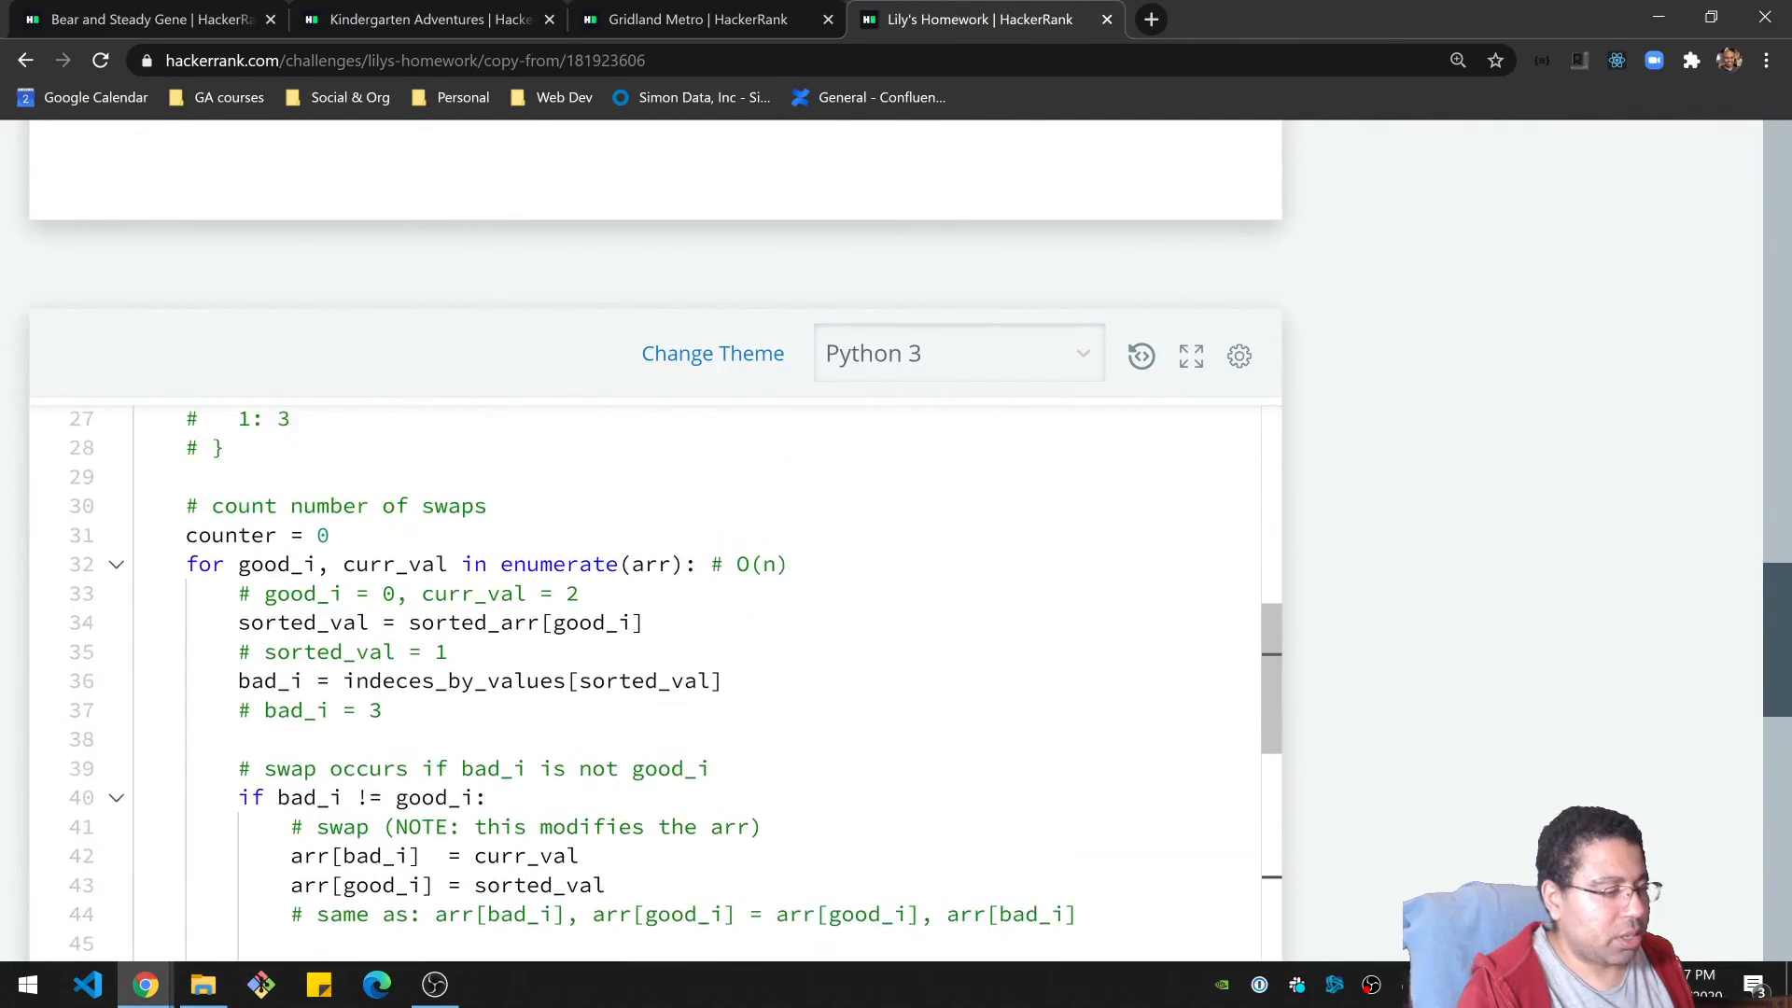
pyautogui.scroll(3)
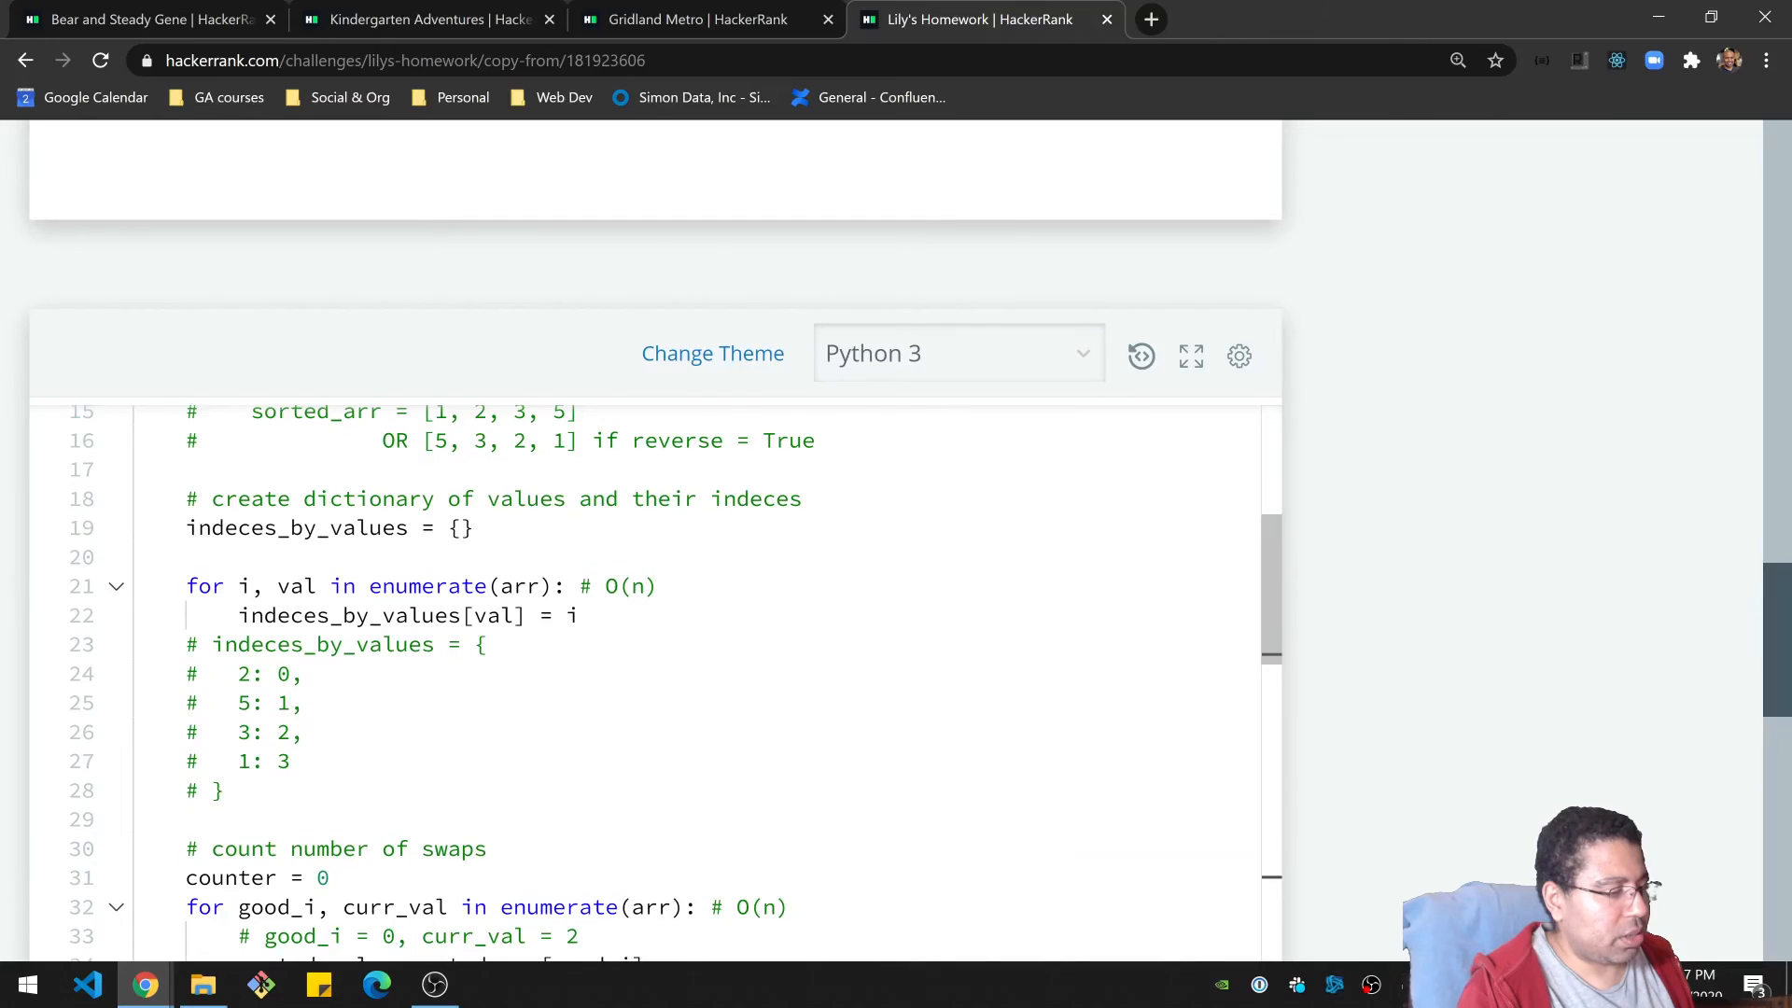
pyautogui.scroll(3)
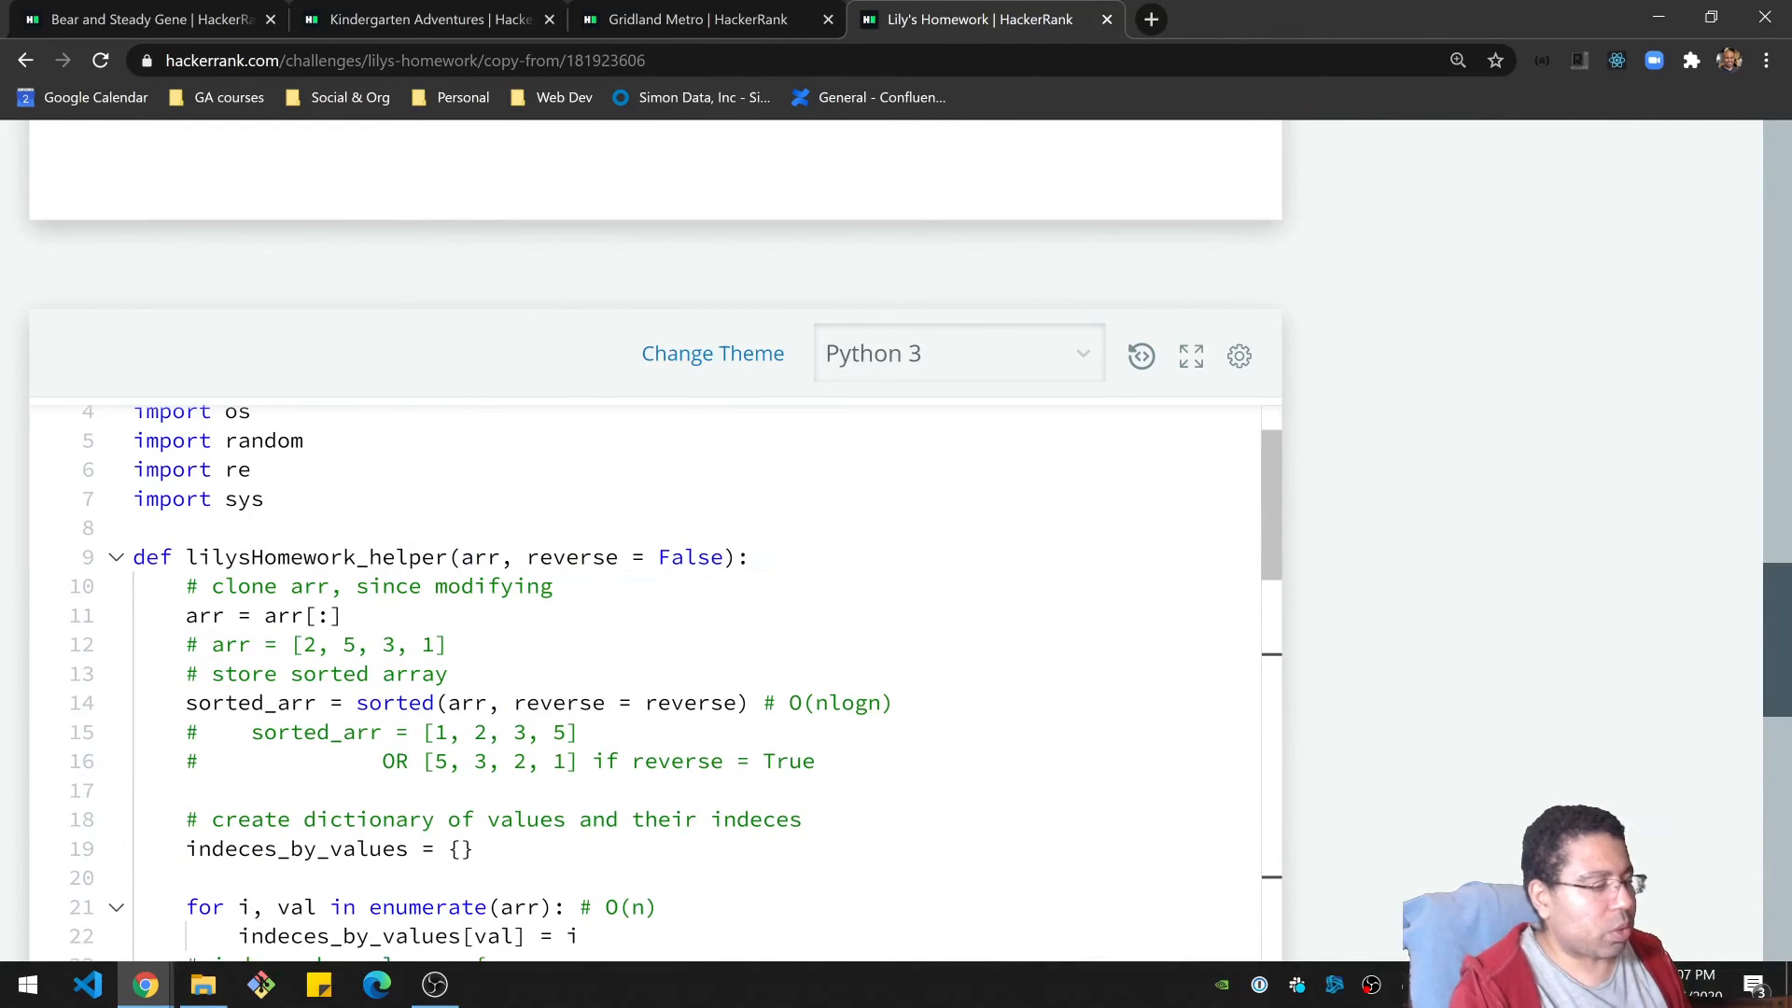
pyautogui.scroll(-3)
pyautogui.write(' #')
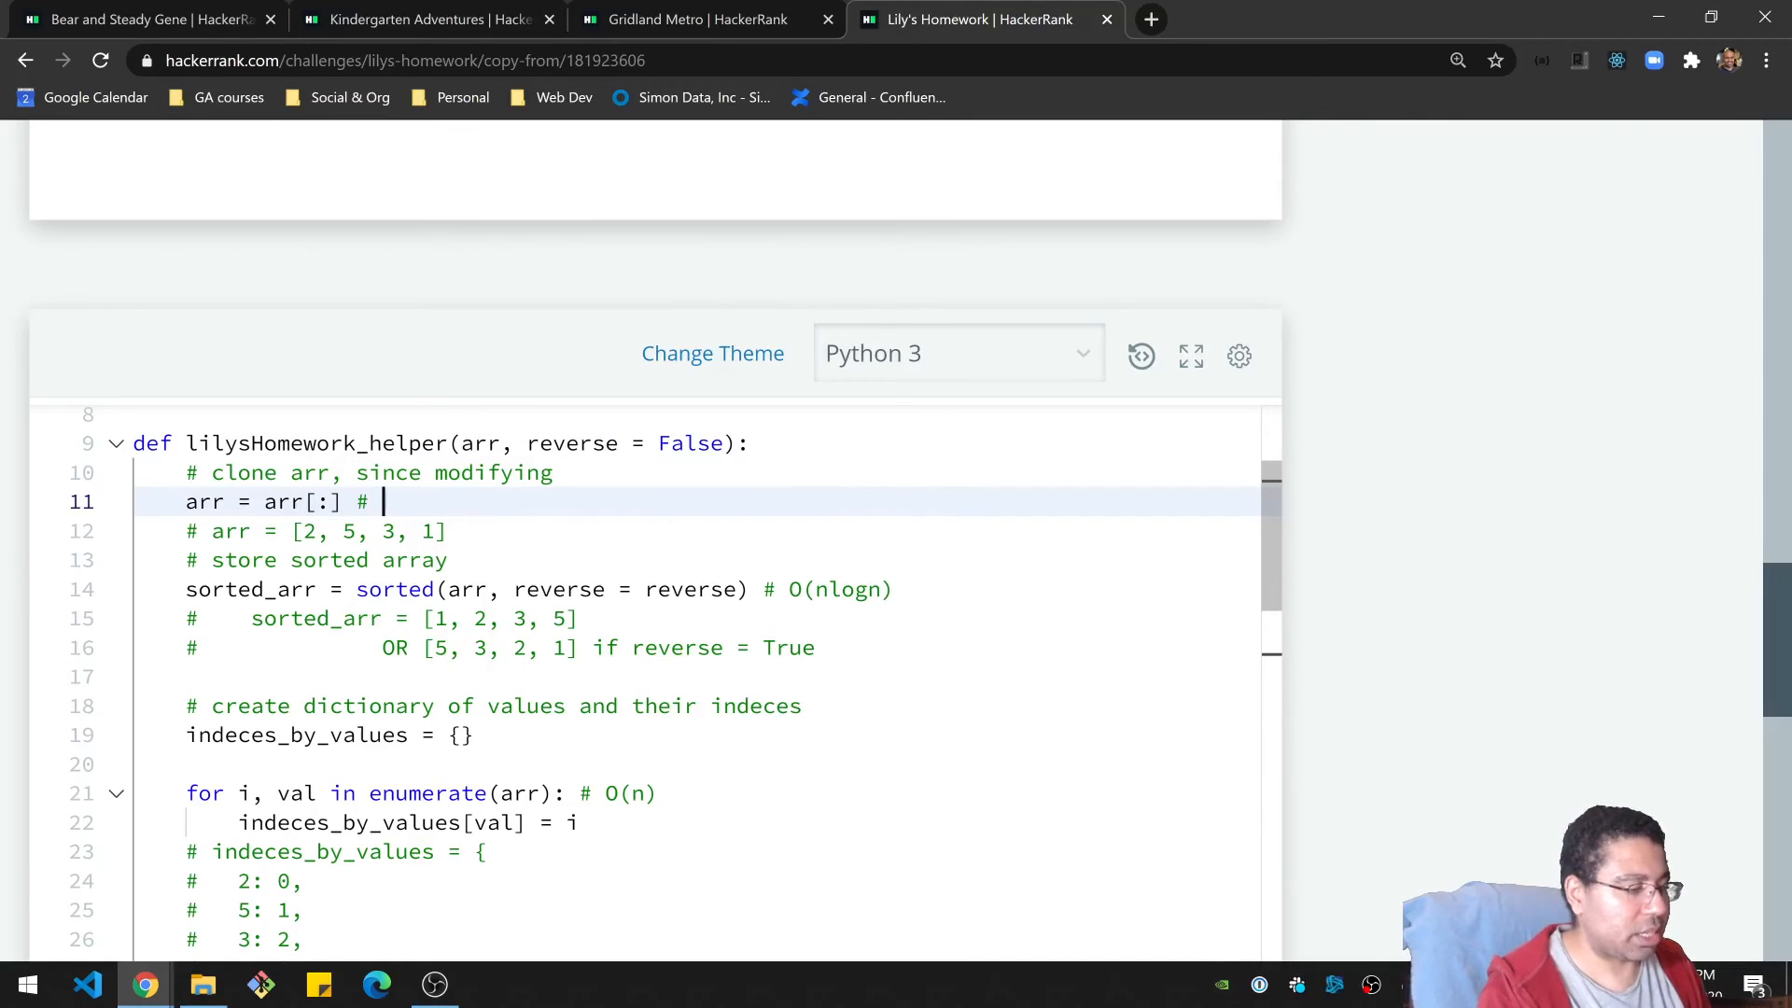
pyautogui.write('O(n)')
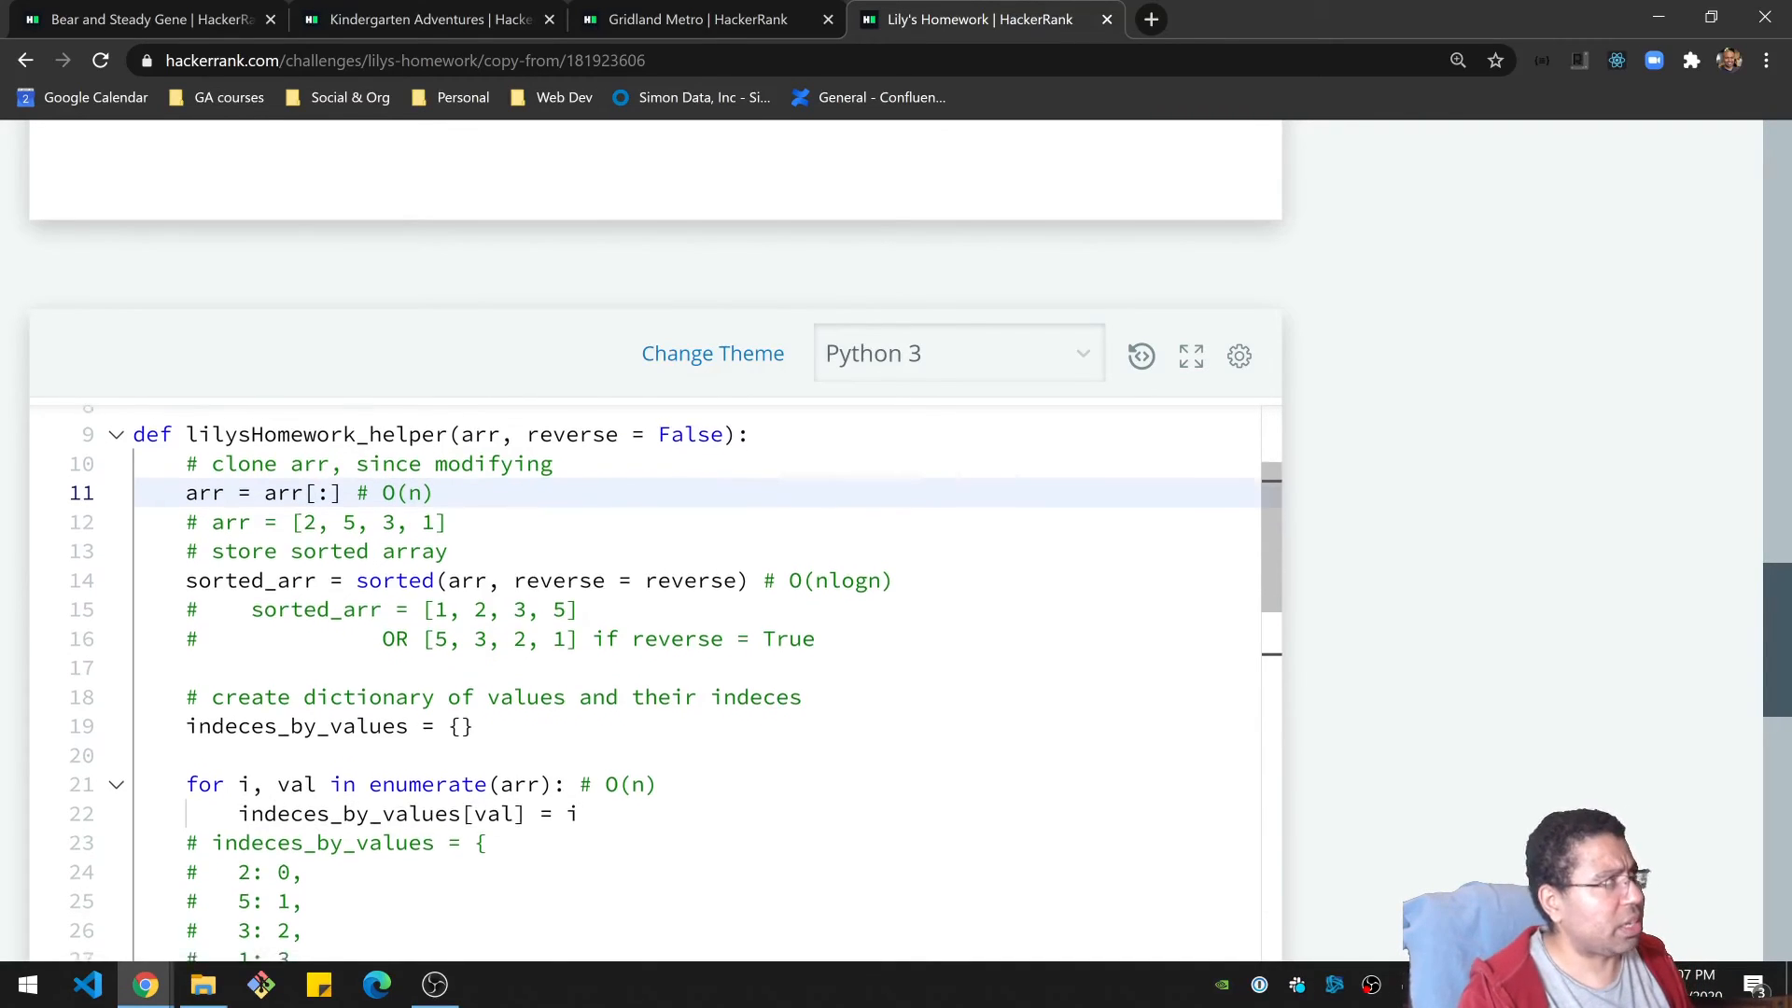
pyautogui.scroll(-3)
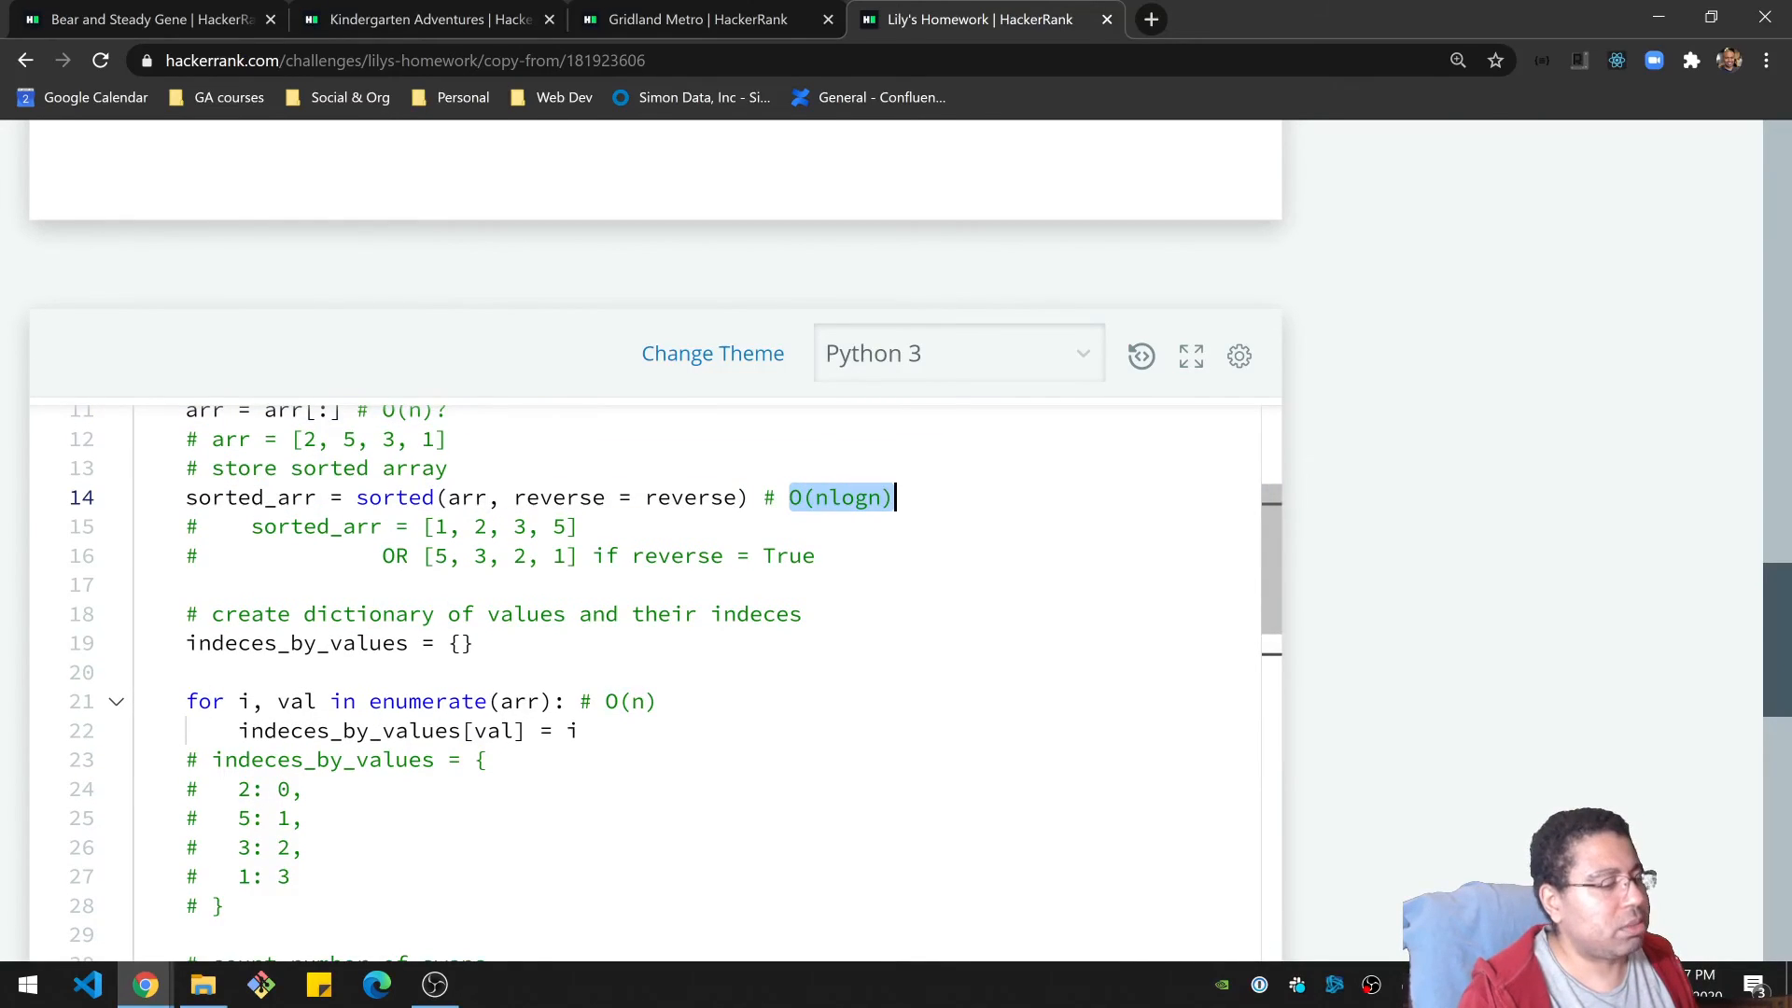
# Start a comment after return counter in the helper function.
pyautogui.click(657, 700)
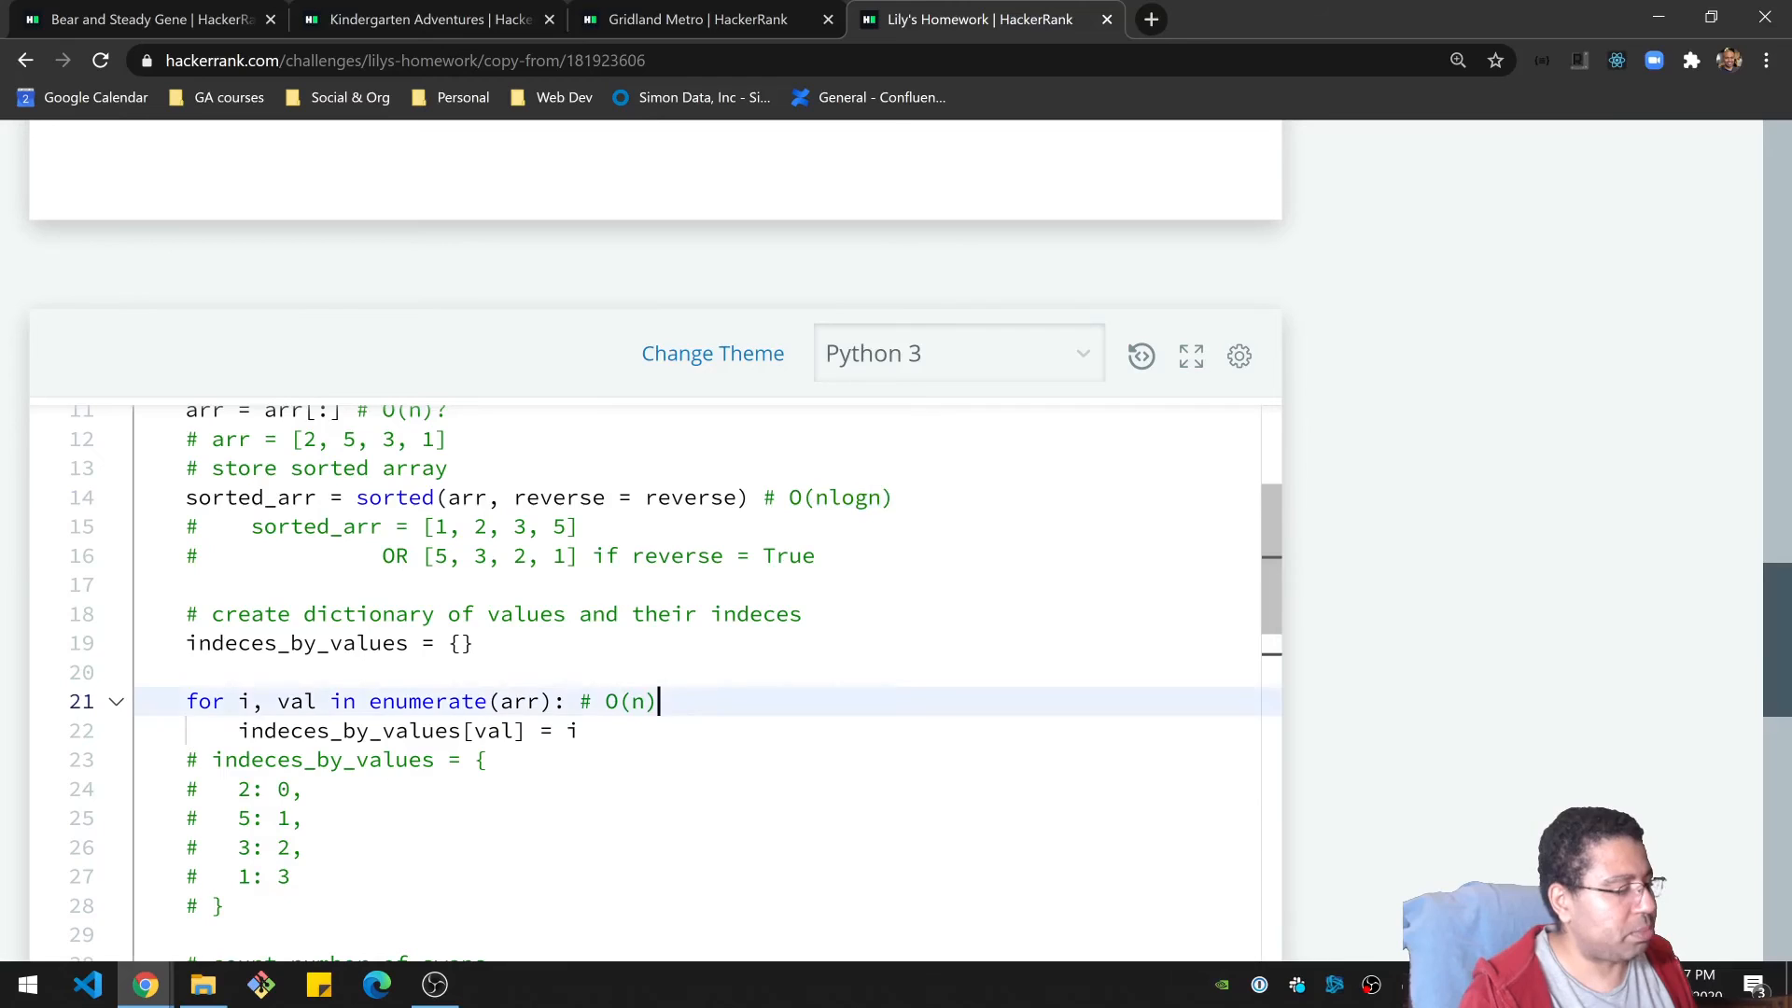
pyautogui.scroll(-3)
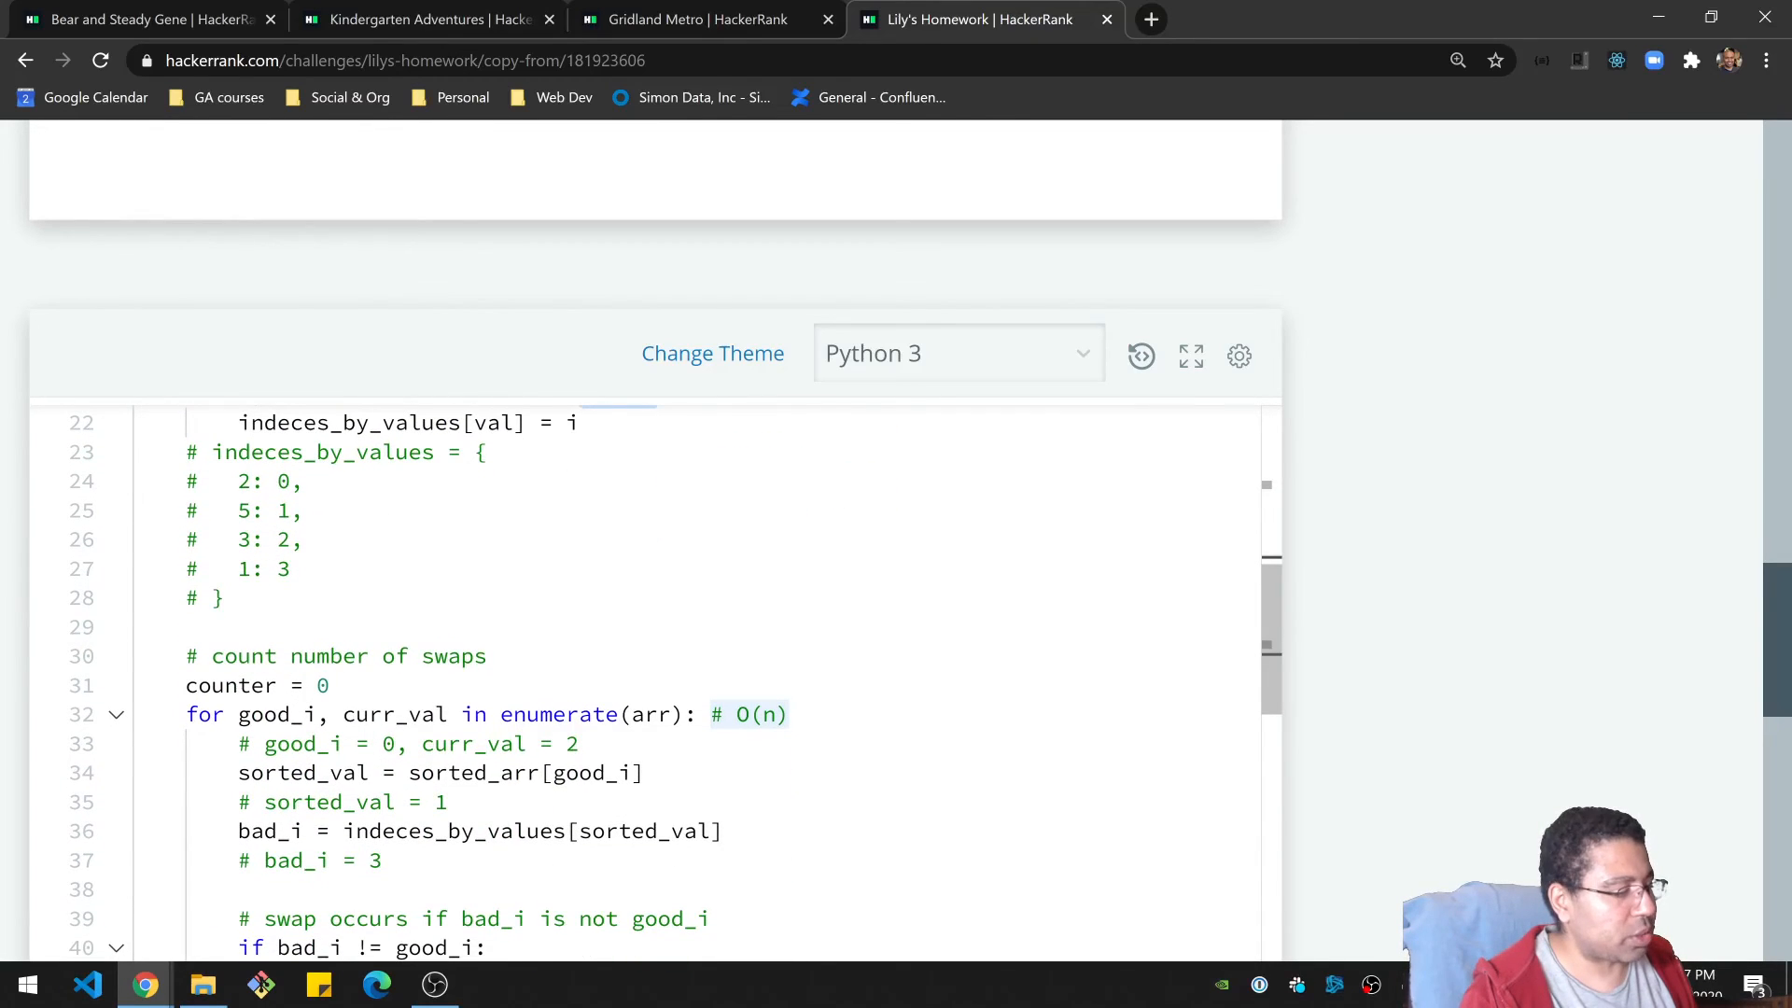
pyautogui.scroll(-3)
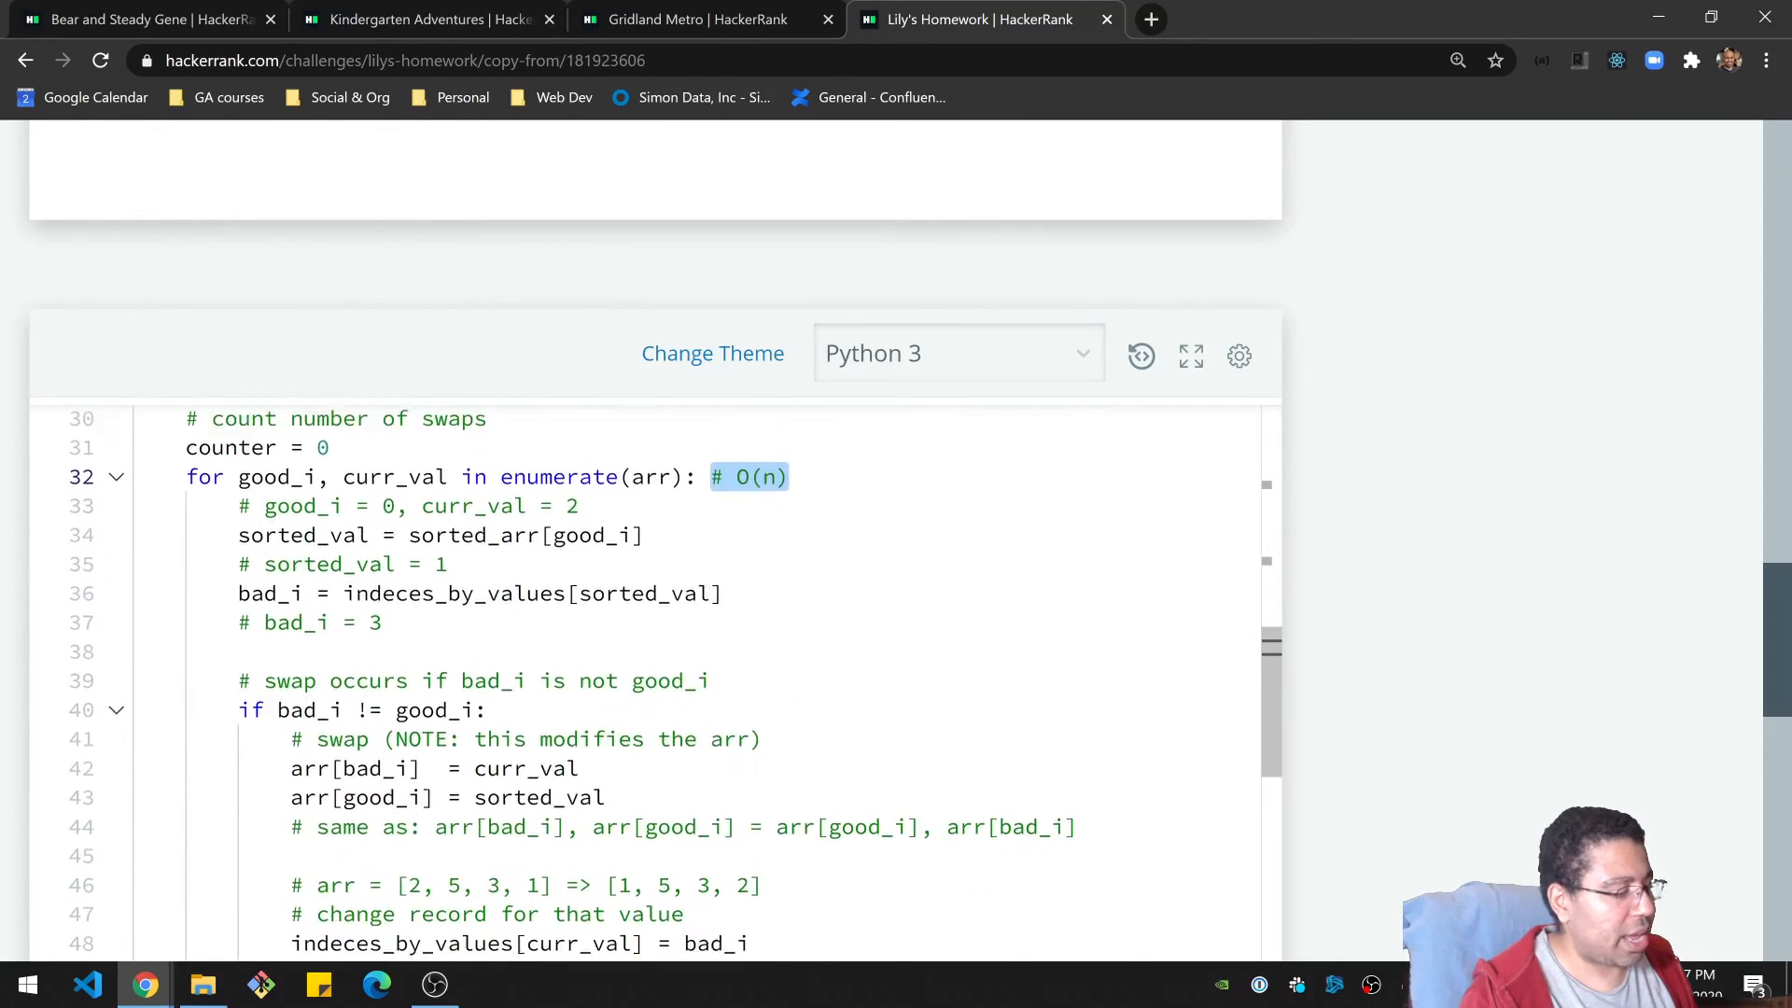
pyautogui.scroll(-3)
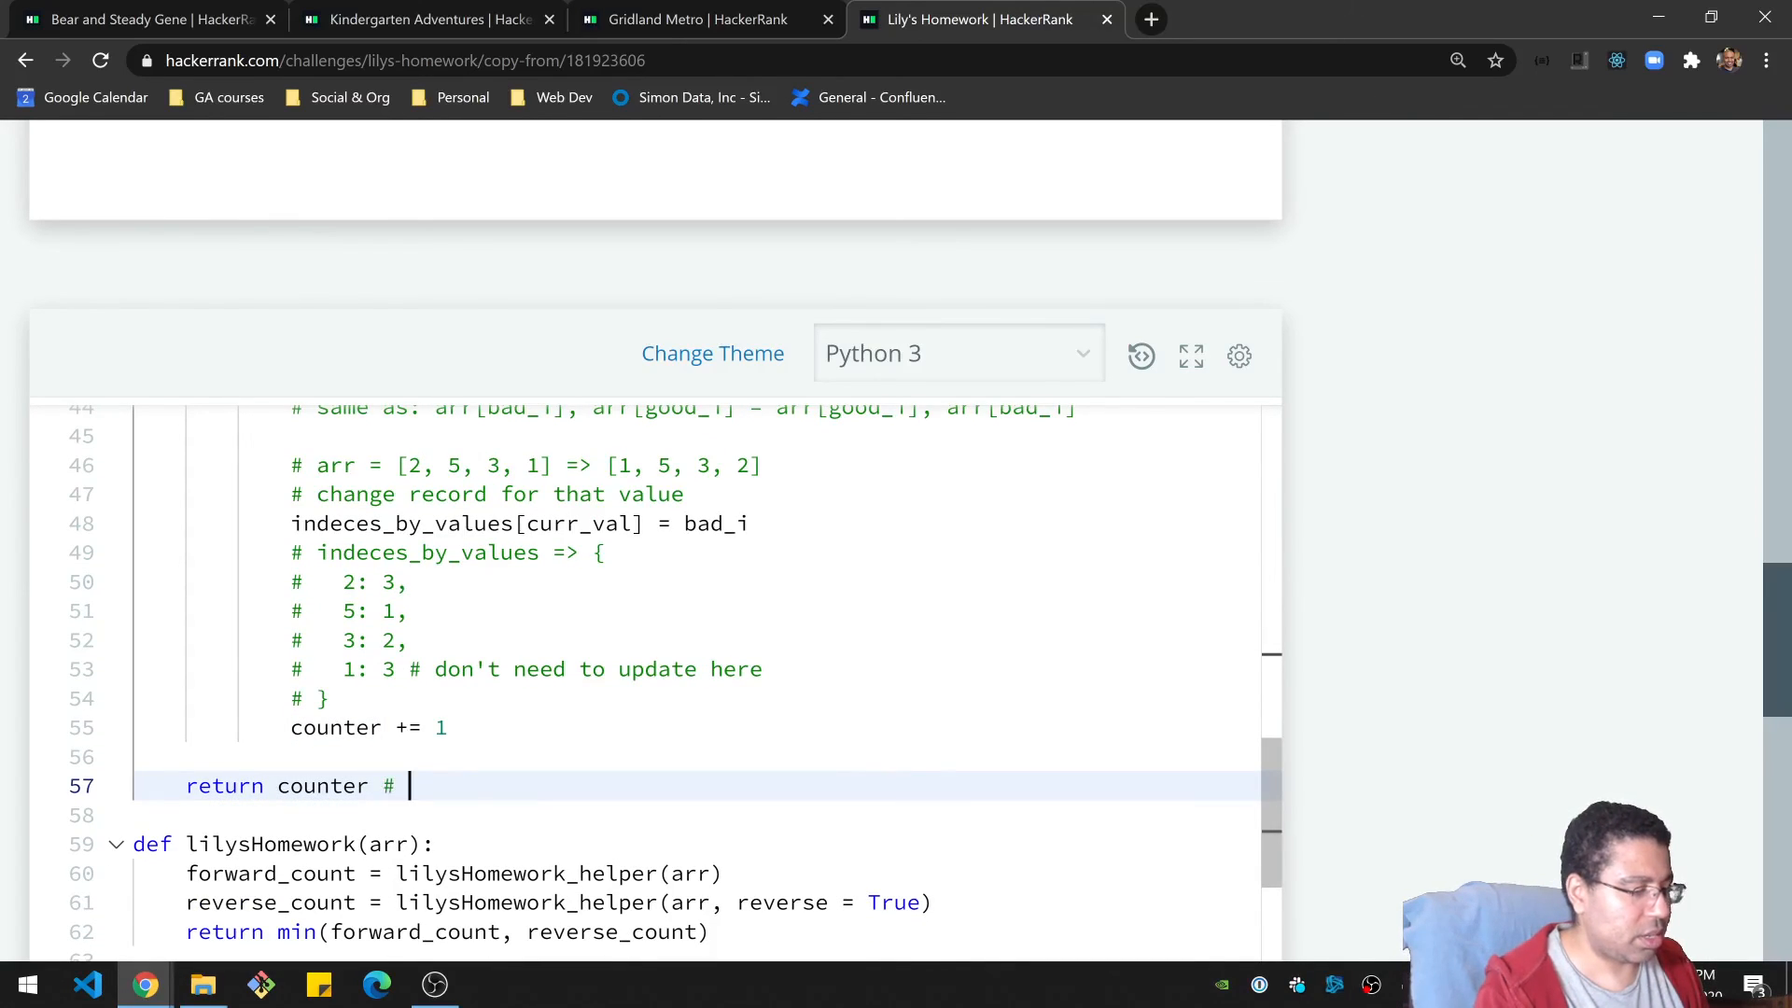
# Write 'Time Complexity = O(nlogn)' after return counter.
pyautogui.write('Time Comple')
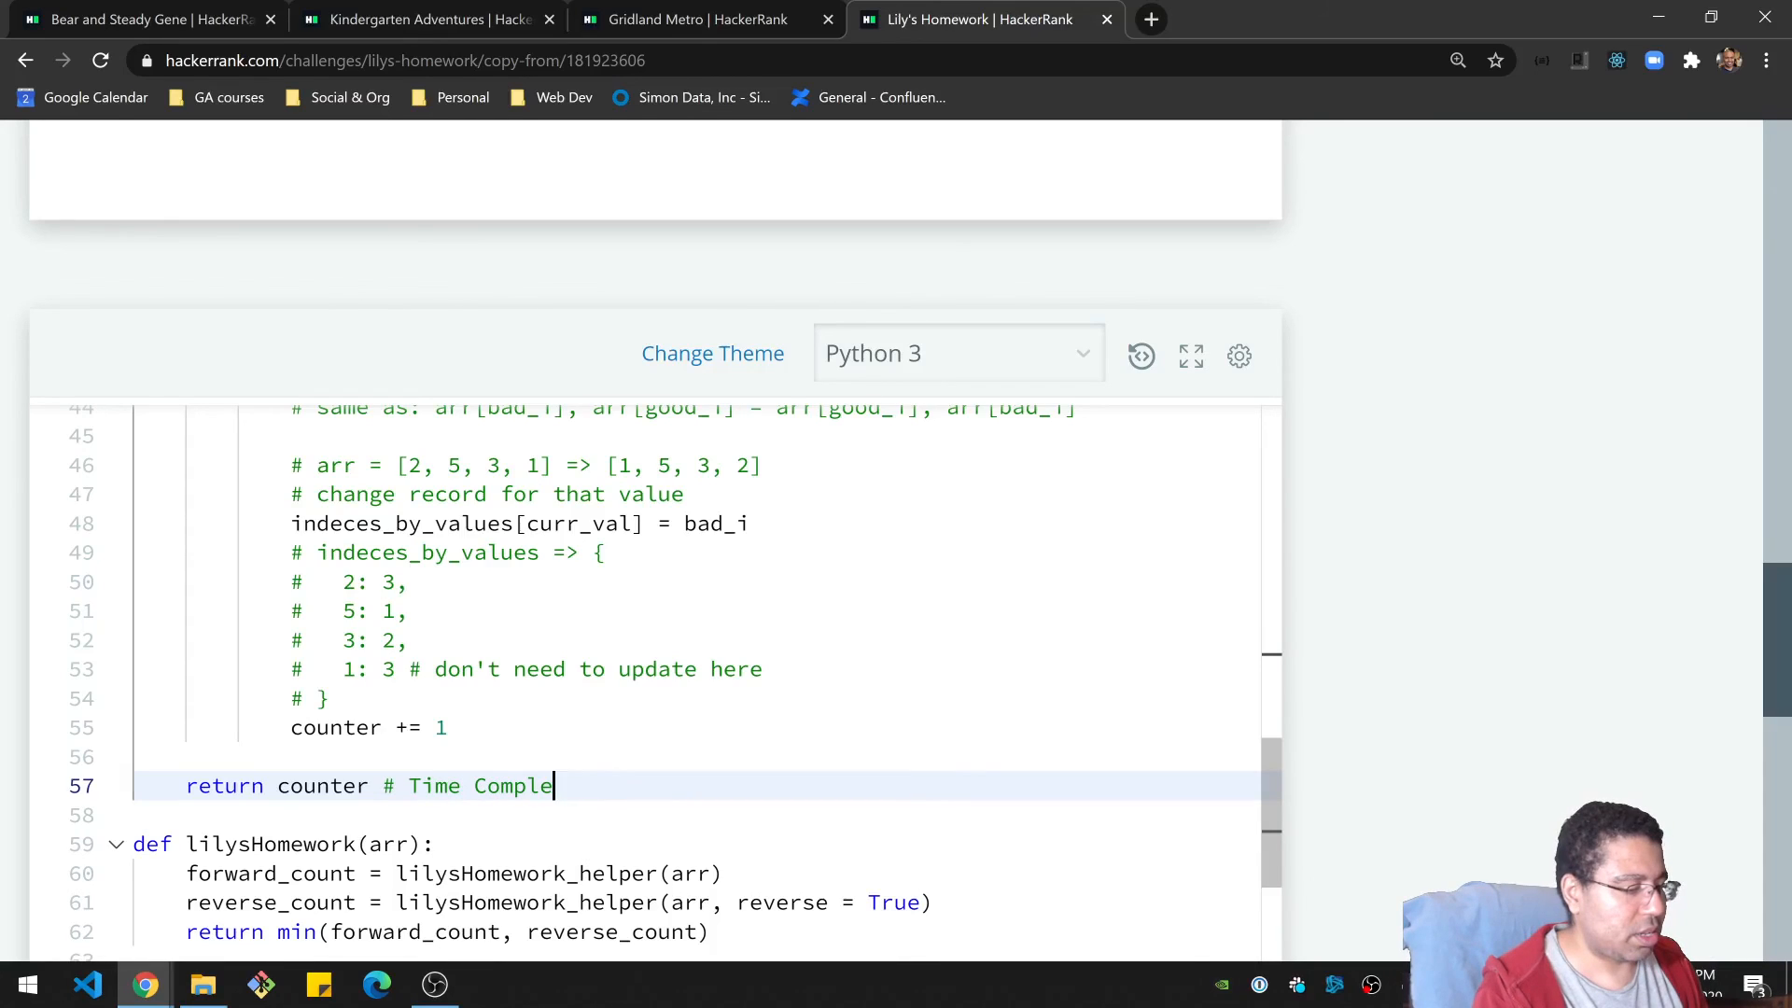
pyautogui.write('xity')
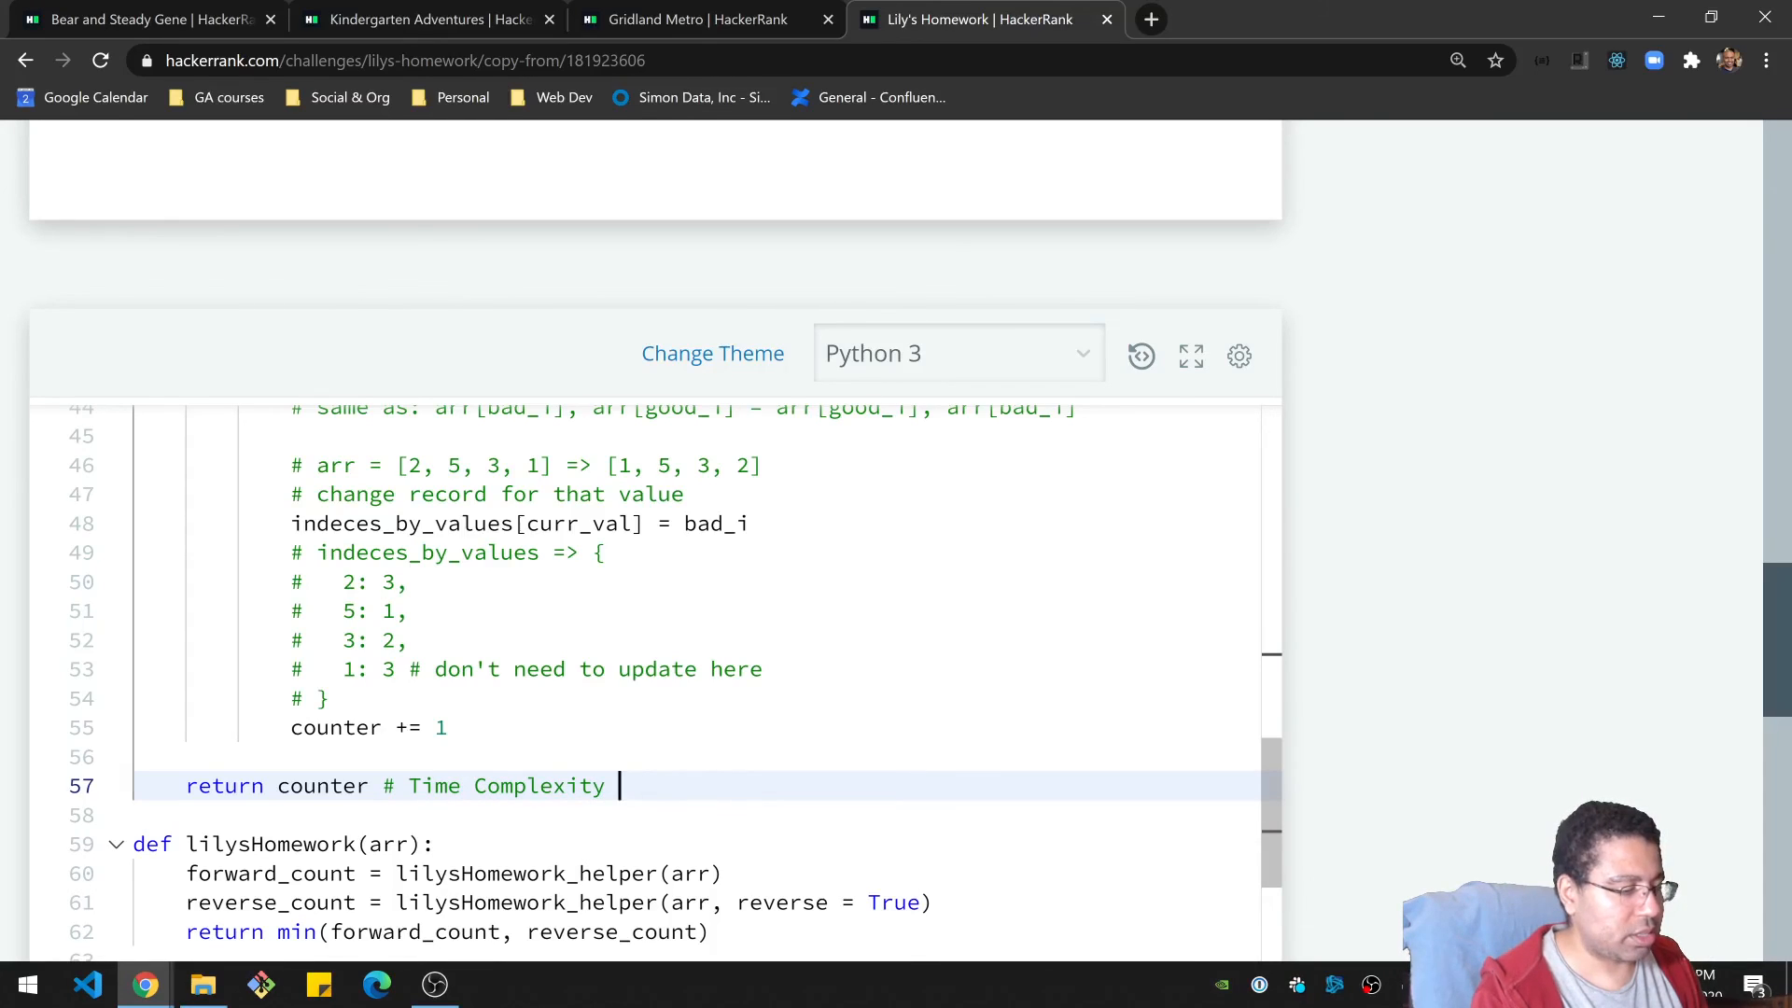
pyautogui.write('= O(nlogn)')
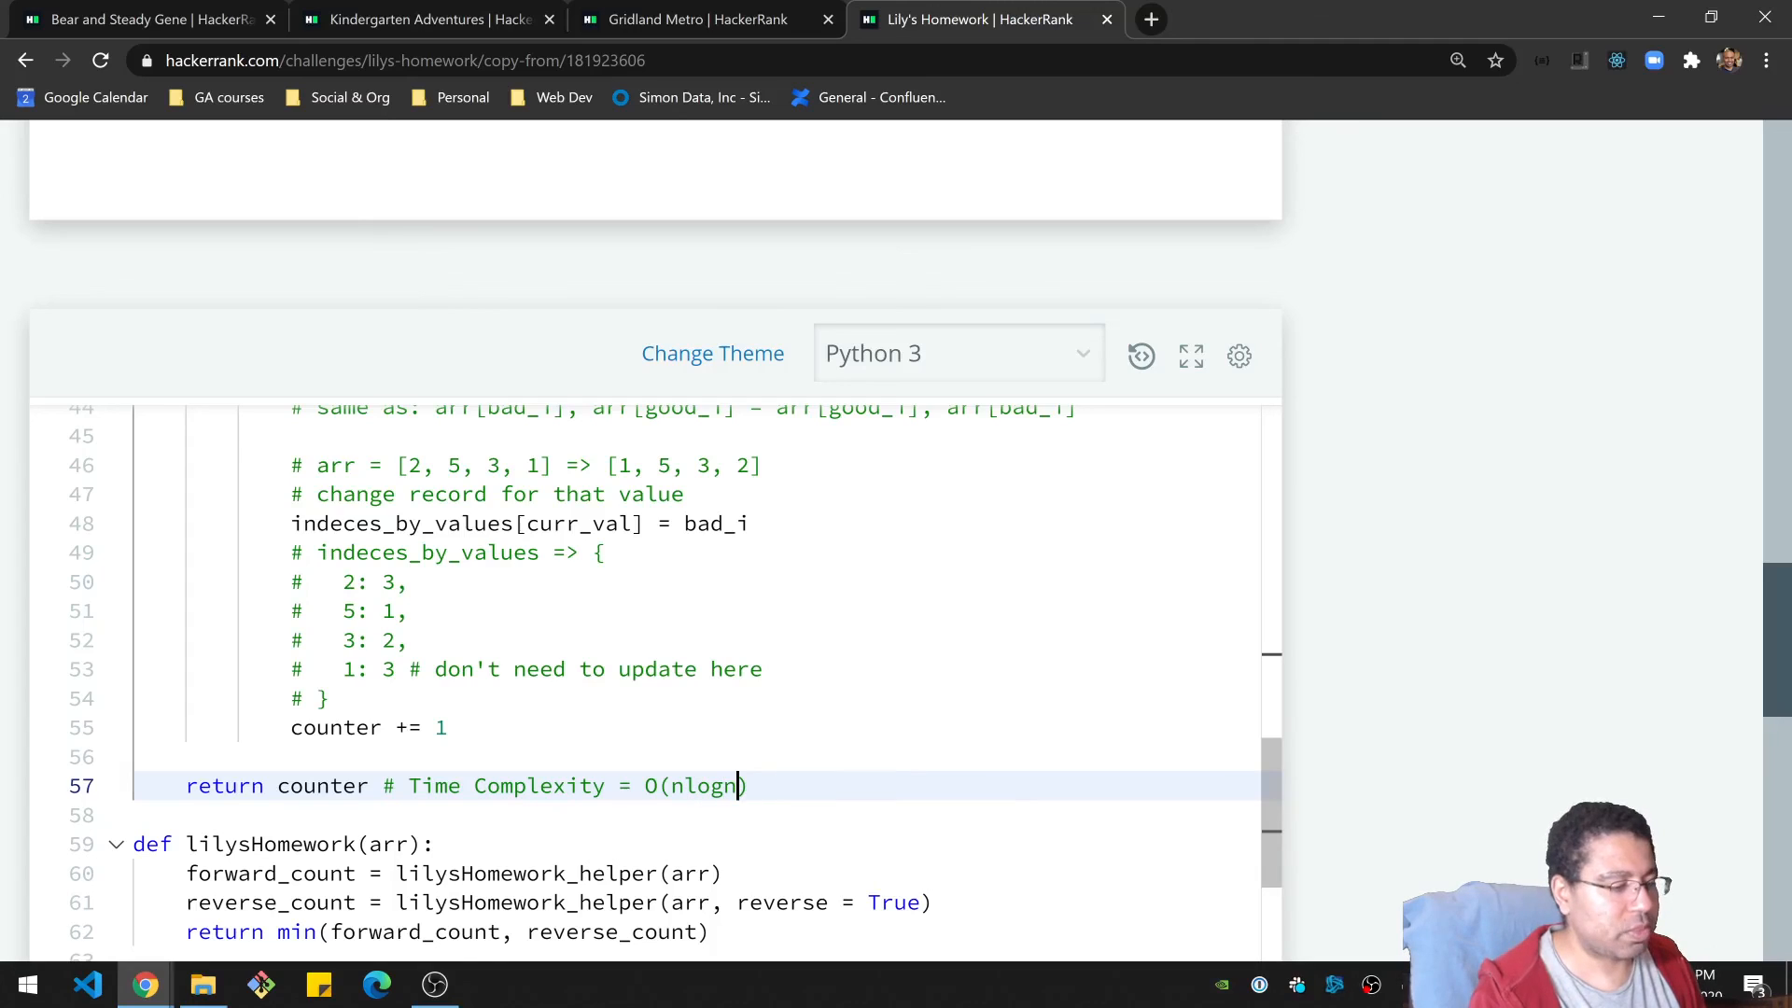
# Add the same O(nlogn) comment at the end of the return min line.
pyautogui.scroll(-3)
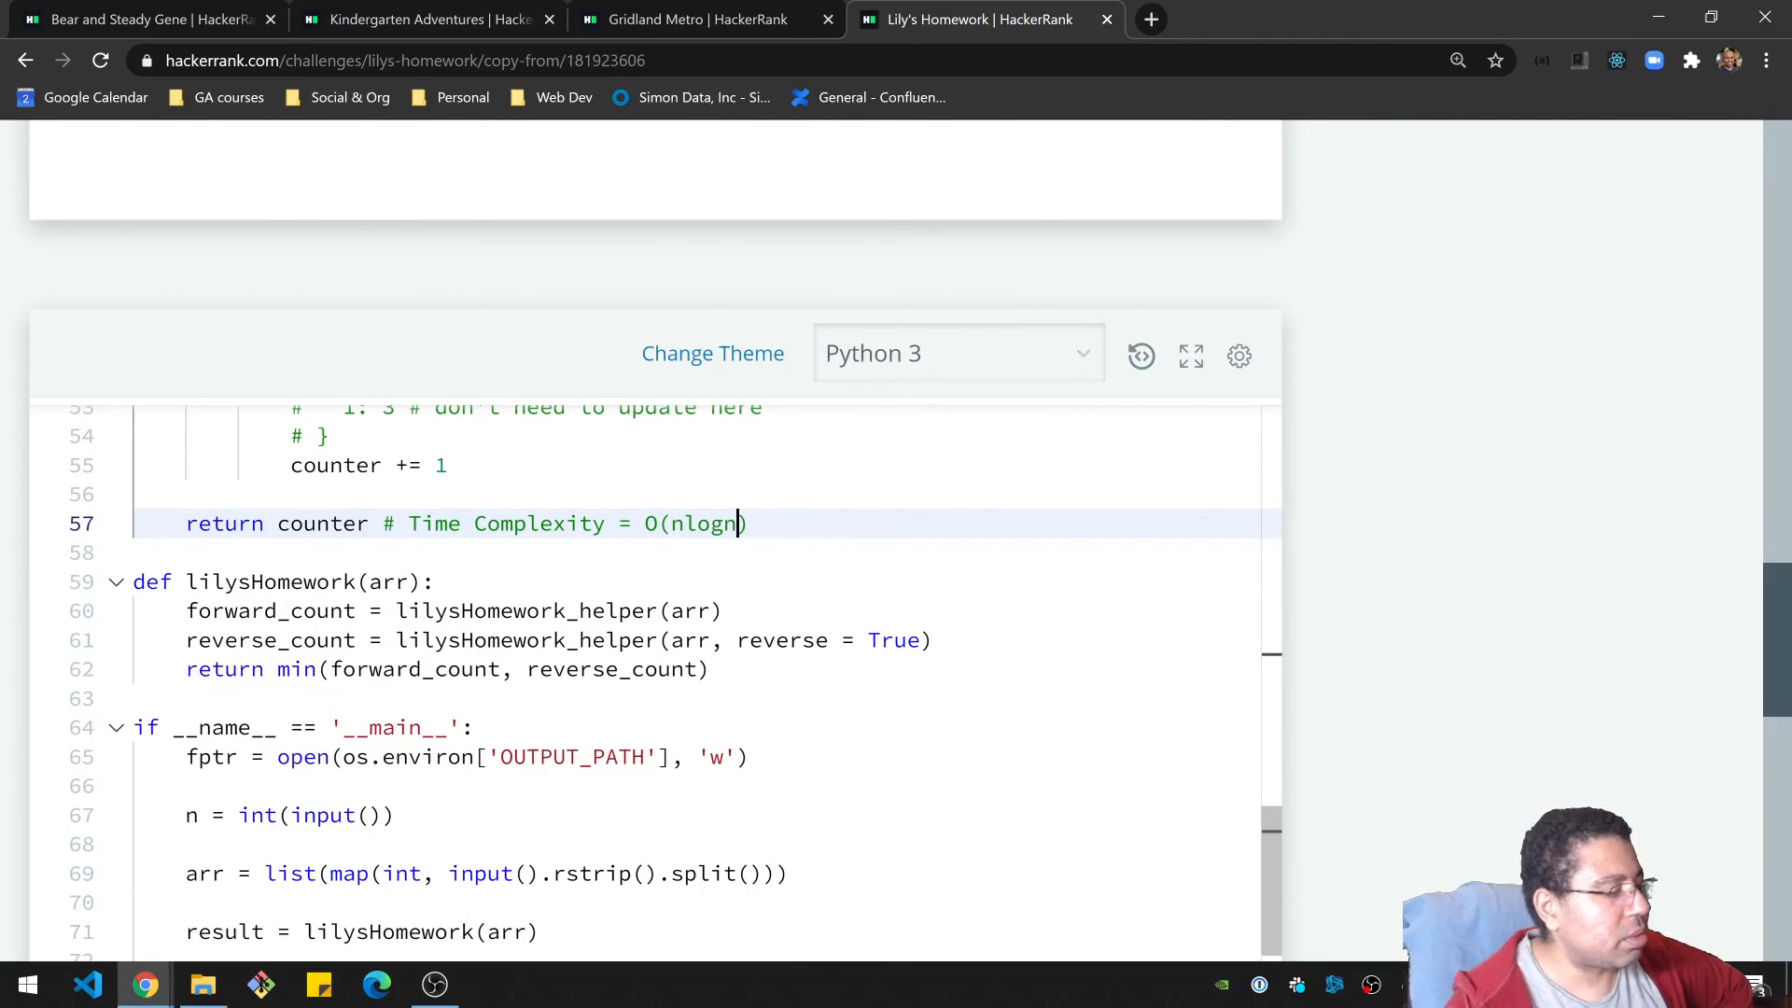
pyautogui.doubleClick(527, 640)
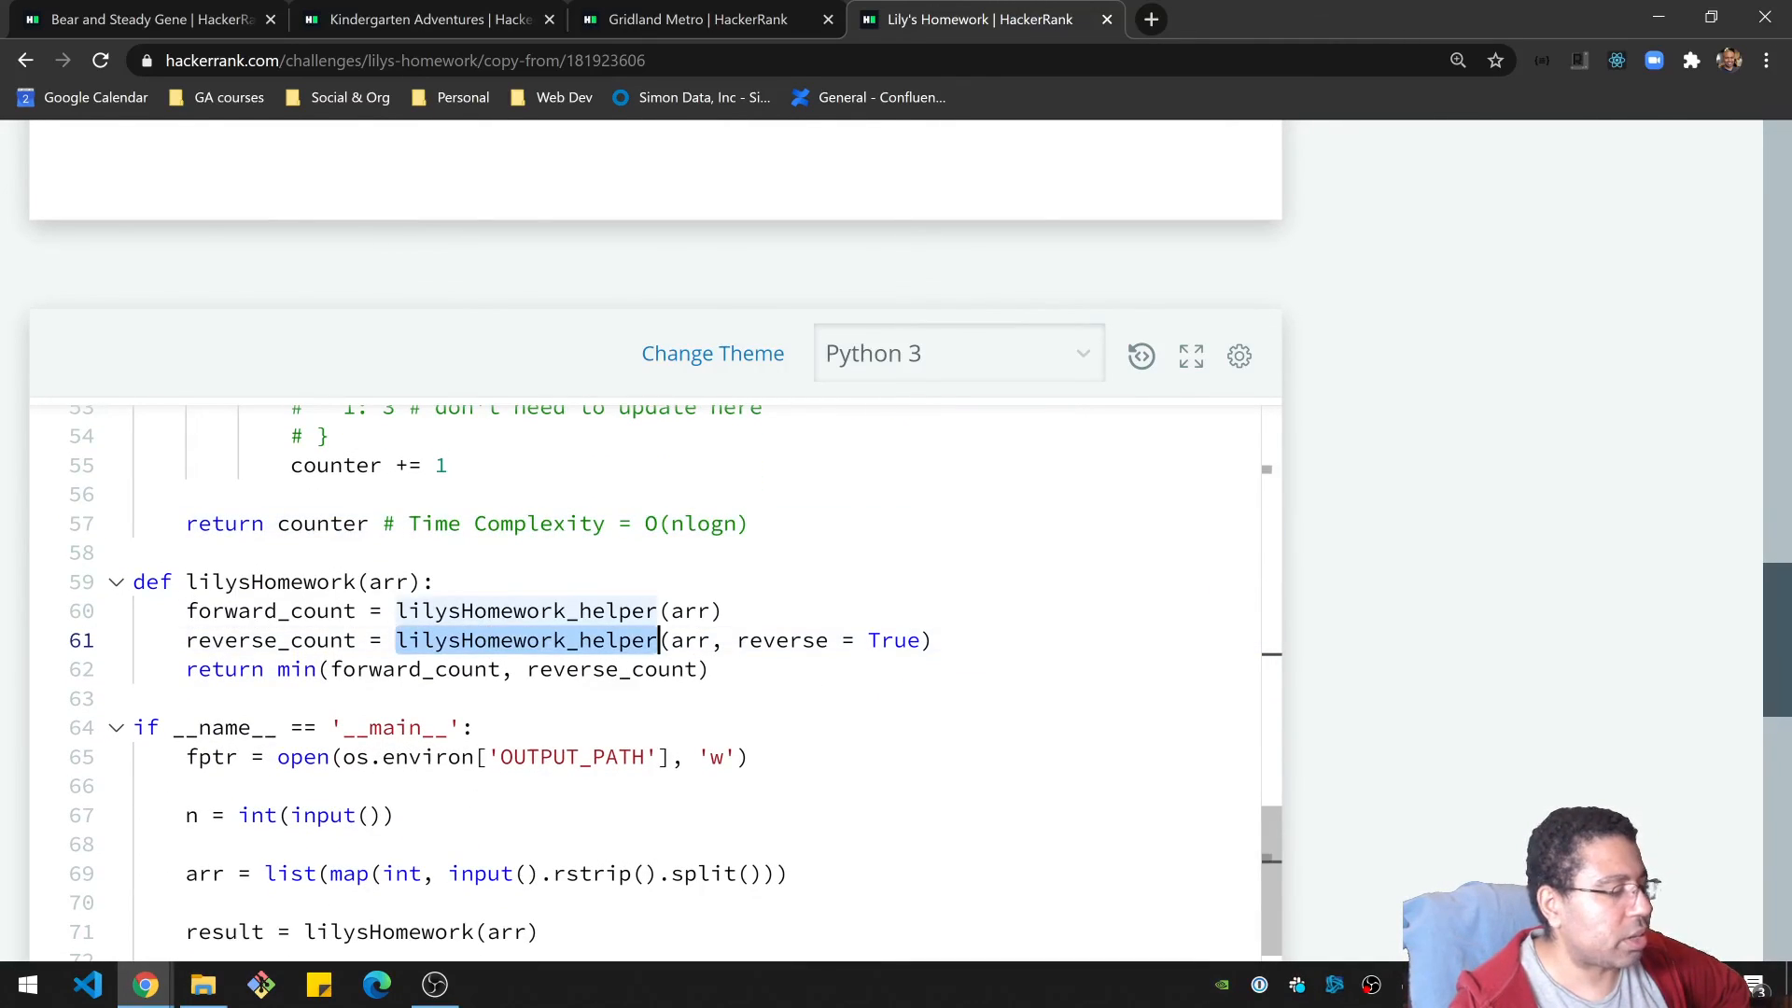
pyautogui.click(187, 610)
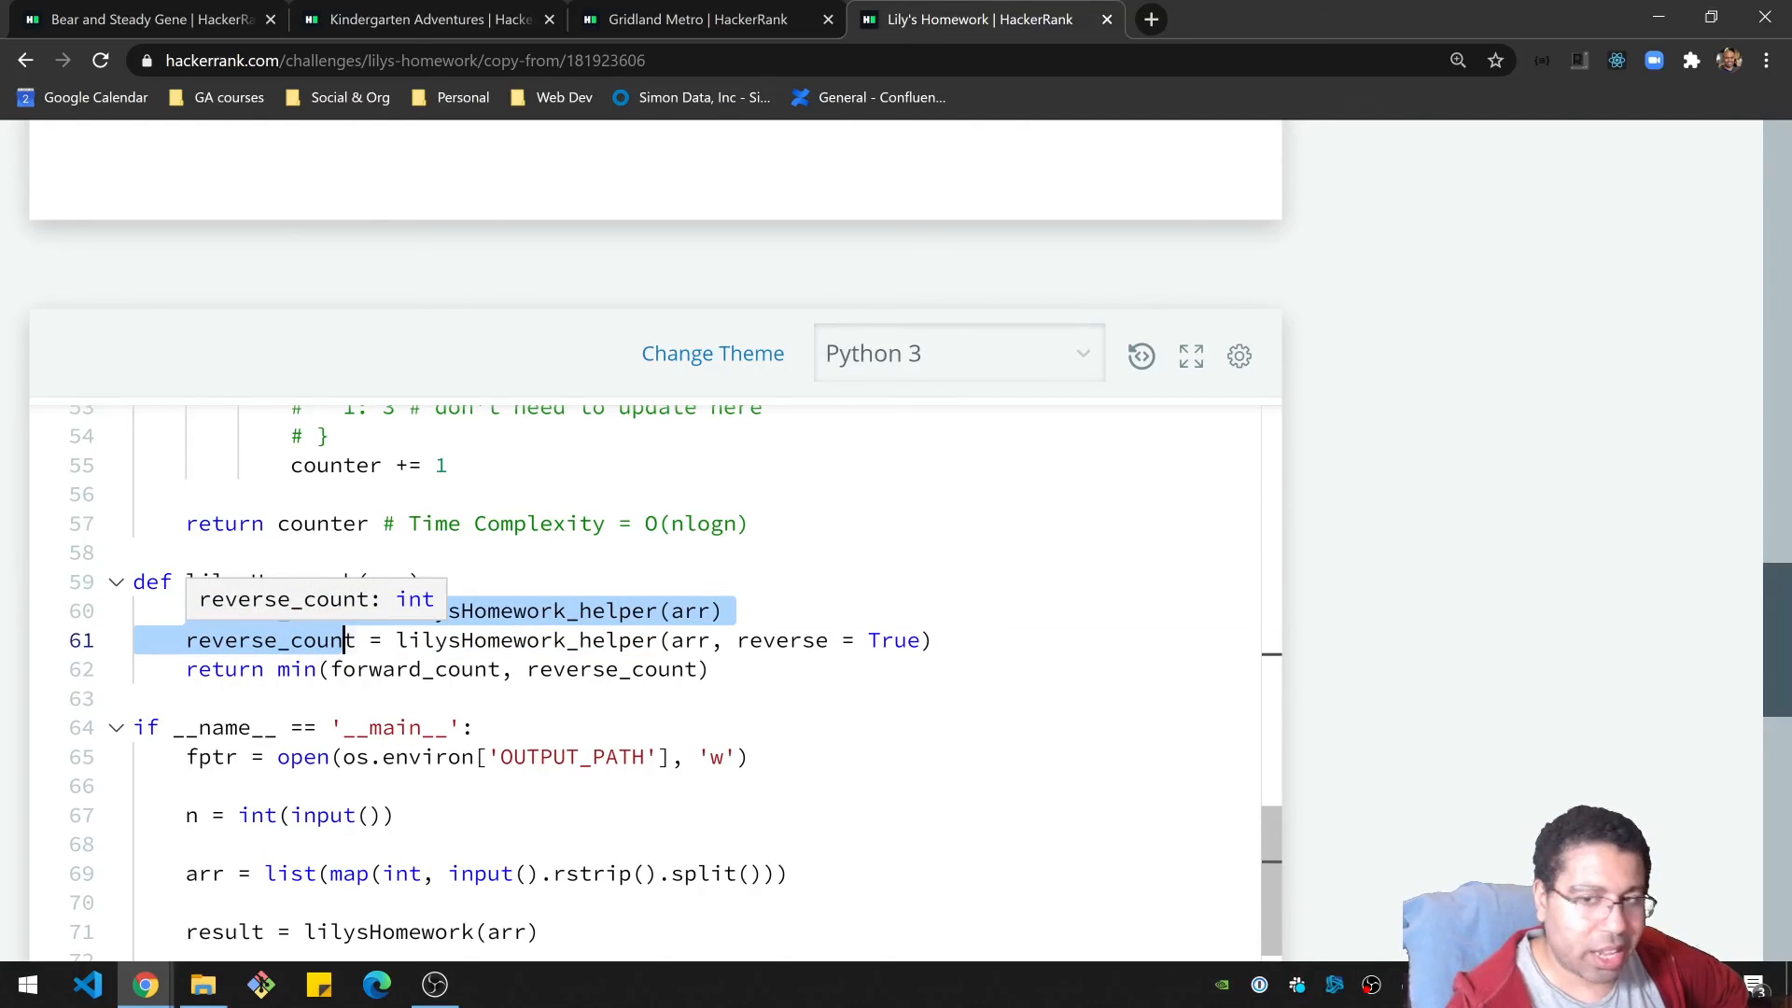
pyautogui.click(458, 669)
pyautogui.write(' # Time Complexity = O(nlogn')
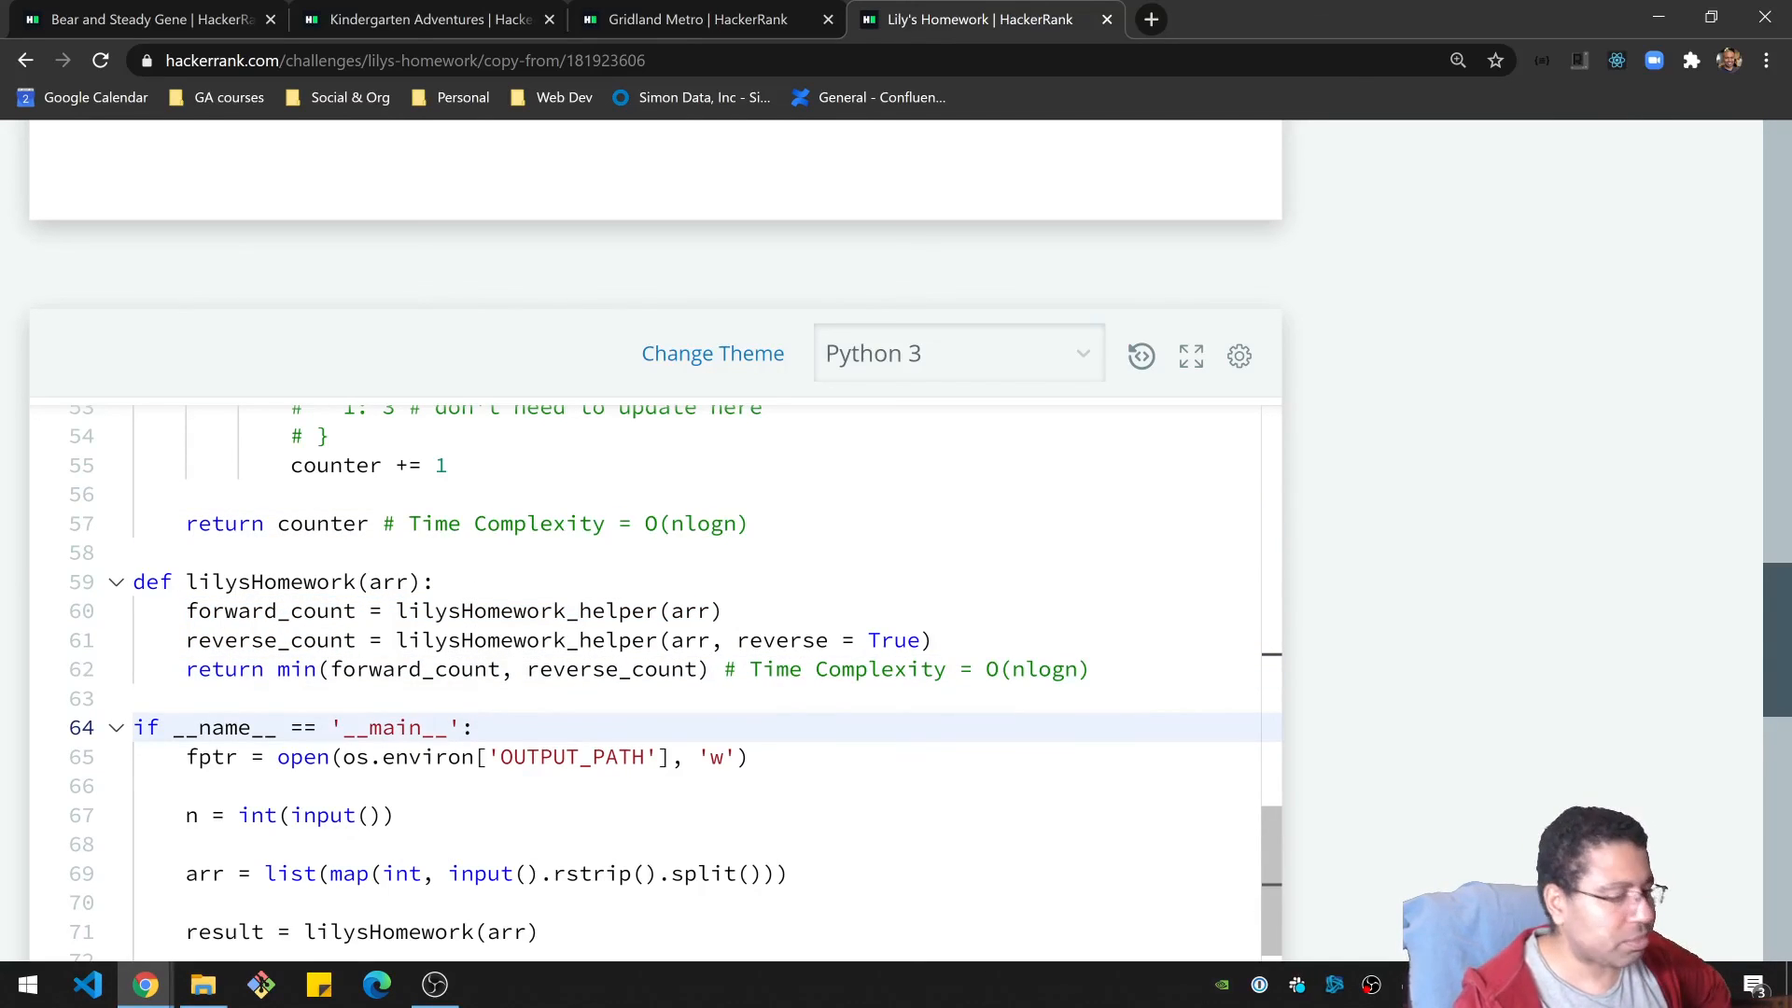
pyautogui.moveTo(1534, 470)
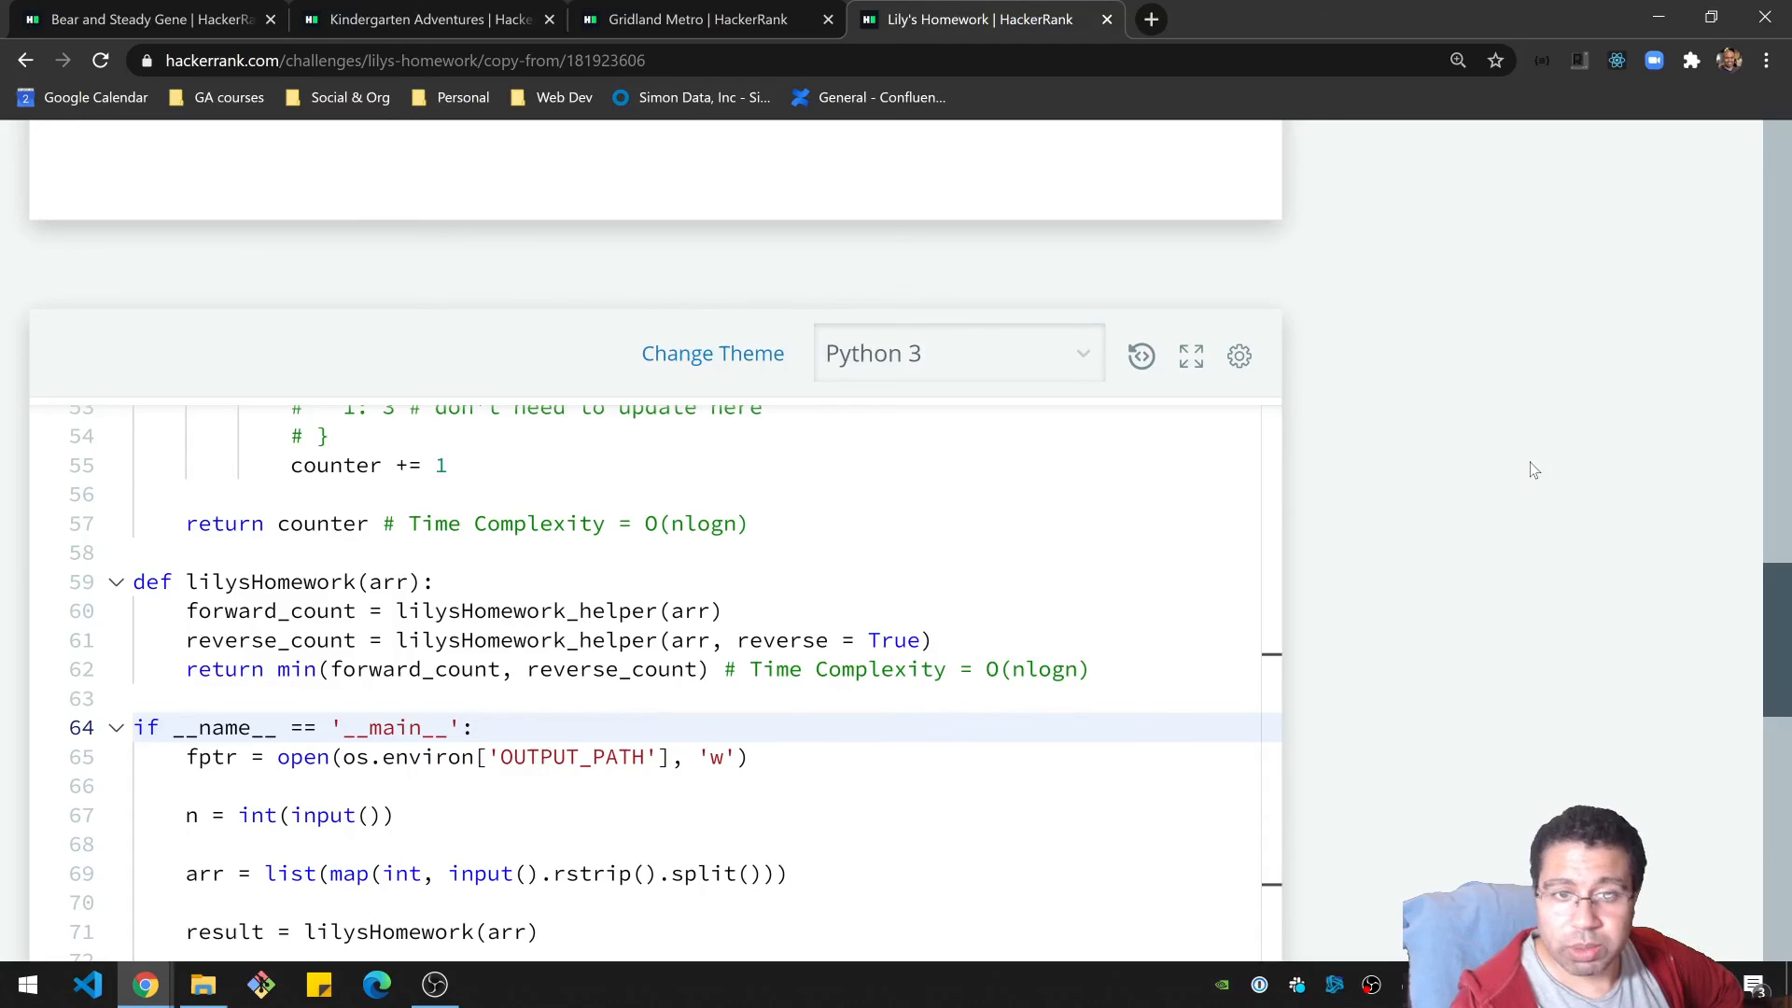